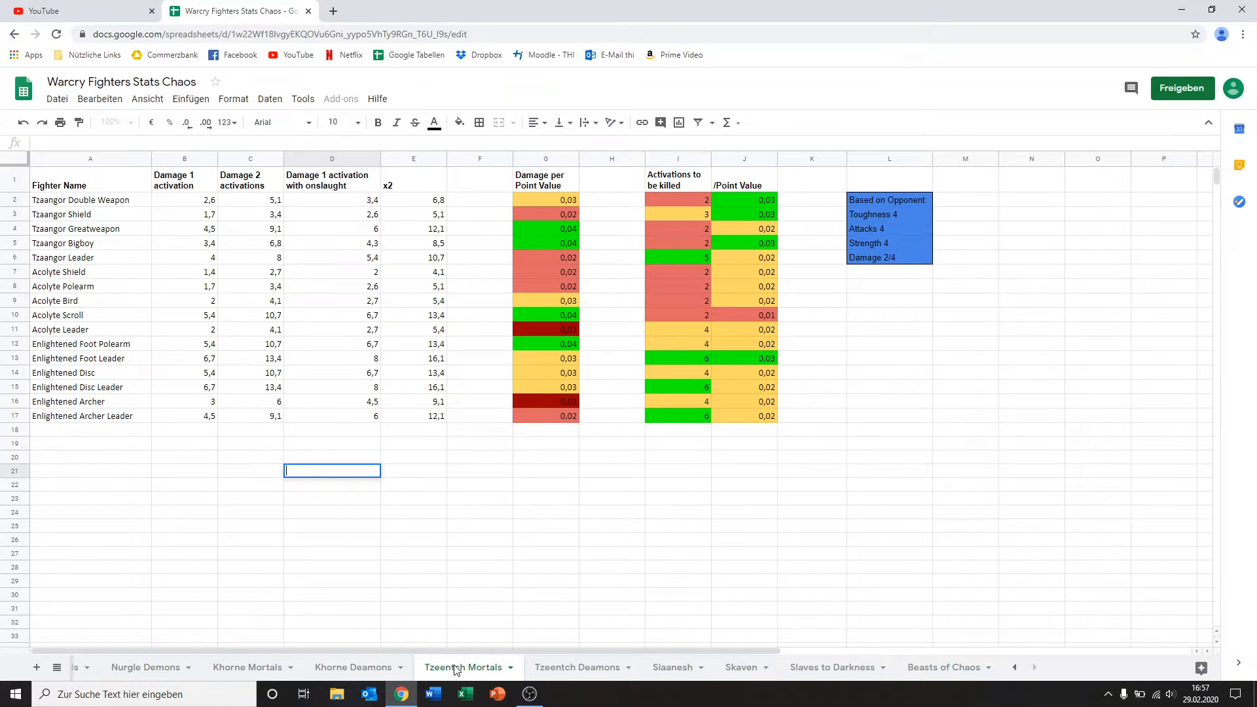
mouse_move(563, 666)
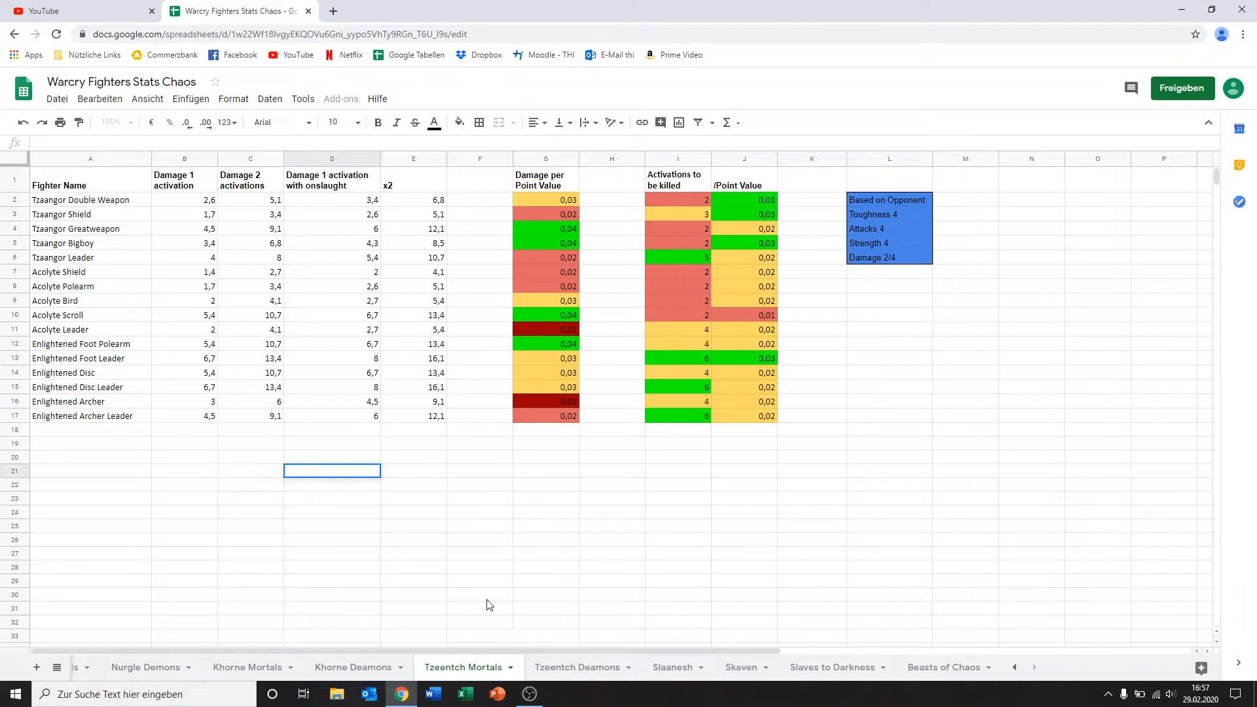
mouse_move(120, 198)
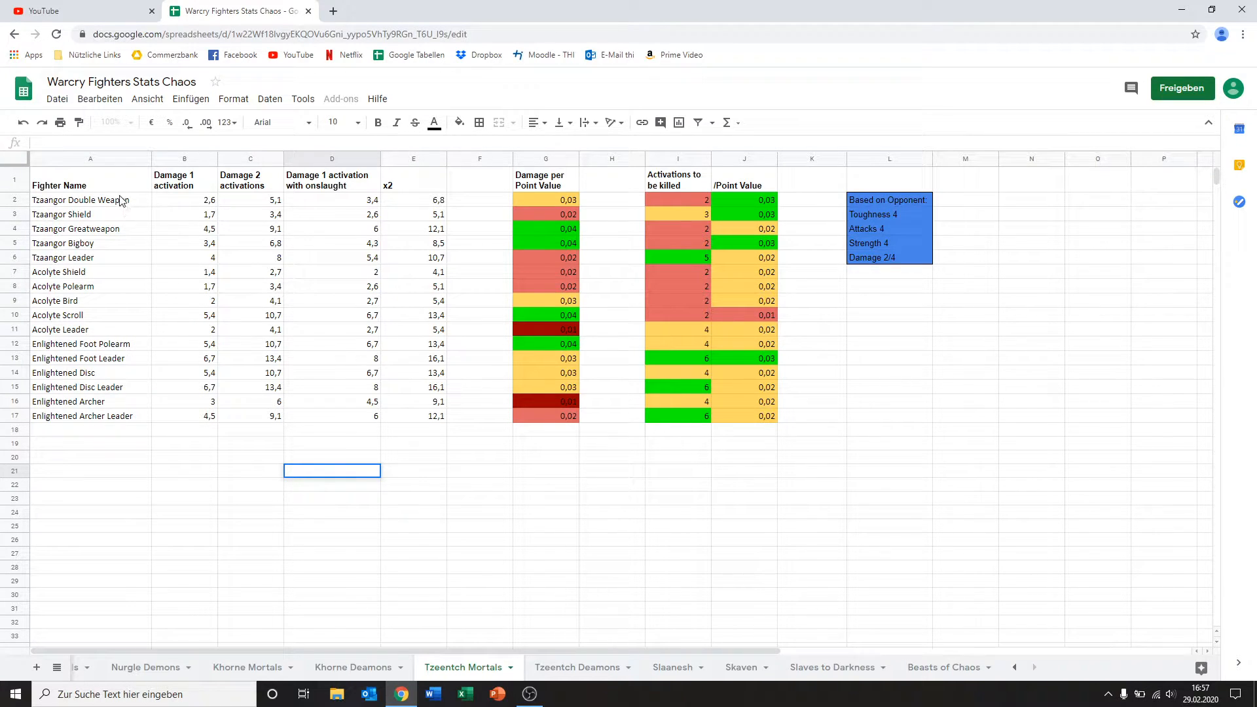
mouse_move(186, 211)
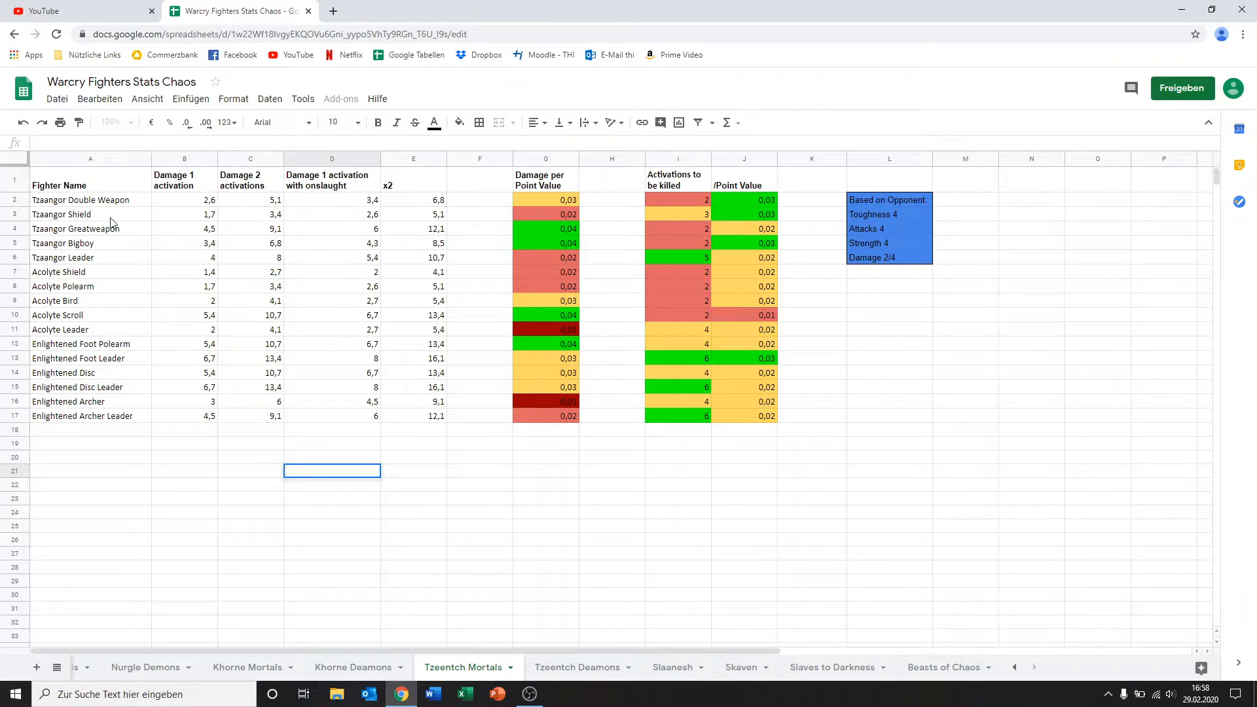
mouse_move(177, 202)
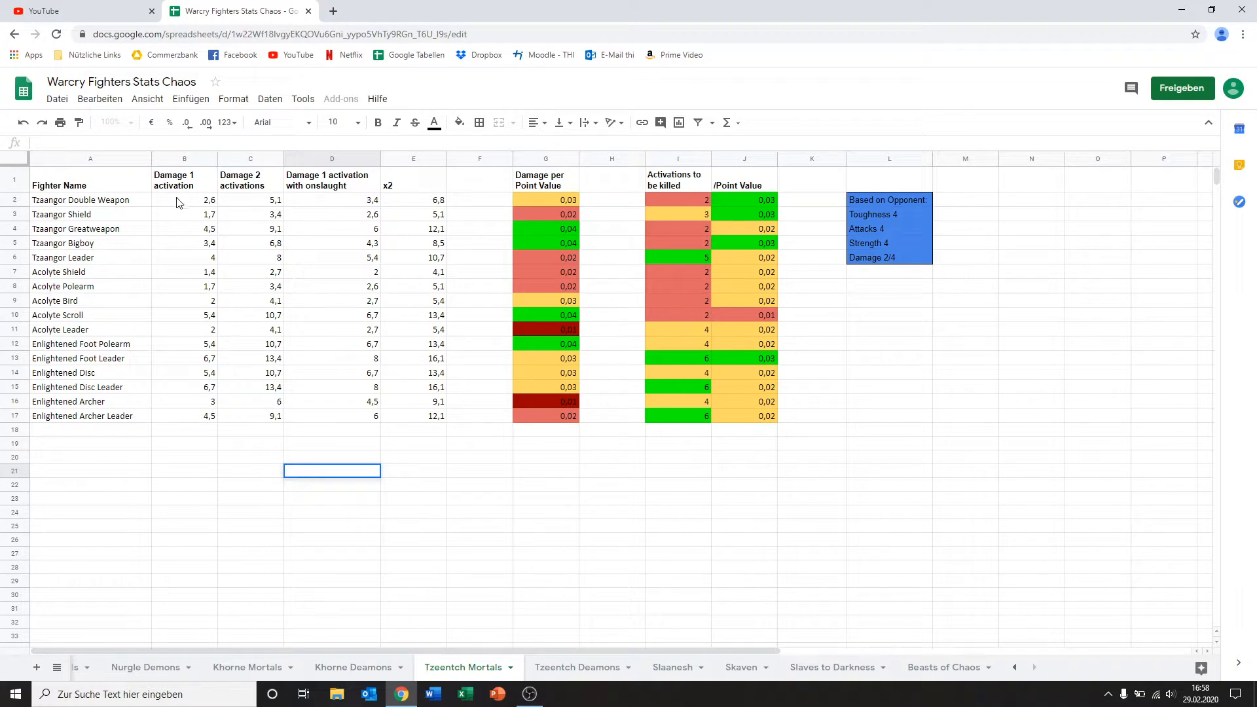
mouse_move(72, 202)
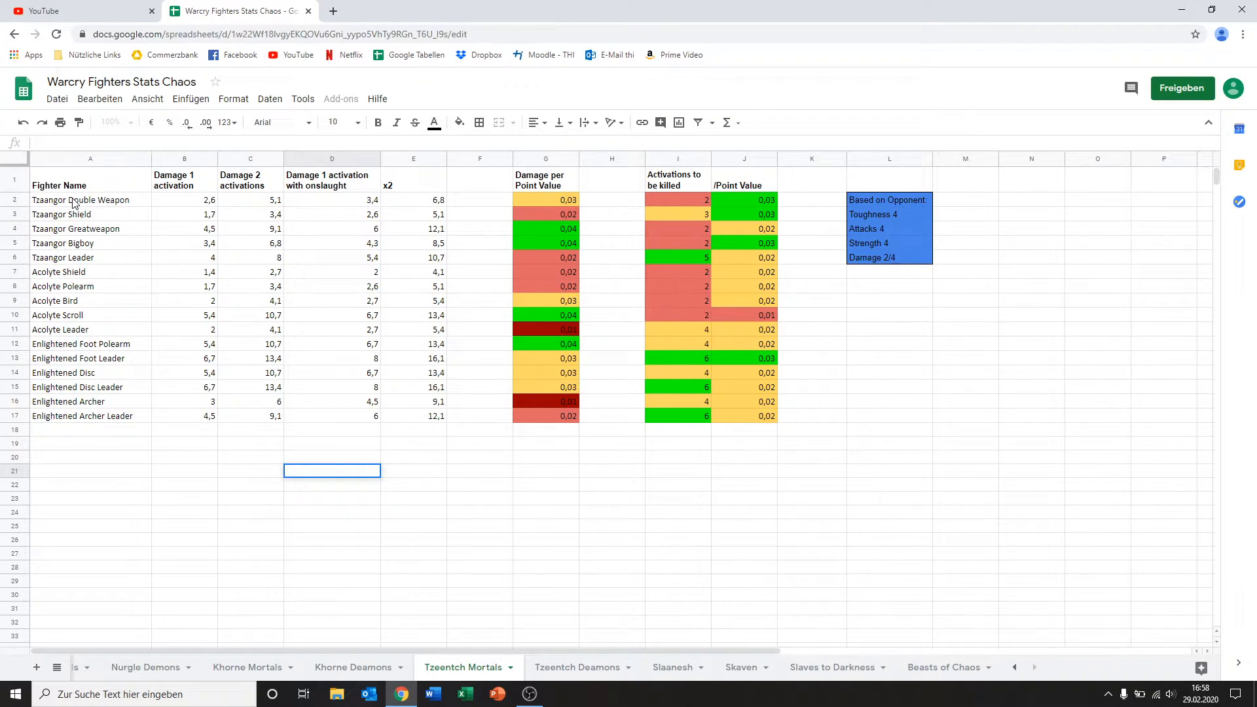
Step: Review Tzaangor Double Weapon's one-activation damage, damage per point, activations-to-be-killed and per-point values
left_click(91, 199)
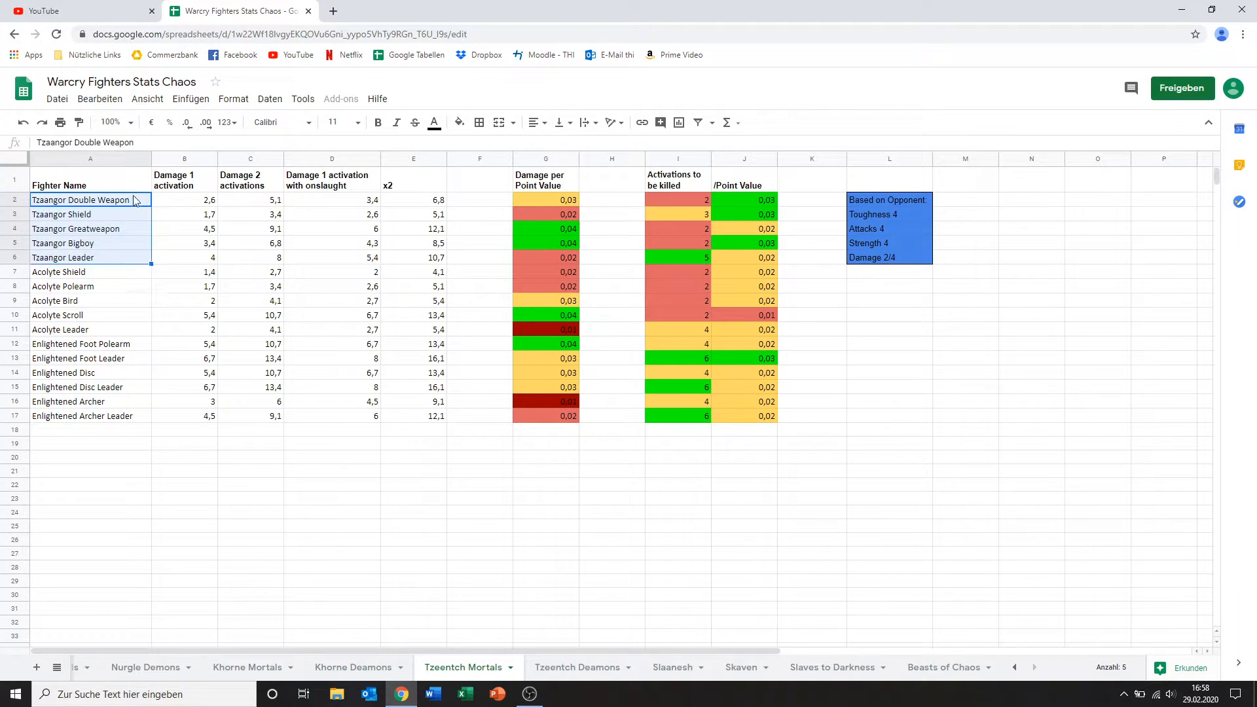
mouse_move(440, 212)
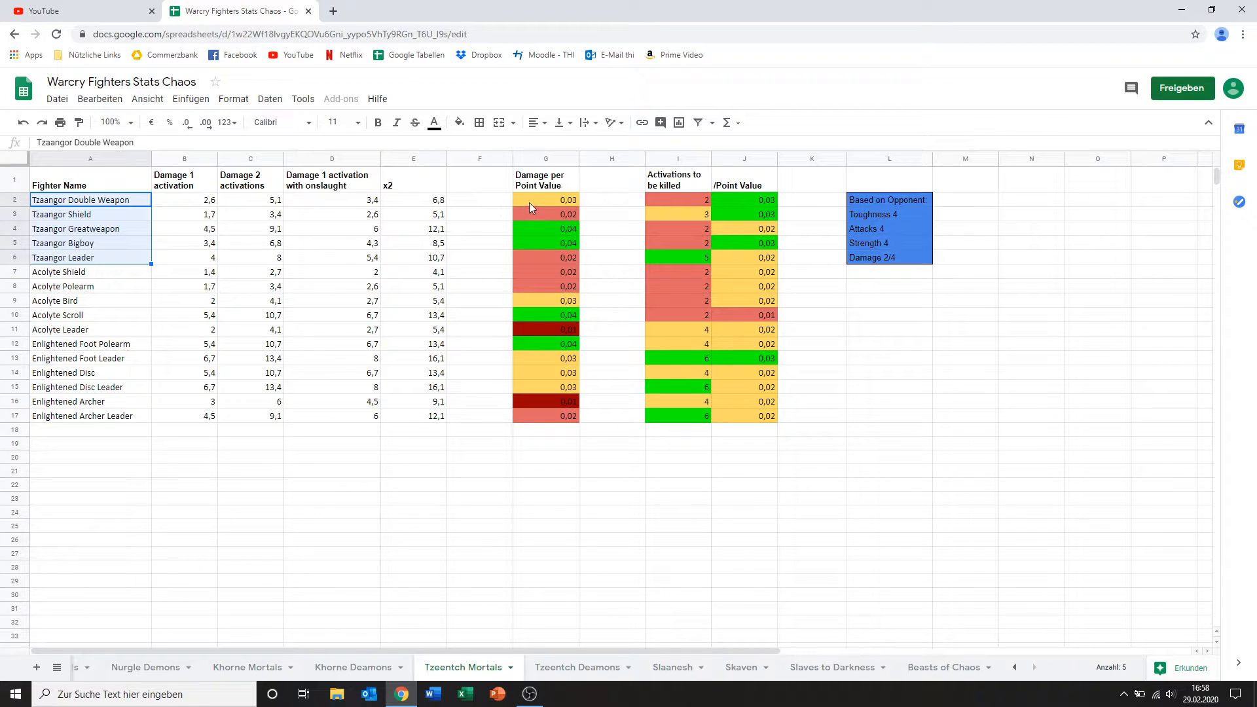
left_click(545, 199)
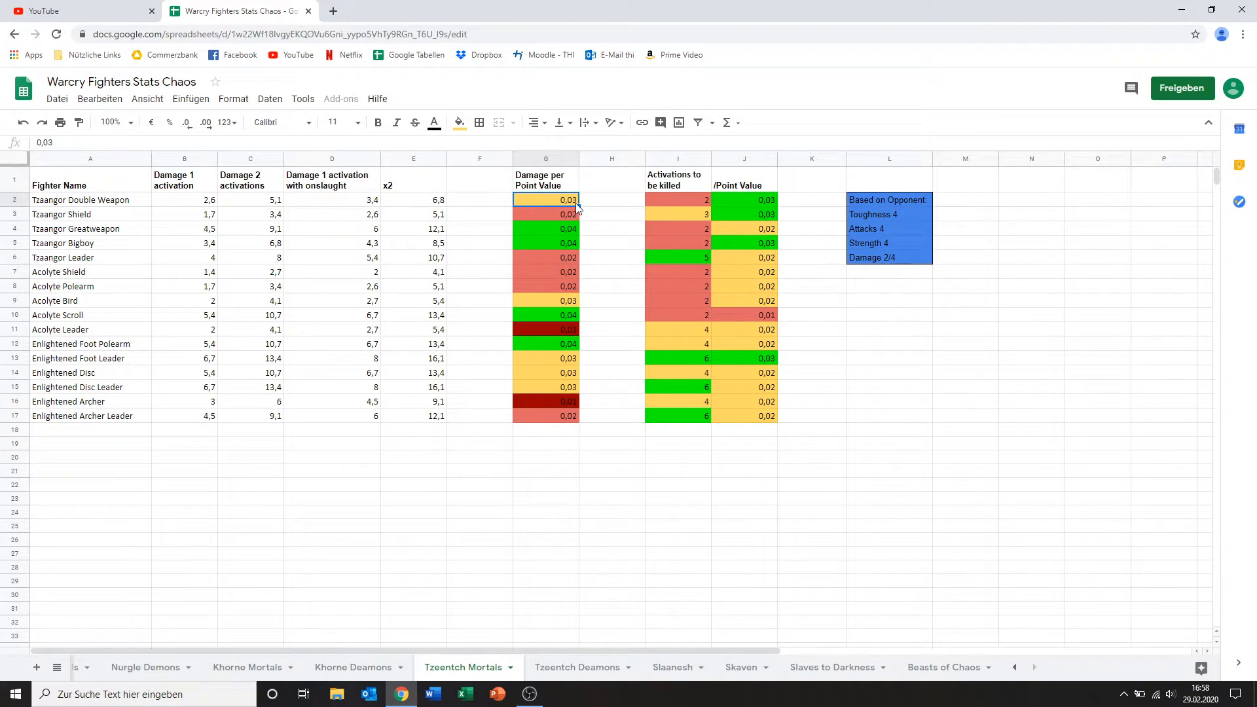
left_click(184, 199)
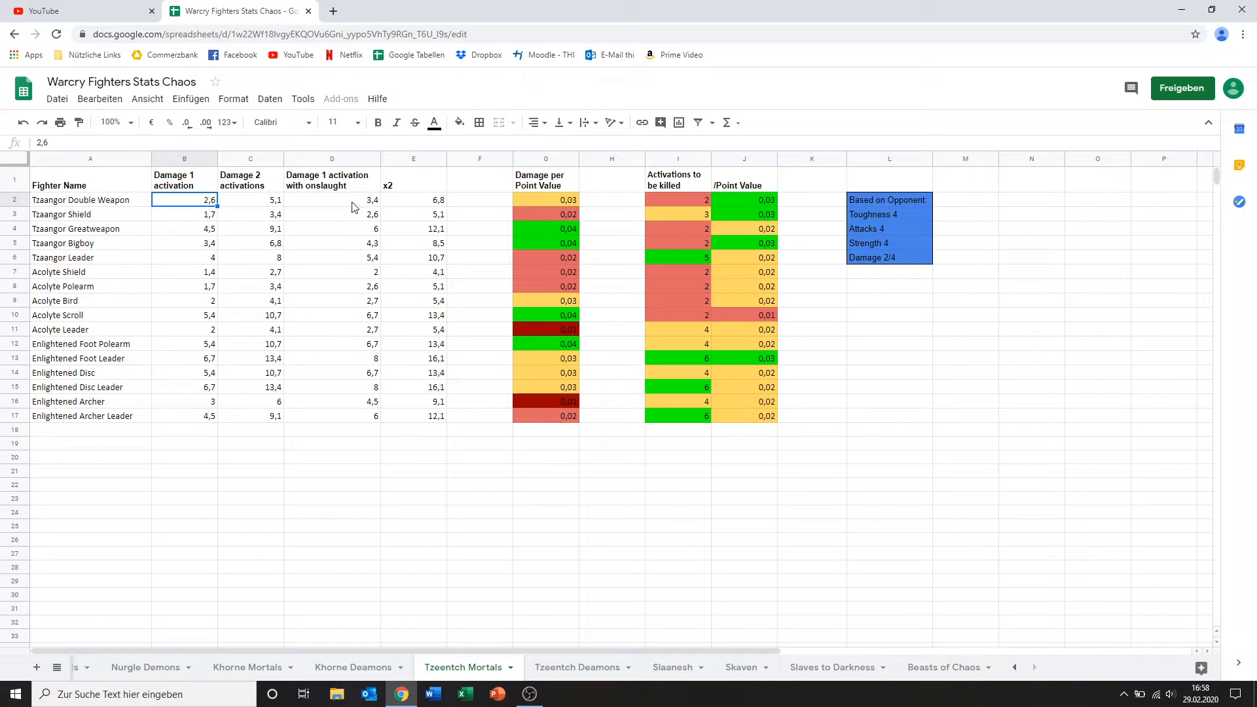
left_click(545, 199)
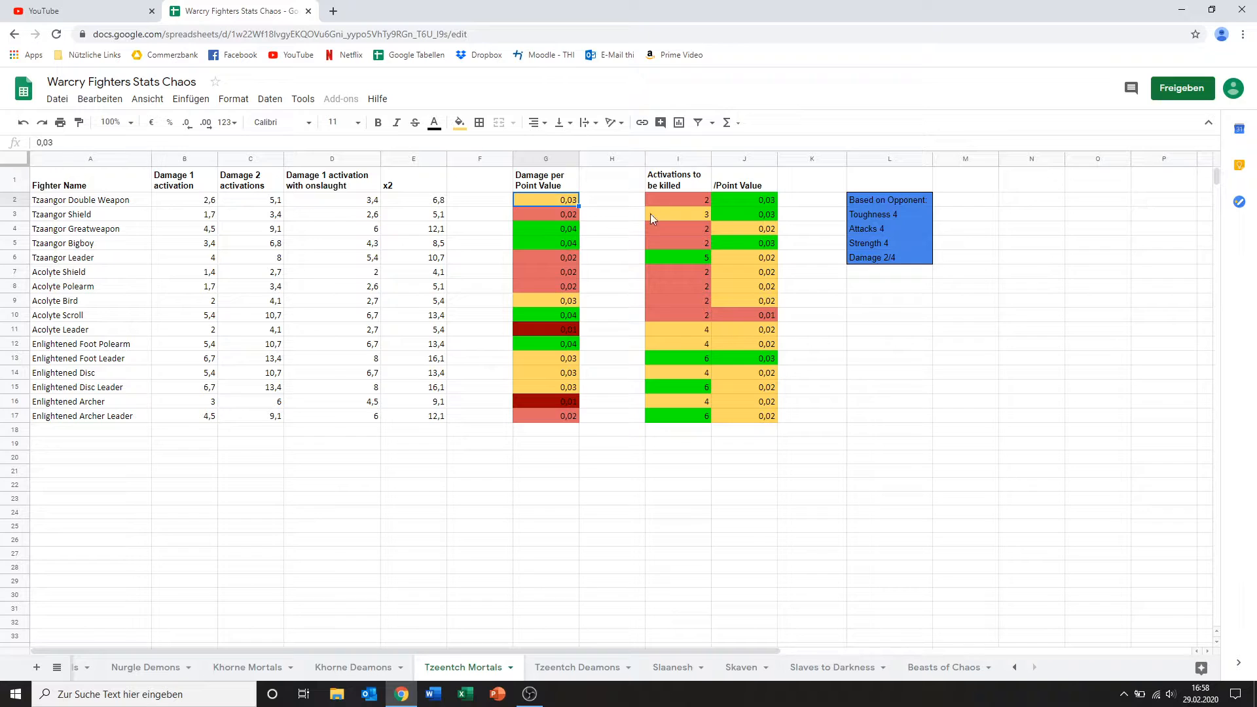
left_click(677, 199)
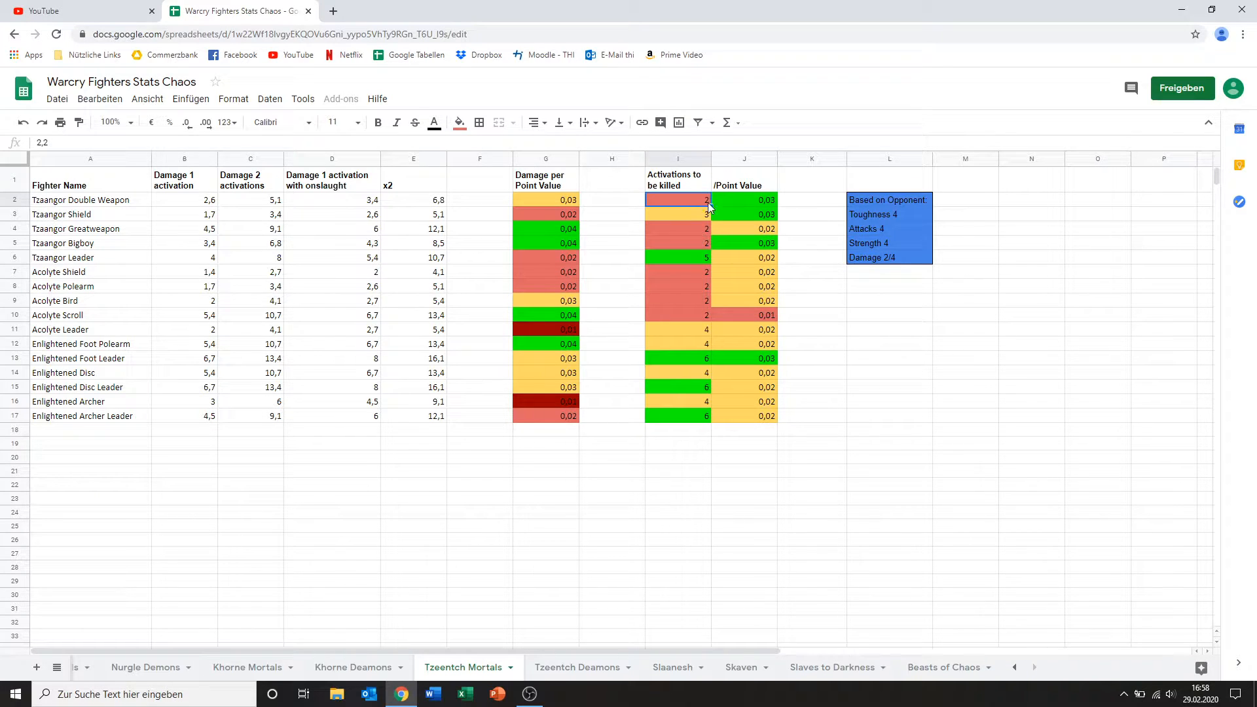
mouse_move(736, 204)
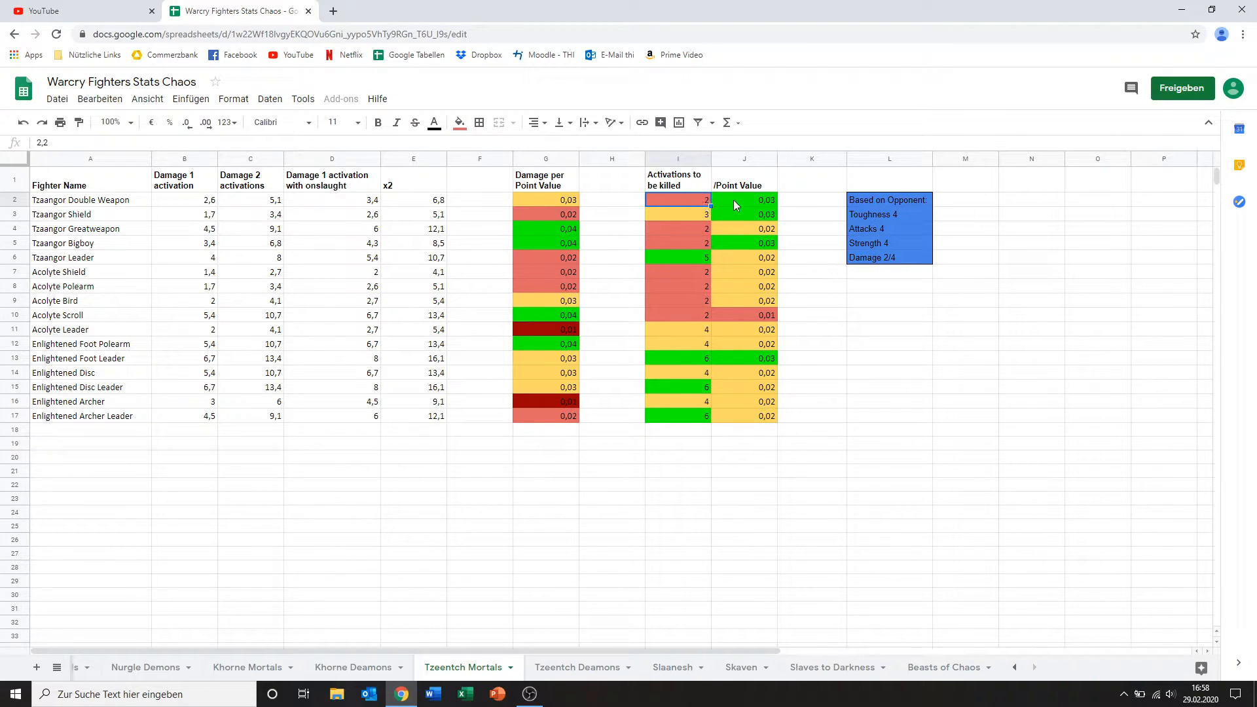
left_click(743, 199)
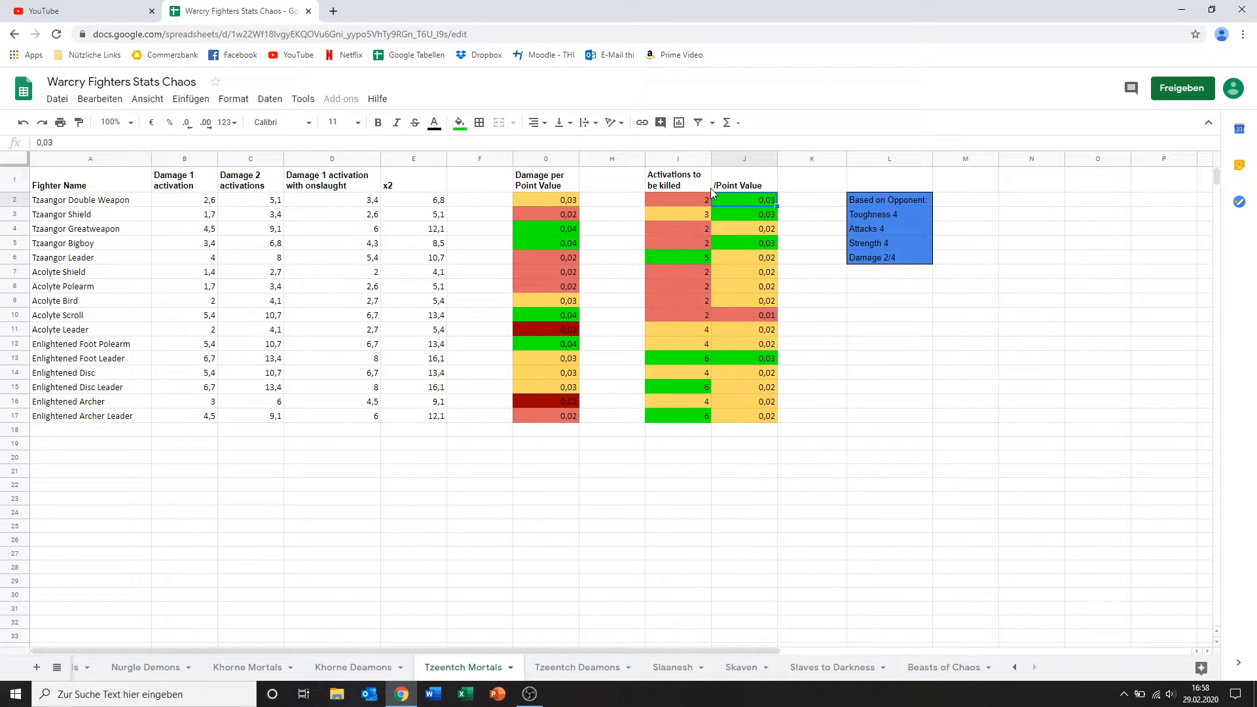
mouse_move(708, 195)
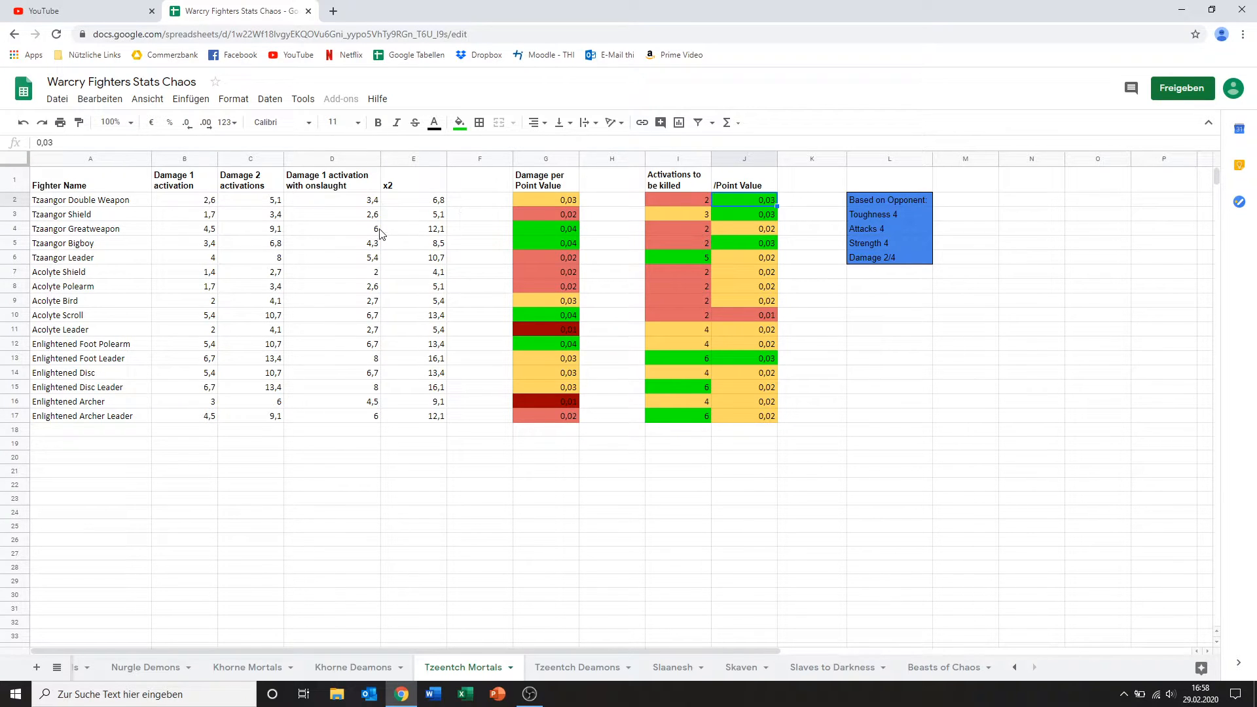
mouse_move(532, 213)
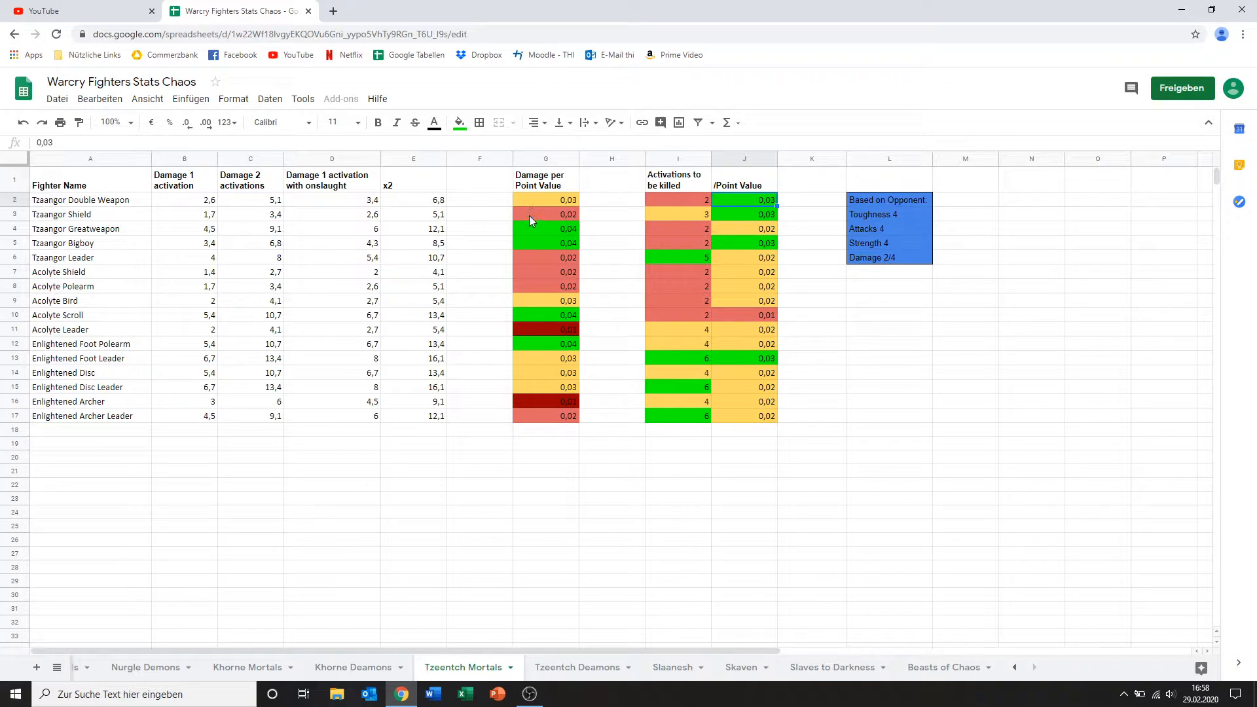
Step: Review Tzaangor Shield's one- and two-activation damage, damage per point and survivability values
left_click(249, 213)
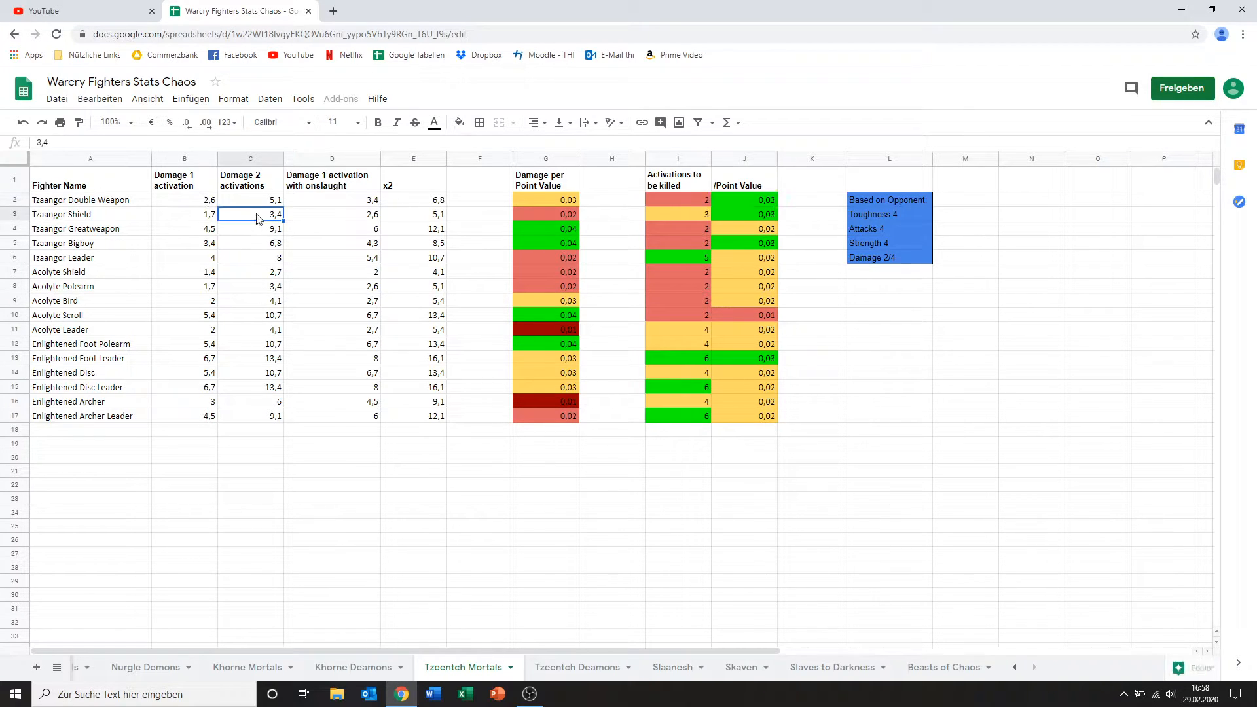
left_click(183, 213)
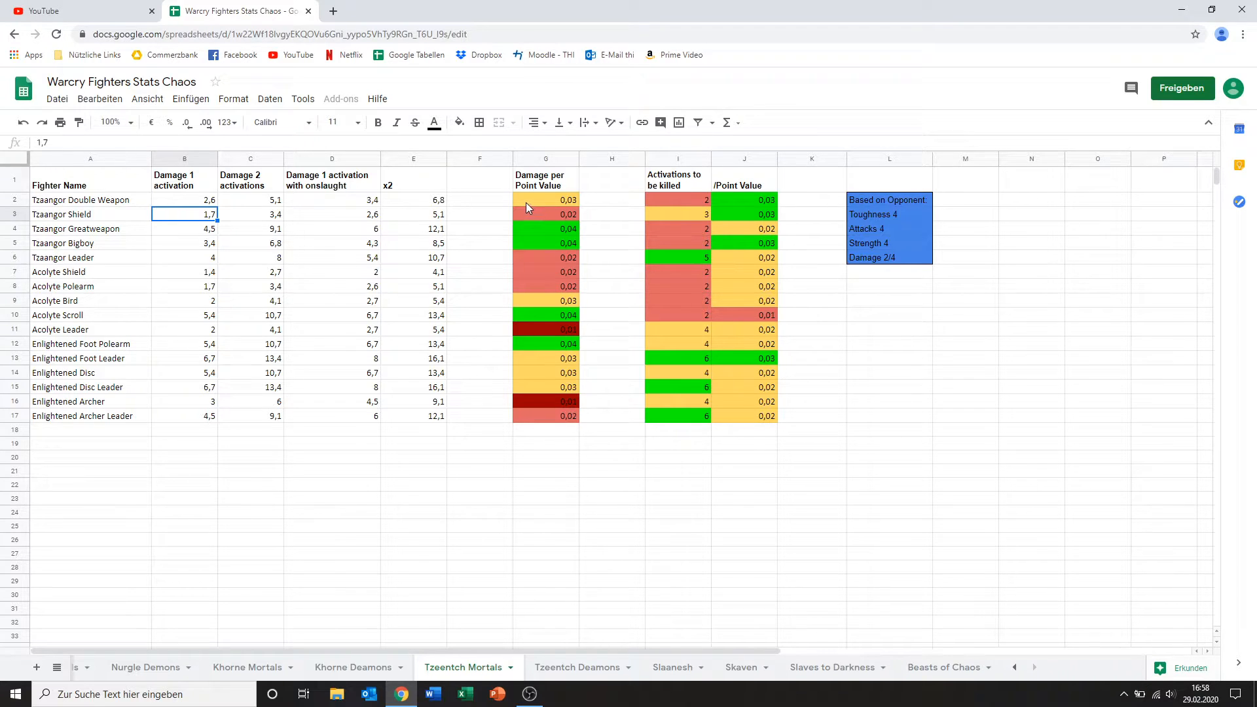
left_click(544, 213)
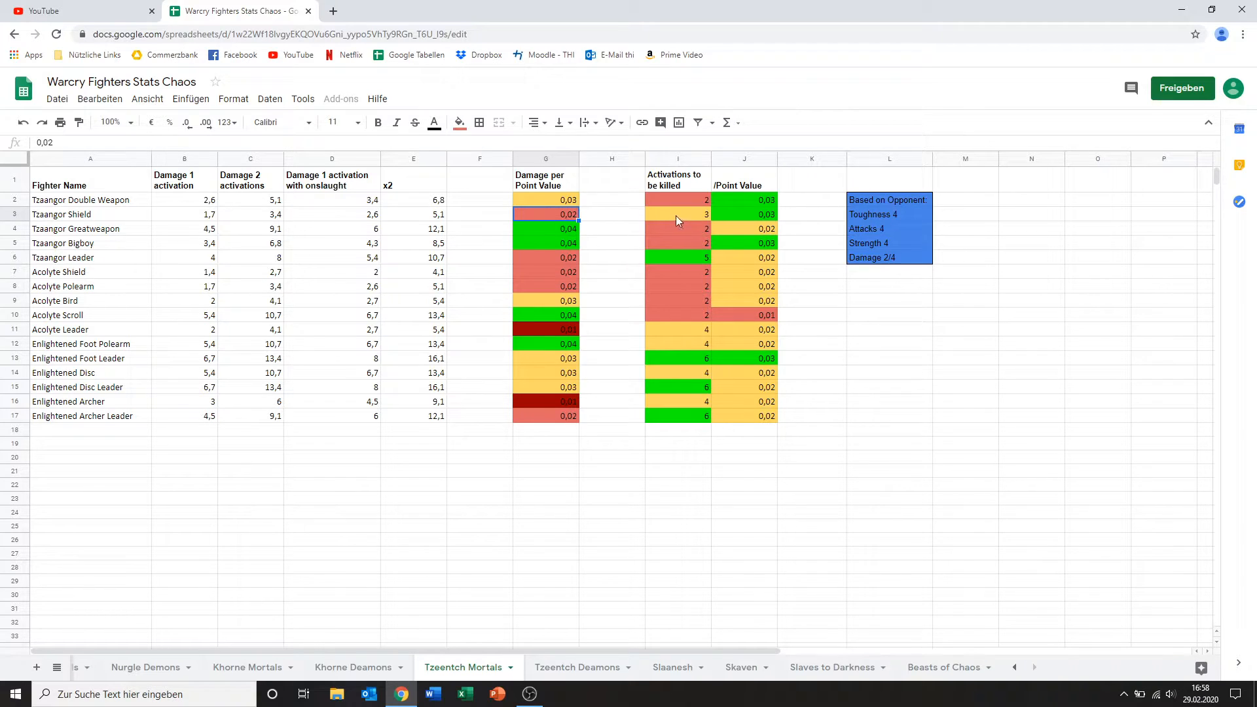
left_click(677, 213)
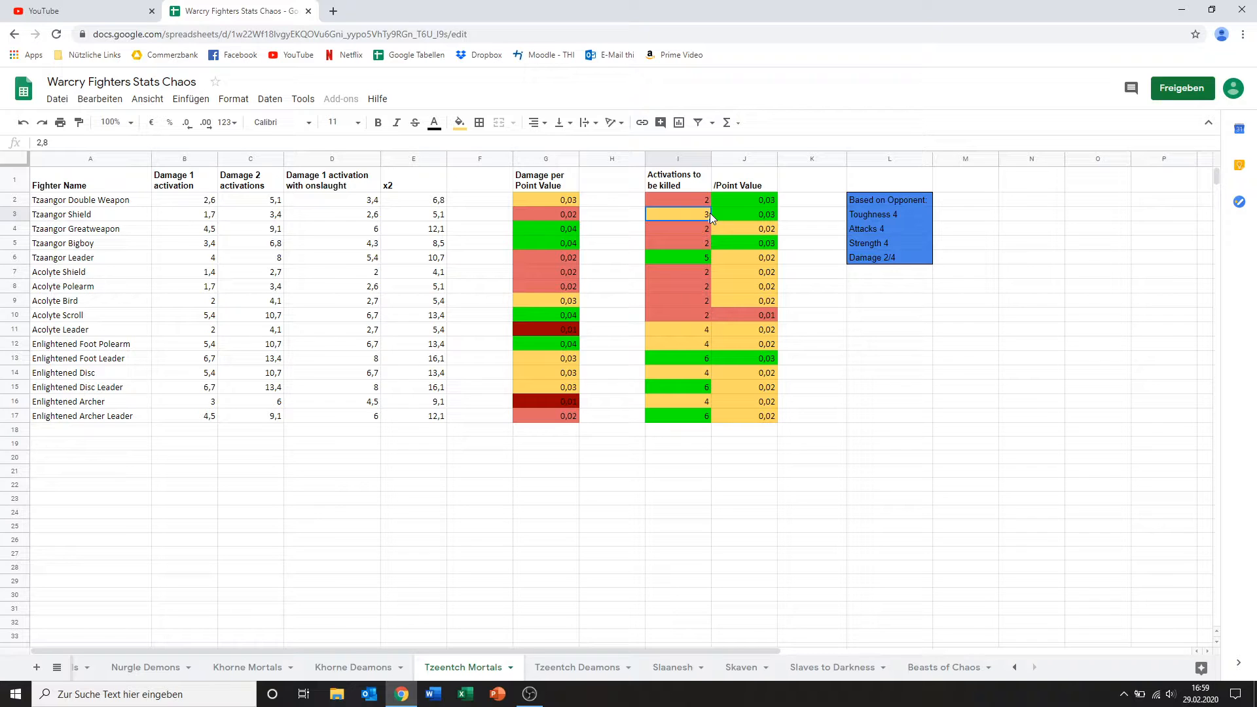
mouse_move(719, 223)
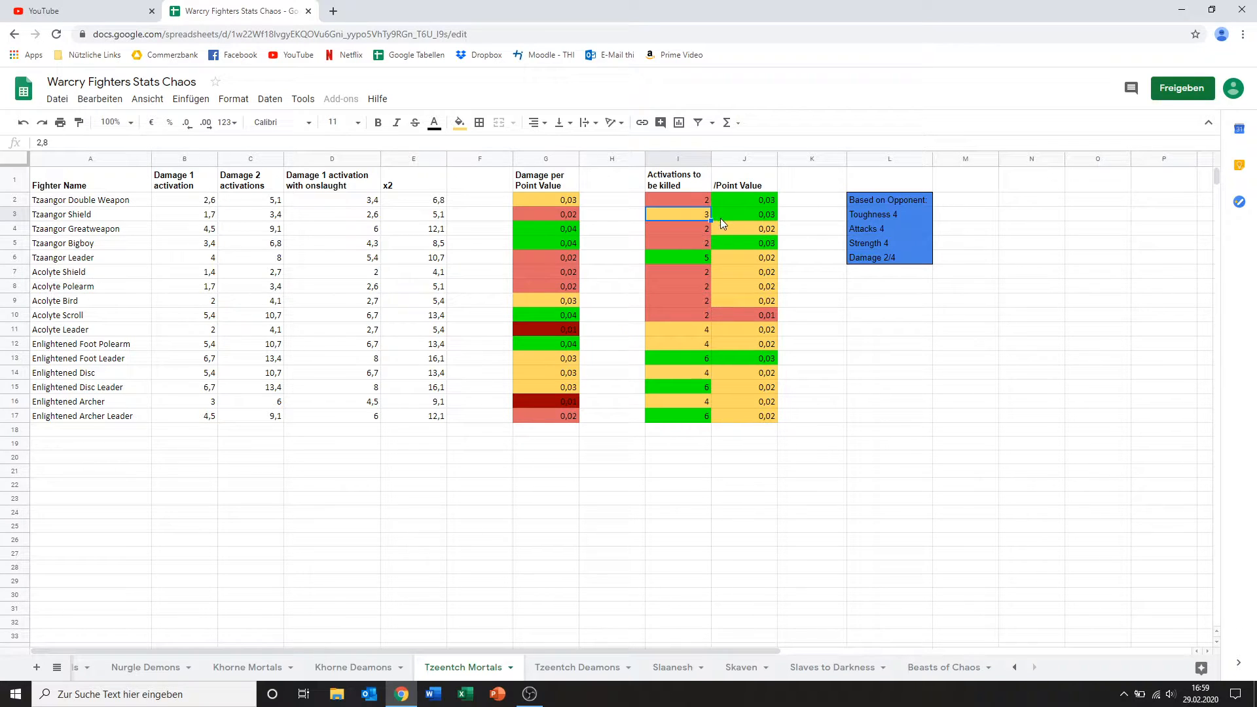
mouse_move(735, 221)
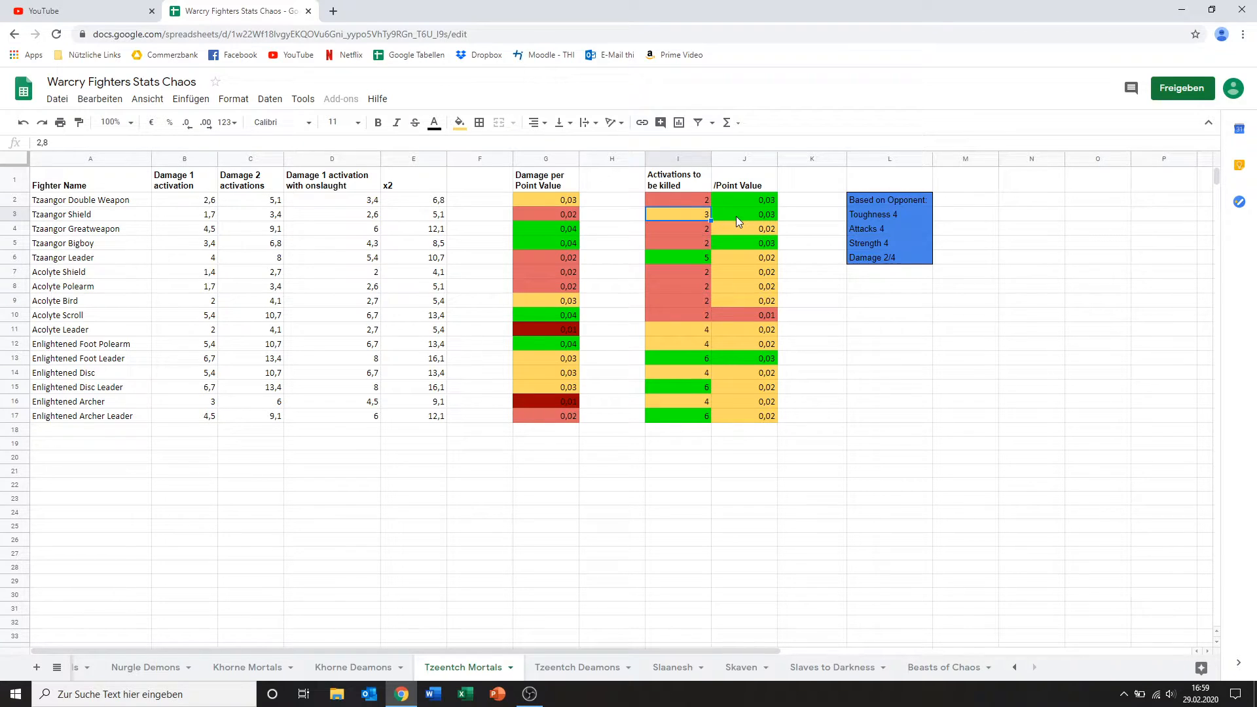
left_click(744, 213)
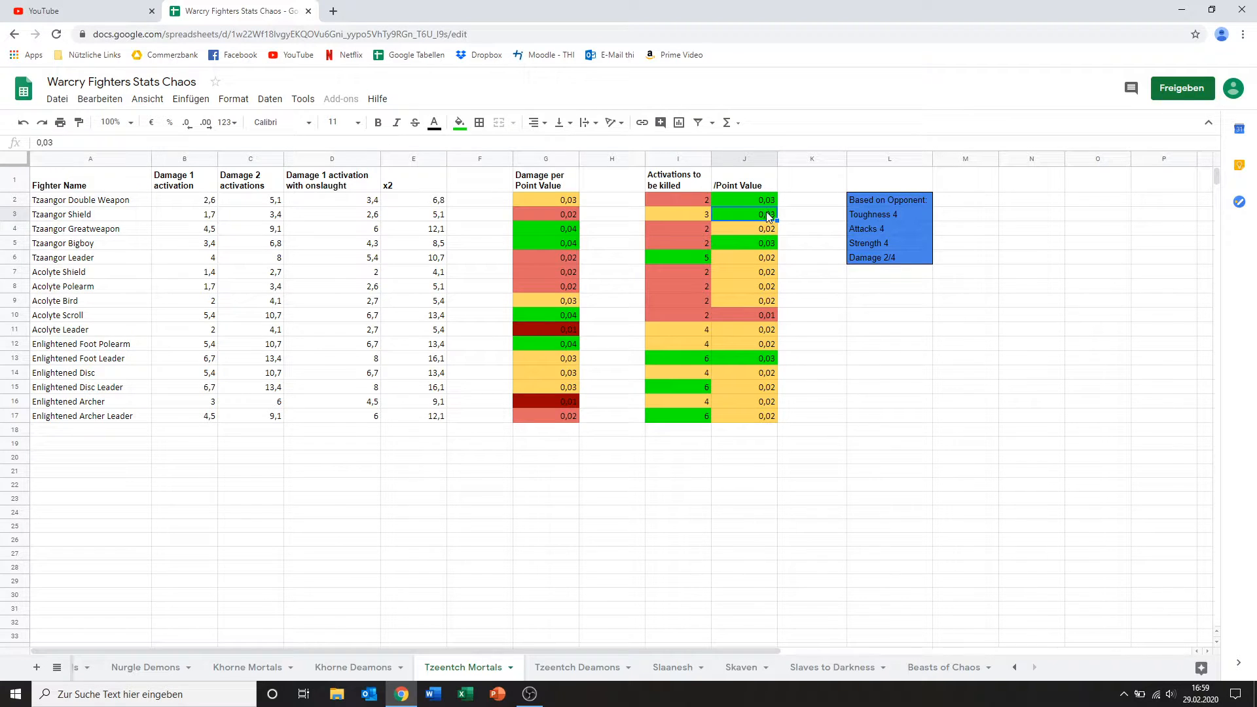
mouse_move(404, 264)
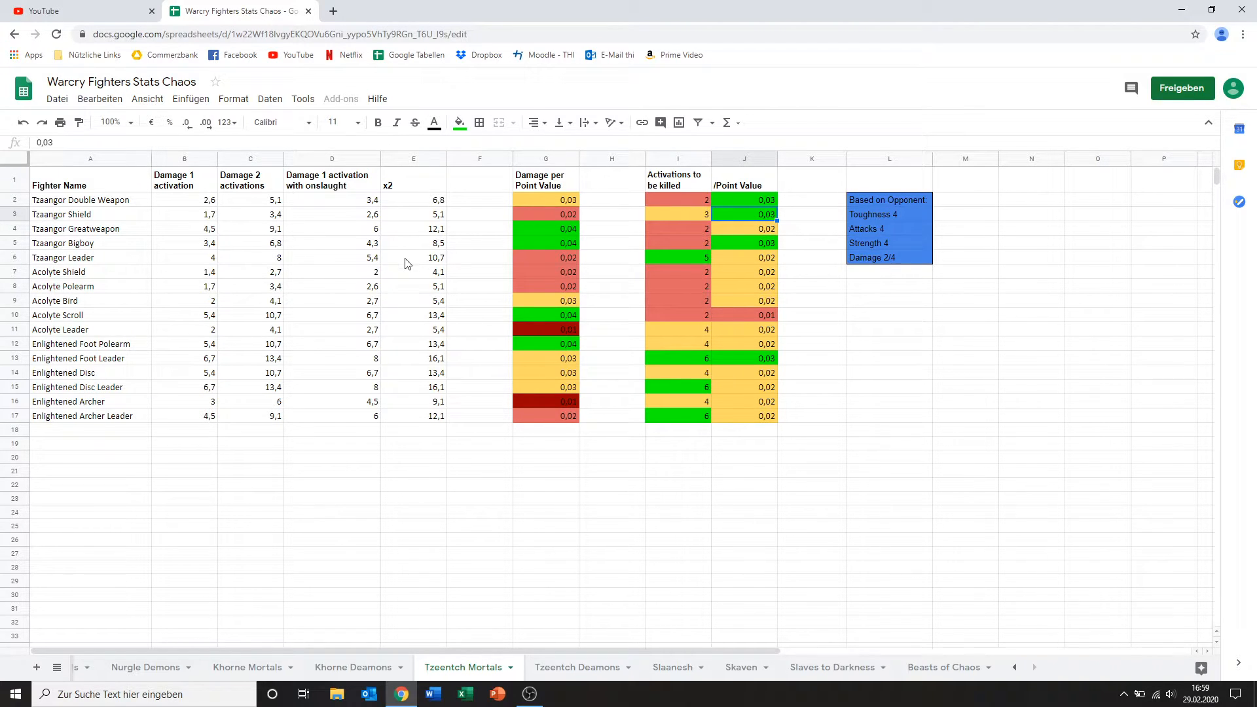
mouse_move(121, 237)
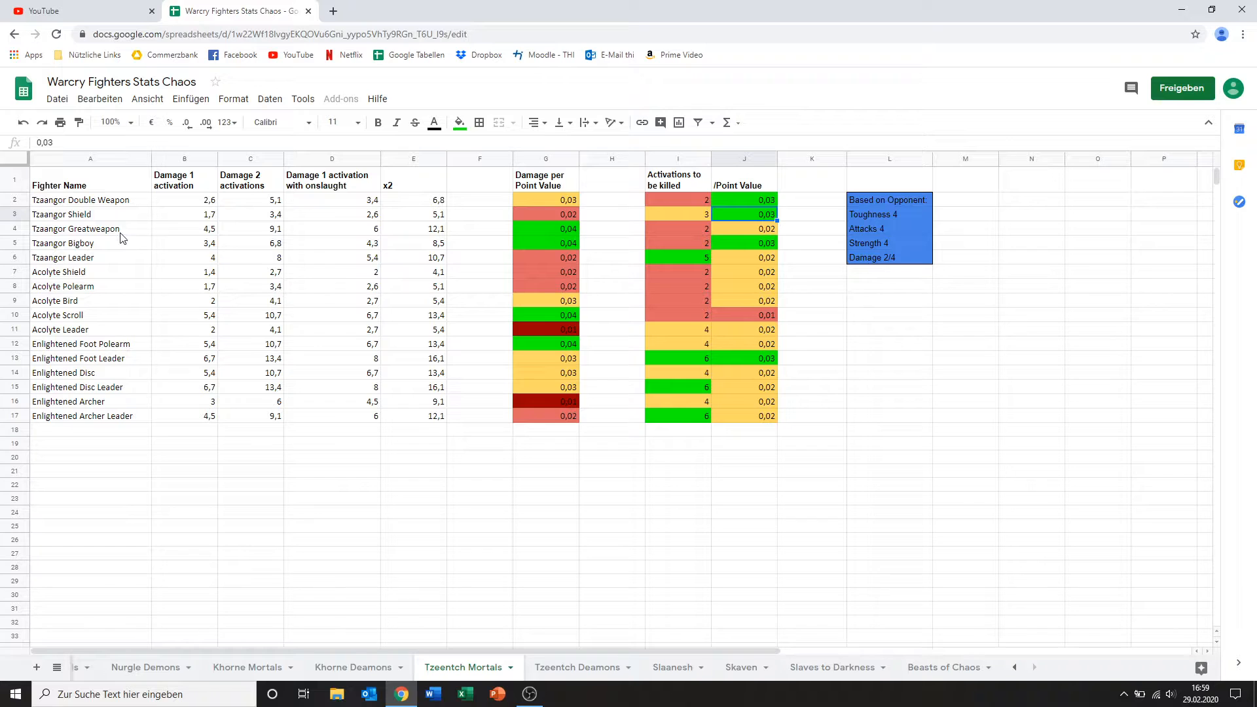
Step: Review Tzaangor Greatweapon's activation damage, damage per point, activations-to-be-killed and per-point values
left_click(91, 228)
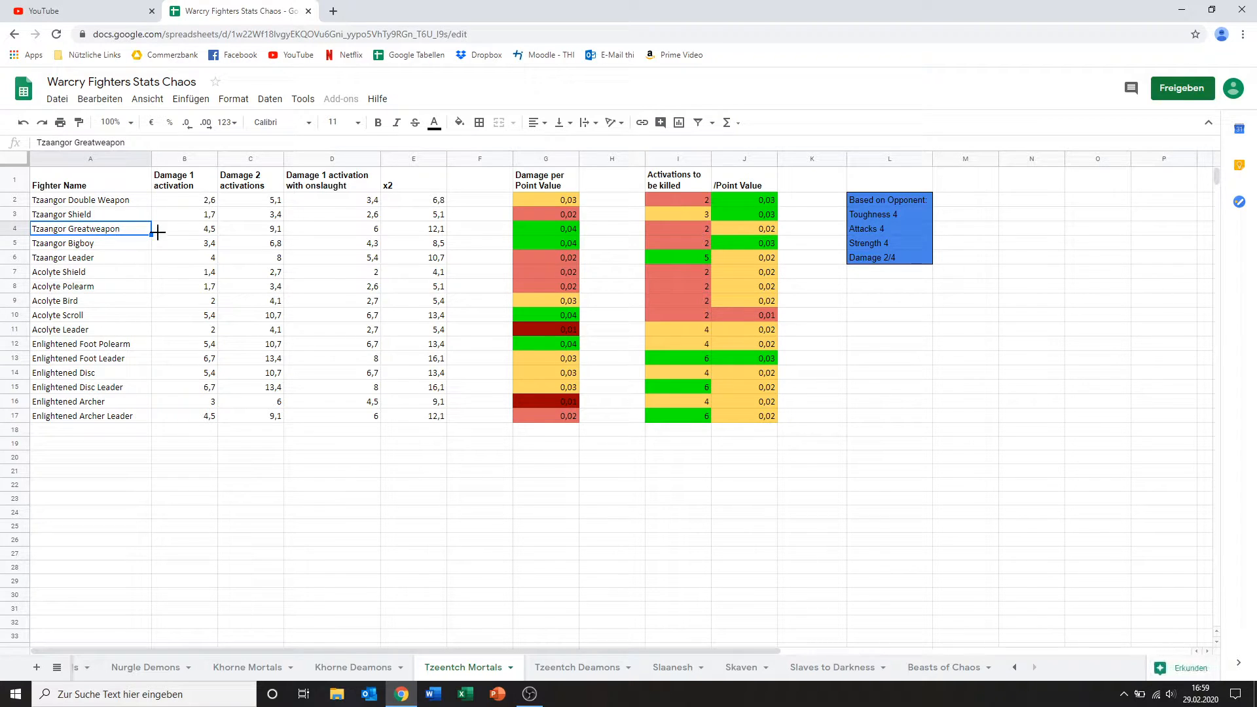
mouse_move(267, 241)
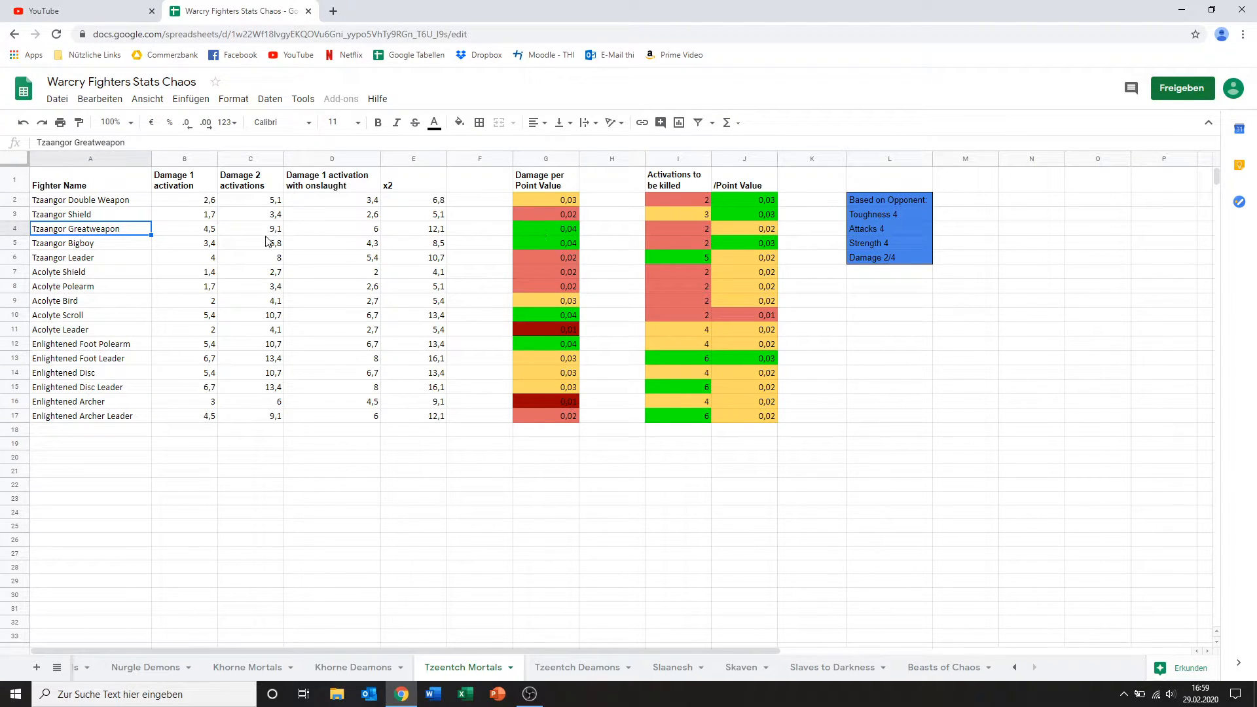
left_click(183, 228)
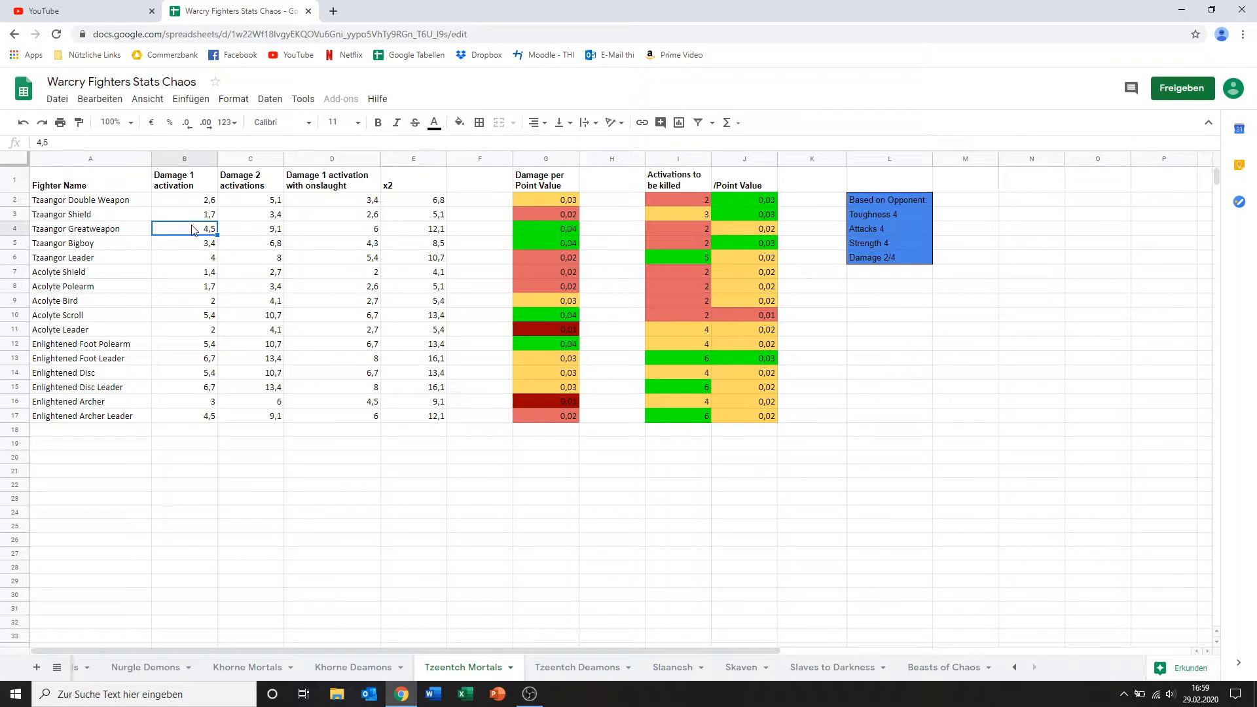
left_click(248, 228)
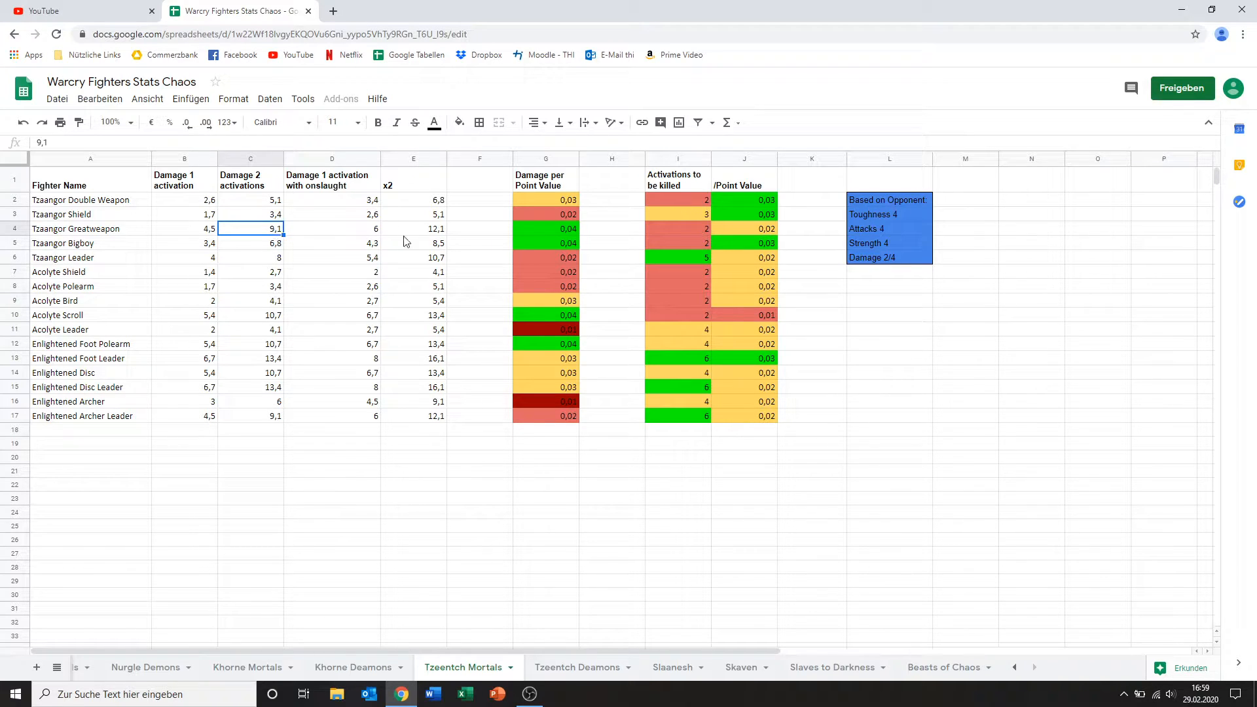
left_click(545, 227)
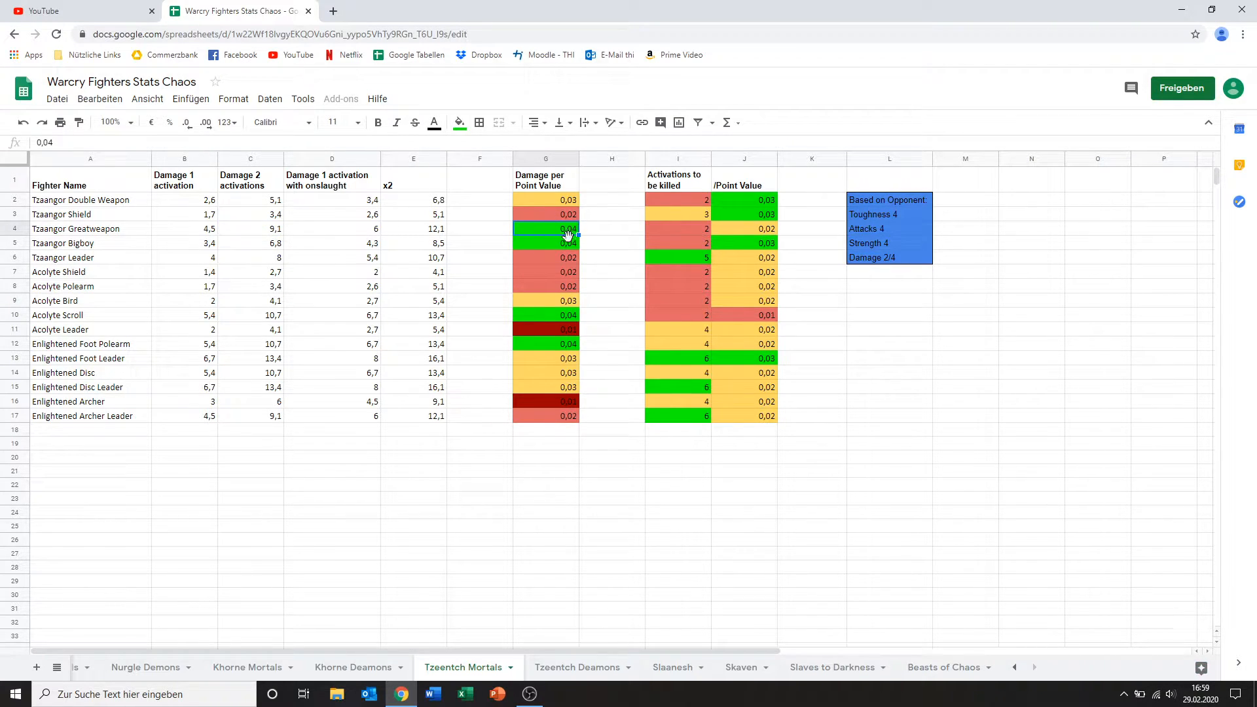
mouse_move(549, 233)
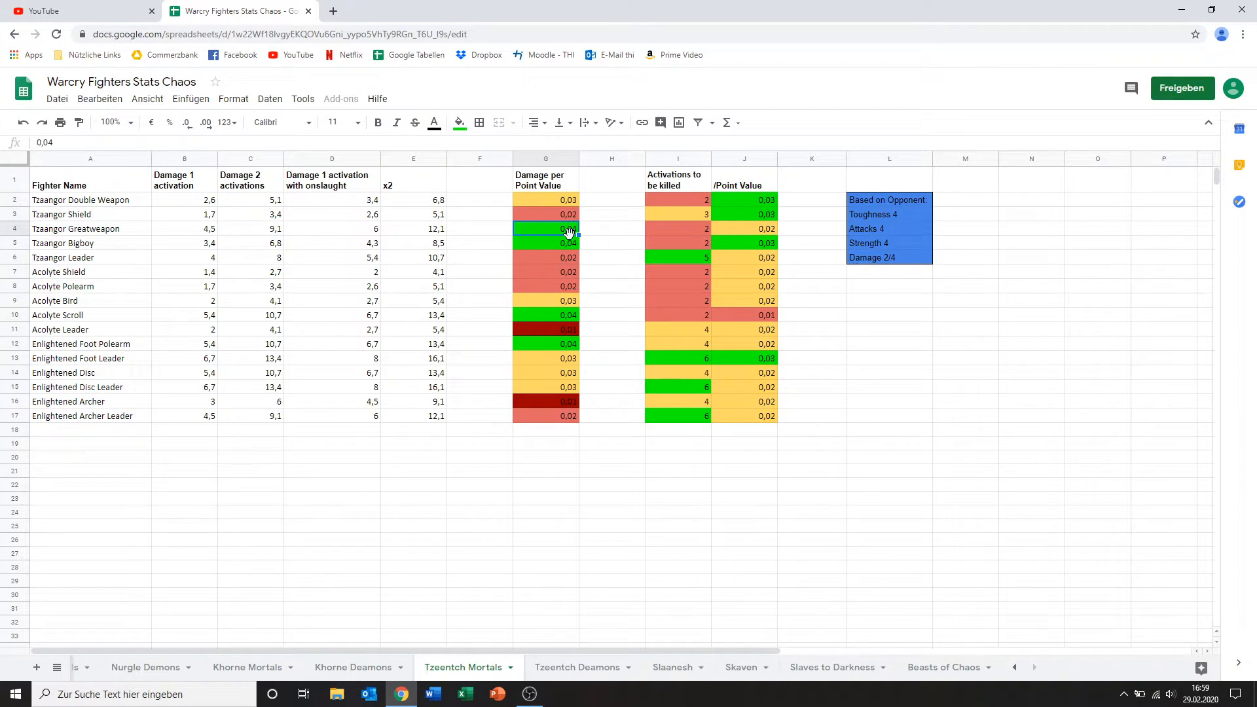
left_click(676, 228)
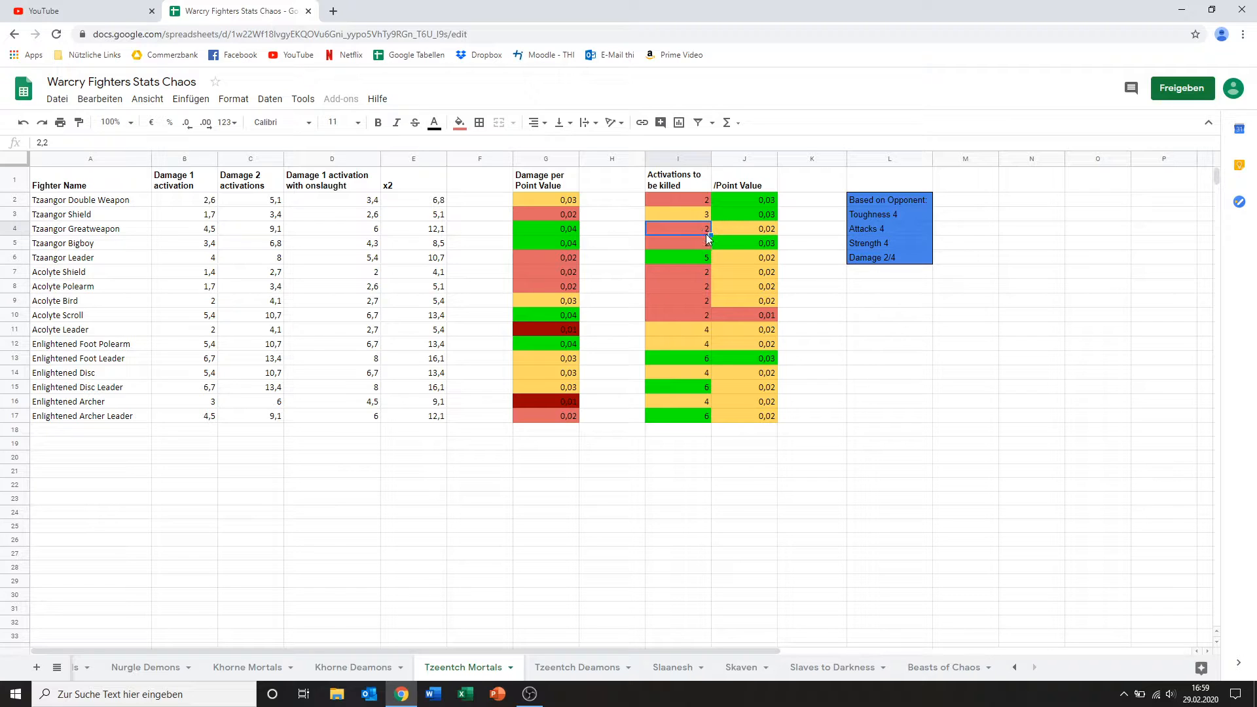
left_click(744, 244)
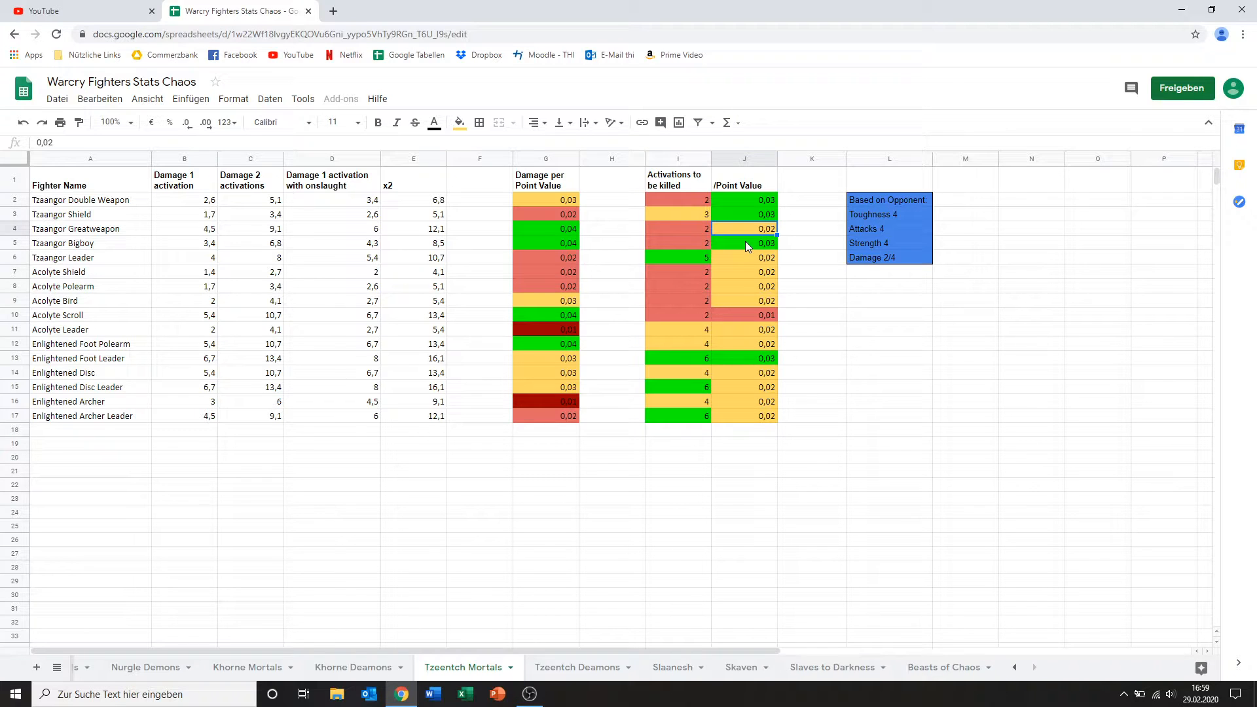
left_click(743, 228)
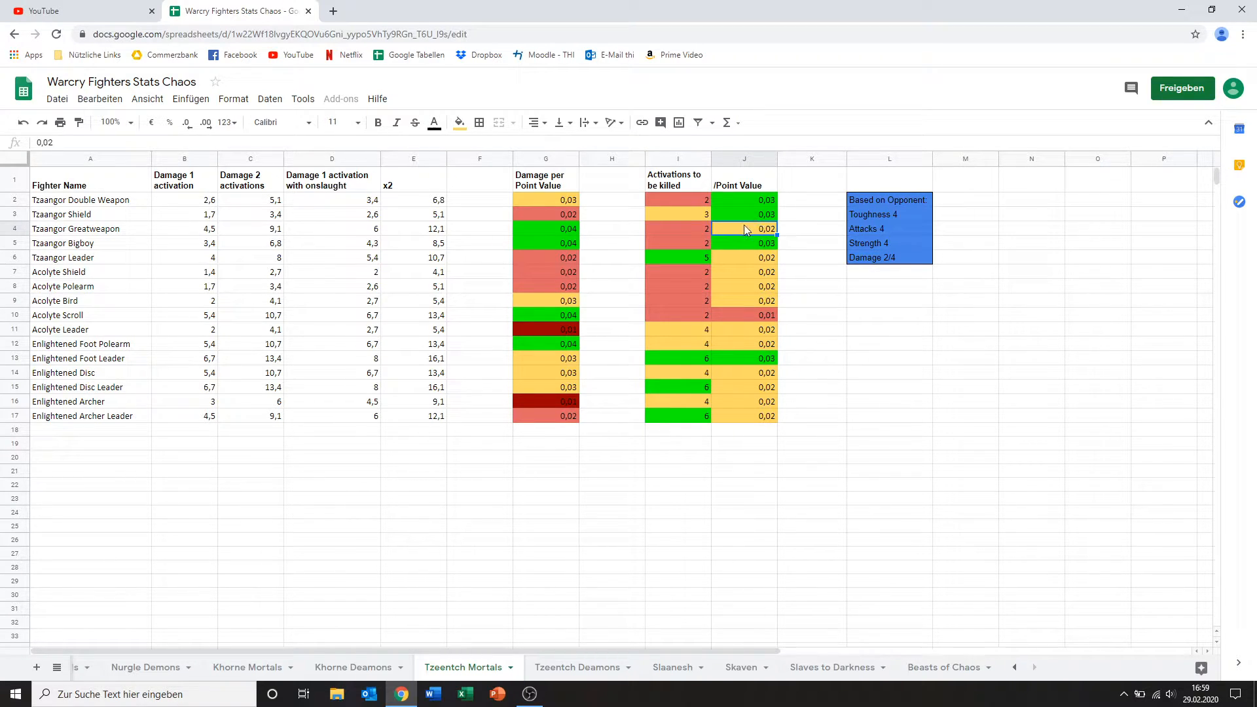
mouse_move(816, 222)
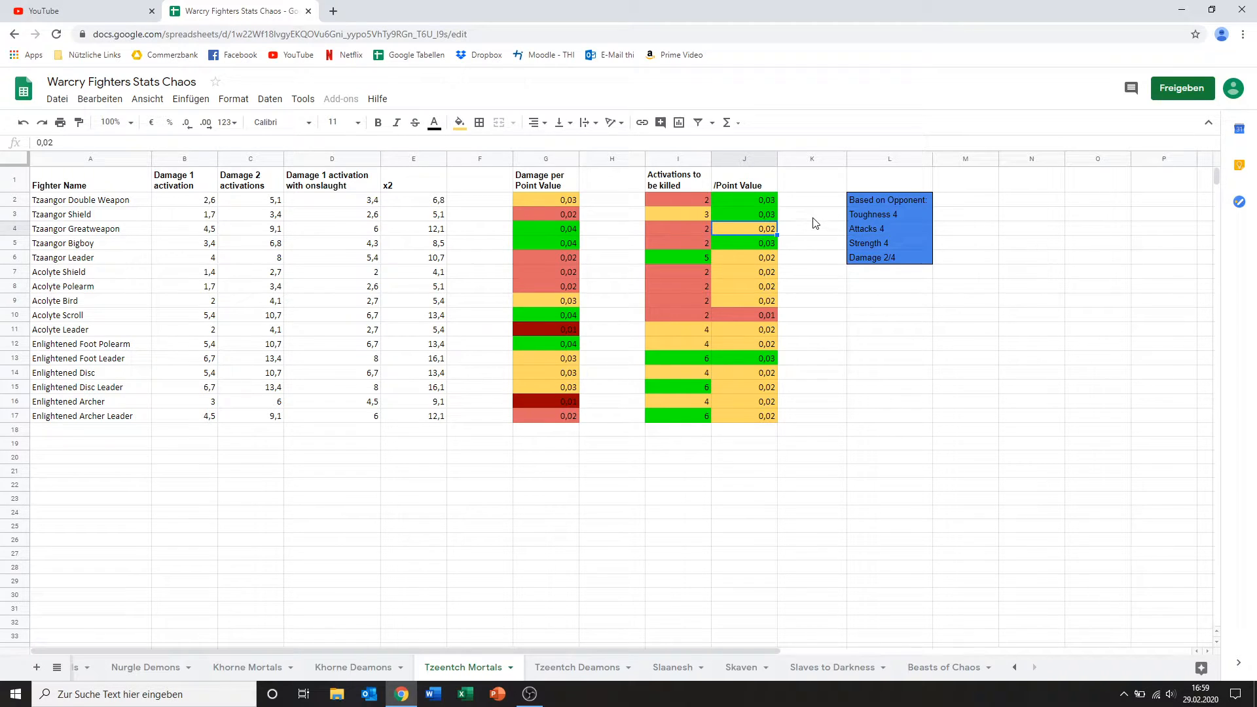
mouse_move(545, 262)
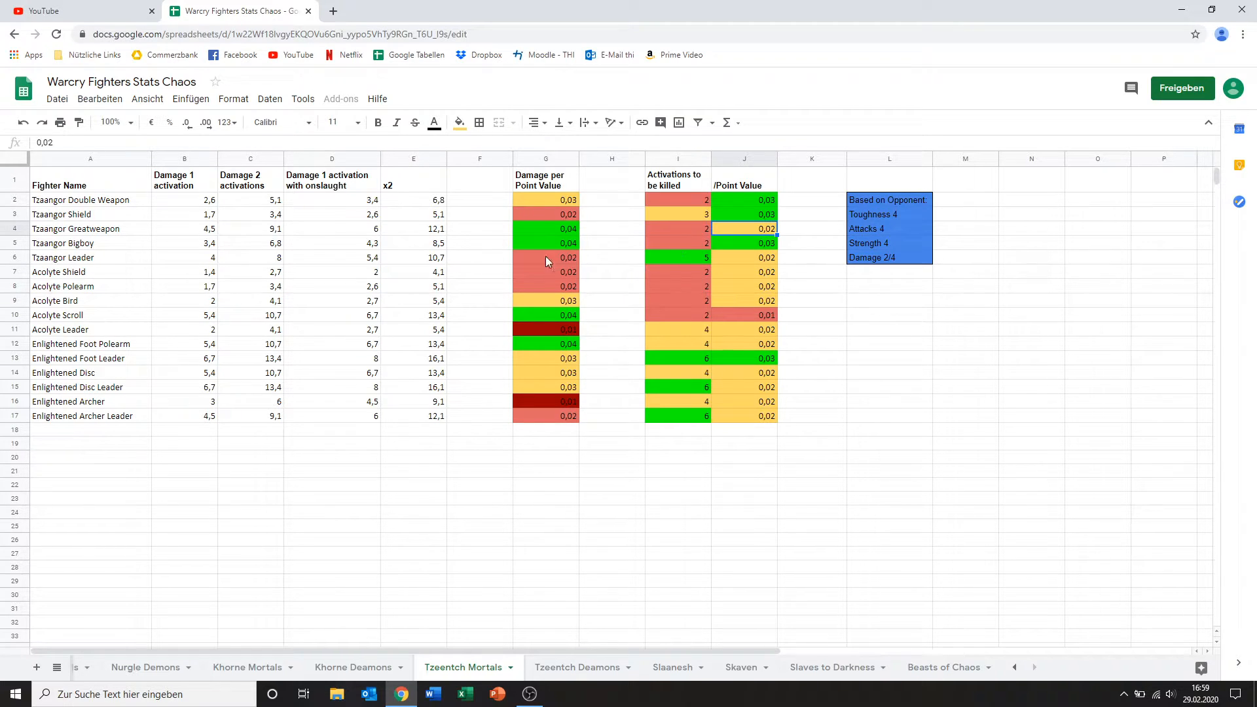
mouse_move(487, 241)
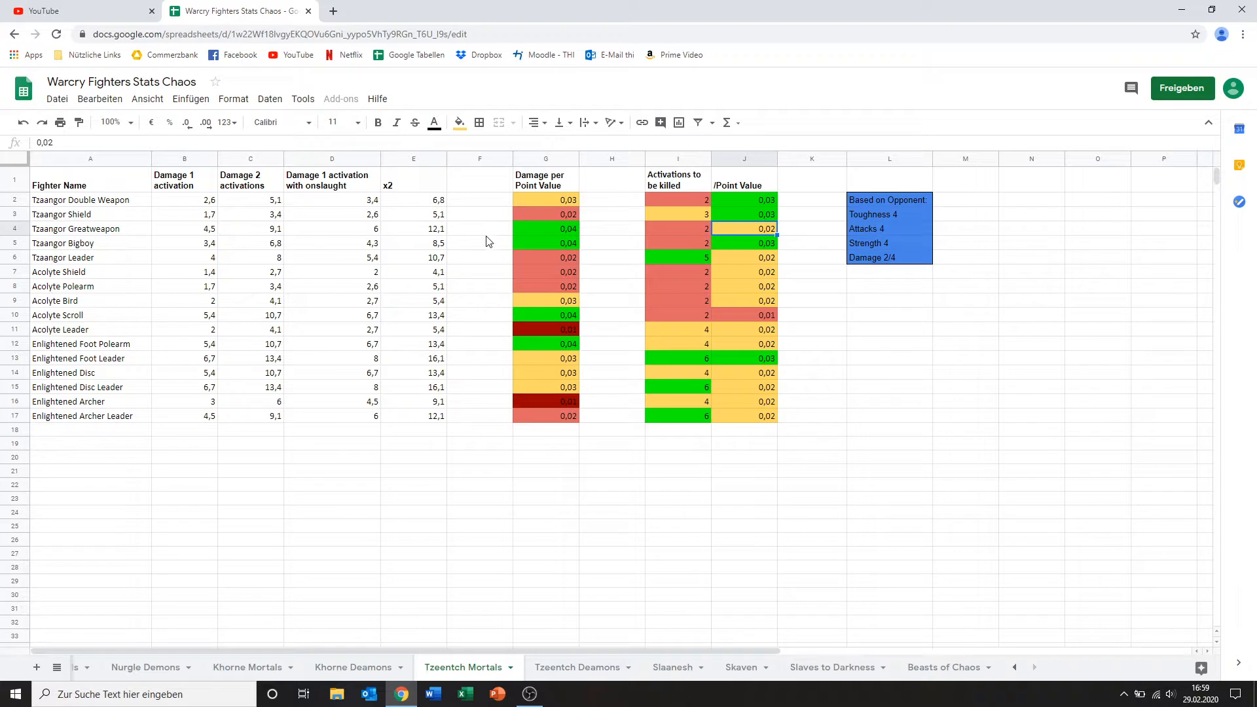
Step: Review the Tzaangor Bigboy and Tzaangor Leader rows' damage and damage-per-point figures
left_click(63, 244)
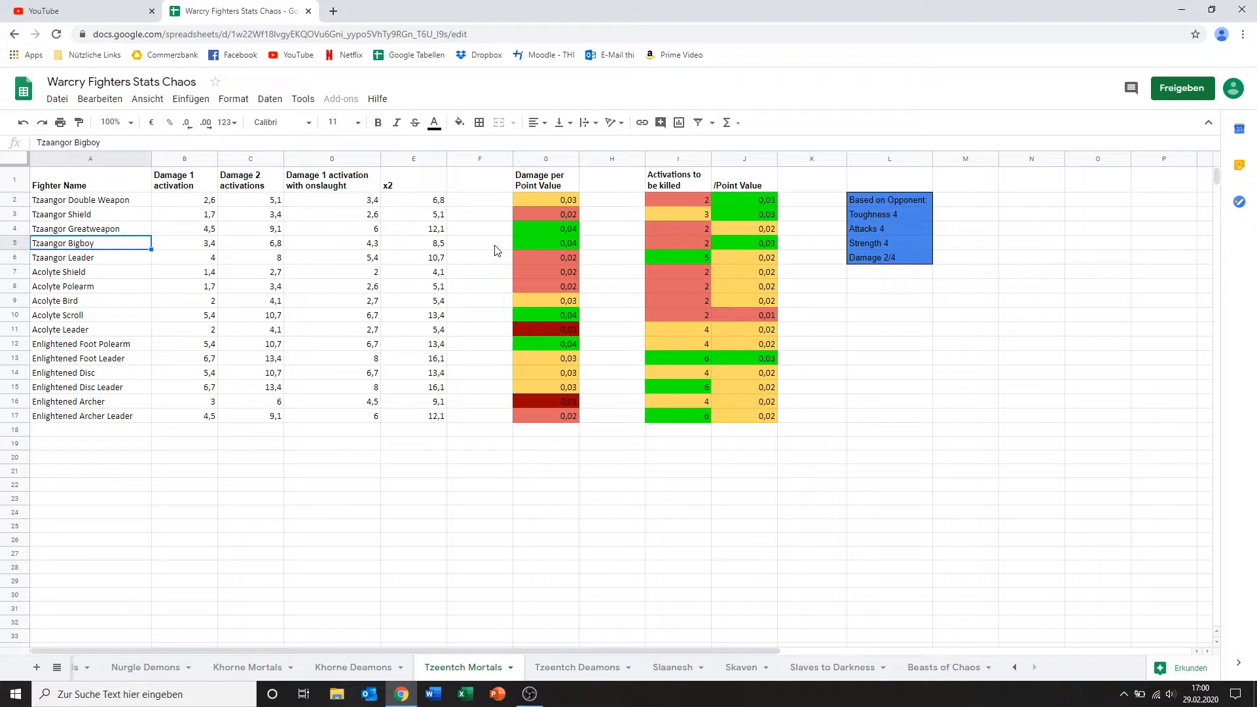
mouse_move(159, 261)
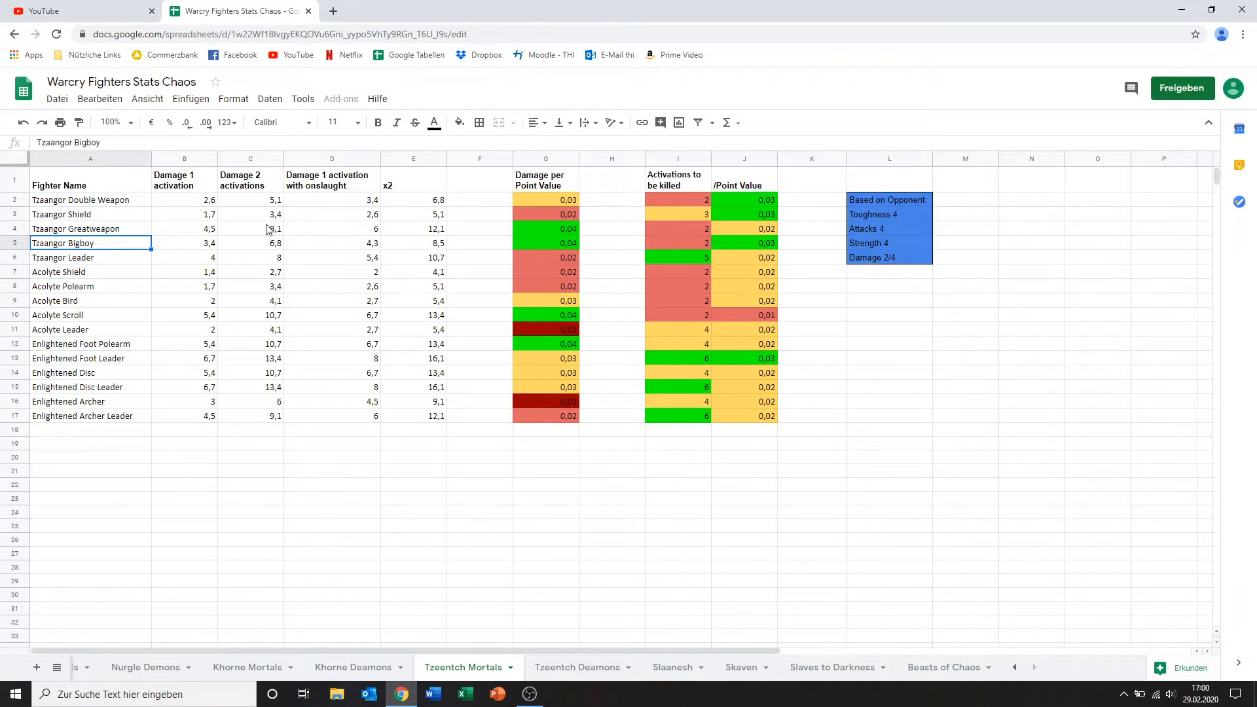
left_click(183, 243)
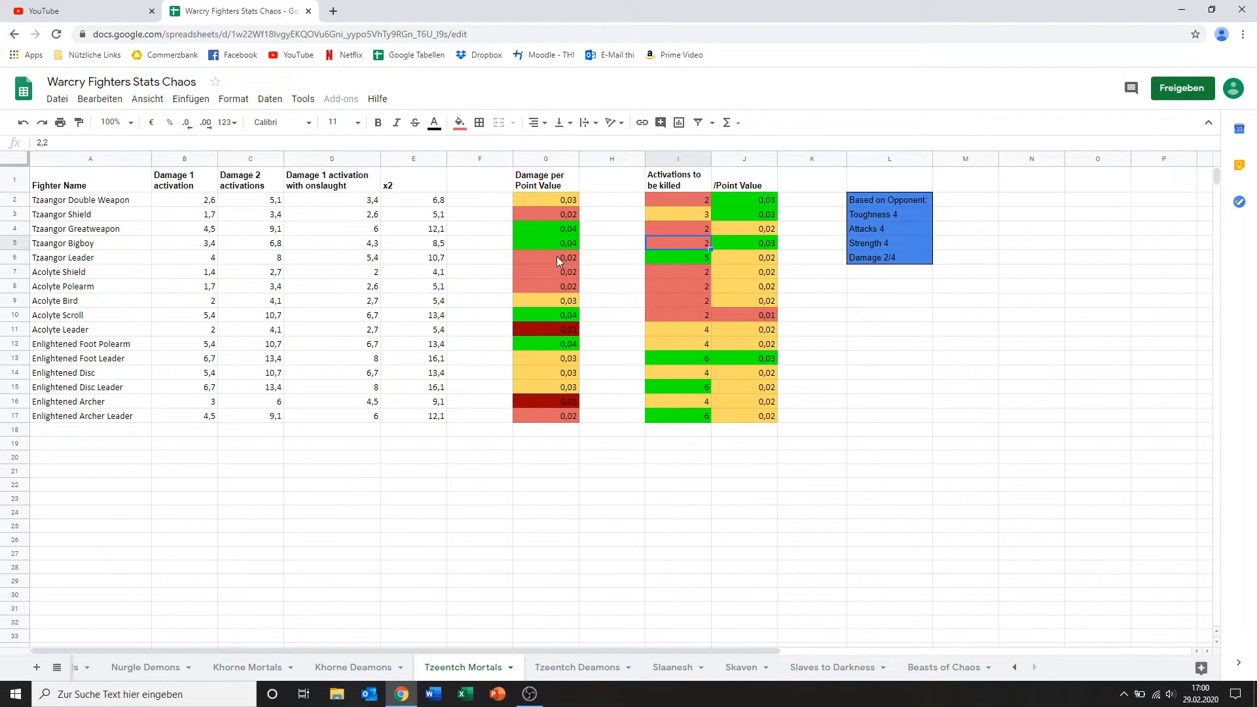
mouse_move(541, 250)
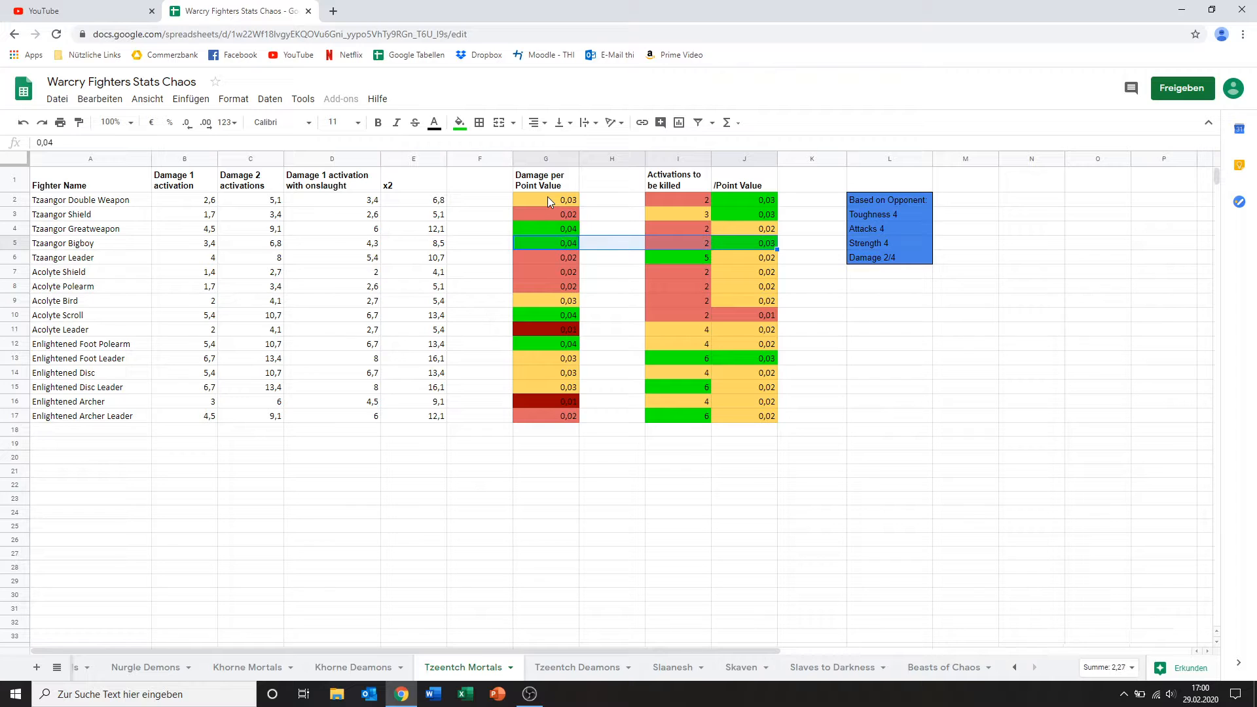
mouse_move(567, 211)
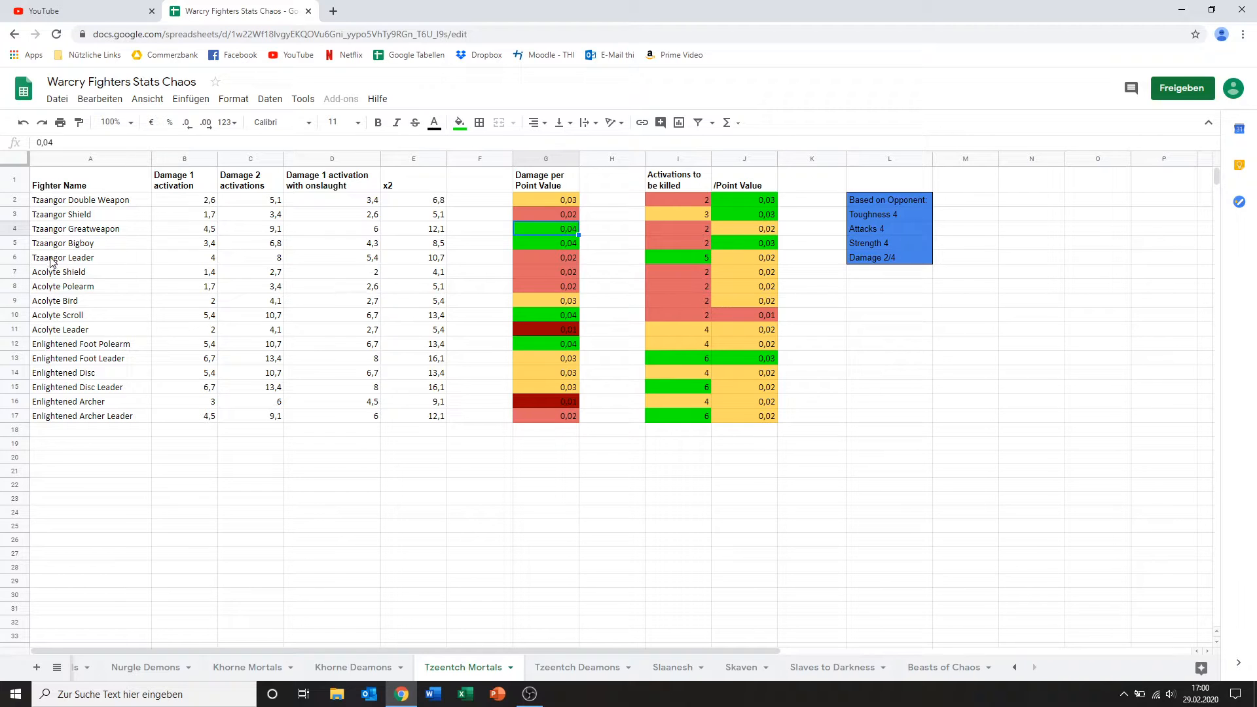
mouse_move(226, 259)
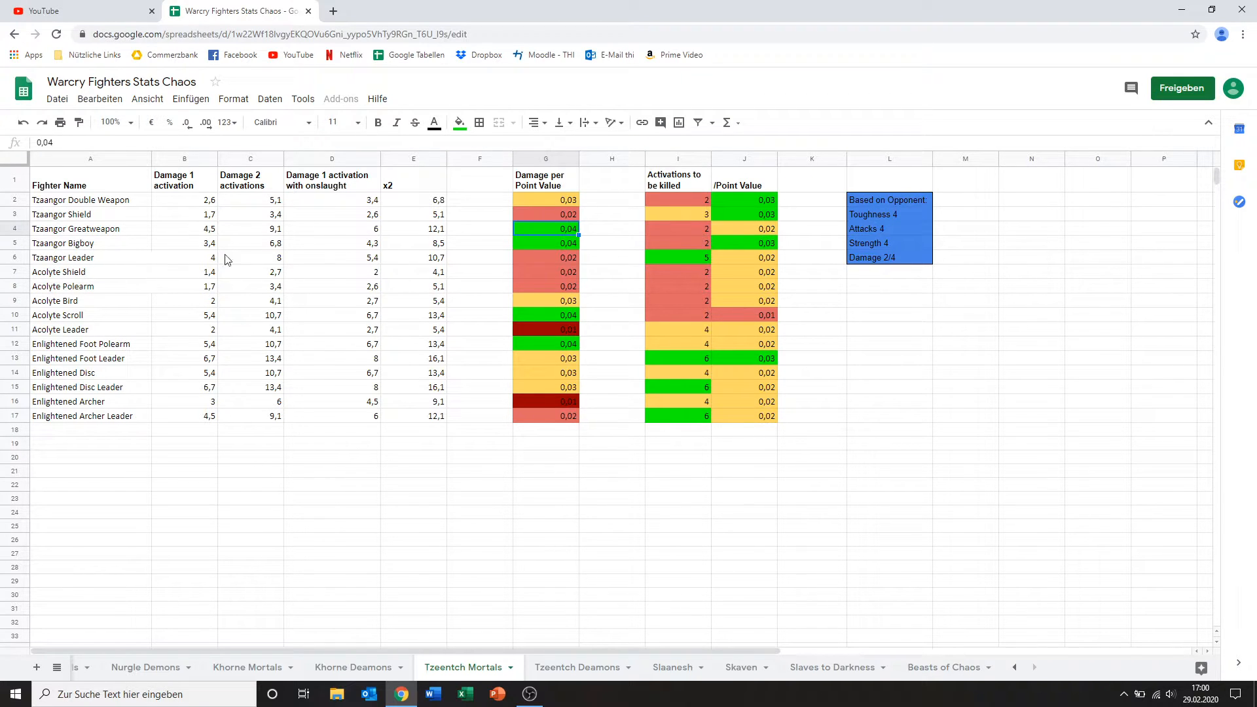
mouse_move(207, 267)
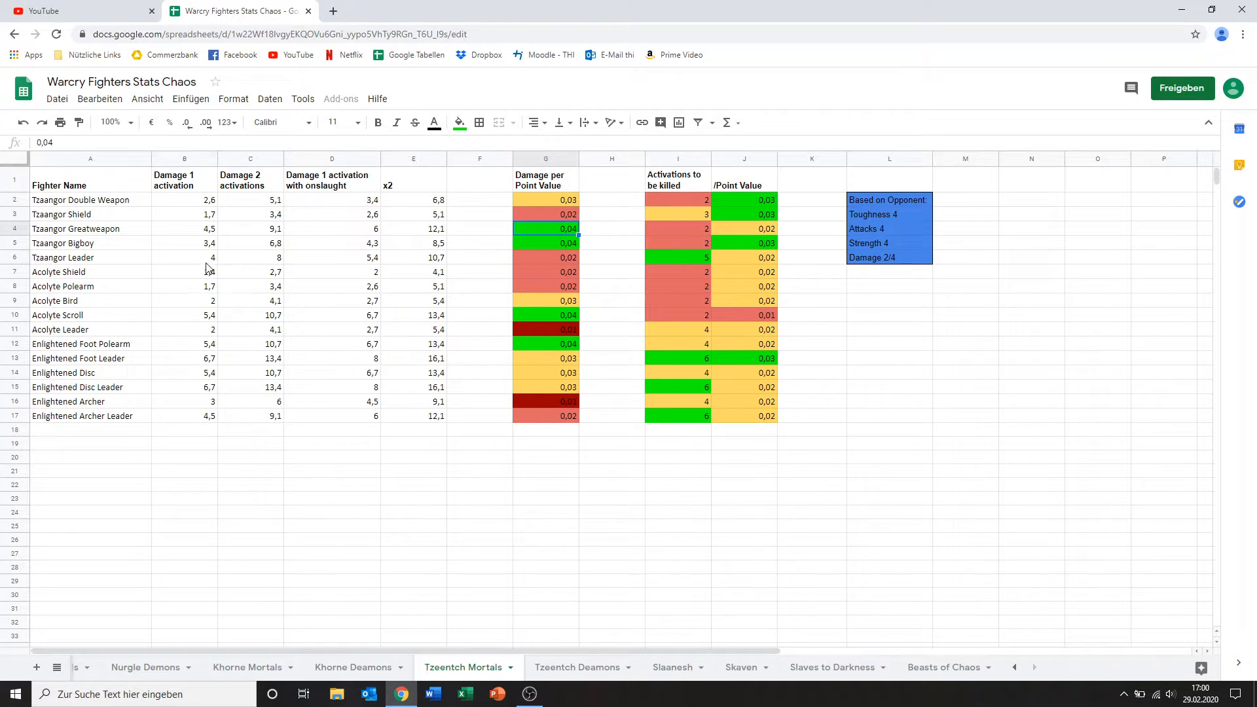
left_click(183, 258)
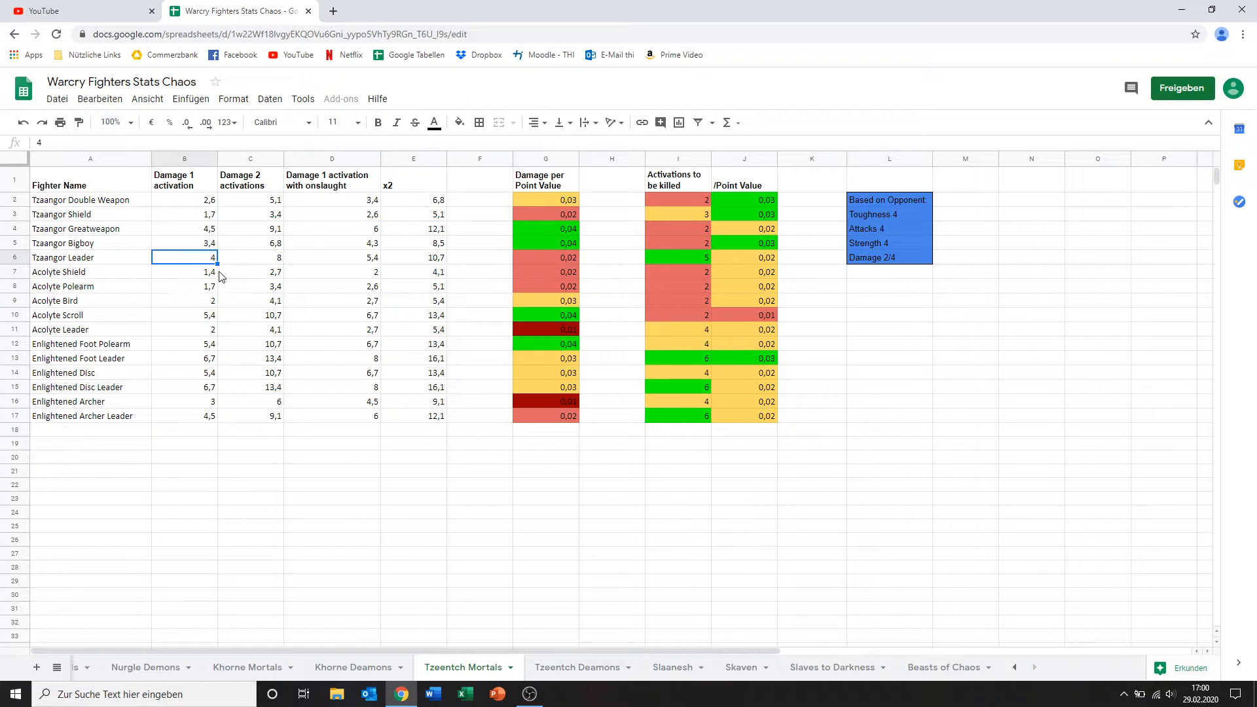
mouse_move(483, 253)
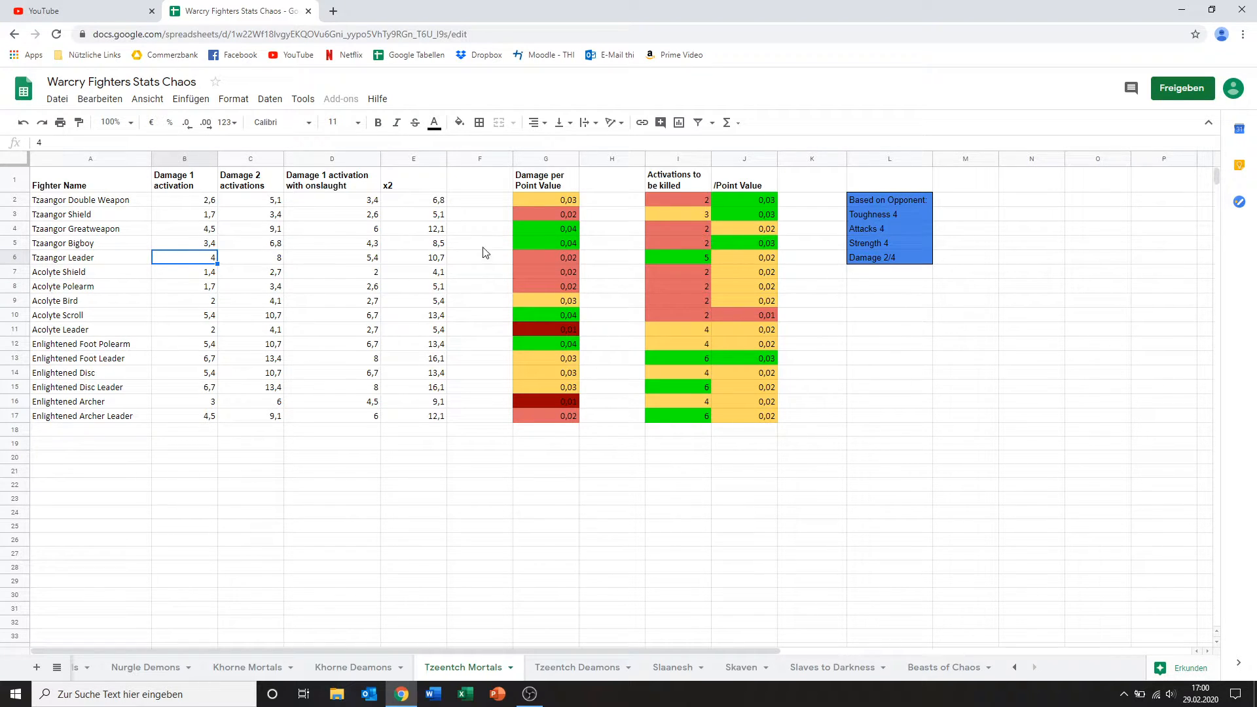
mouse_move(216, 272)
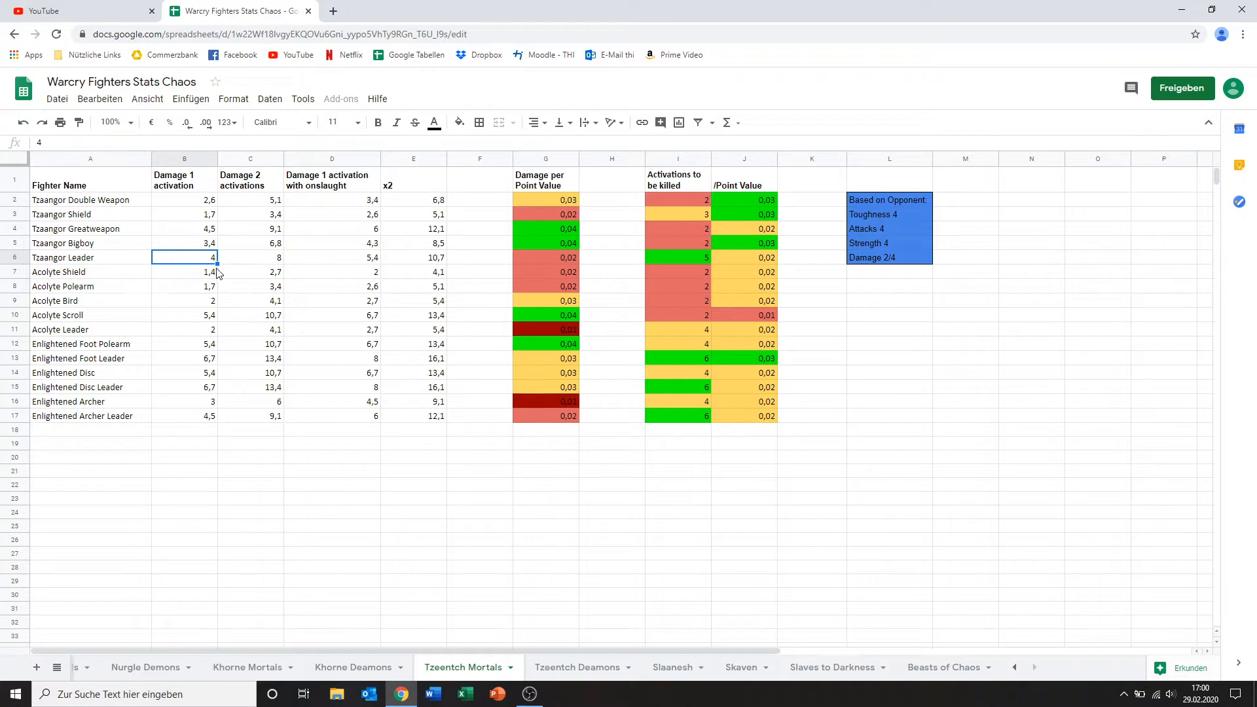
mouse_move(418, 266)
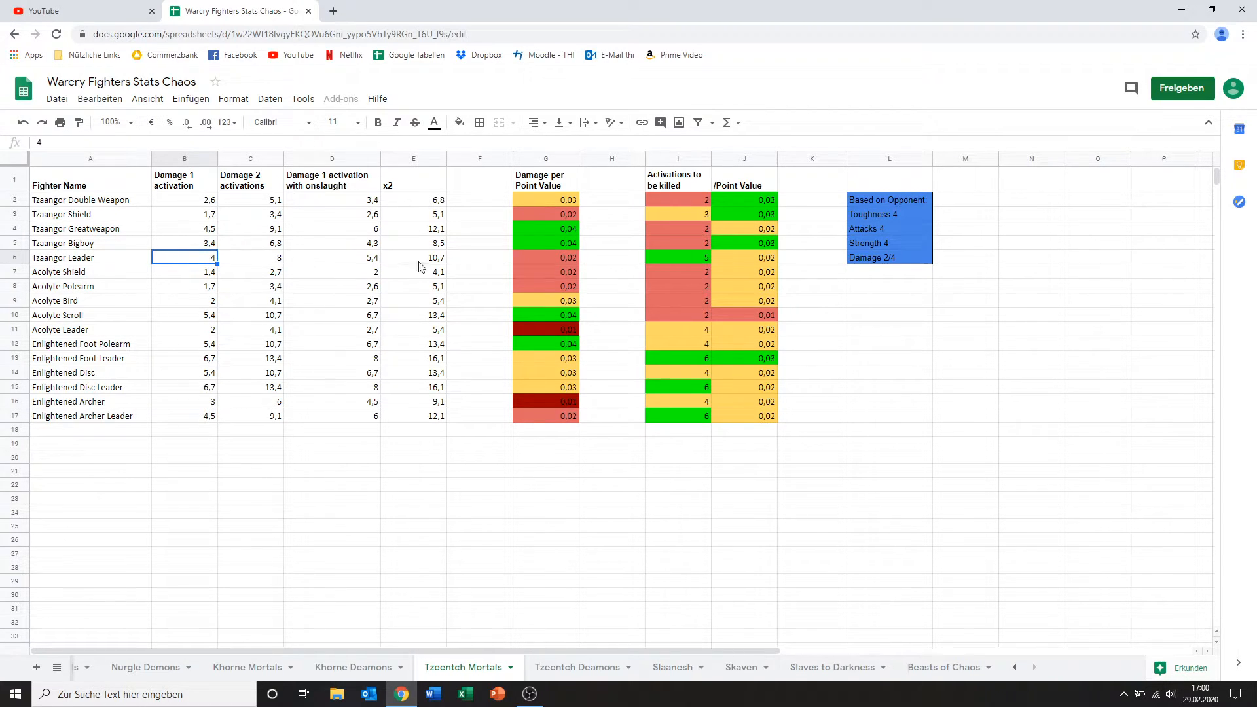
left_click(546, 258)
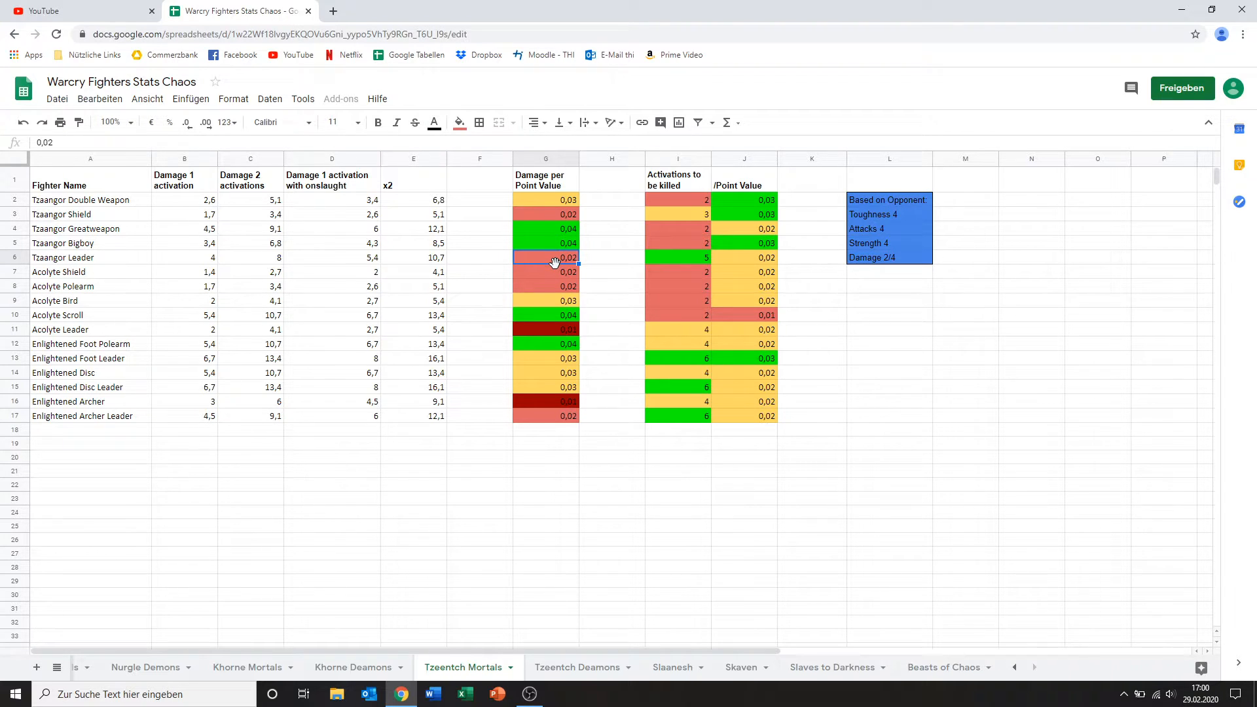
mouse_move(623, 275)
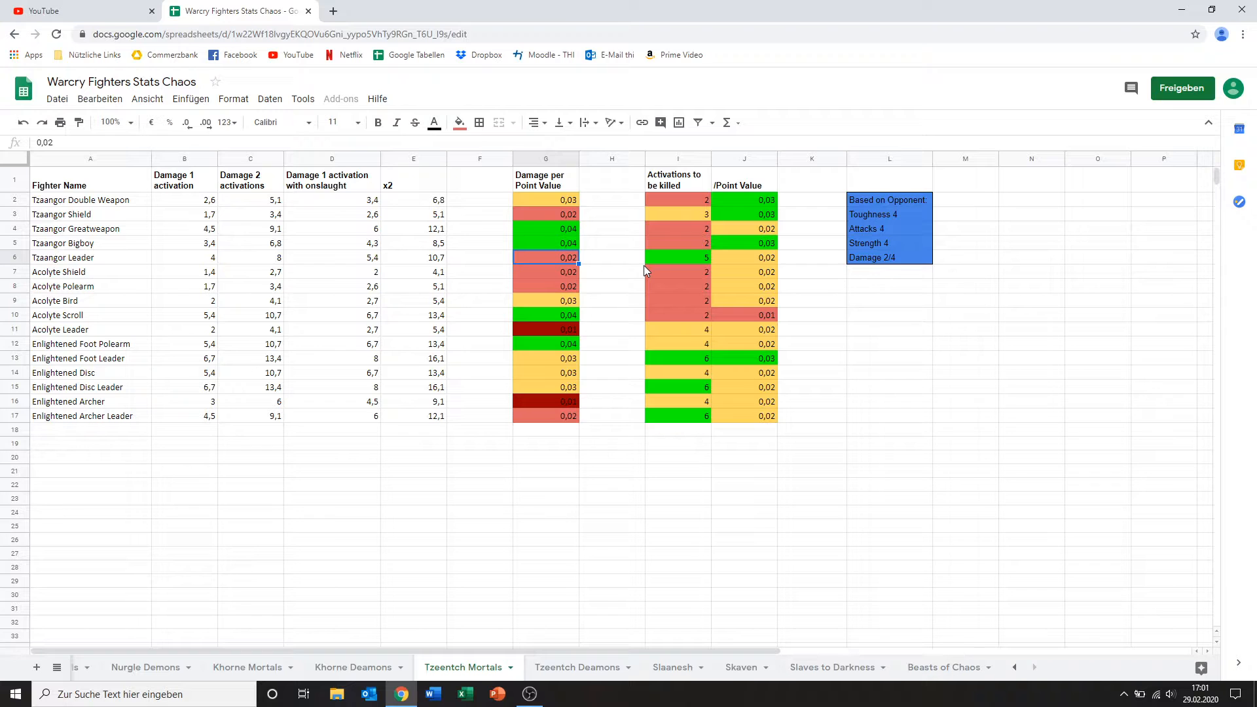
left_click(611, 258)
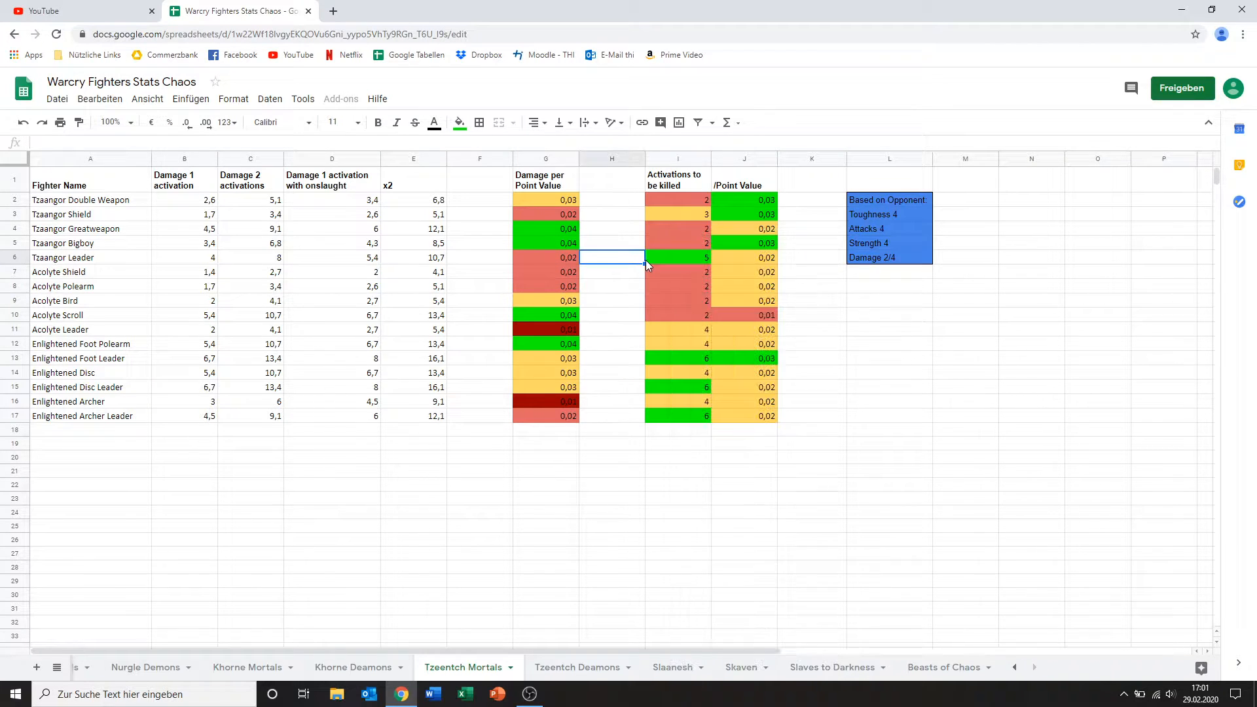
mouse_move(691, 268)
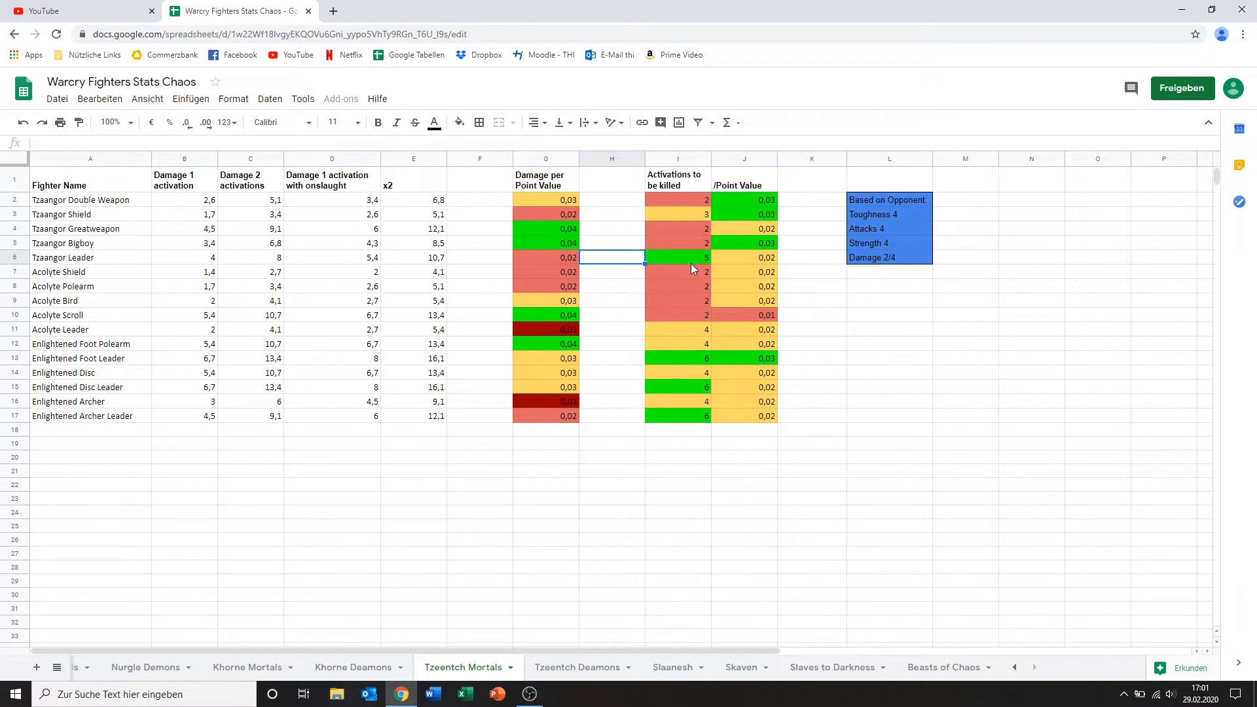
mouse_move(754, 271)
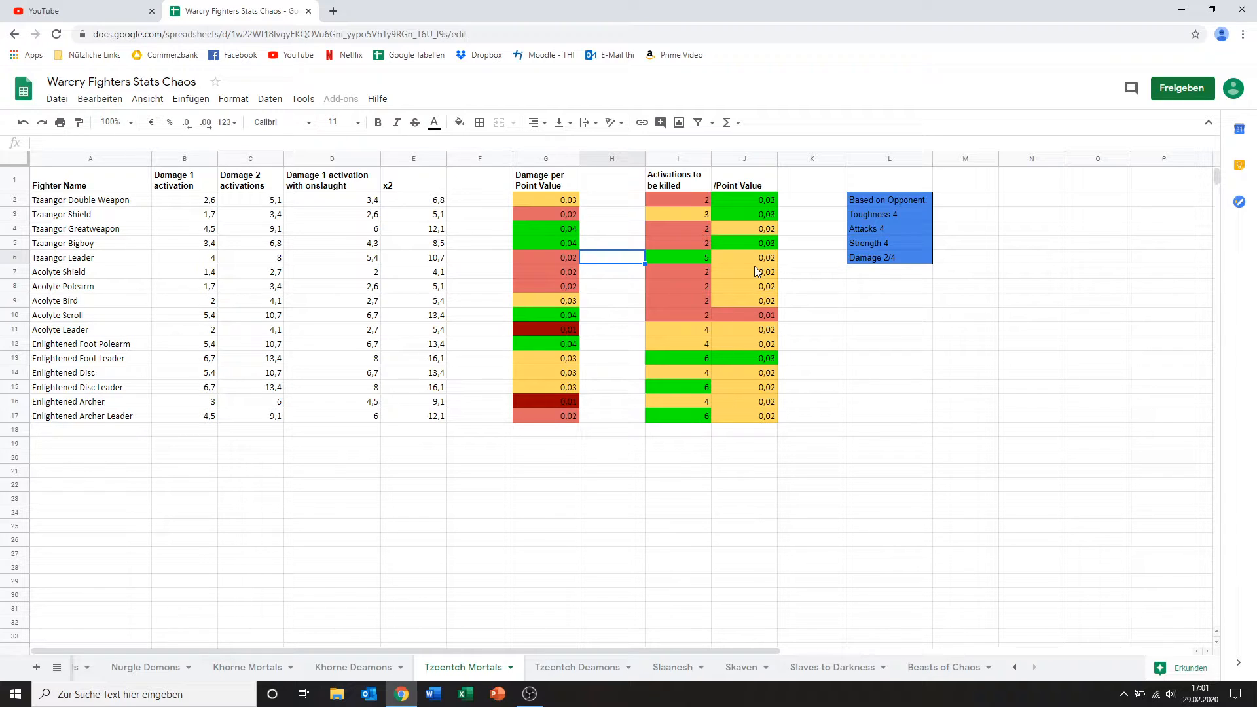
mouse_move(740, 267)
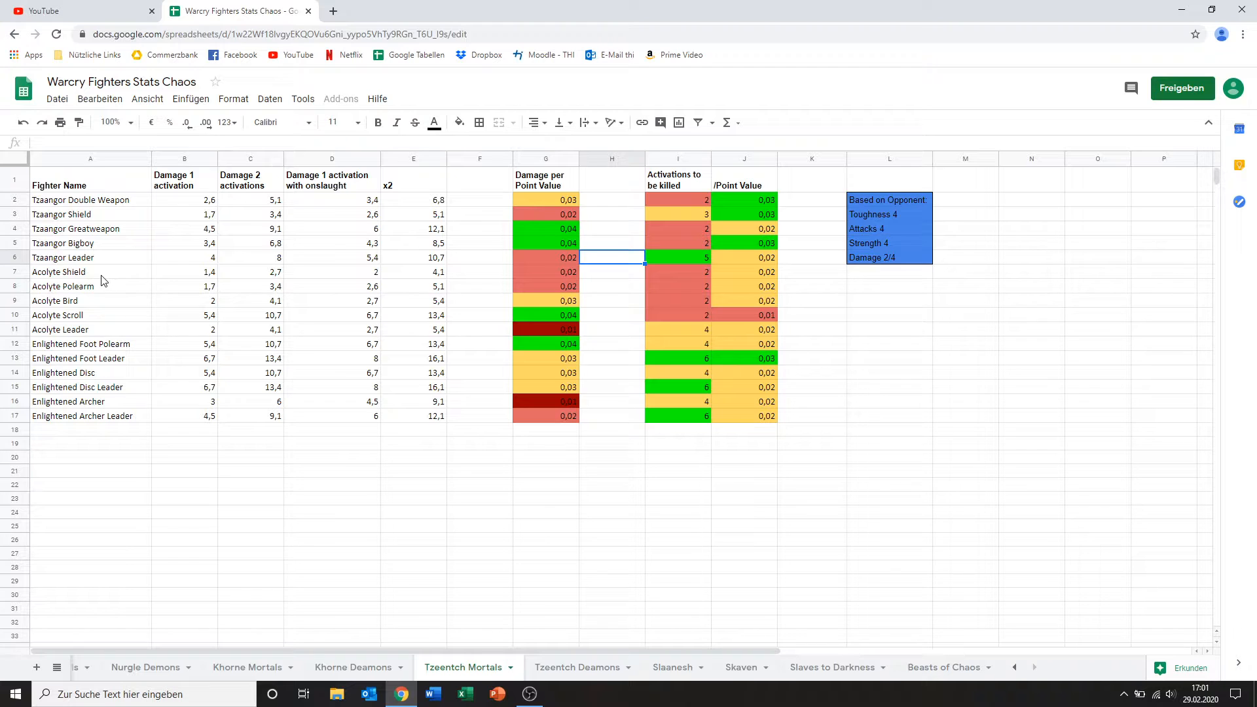
Step: Review Acolyte Shield's and Acolyte Polearm's activations-to-be-killed and damage per point values
left_click(90, 272)
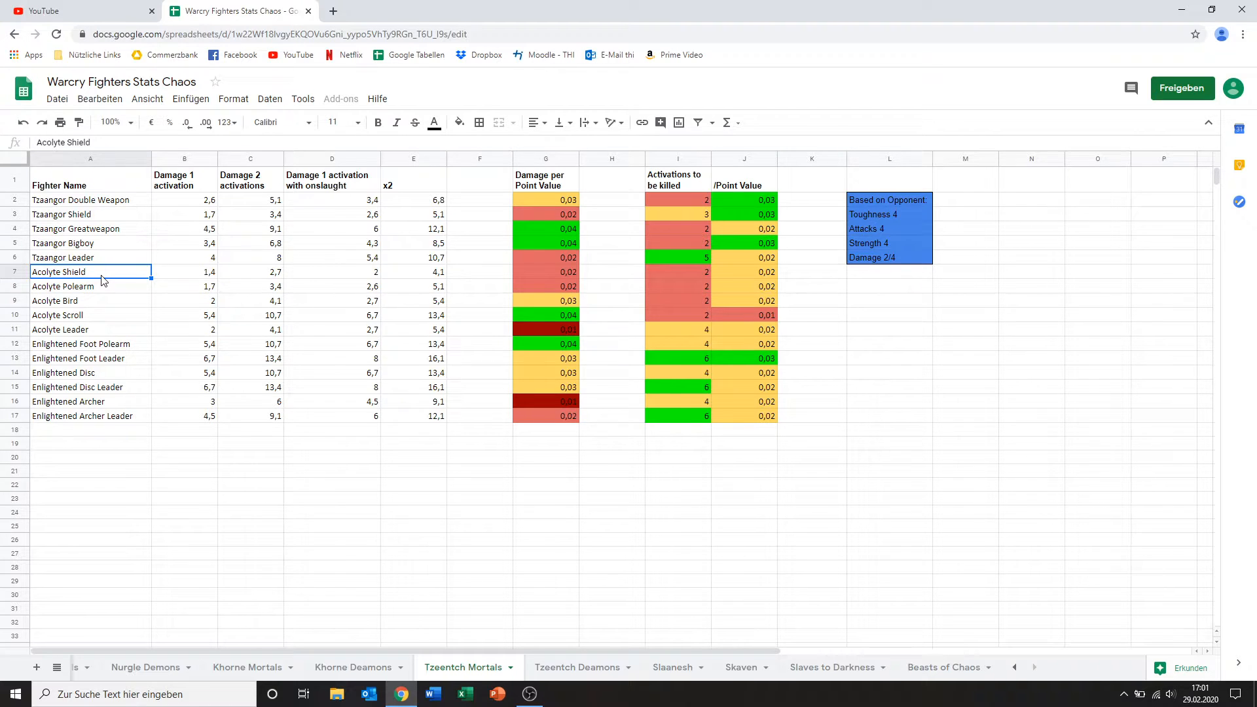
mouse_move(573, 262)
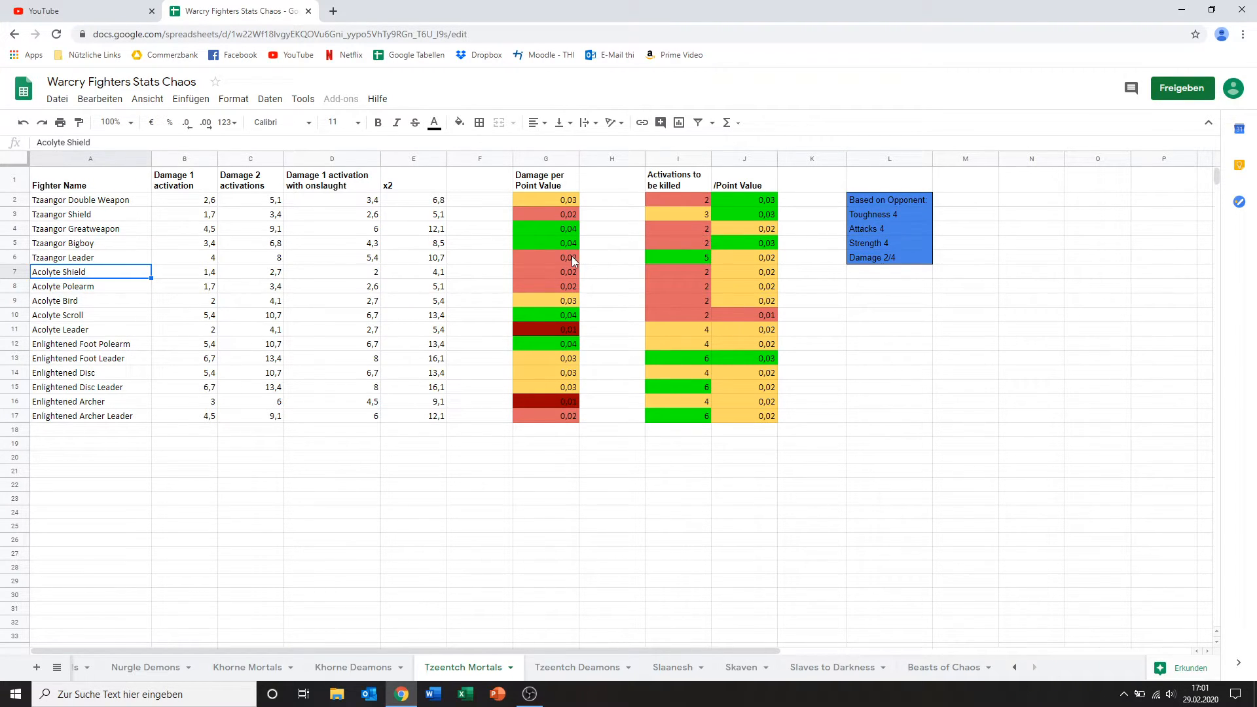
mouse_move(557, 281)
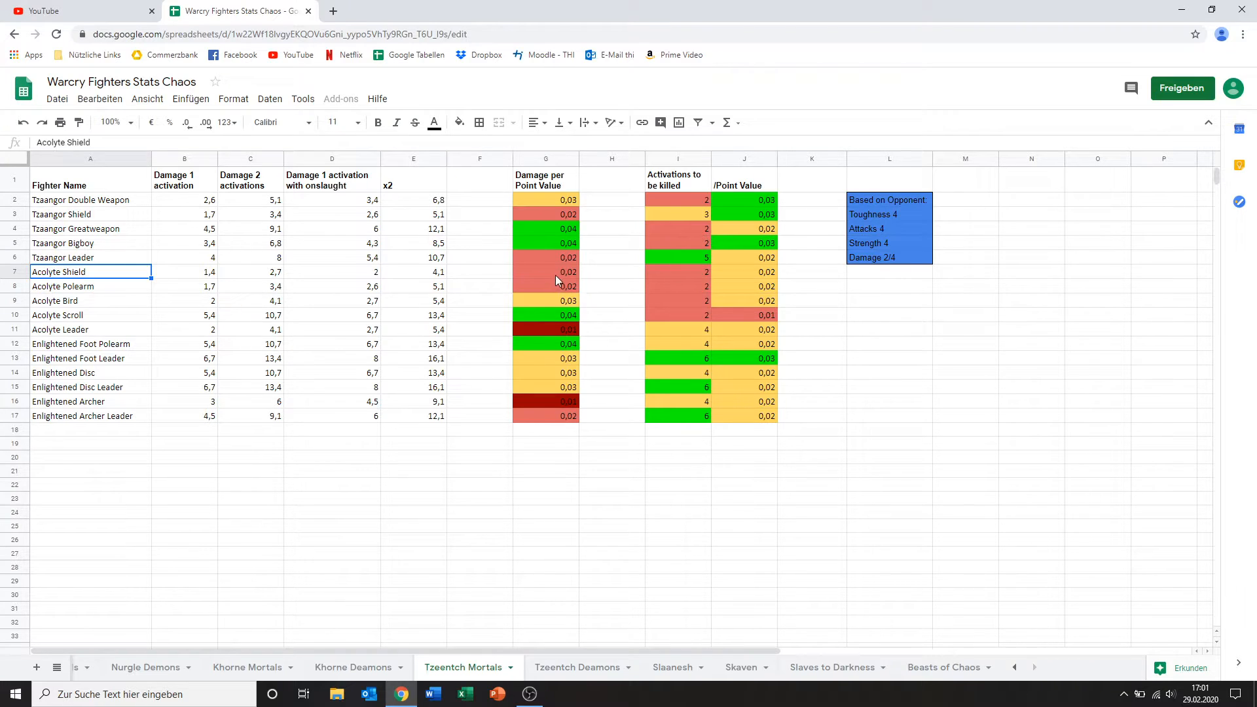
left_click(677, 272)
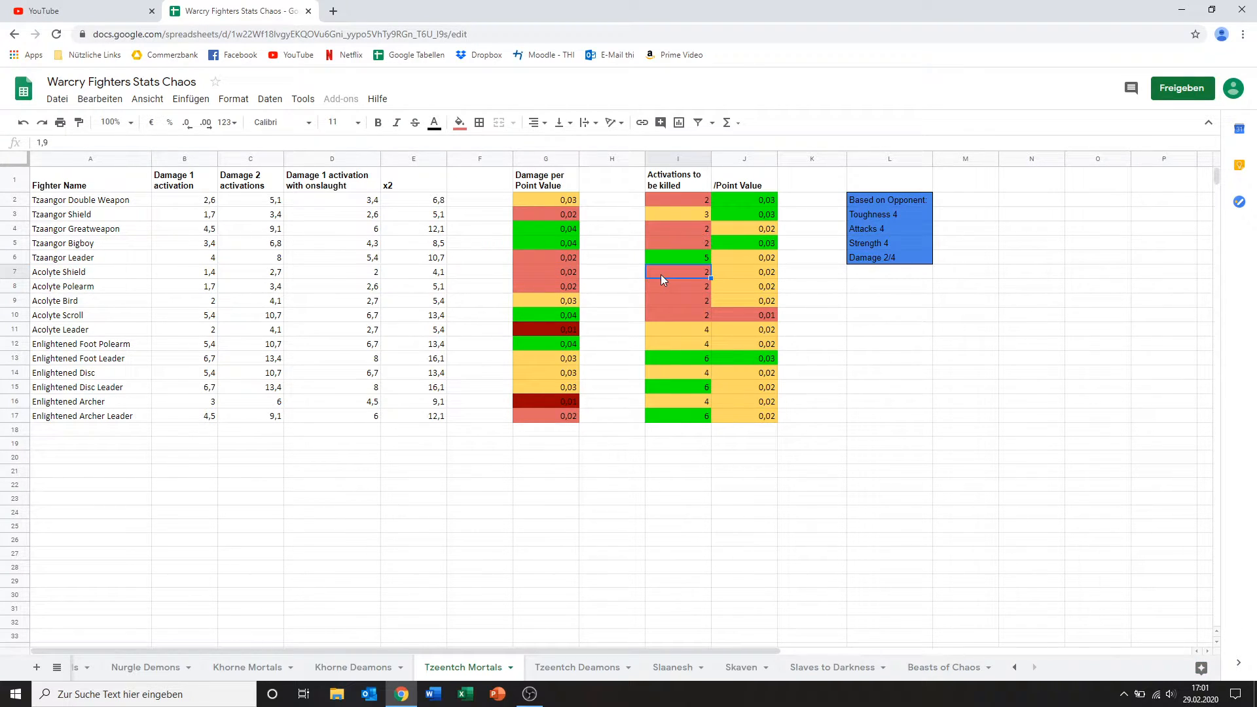
mouse_move(562, 280)
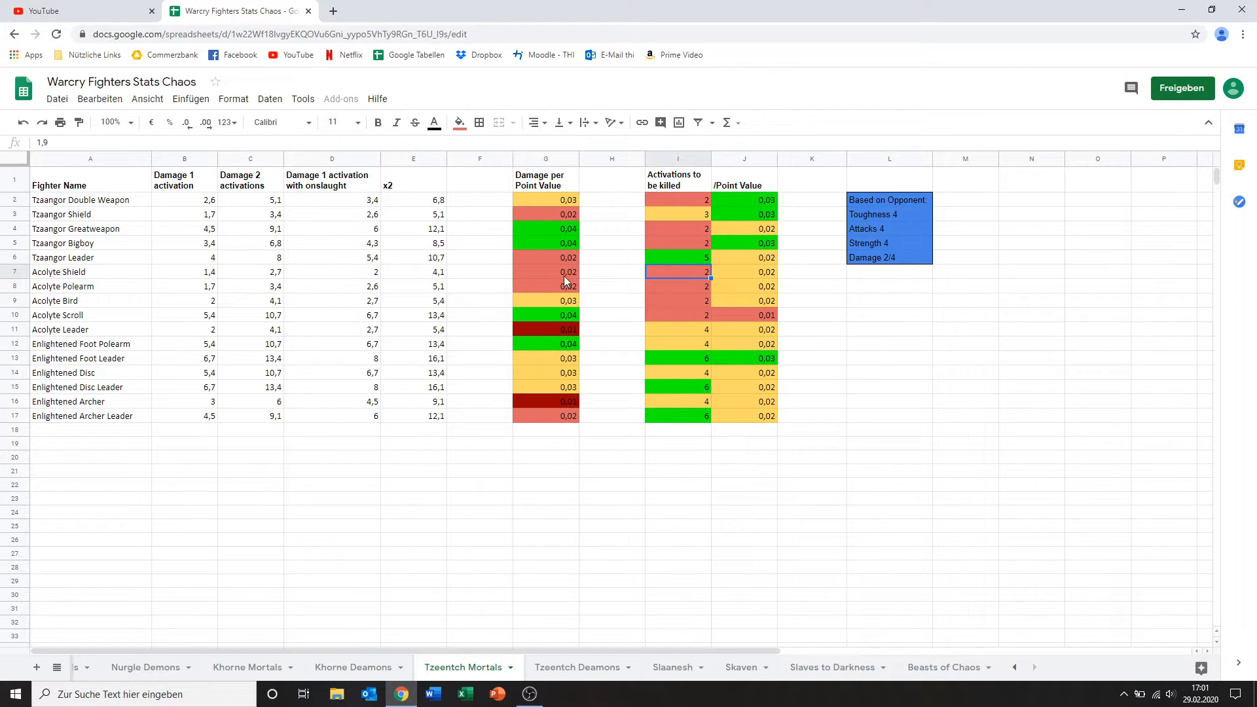
left_click(544, 271)
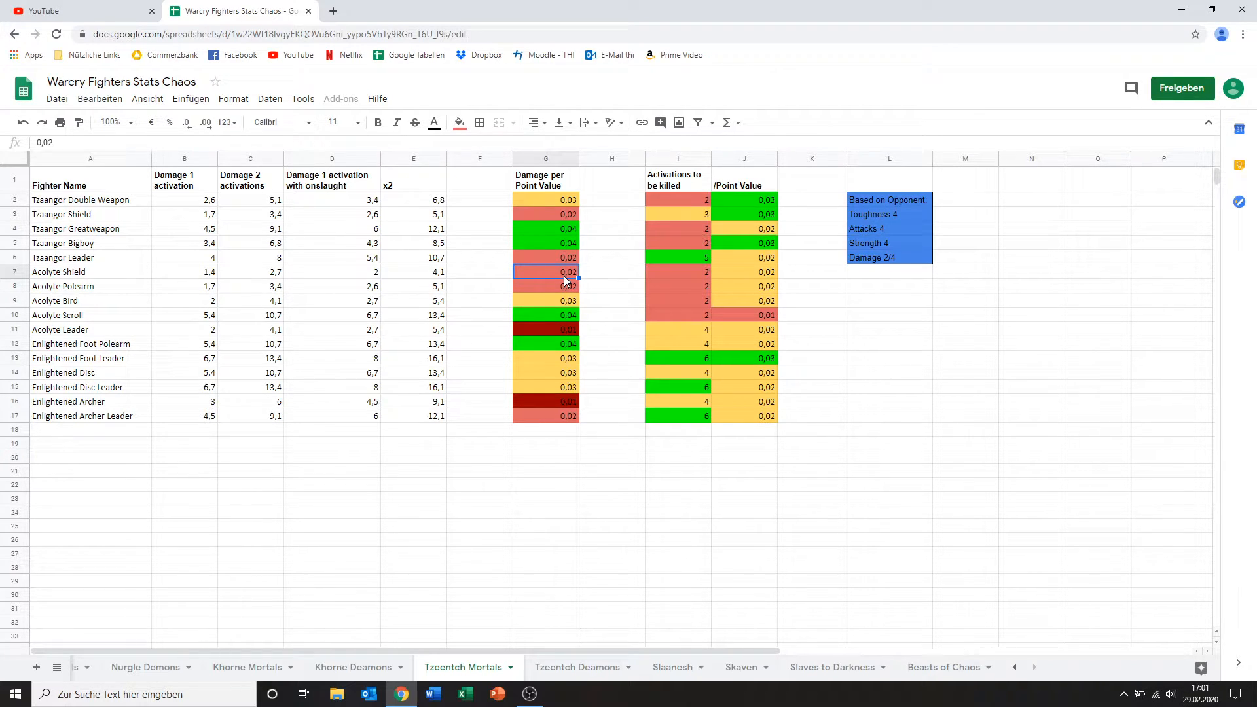
mouse_move(549, 284)
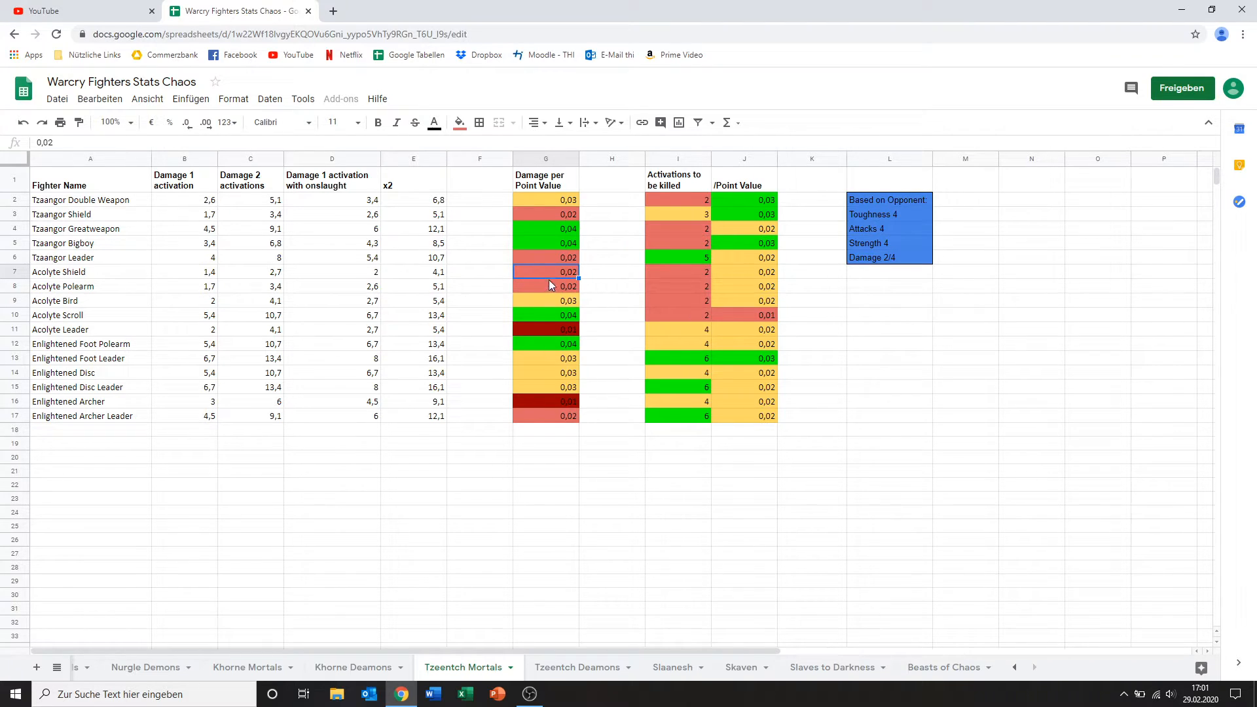
mouse_move(550, 300)
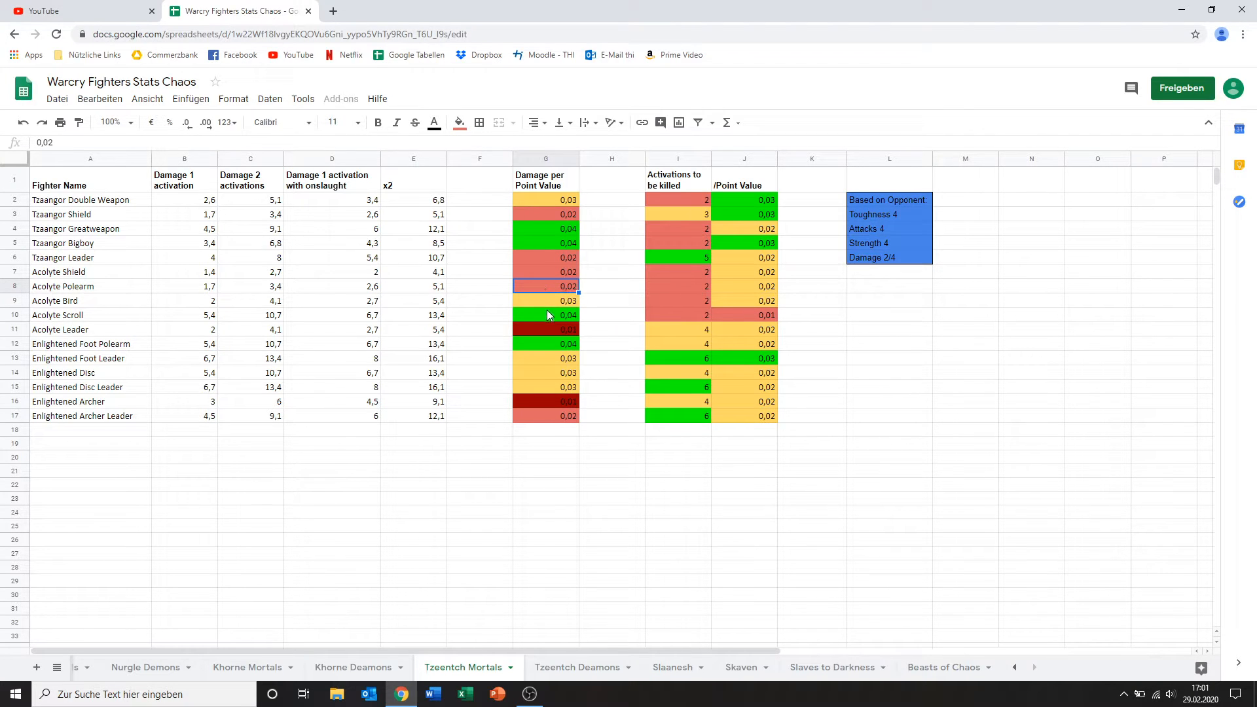
mouse_move(539, 294)
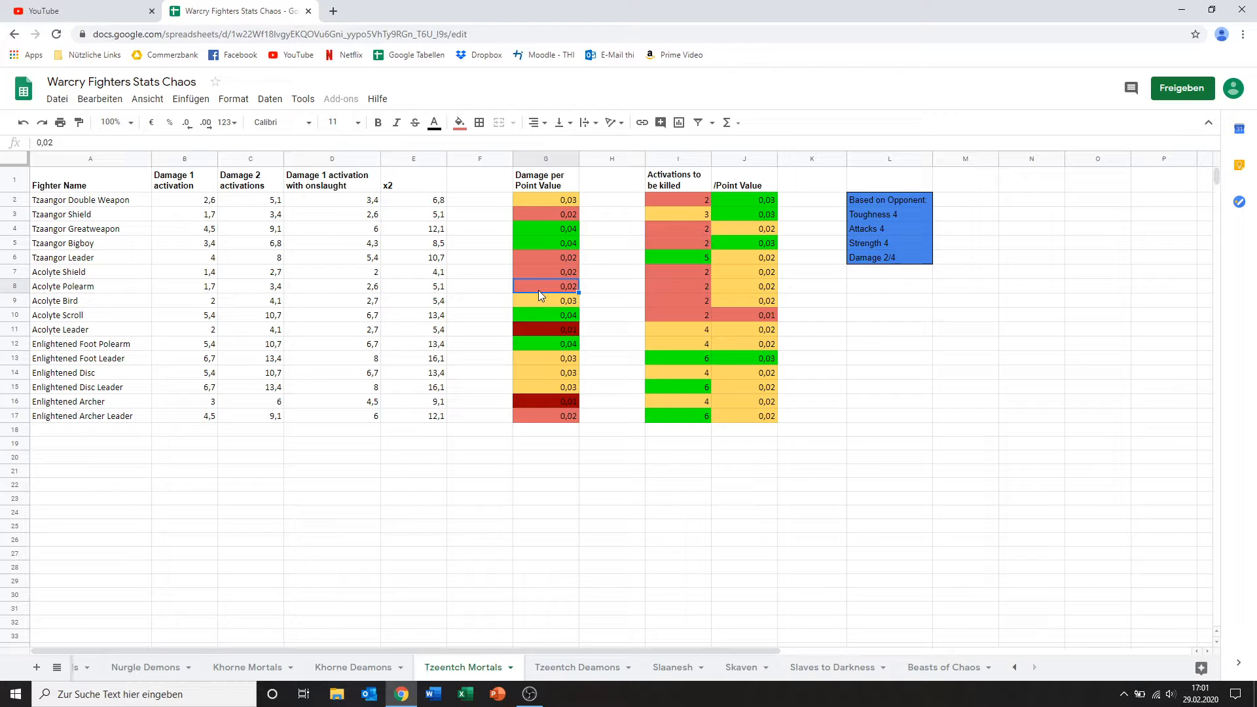
mouse_move(709, 288)
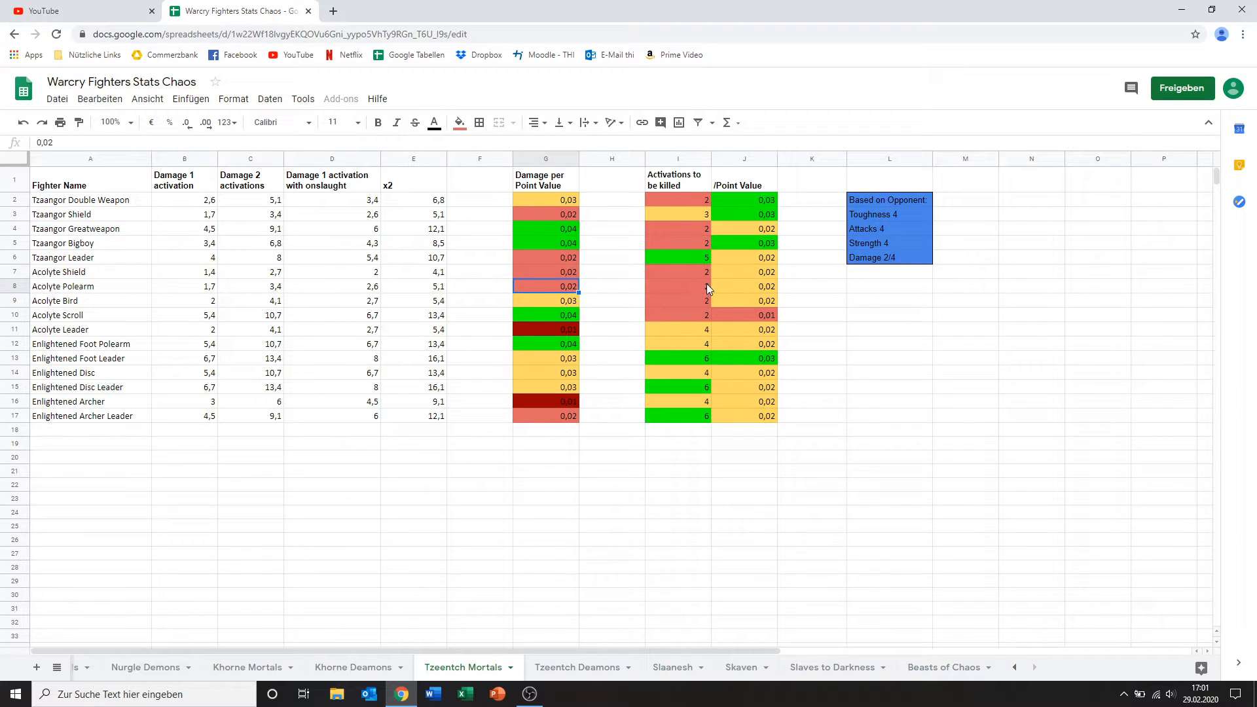
left_click(677, 286)
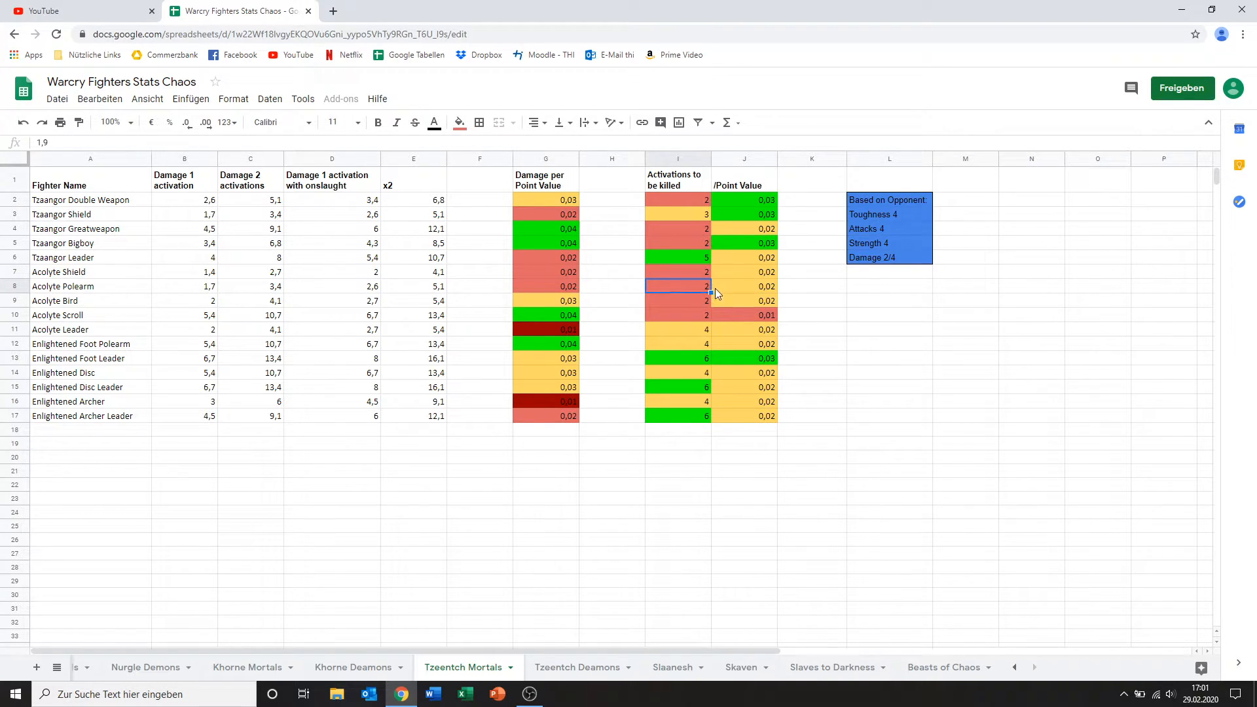
mouse_move(555, 305)
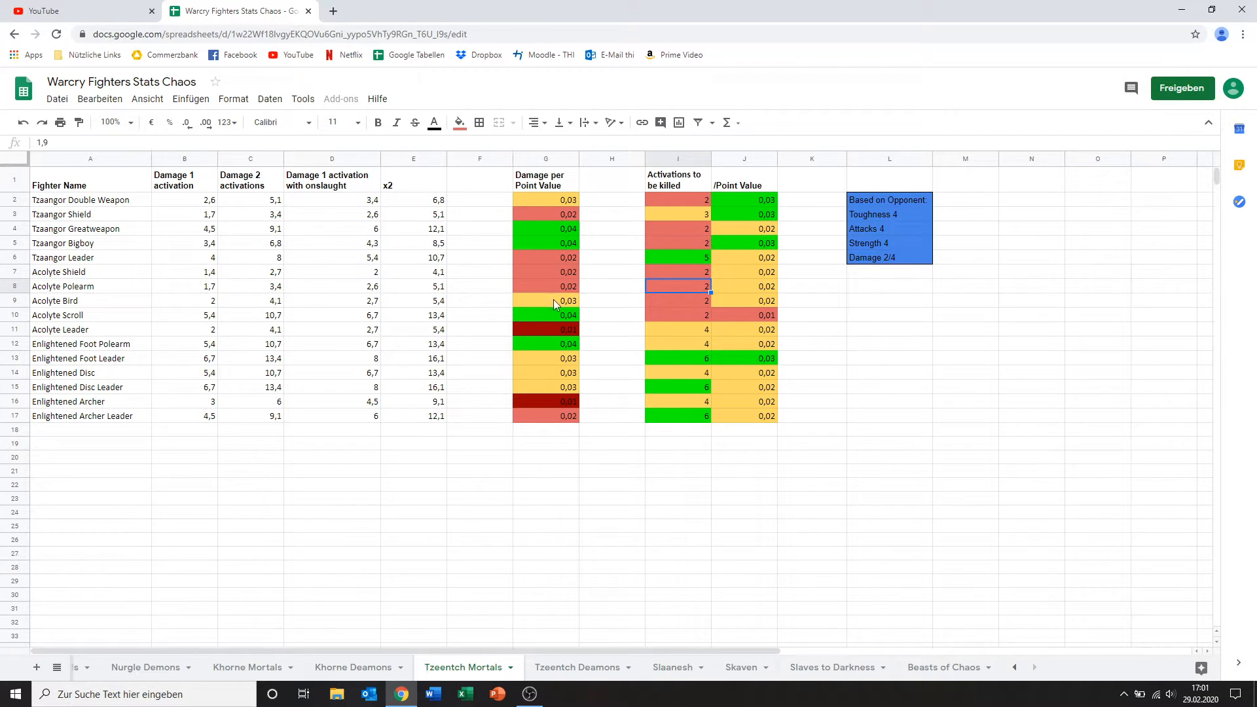
mouse_move(507, 303)
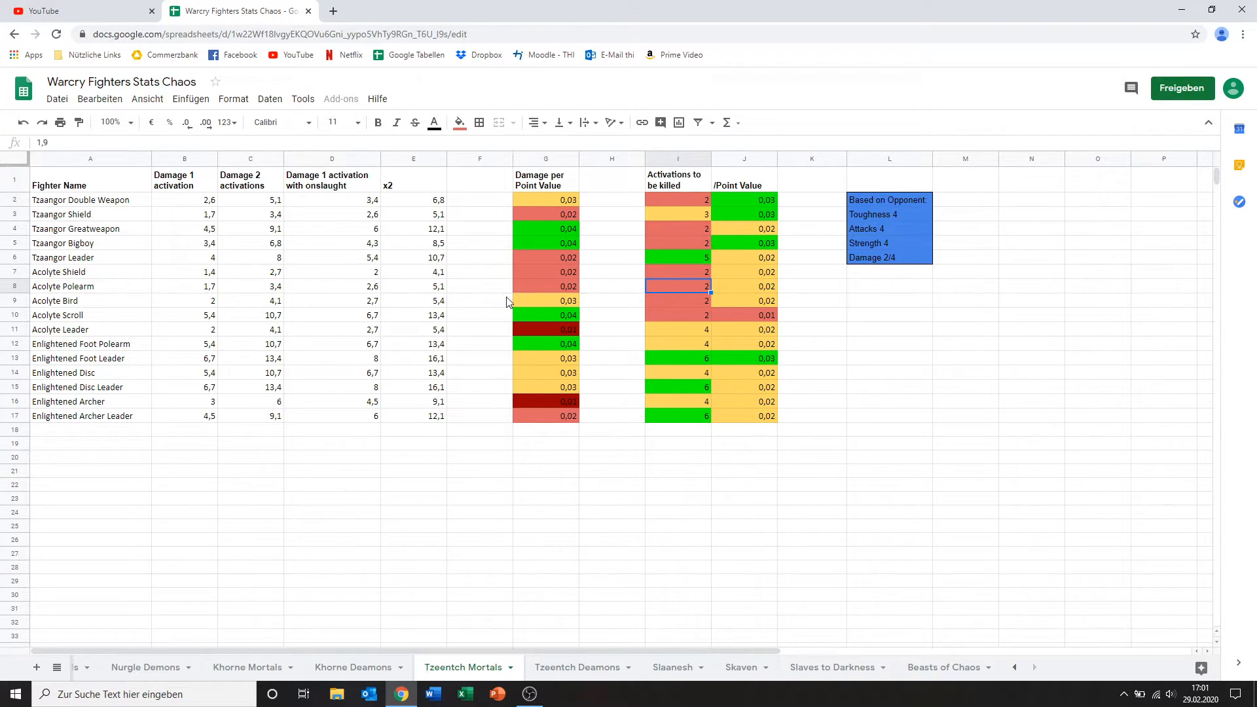
Step: Review Acolyte Bird's one-activation damage, damage per point and activations-to-be-killed values
left_click(545, 301)
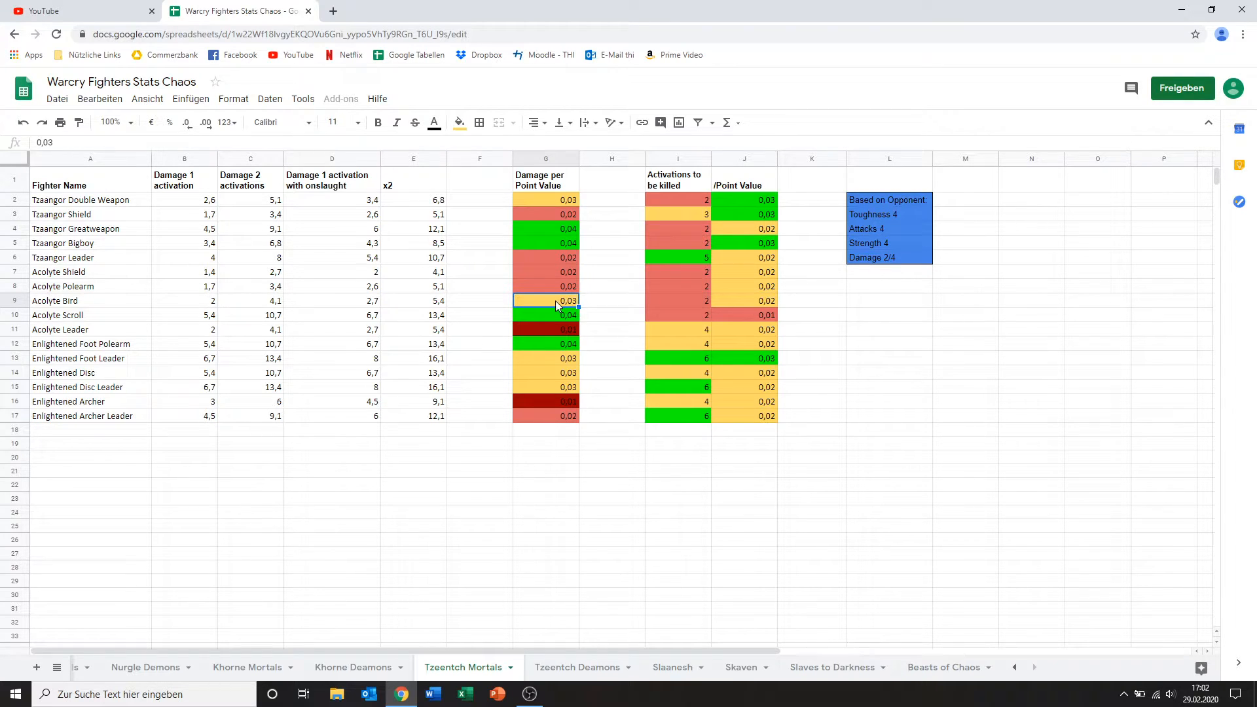
mouse_move(187, 282)
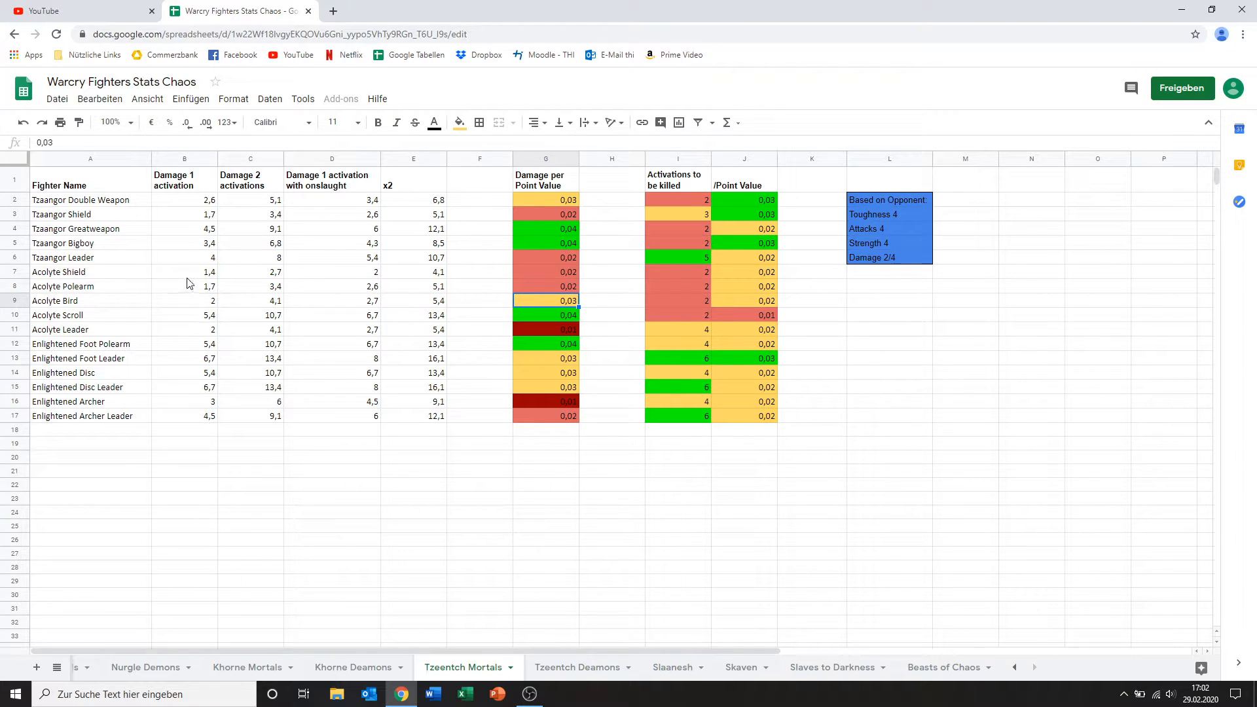
left_click(183, 301)
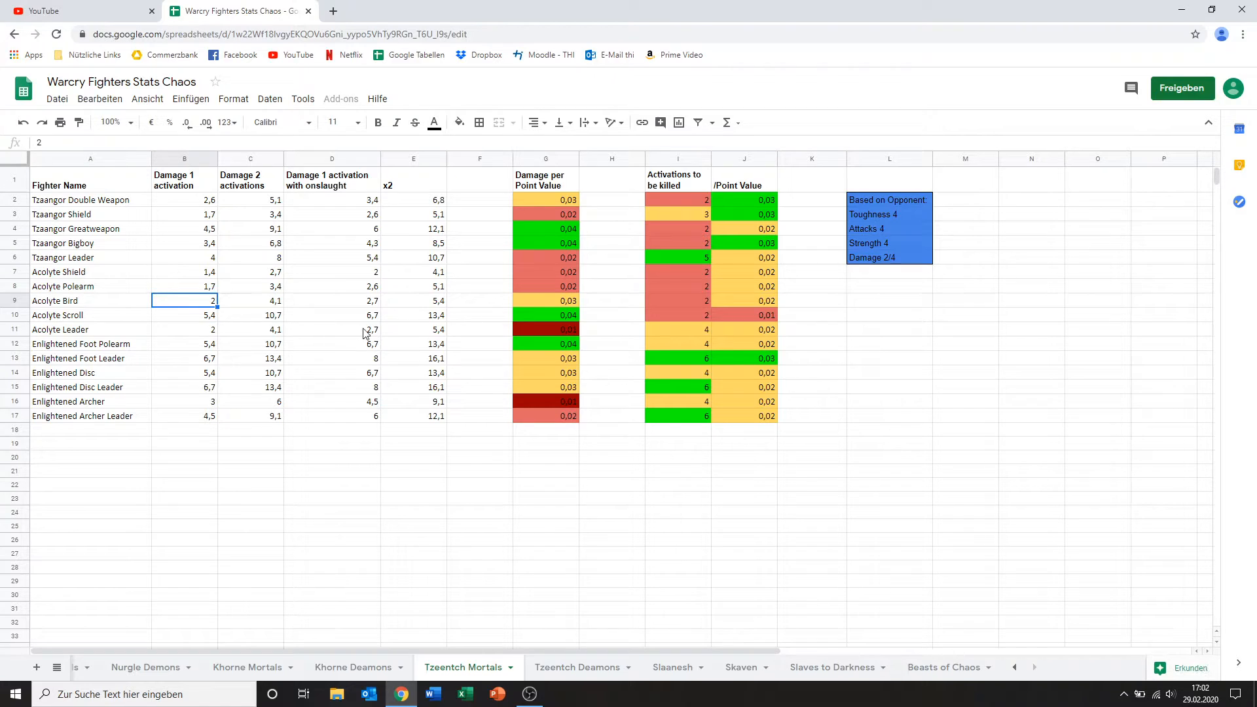
mouse_move(556, 317)
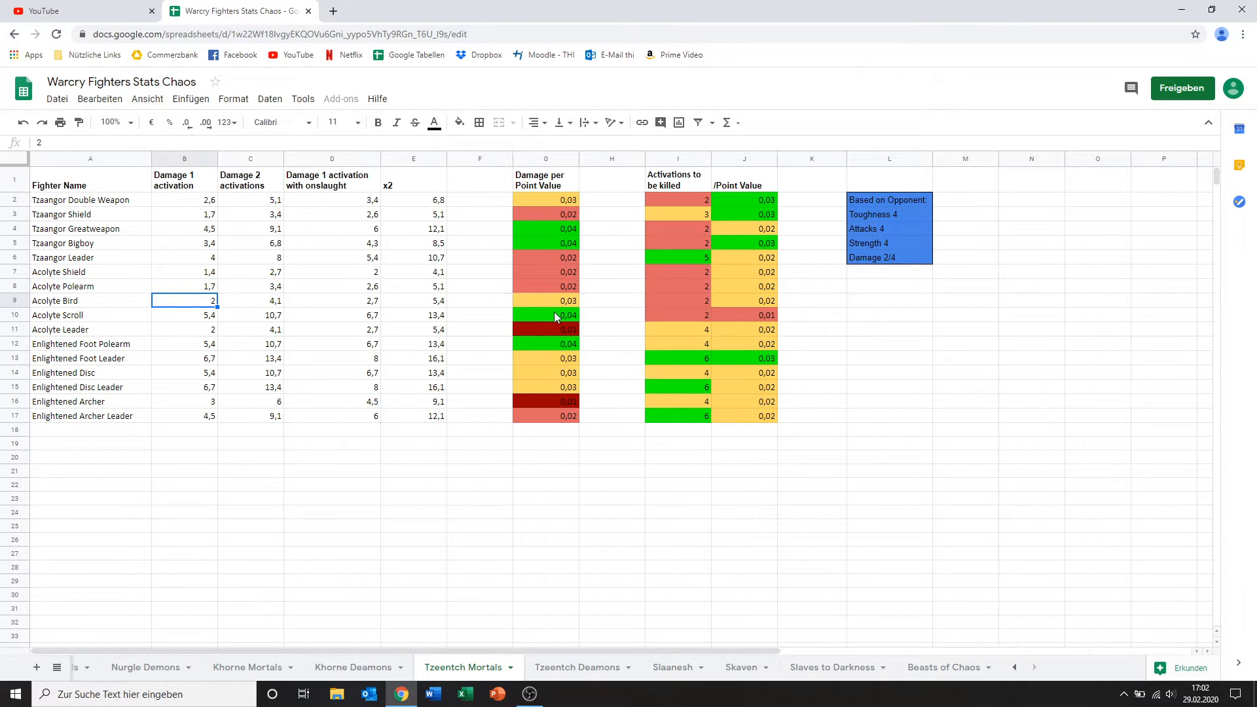
left_click(544, 302)
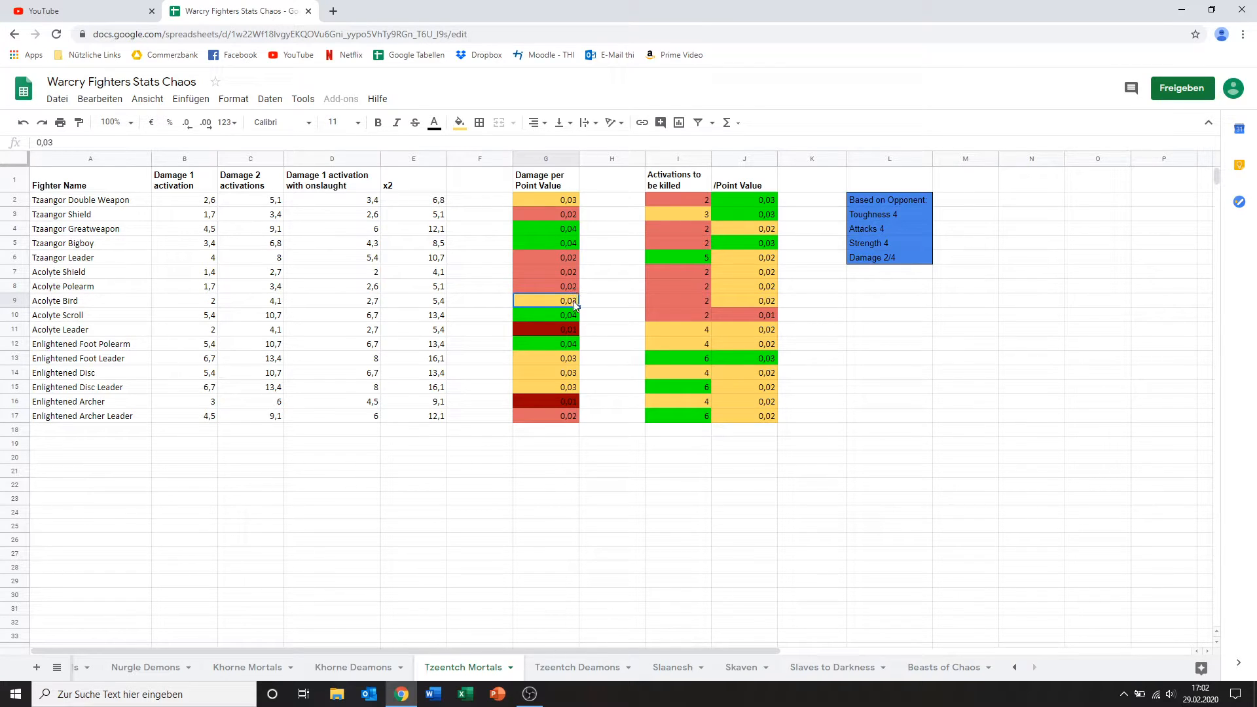
left_click(677, 301)
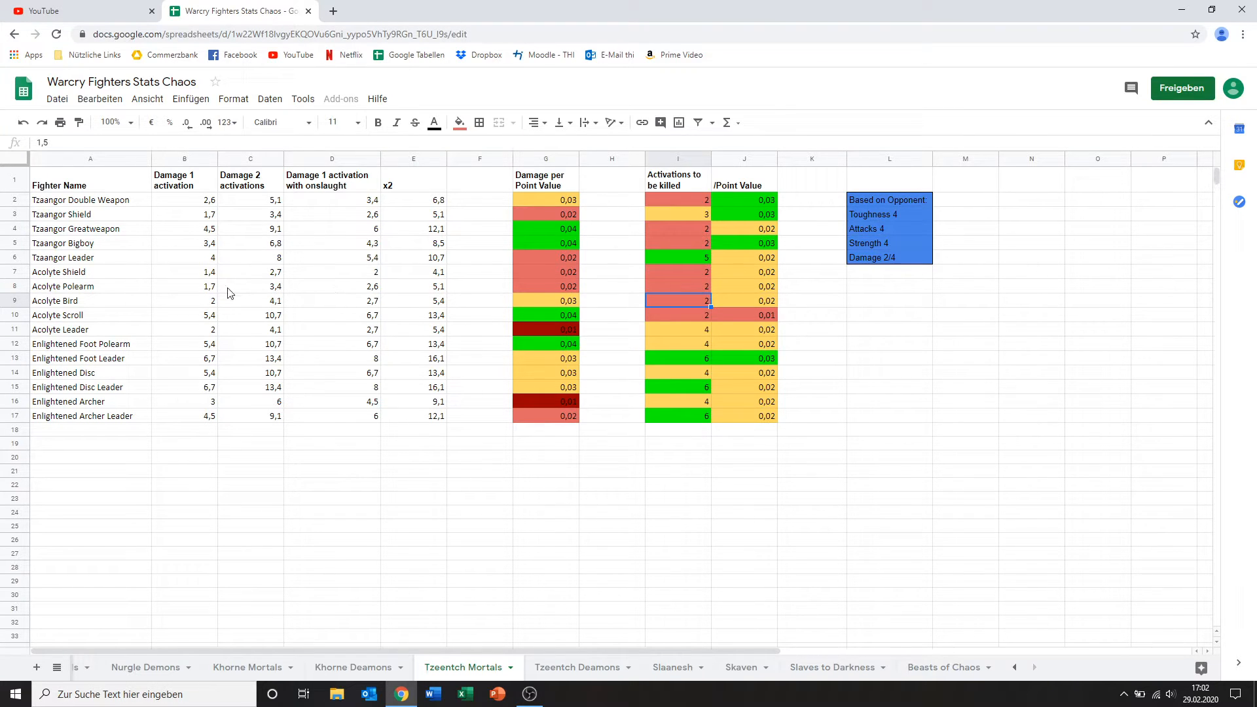
mouse_move(176, 315)
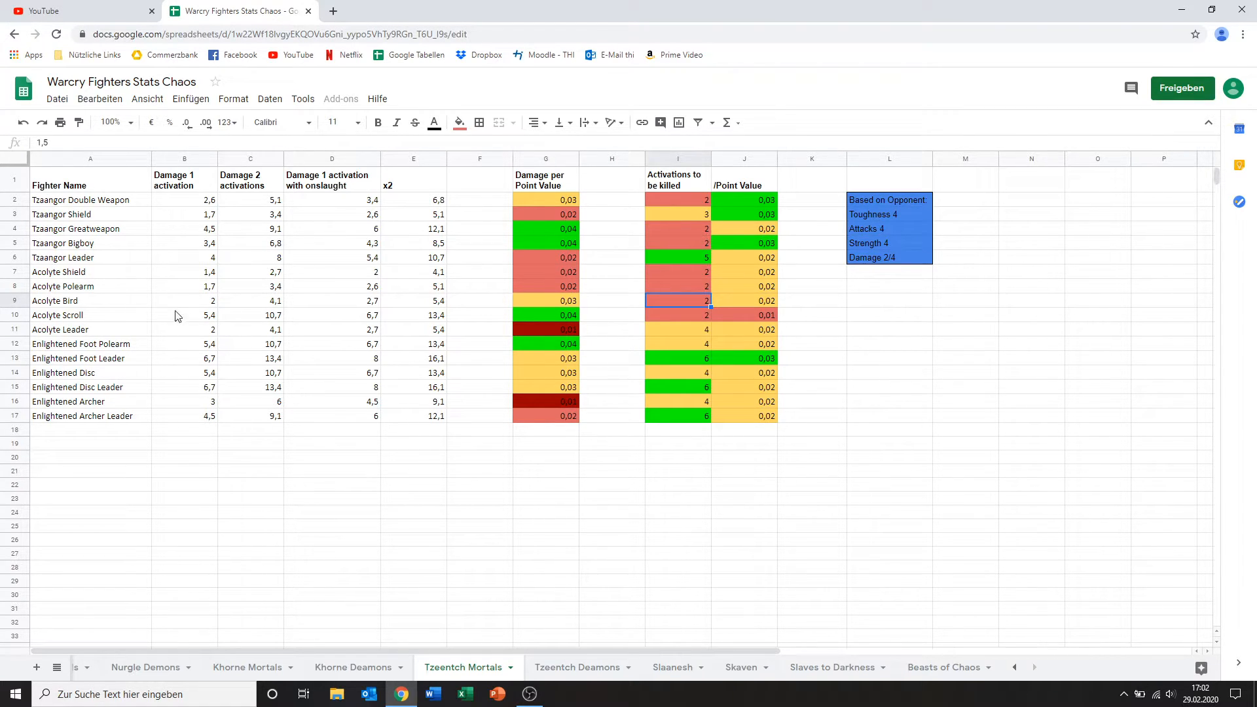
mouse_move(223, 306)
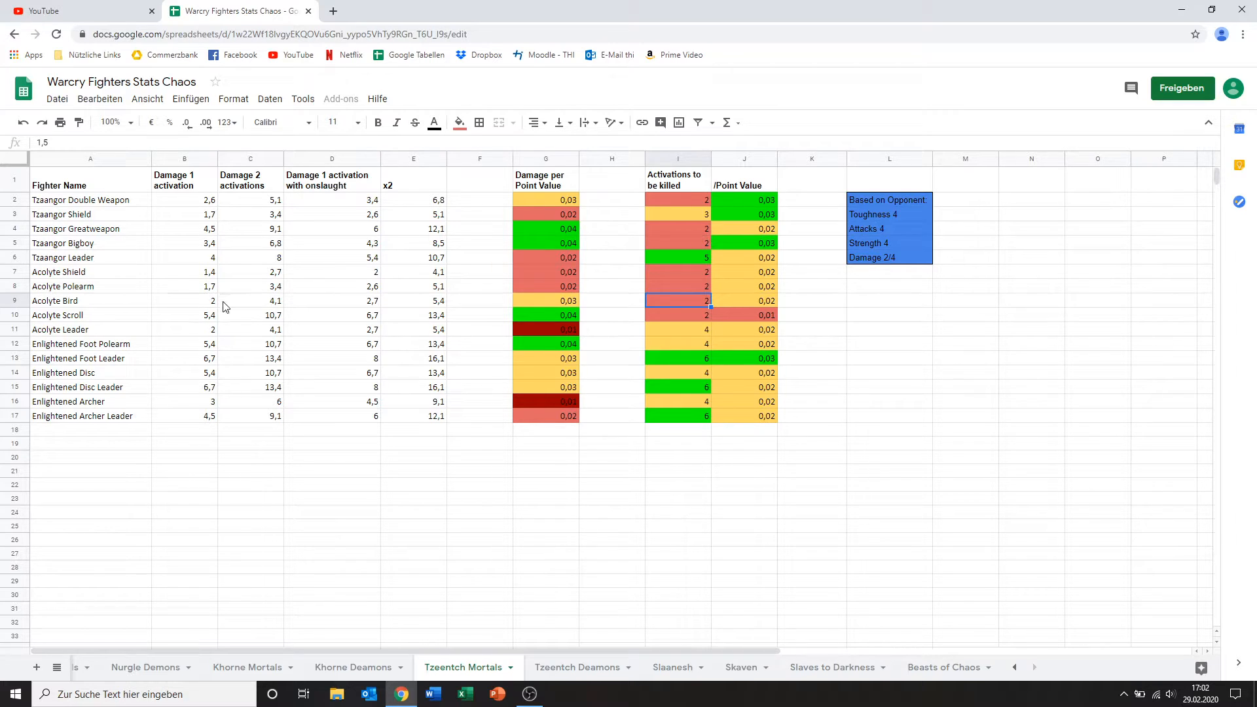
Step: Review Acolyte Scroll's one-activation damage, damage per point and survivability per point values
left_click(183, 314)
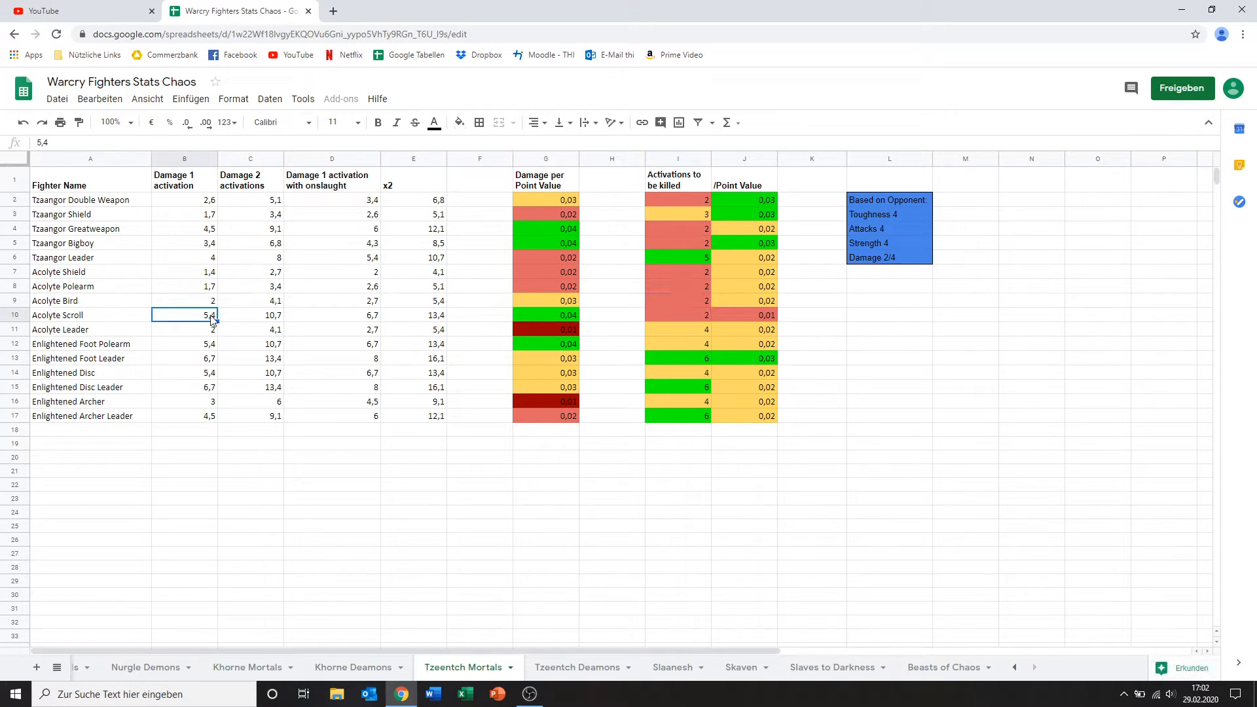
mouse_move(251, 319)
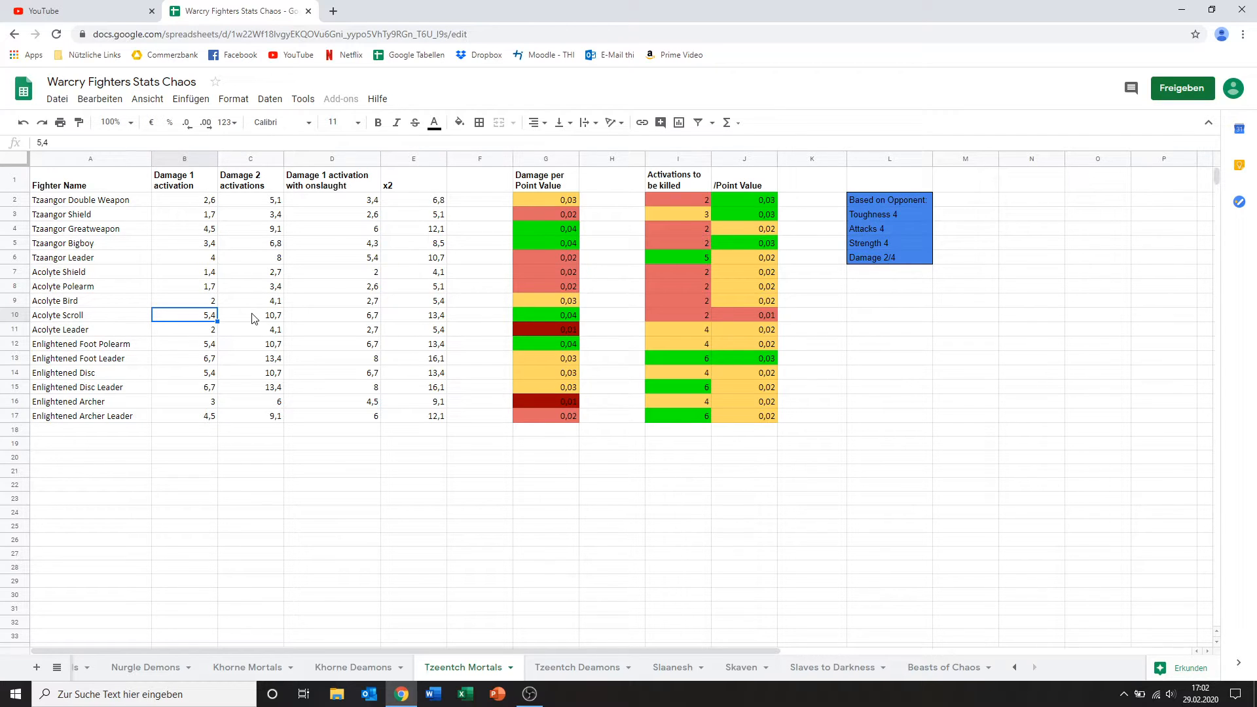
mouse_move(212, 326)
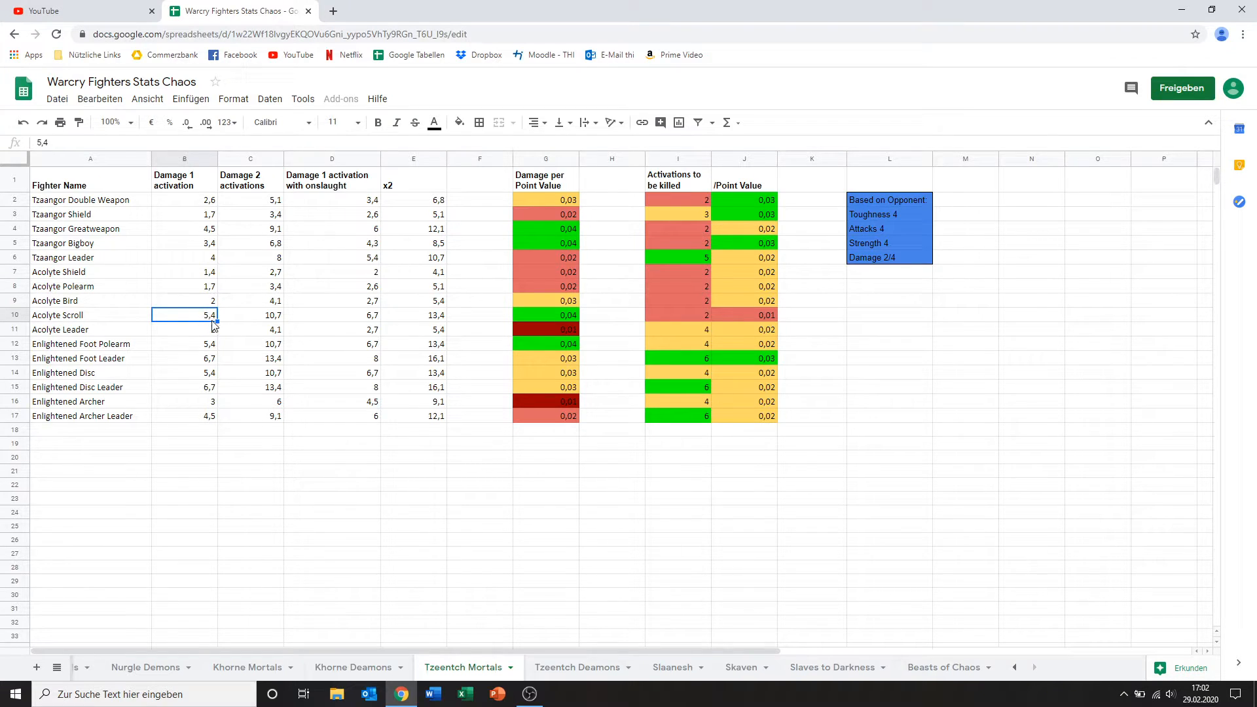
mouse_move(374, 293)
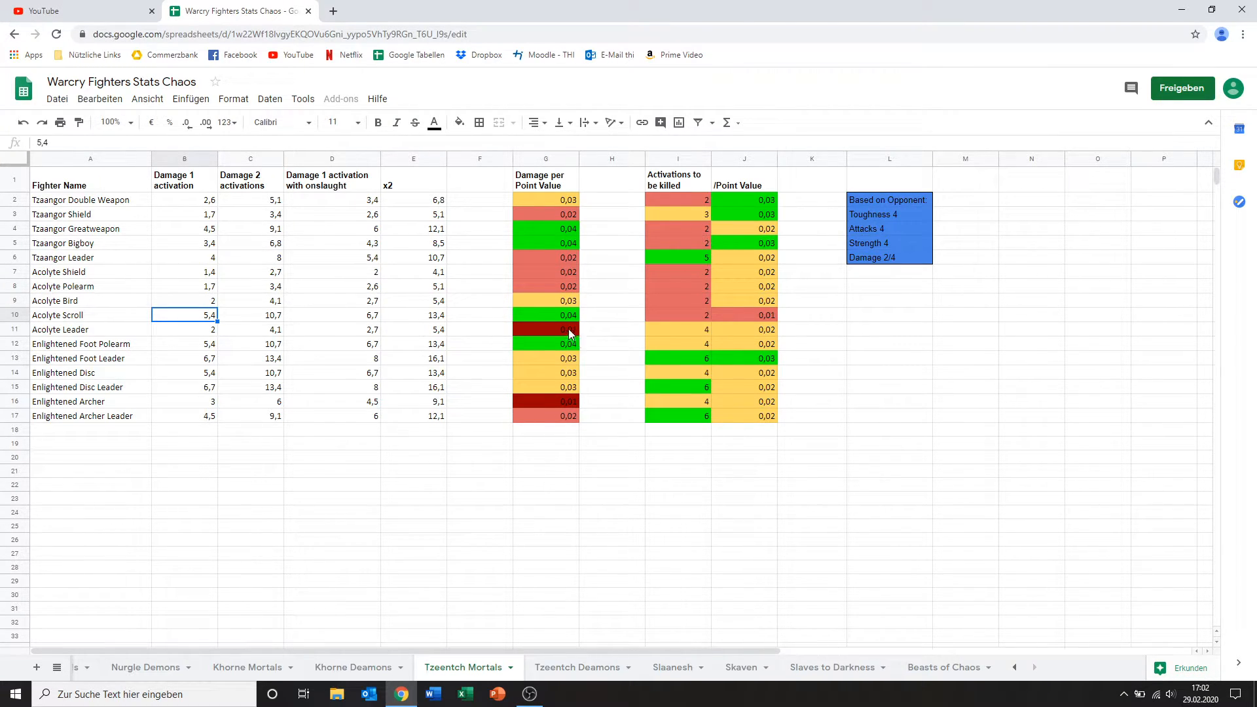
left_click(545, 314)
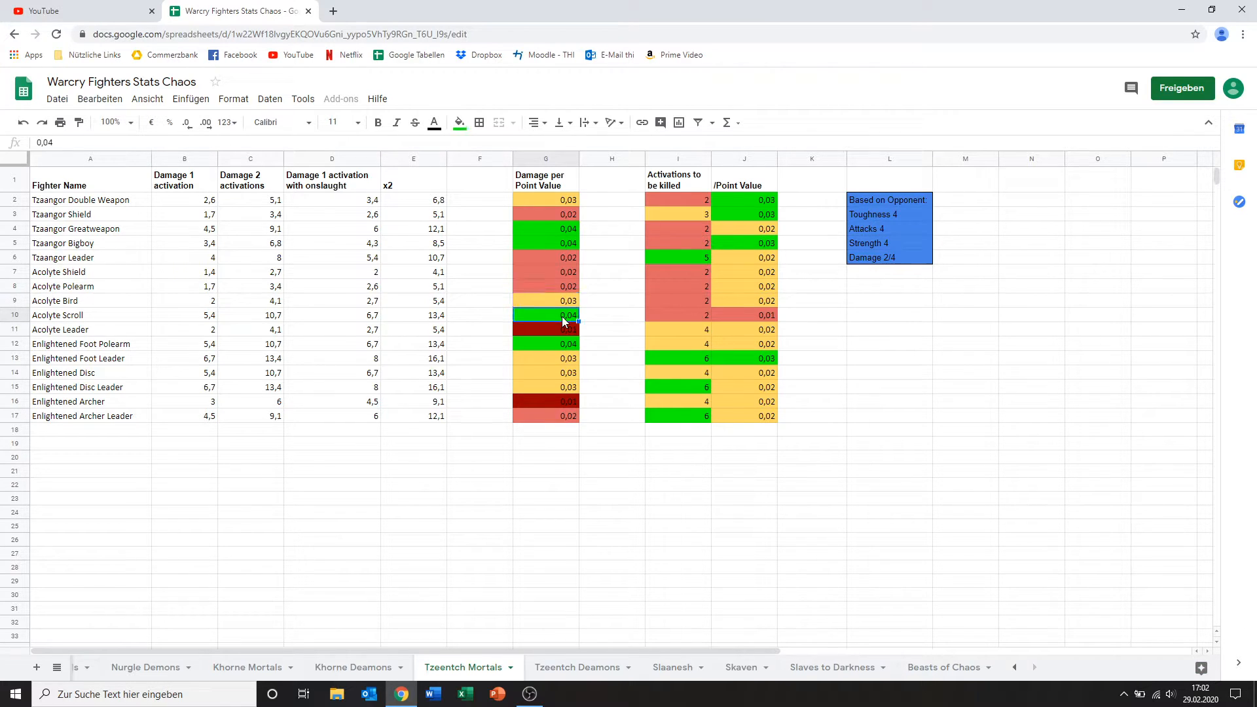
mouse_move(574, 322)
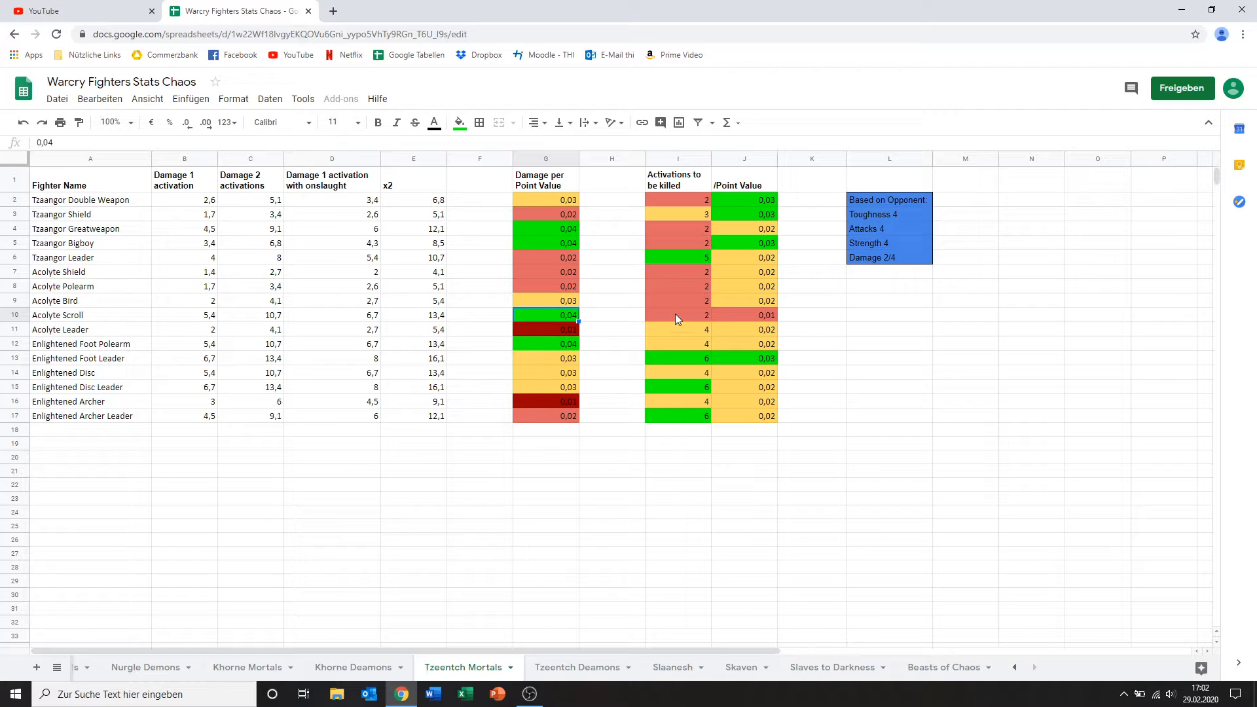
left_click(677, 314)
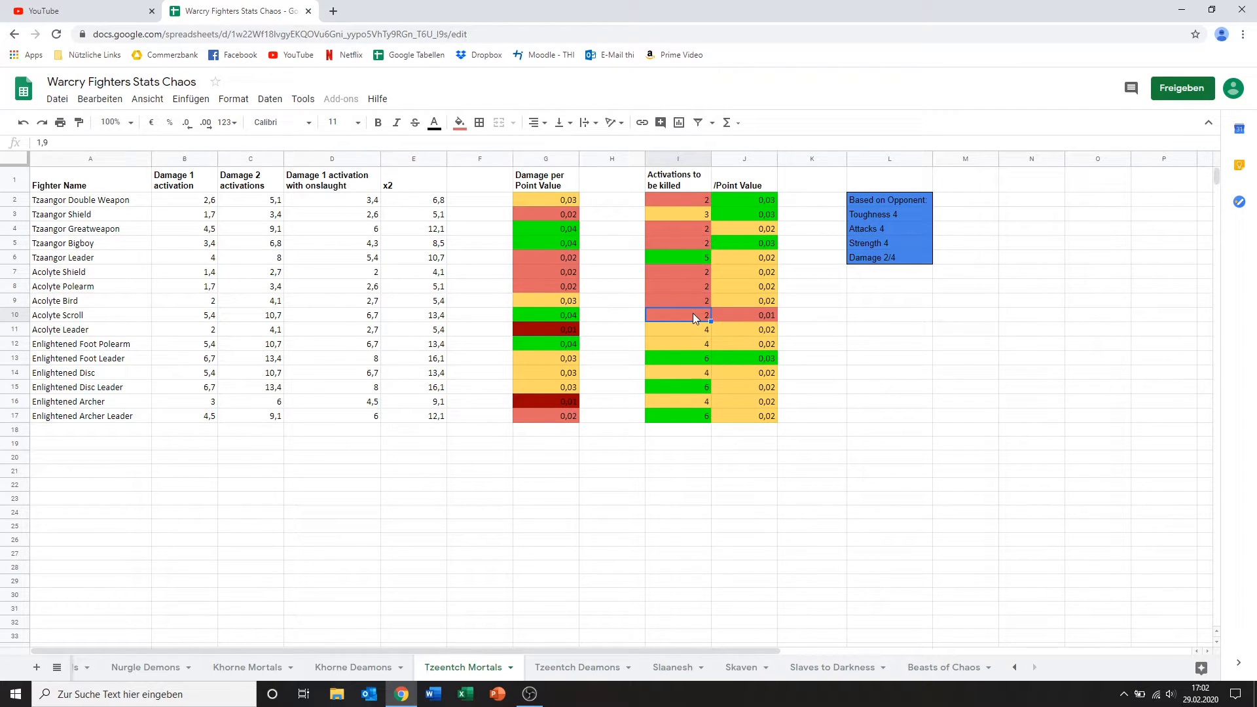
left_click(744, 314)
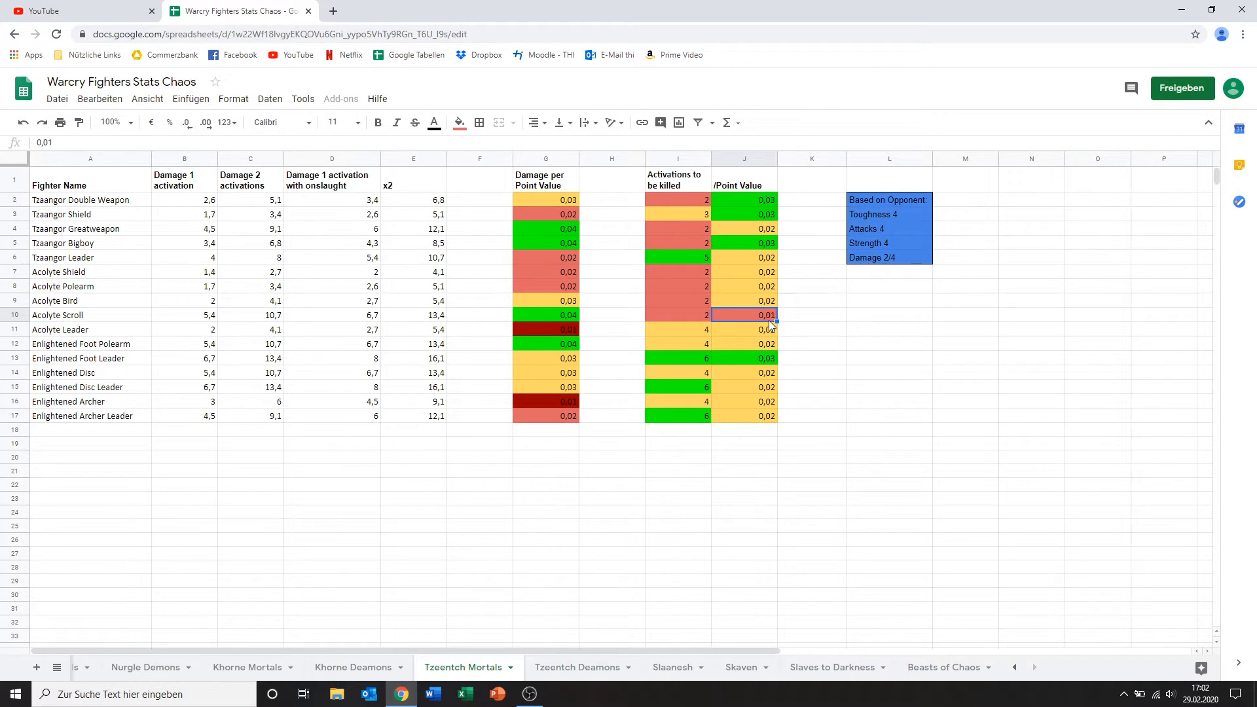
mouse_move(691, 311)
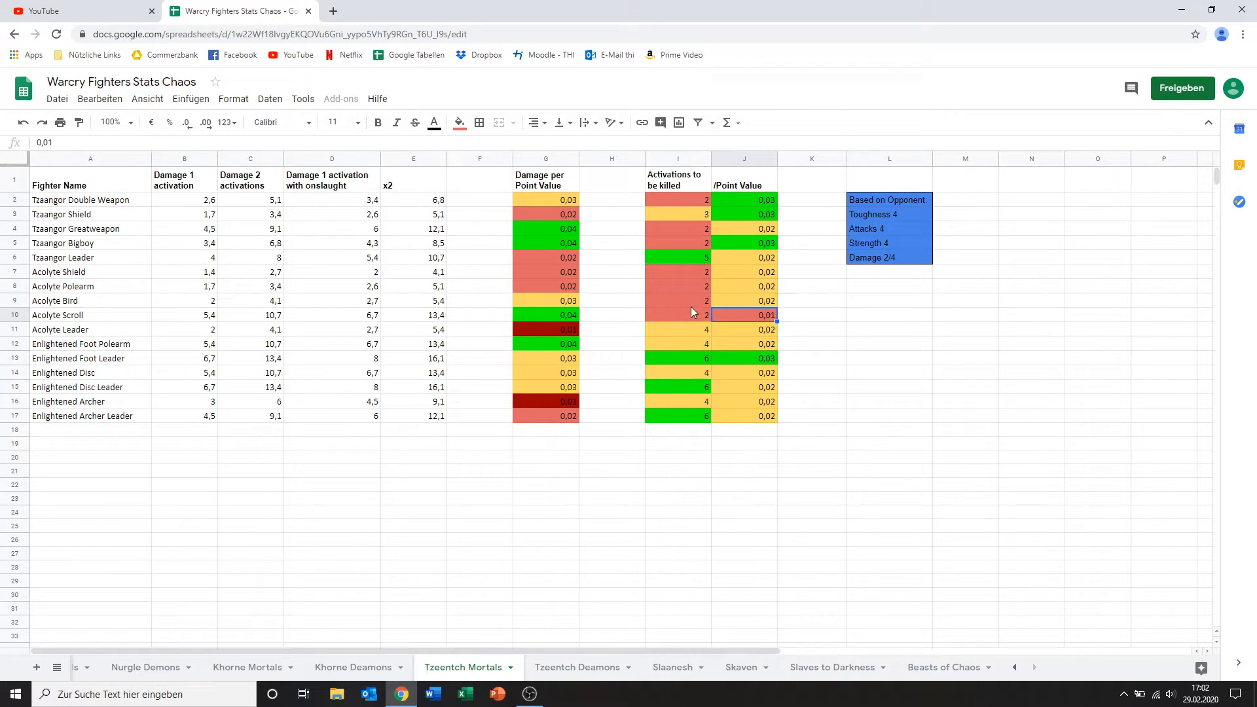
mouse_move(699, 328)
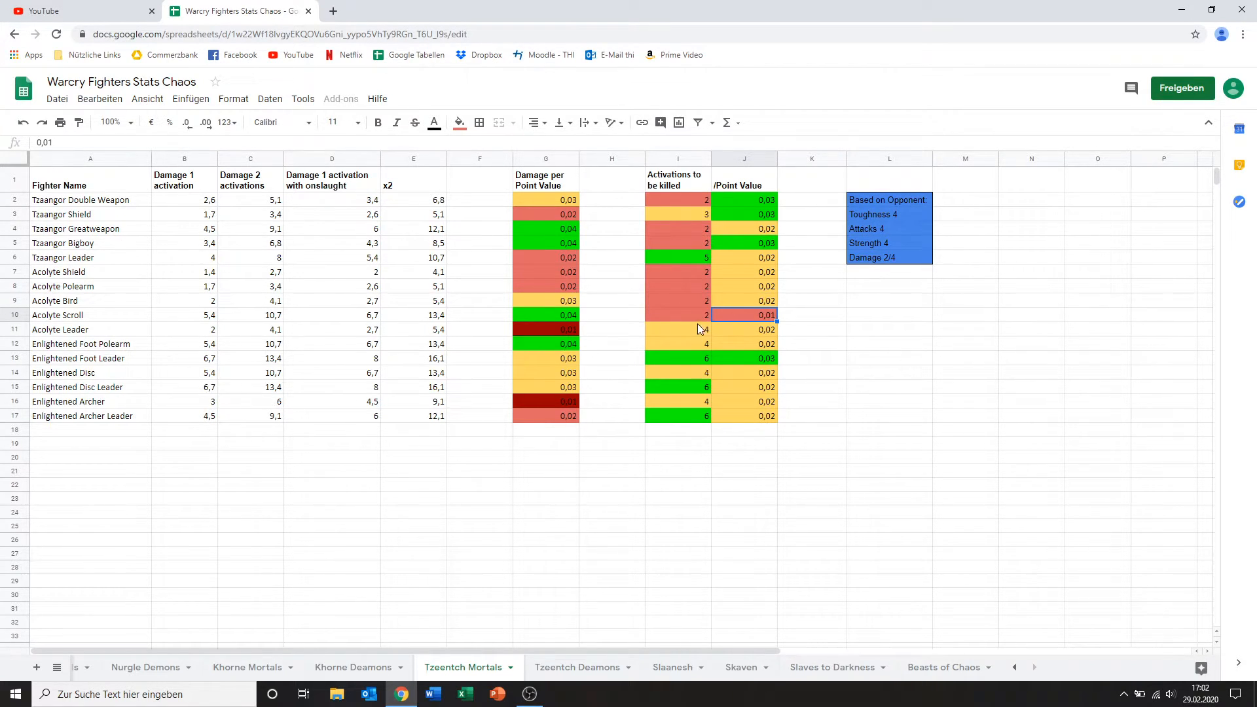
mouse_move(583, 326)
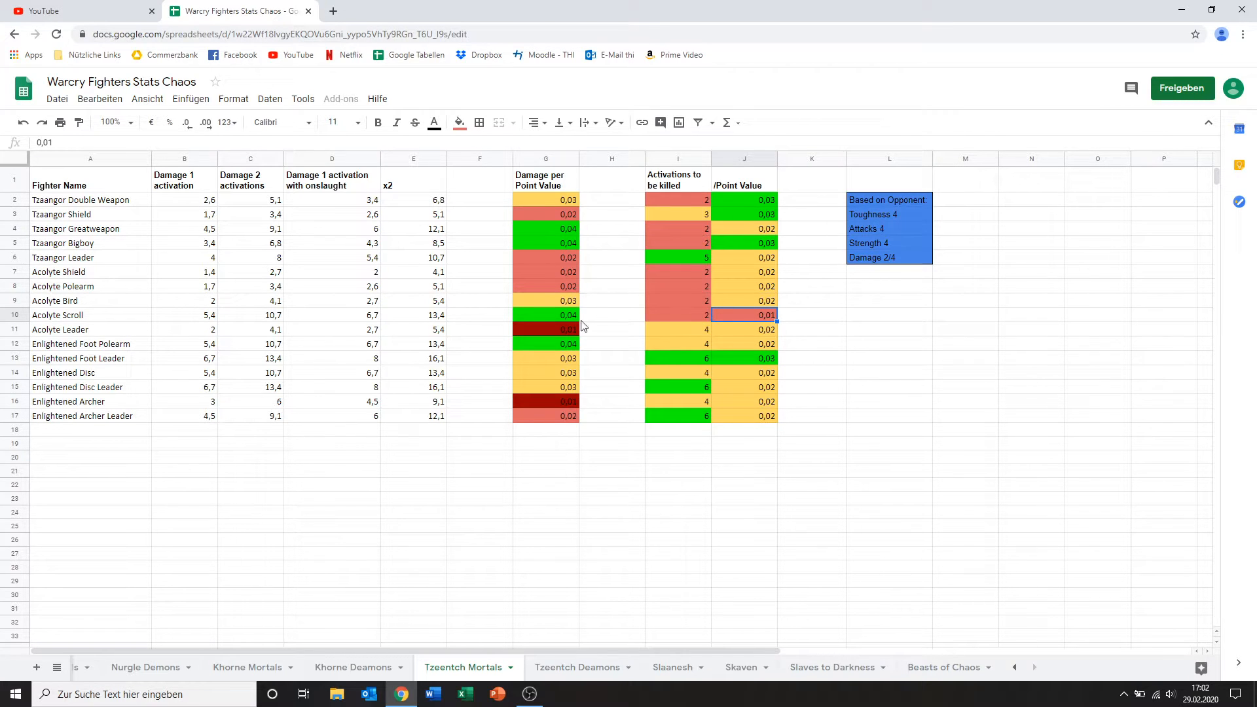
mouse_move(135, 328)
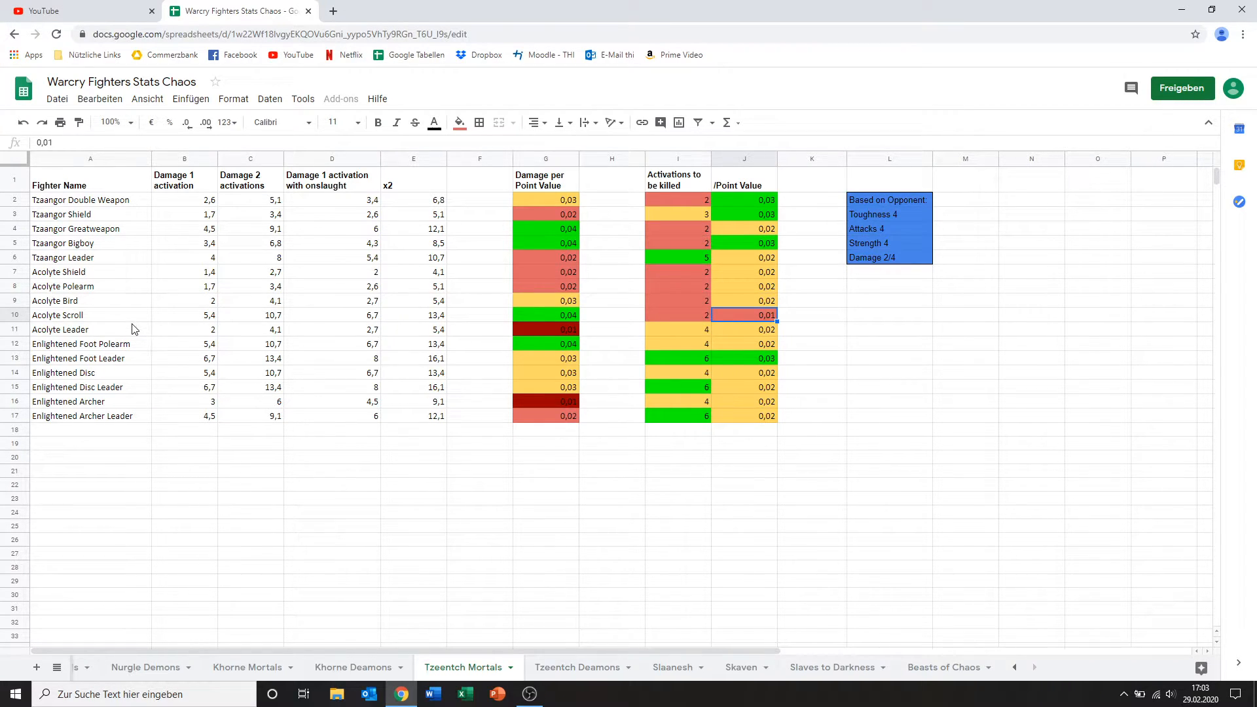
Step: Review Acolyte Leader's one-activation damage, damage per point and activations-to-be-killed per point
left_click(90, 330)
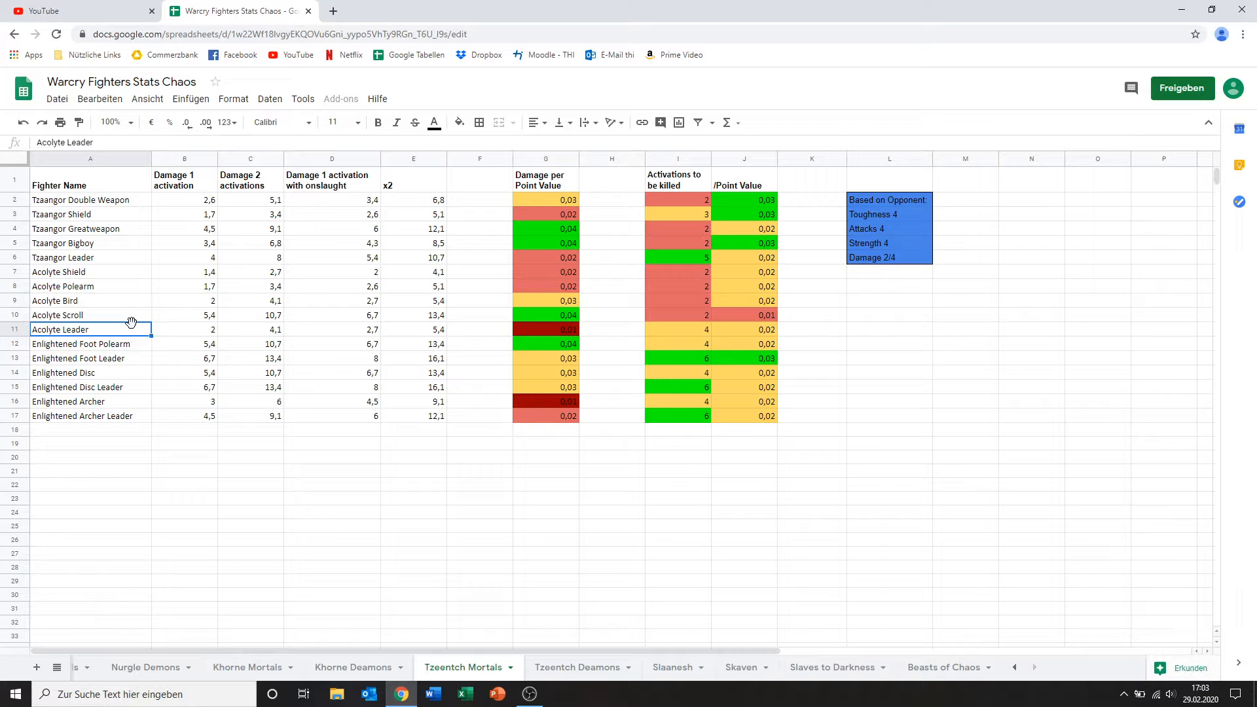
mouse_move(348, 338)
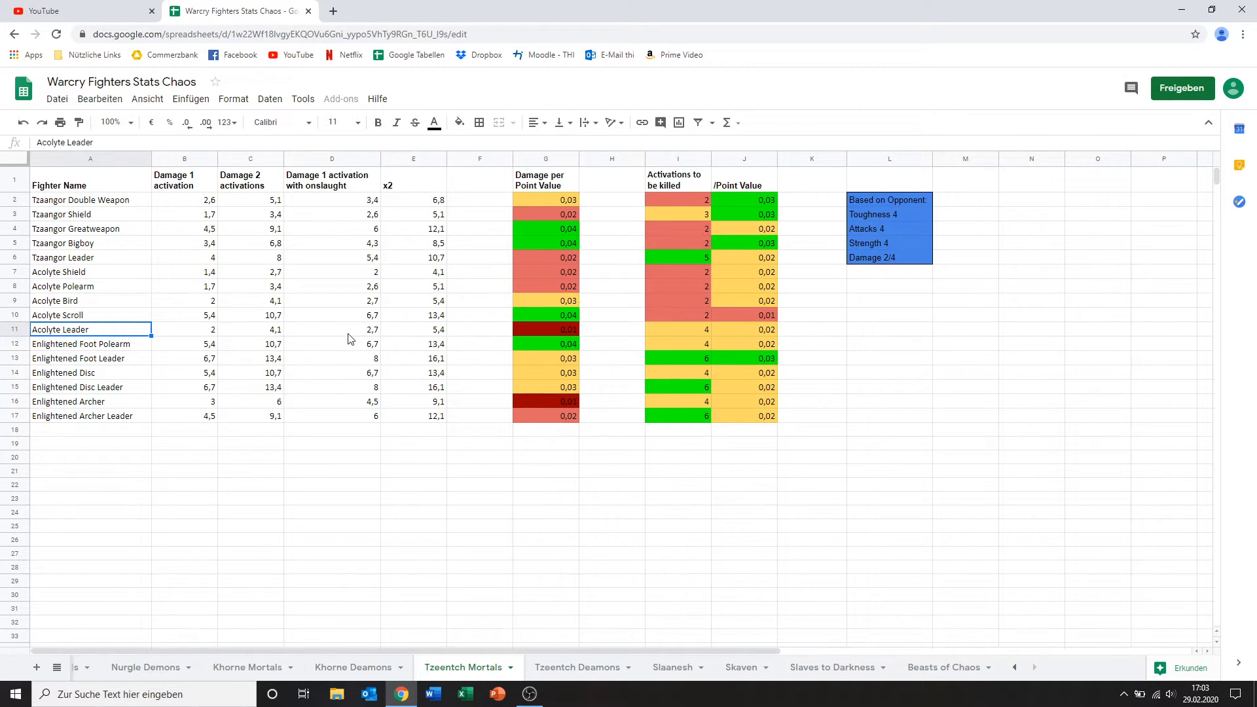
left_click(545, 330)
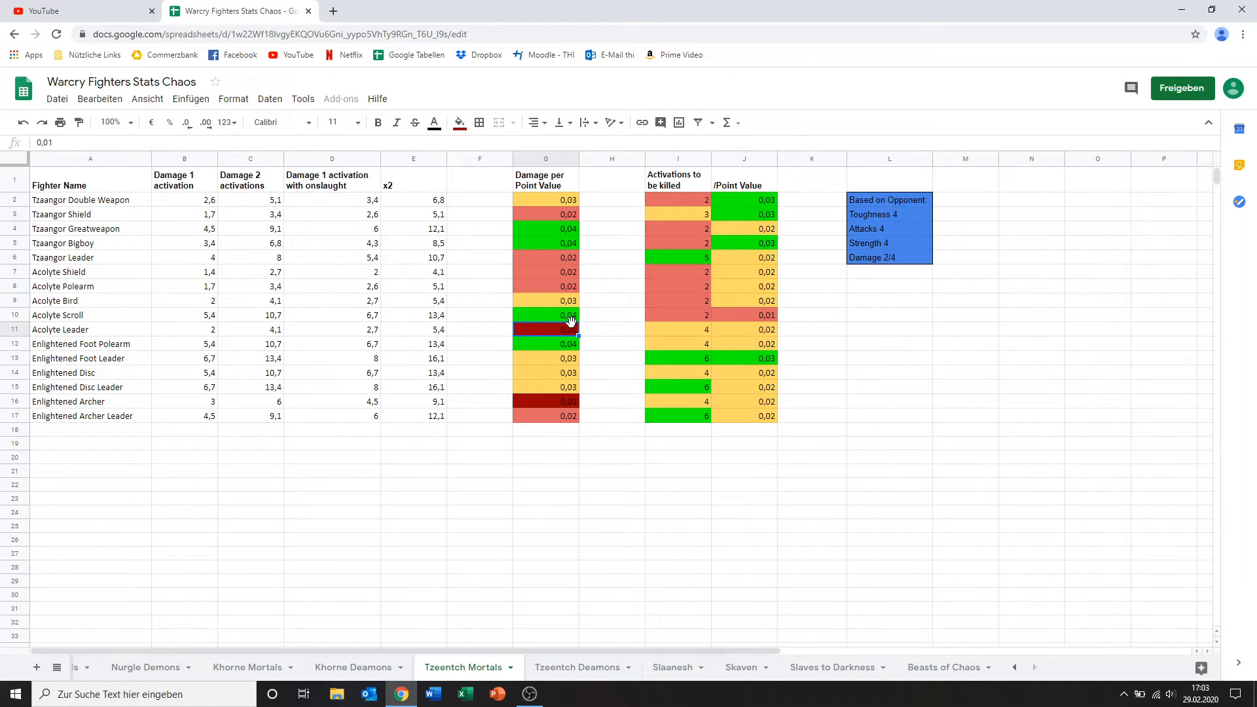
mouse_move(224, 349)
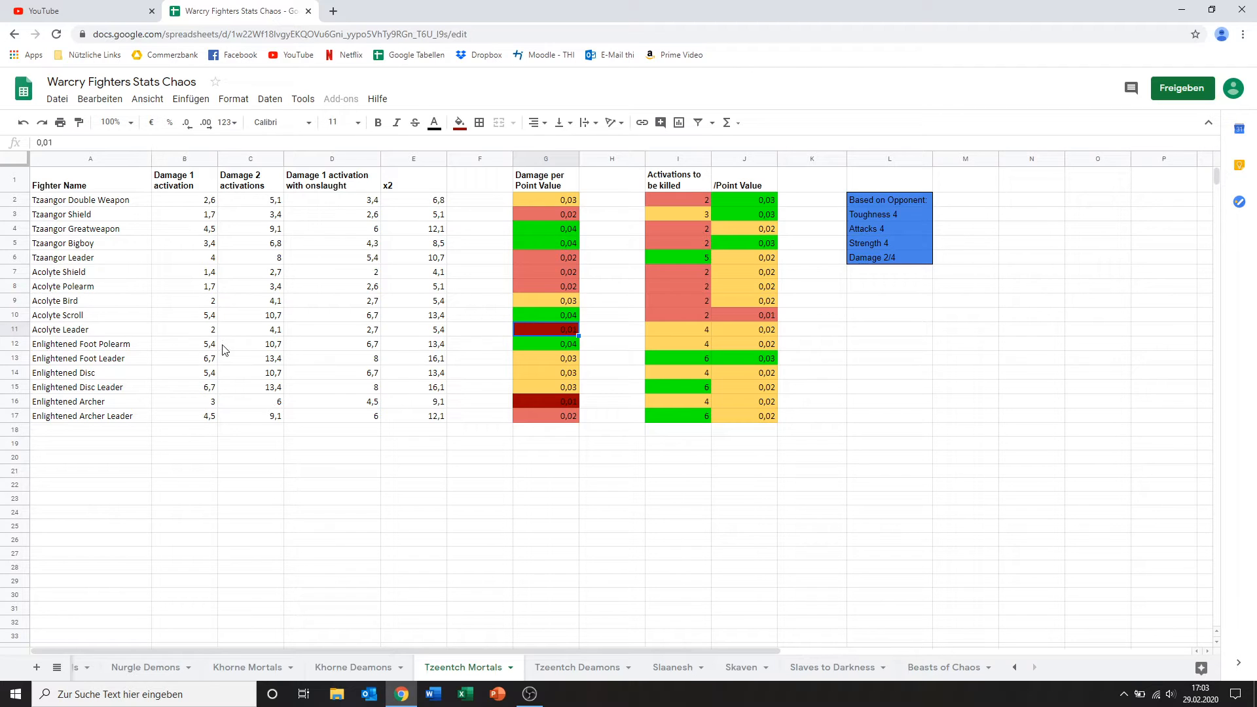
left_click(184, 330)
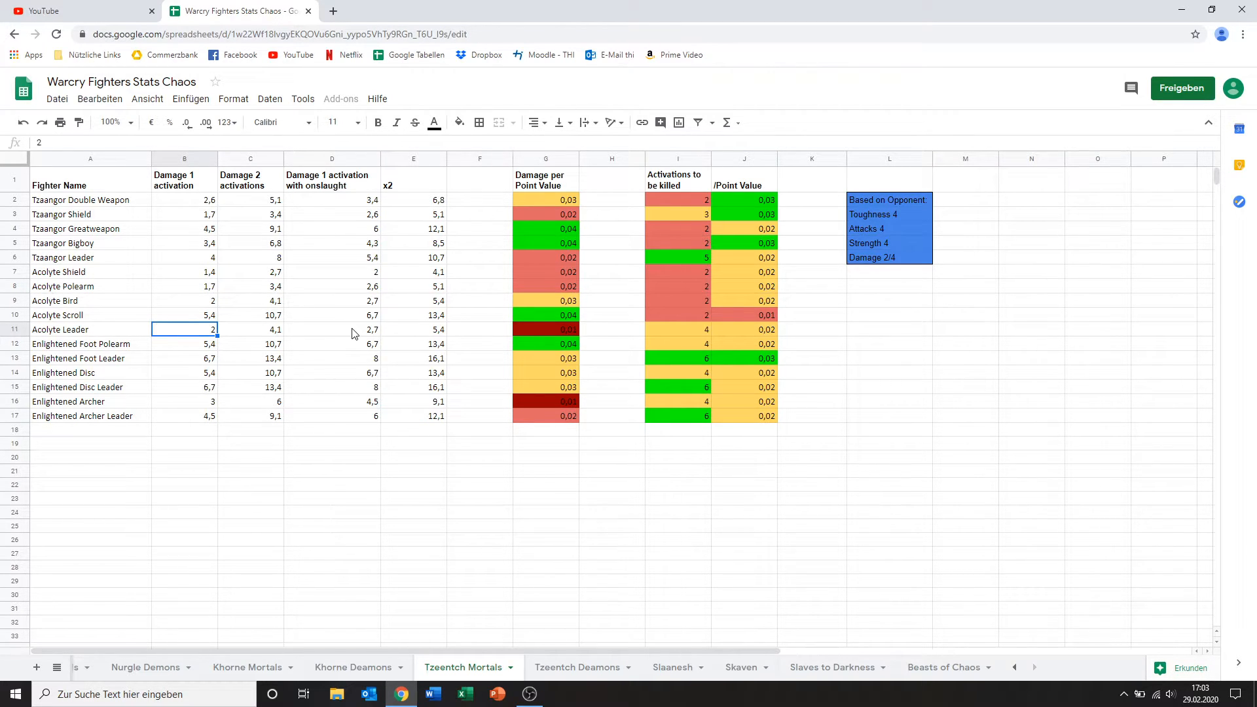
left_click(676, 330)
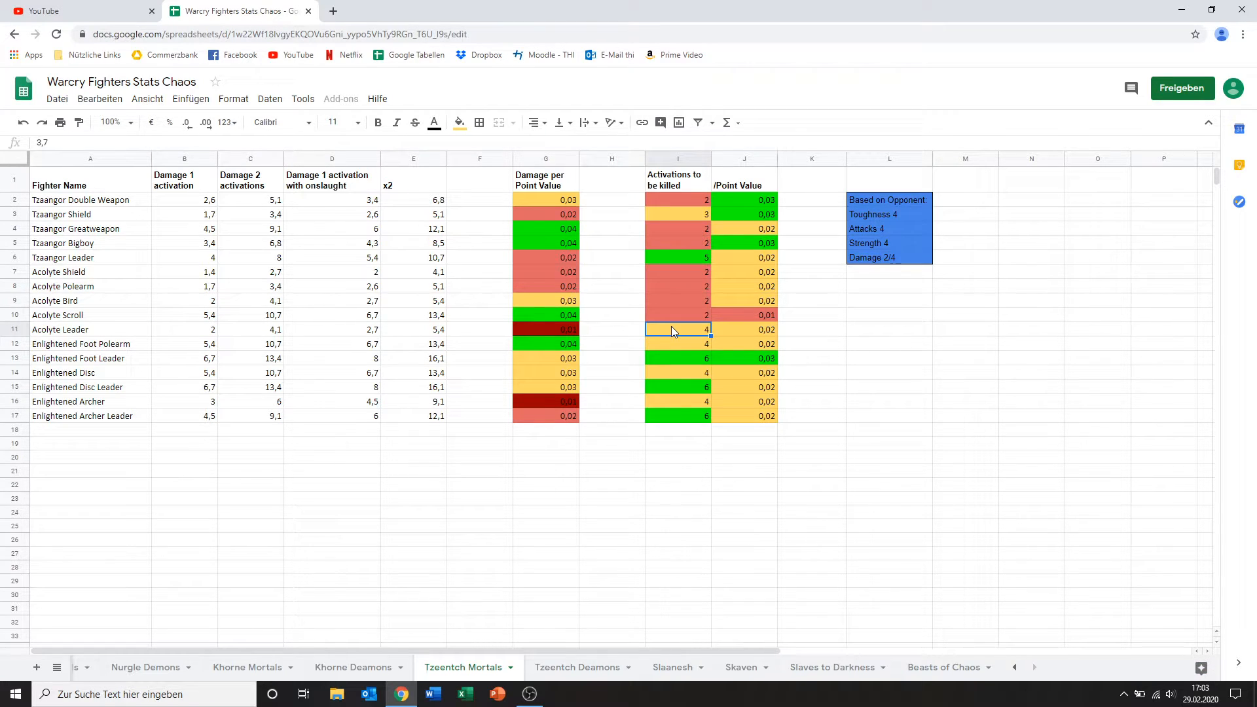
mouse_move(733, 348)
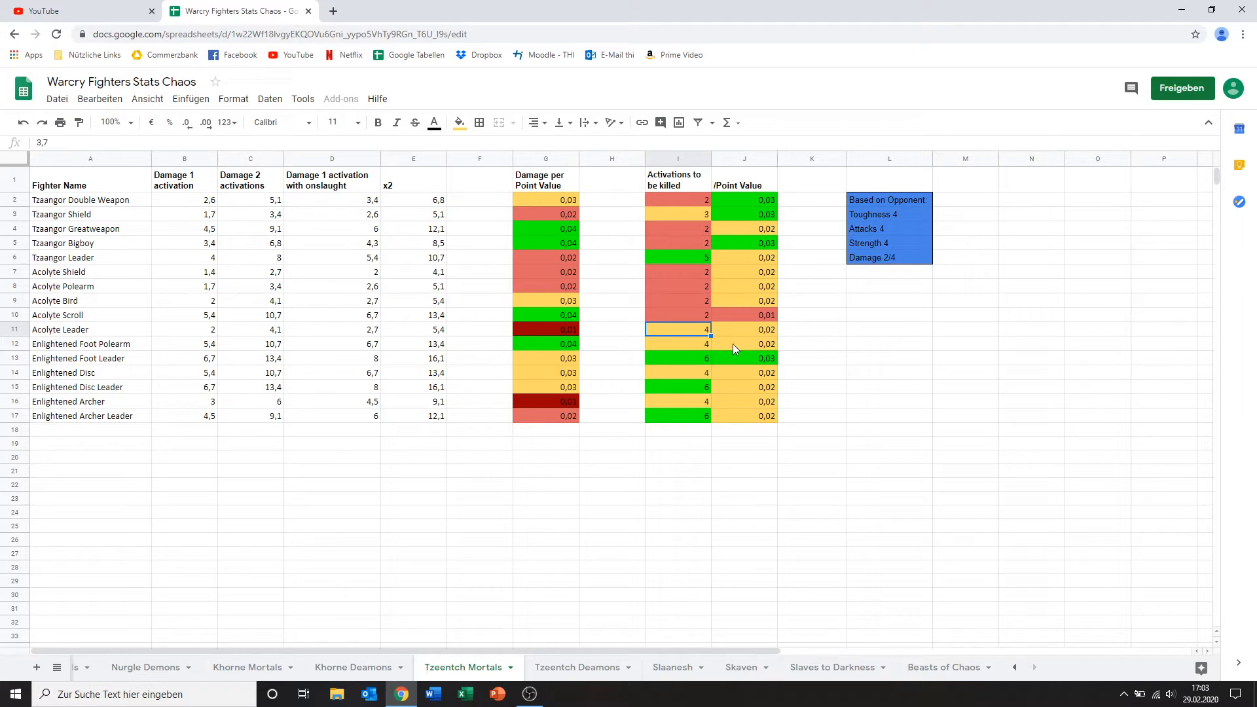
mouse_move(751, 342)
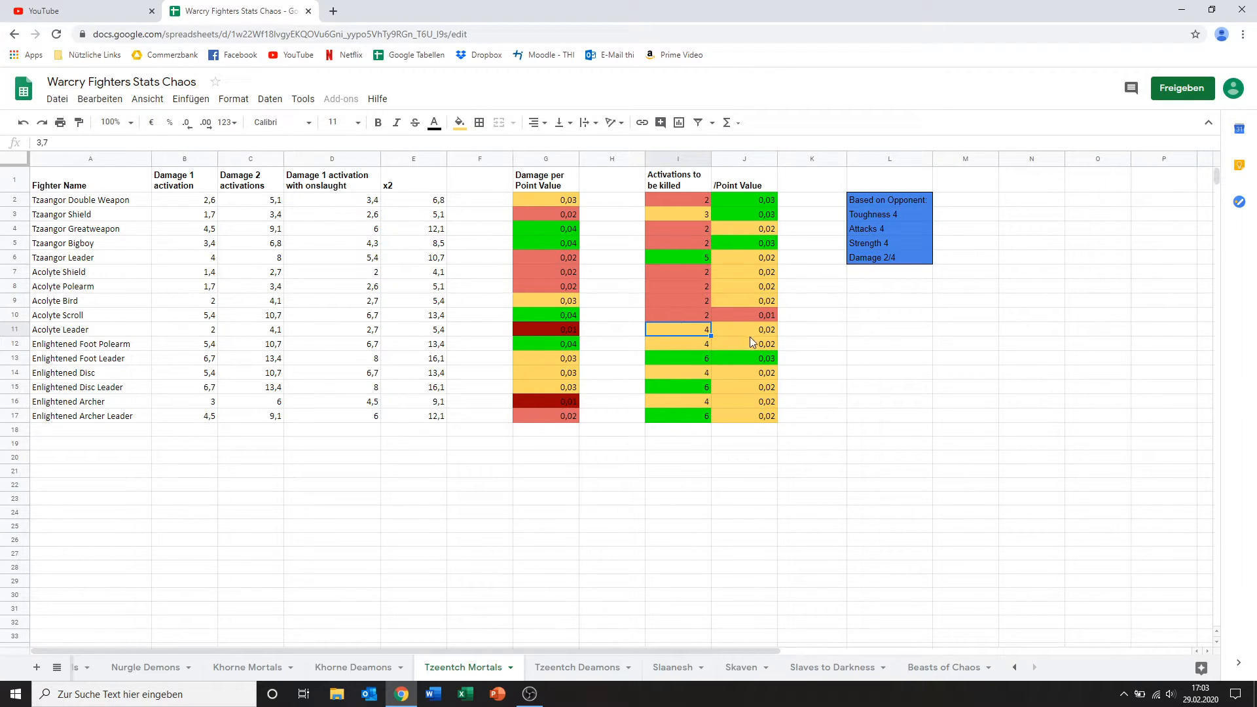
left_click(742, 330)
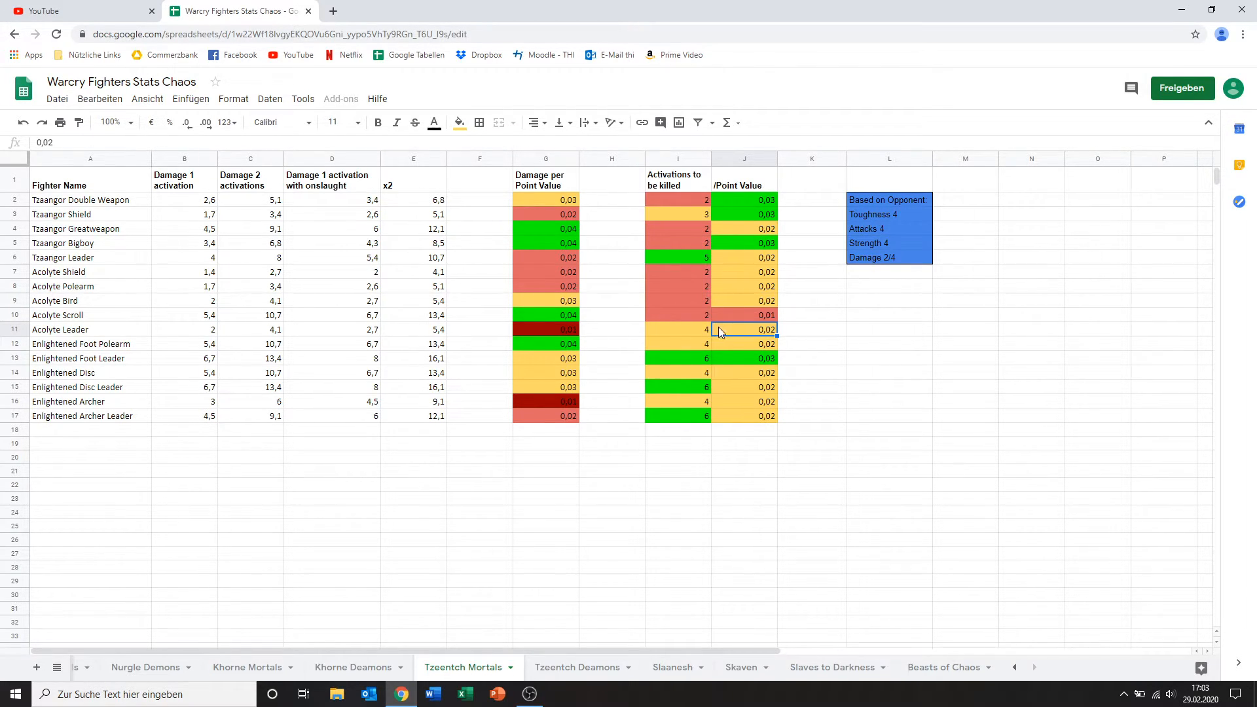
mouse_move(88, 350)
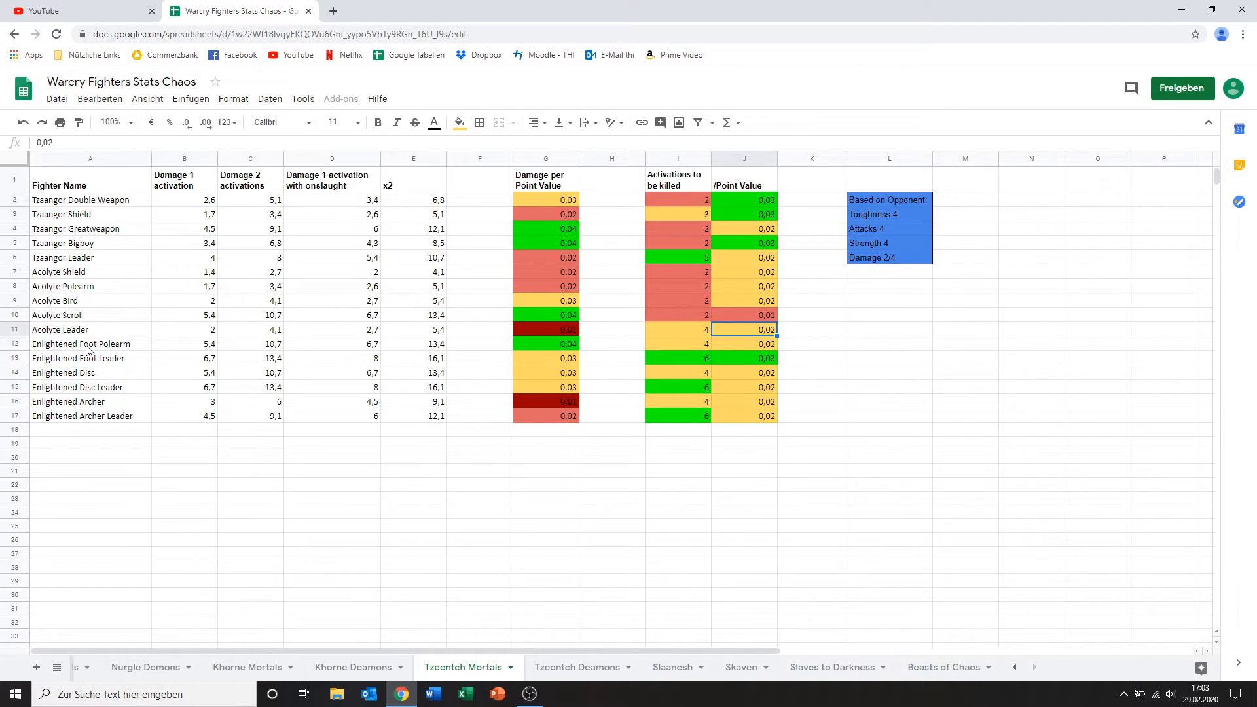
mouse_move(142, 366)
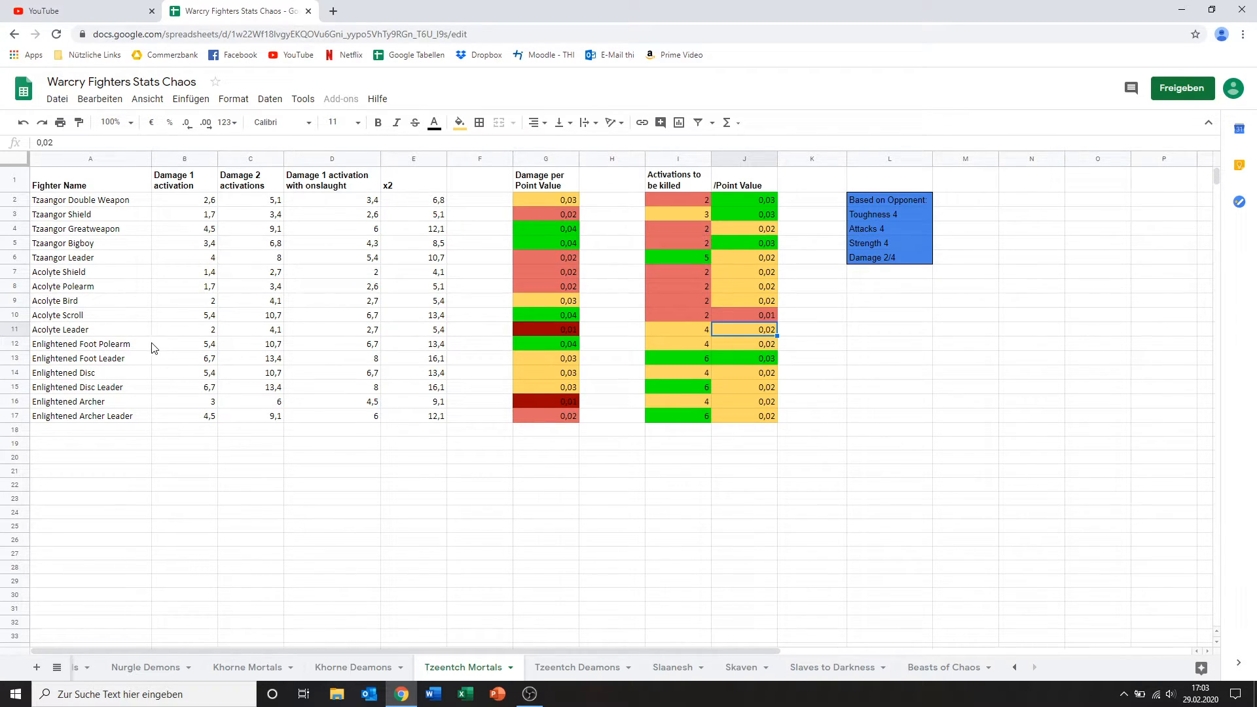
mouse_move(116, 368)
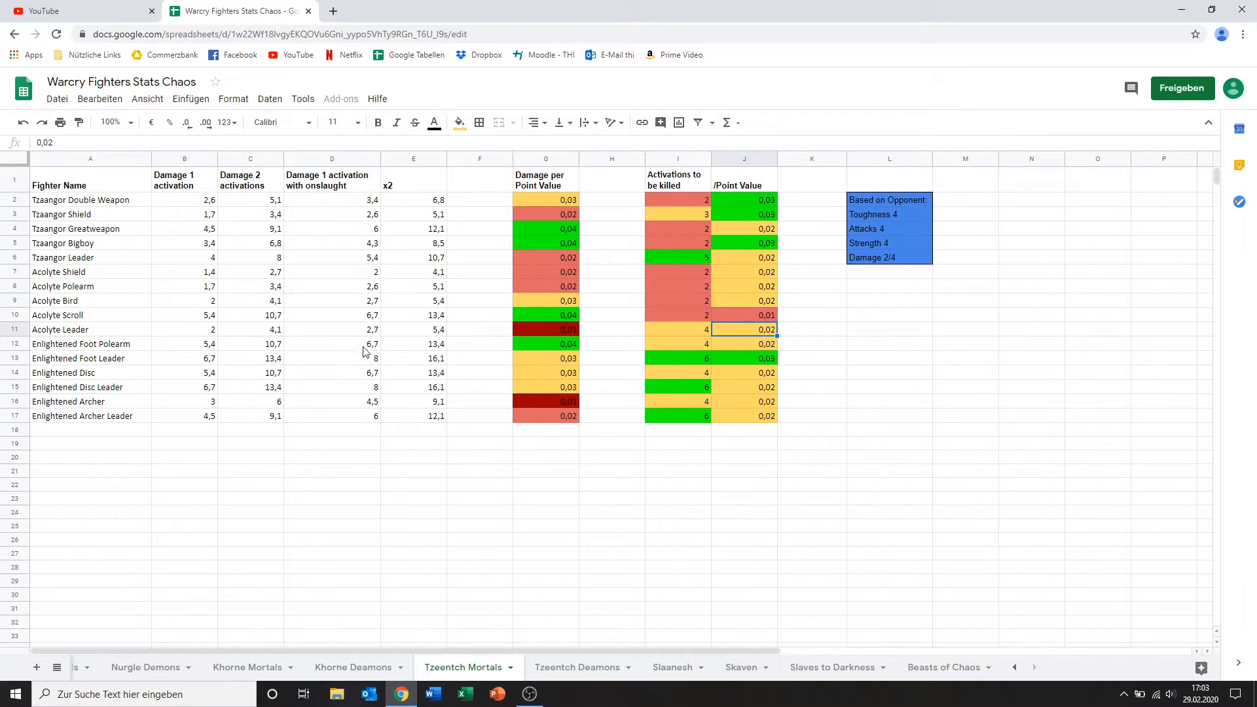
Step: Compare Enlightened Foot Polearm's damage with Acolyte Scroll's and review its per-point values
left_click(183, 344)
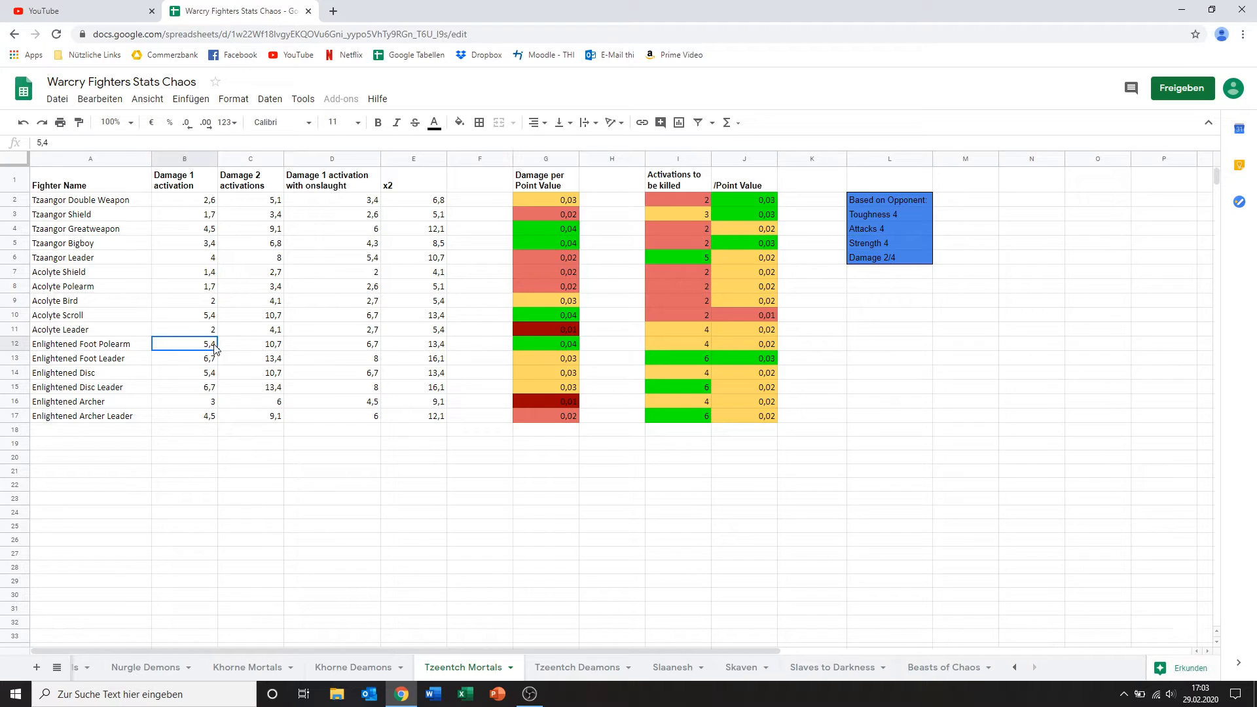
left_click(184, 314)
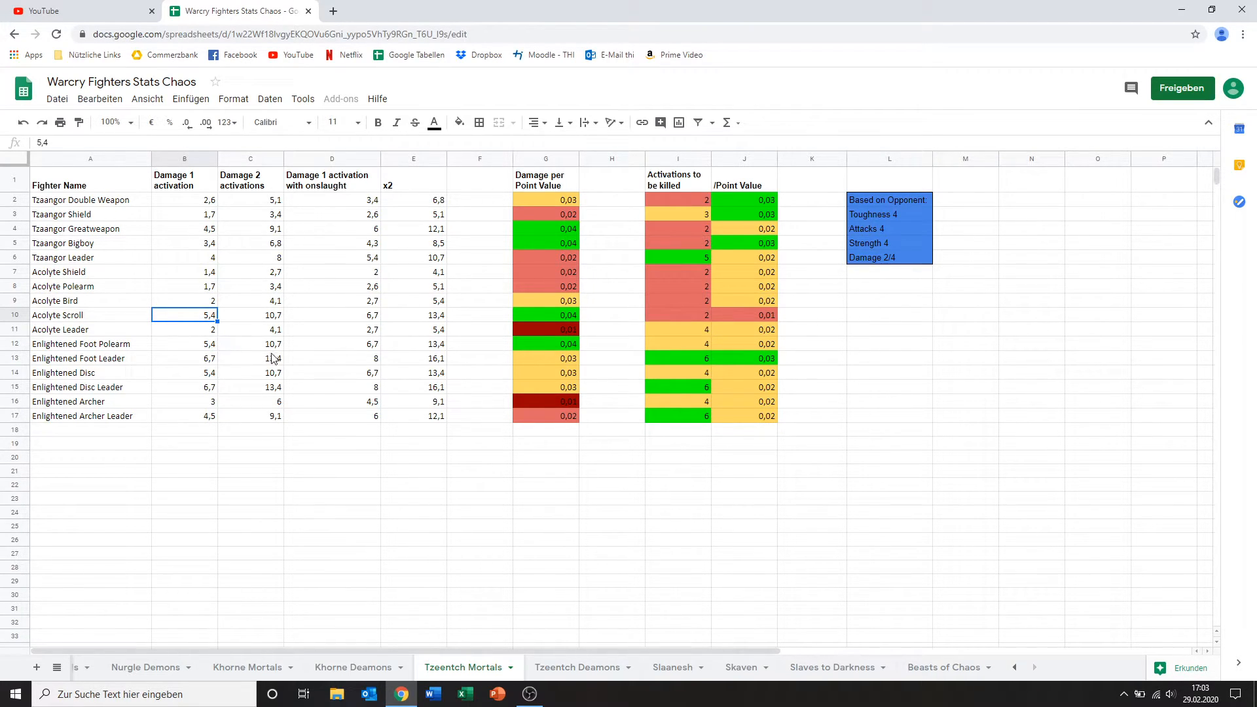
mouse_move(330, 359)
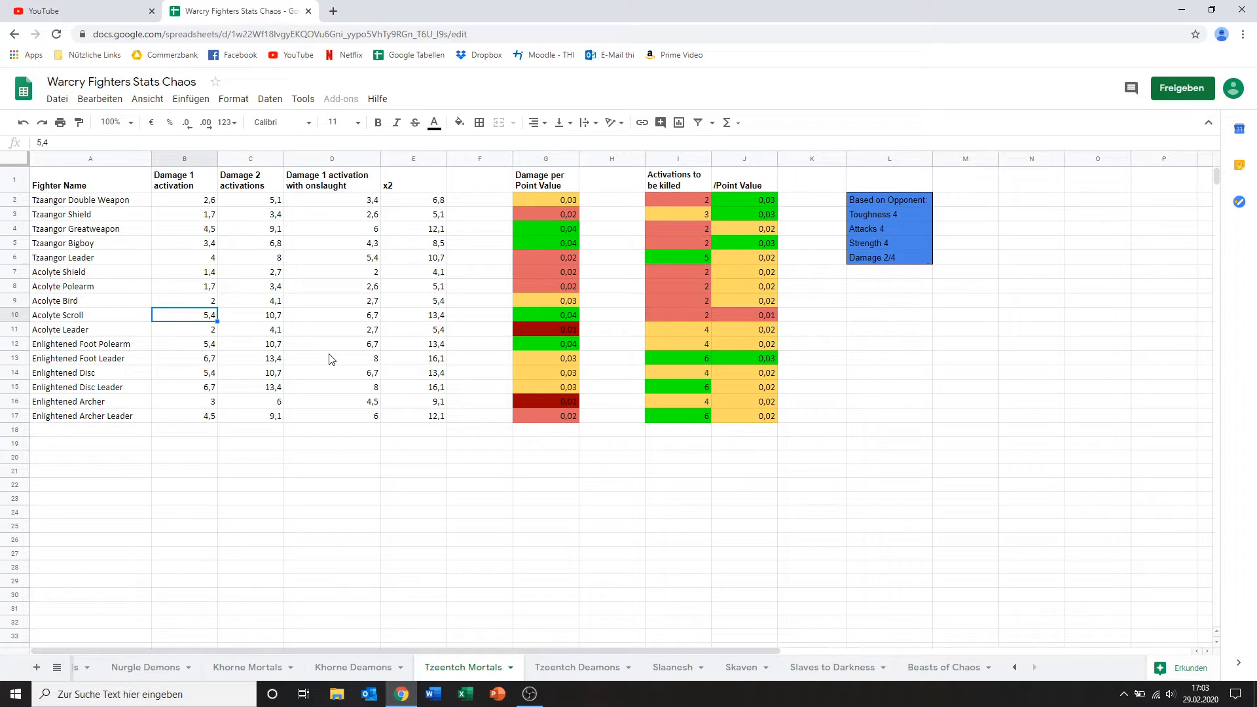
mouse_move(460, 356)
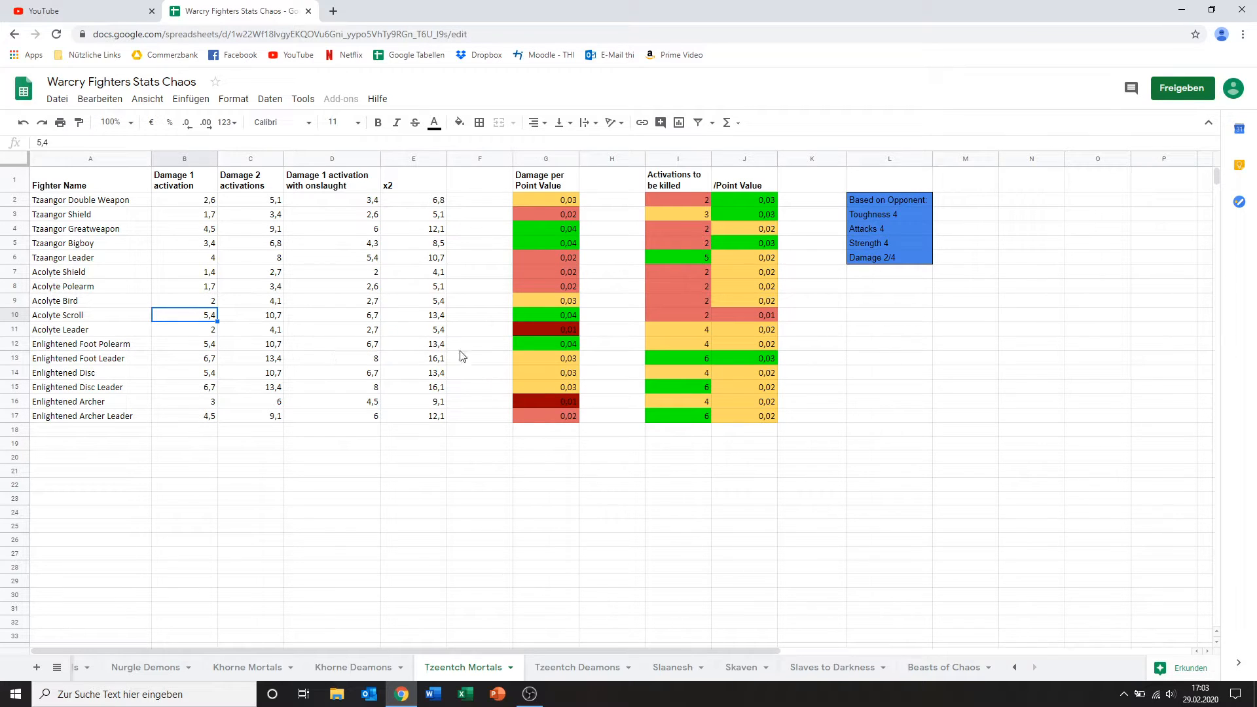
left_click(546, 344)
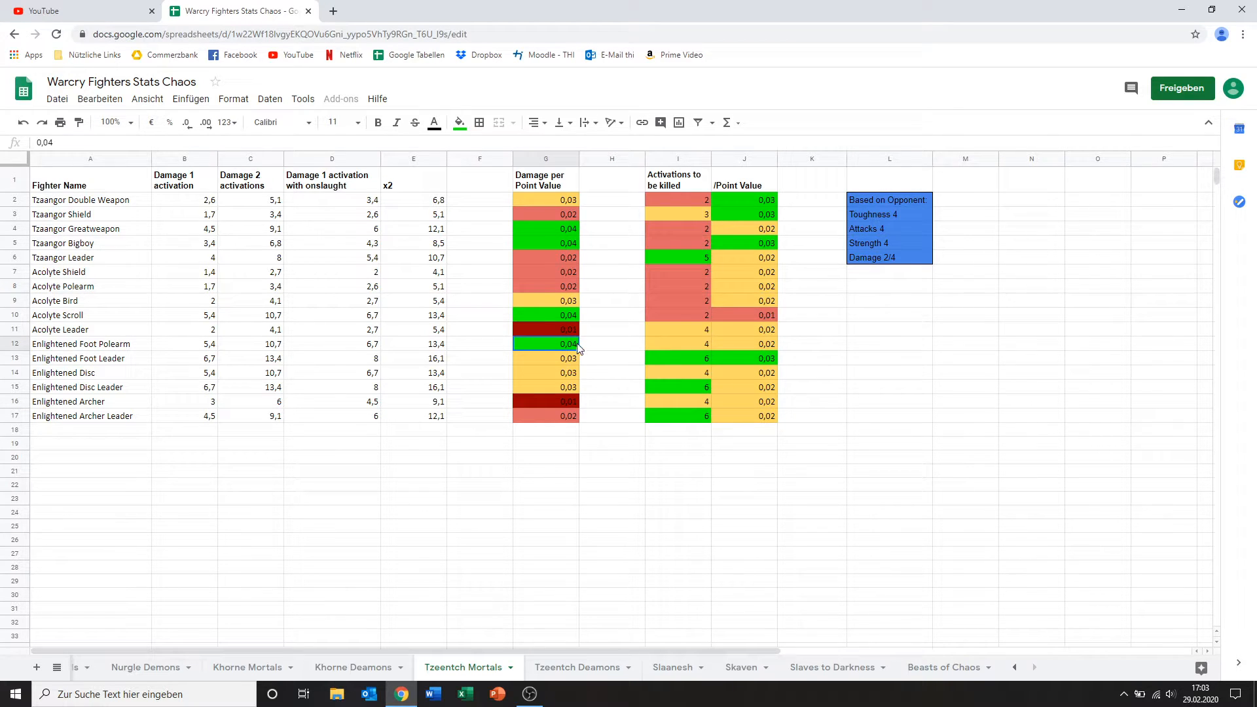
left_click(677, 345)
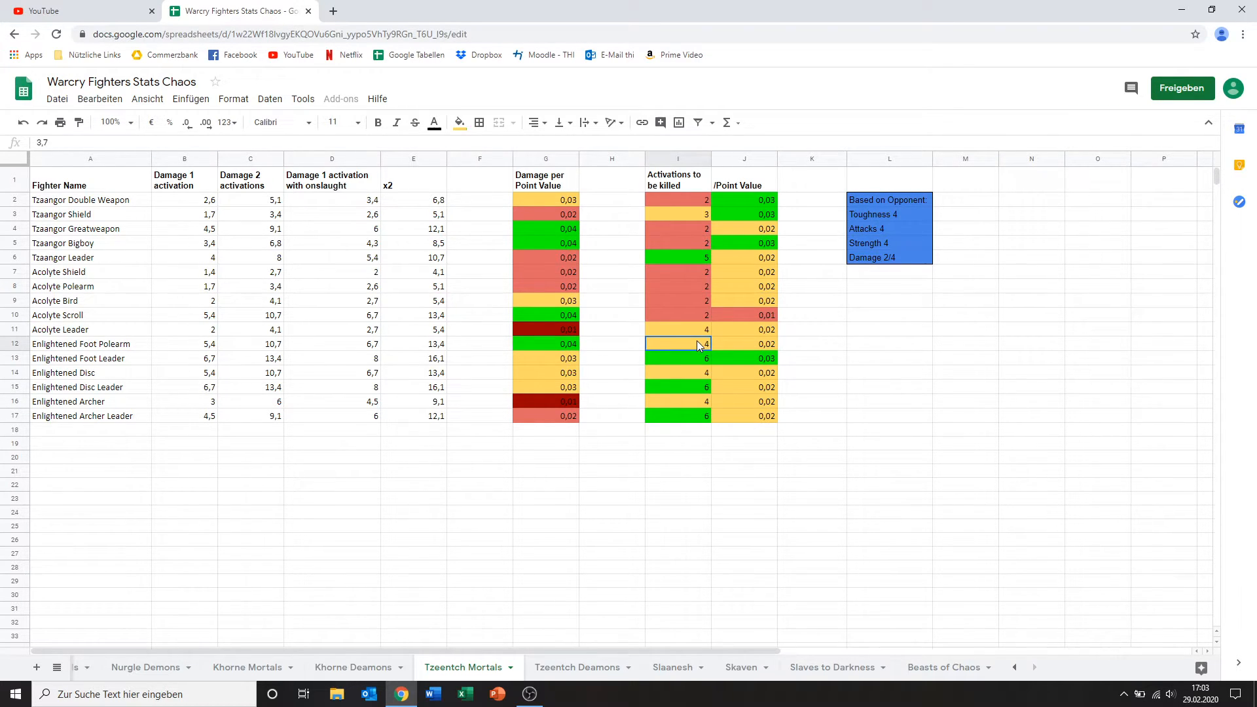
mouse_move(768, 348)
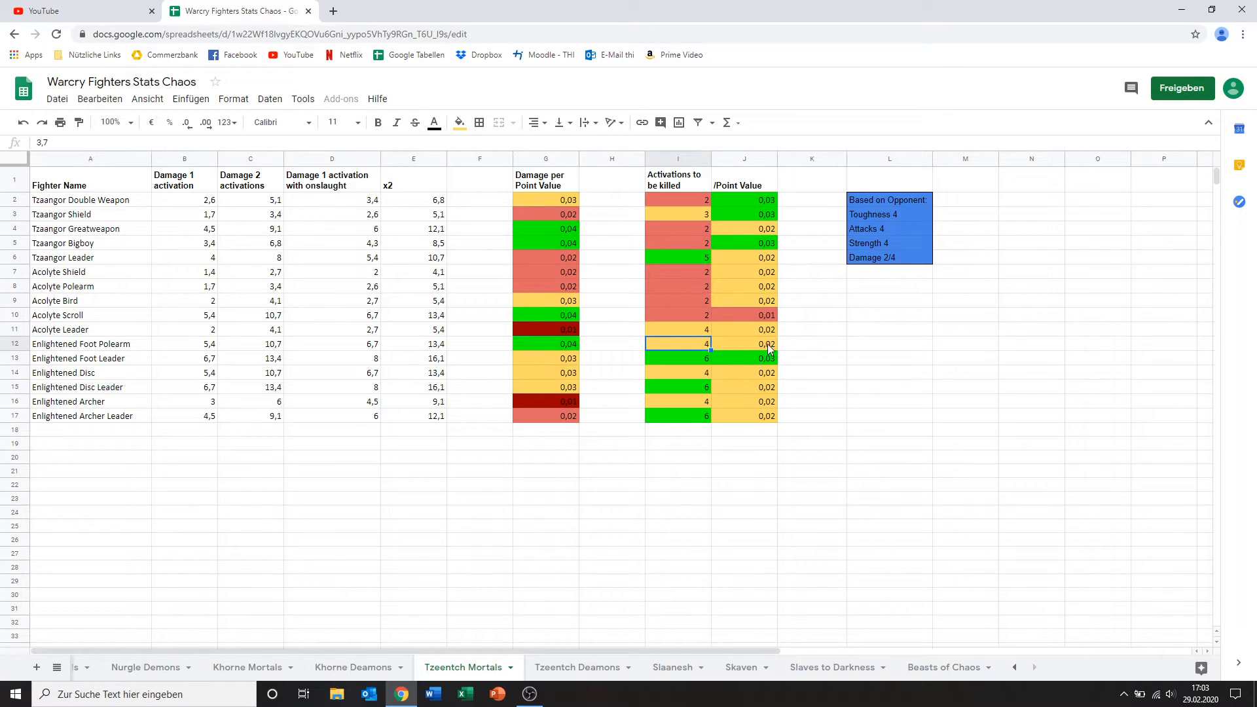
left_click(743, 344)
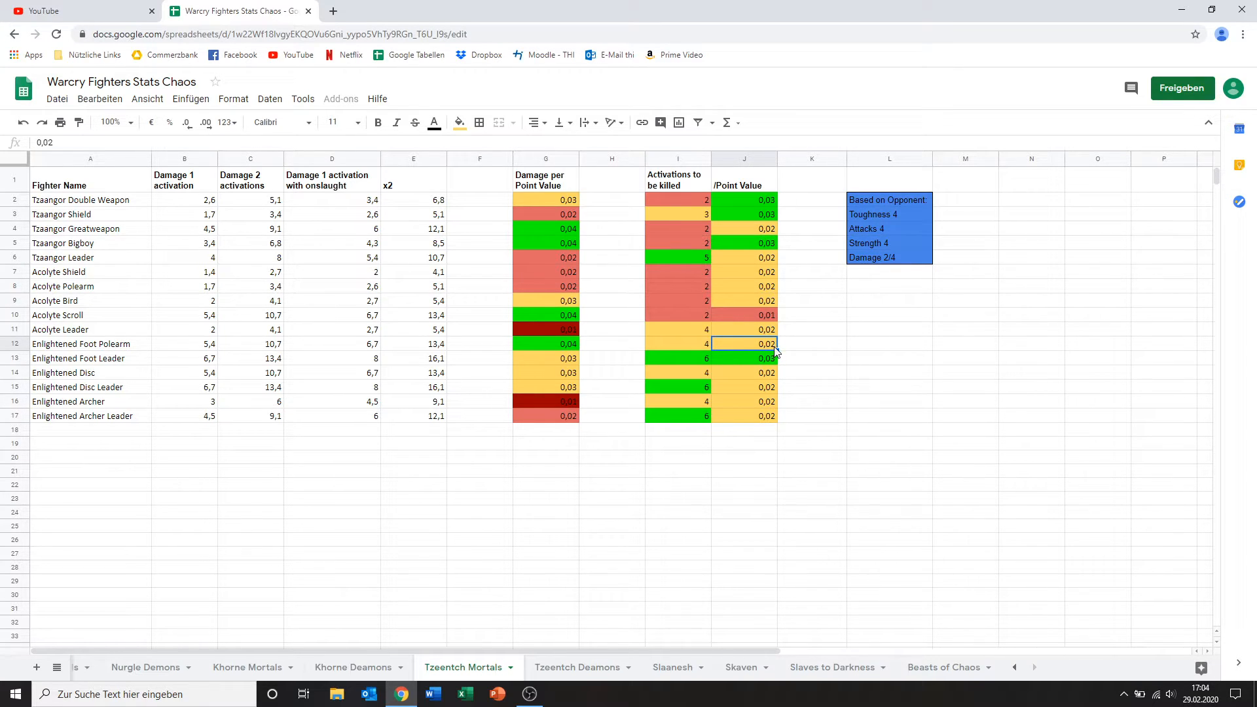
mouse_move(517, 341)
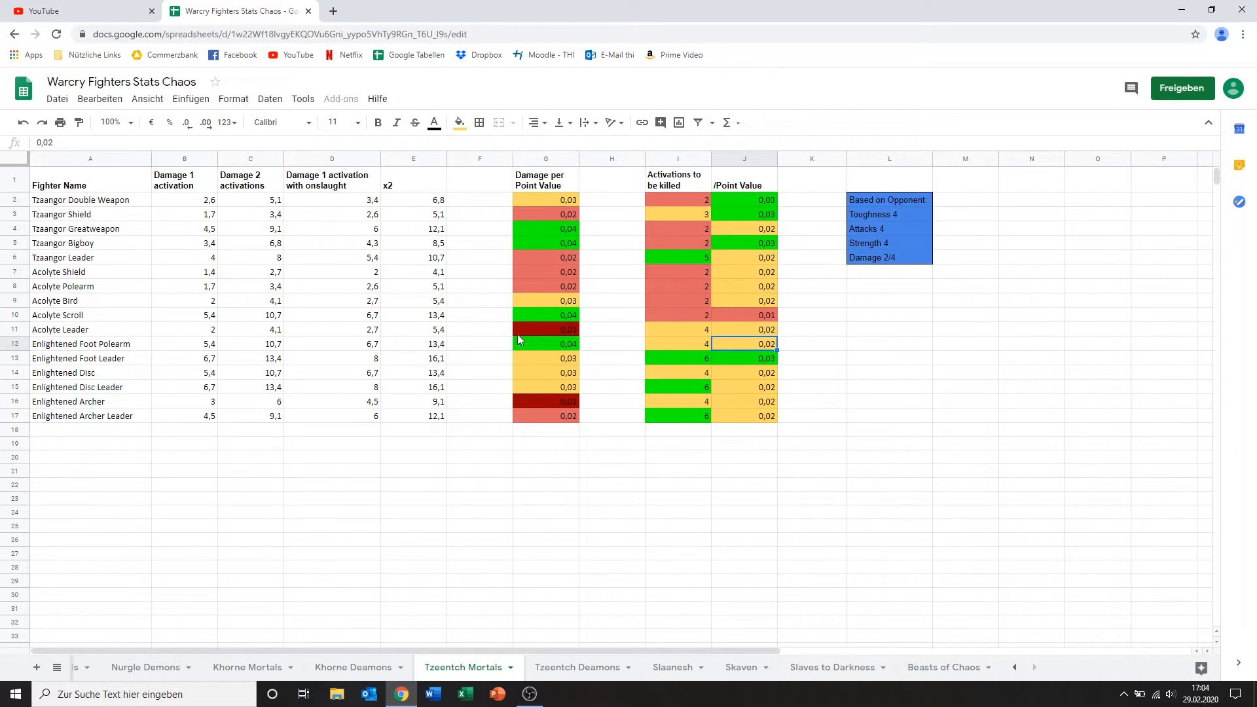
mouse_move(567, 352)
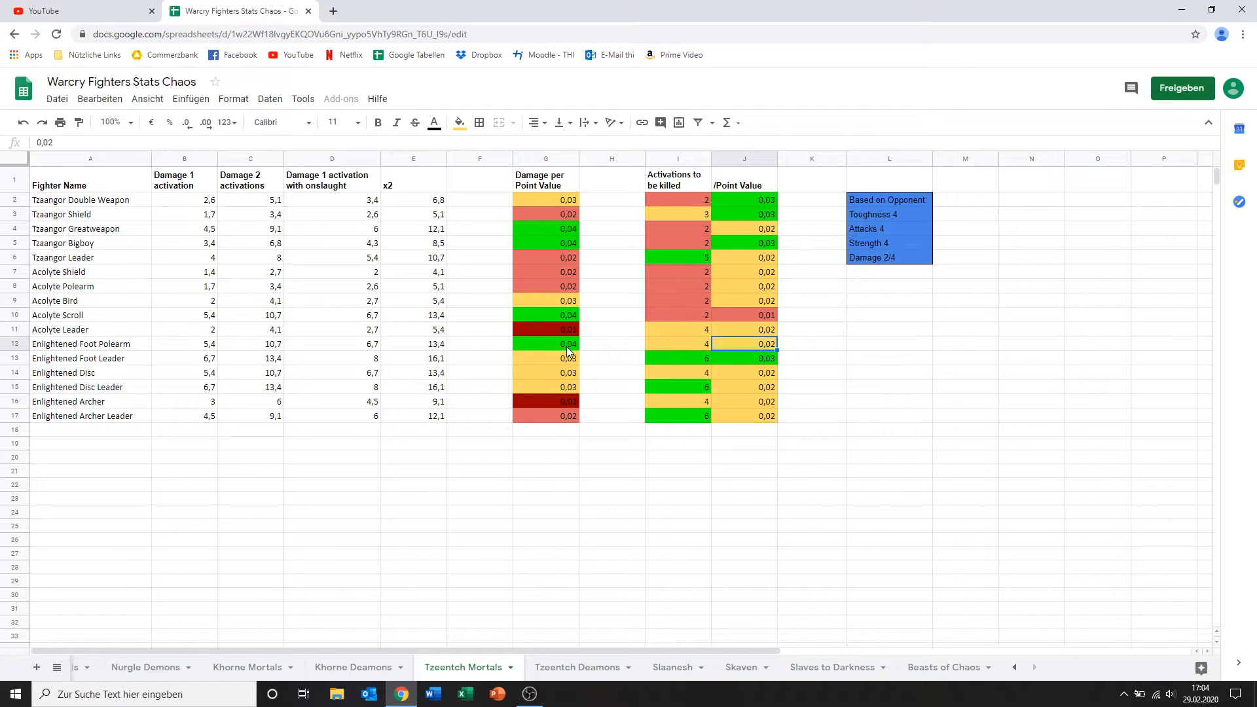
Step: Review Enlightened Foot Leader's damage per point, activations-to-be-killed and per-point survivability values
left_click(91, 371)
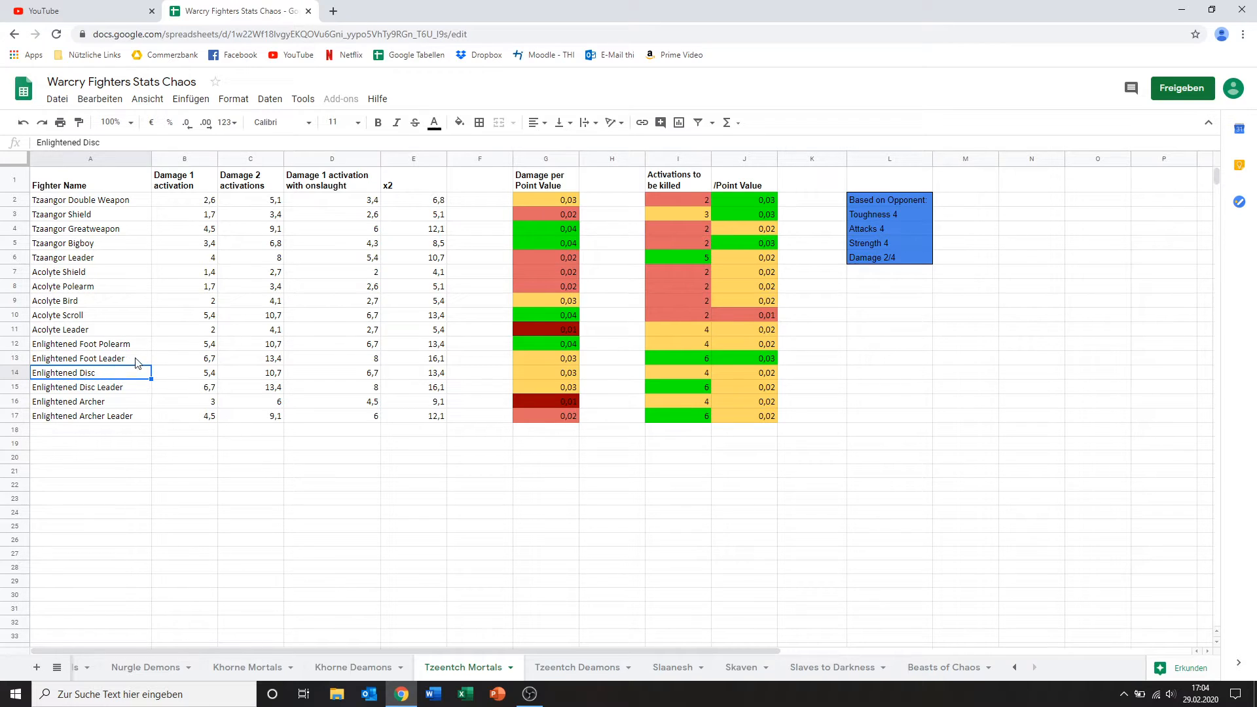
left_click(90, 359)
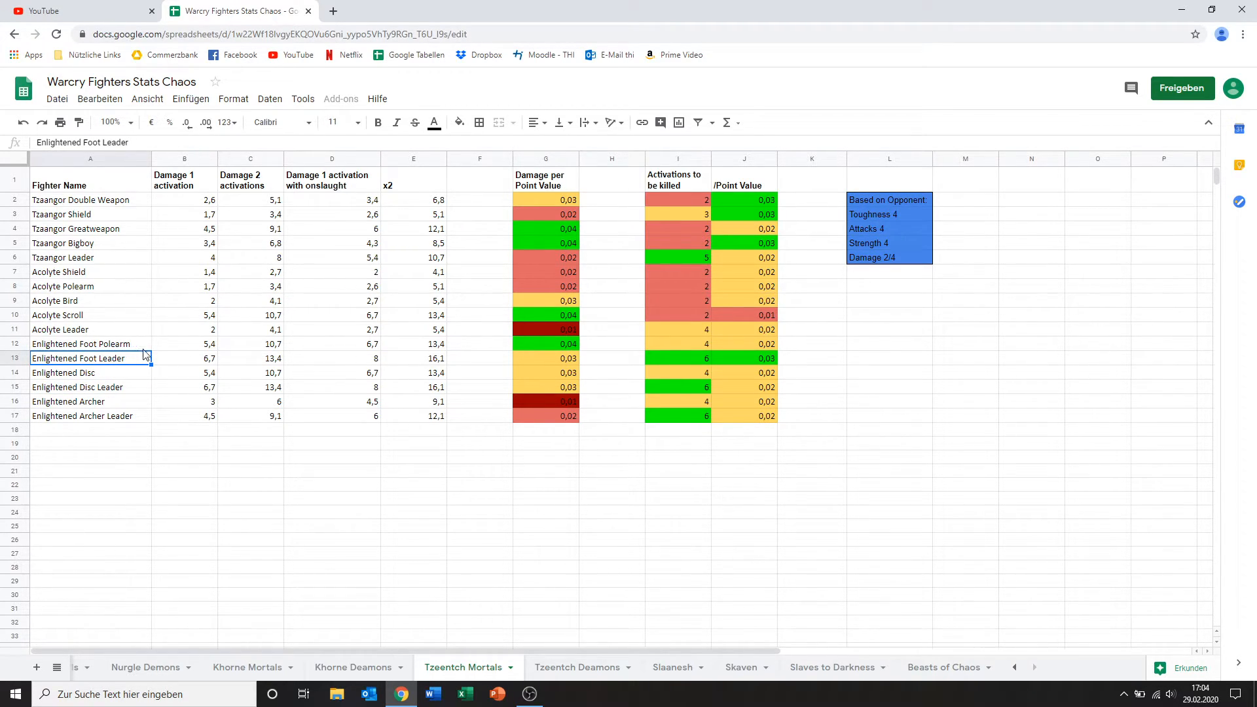
mouse_move(200, 371)
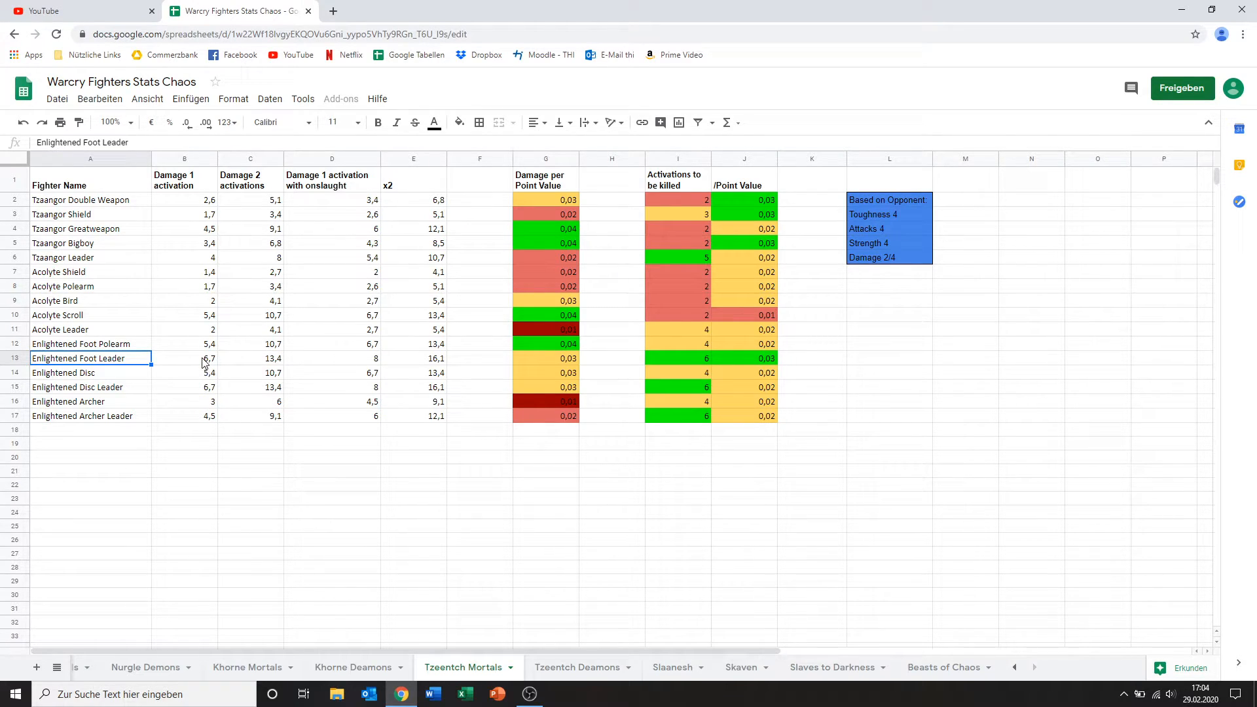
left_click(545, 359)
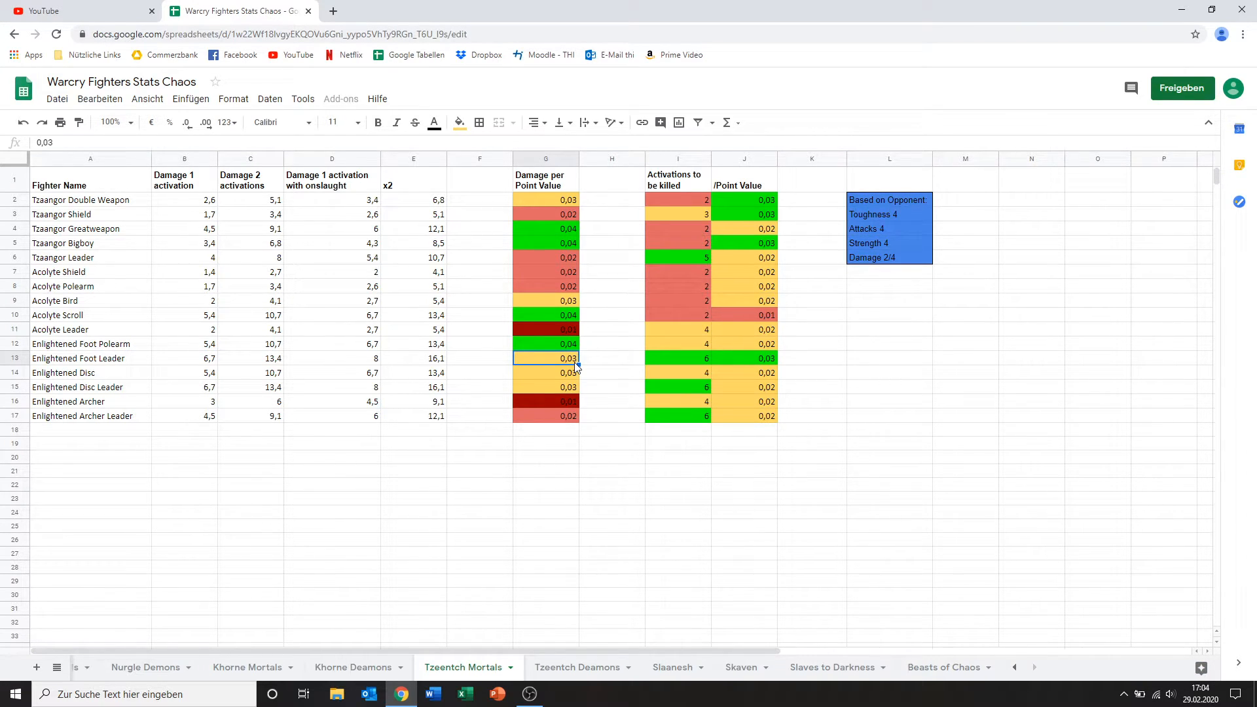
mouse_move(655, 372)
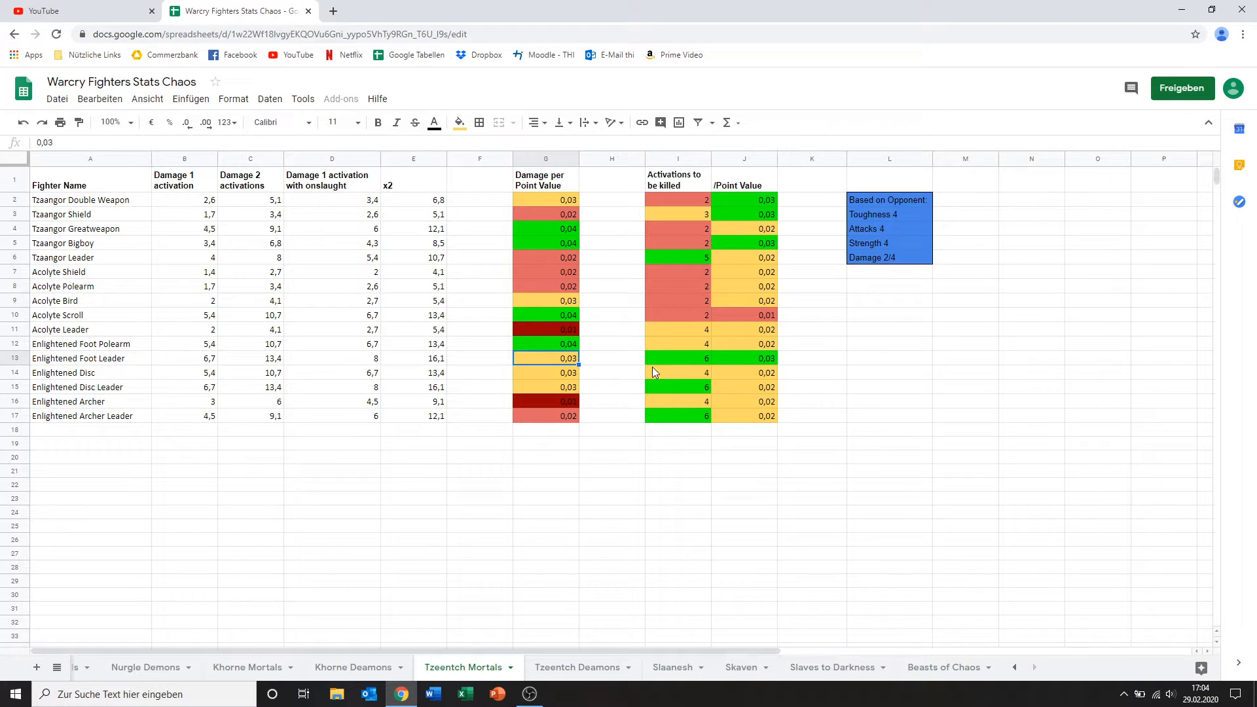
left_click(677, 358)
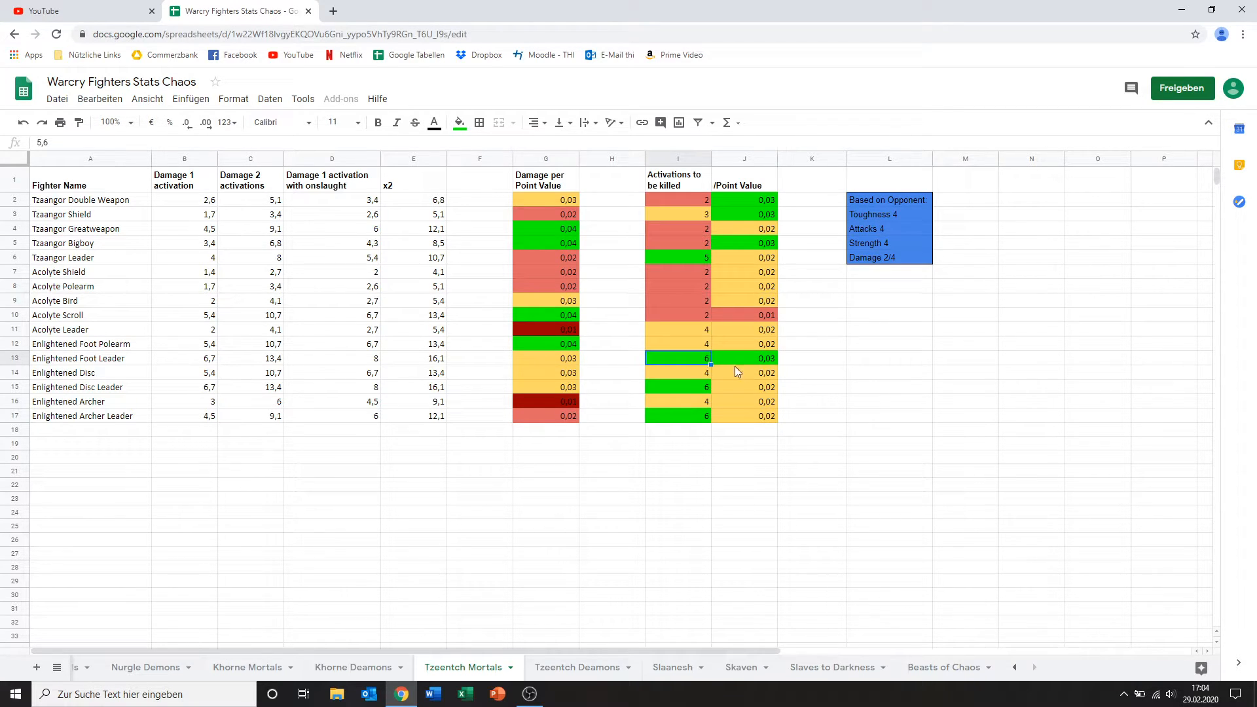
mouse_move(749, 366)
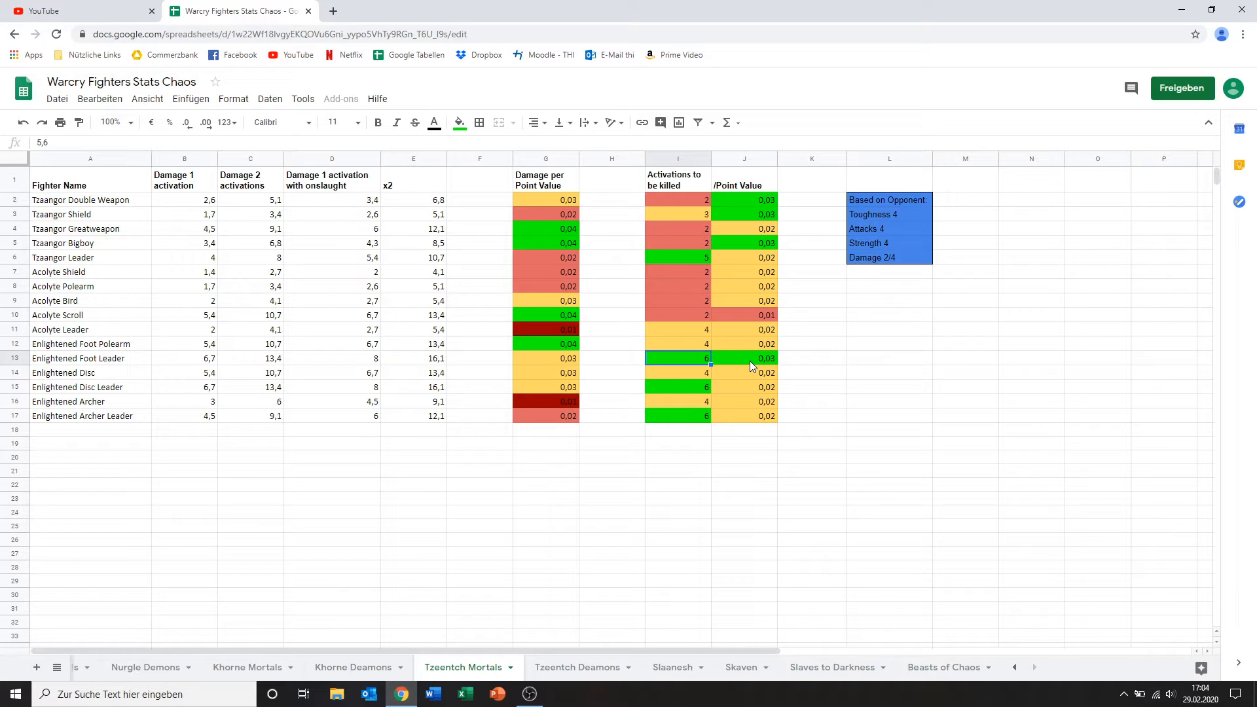
left_click(744, 359)
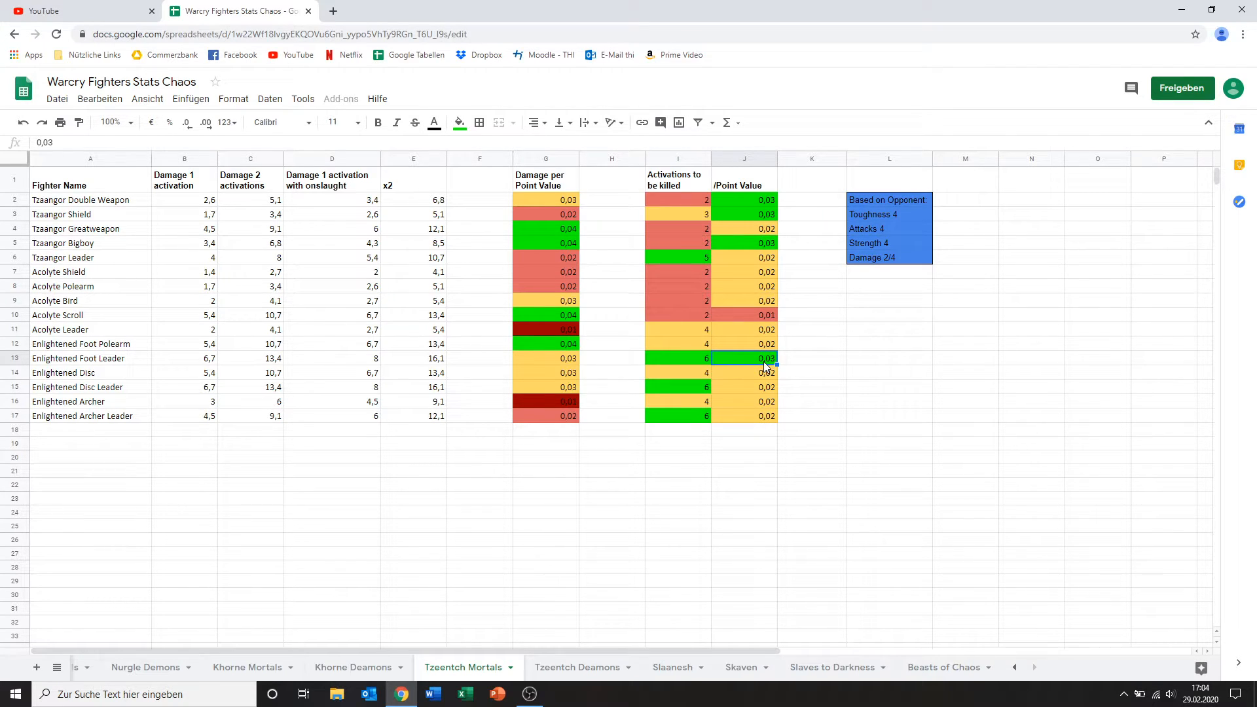
mouse_move(87, 365)
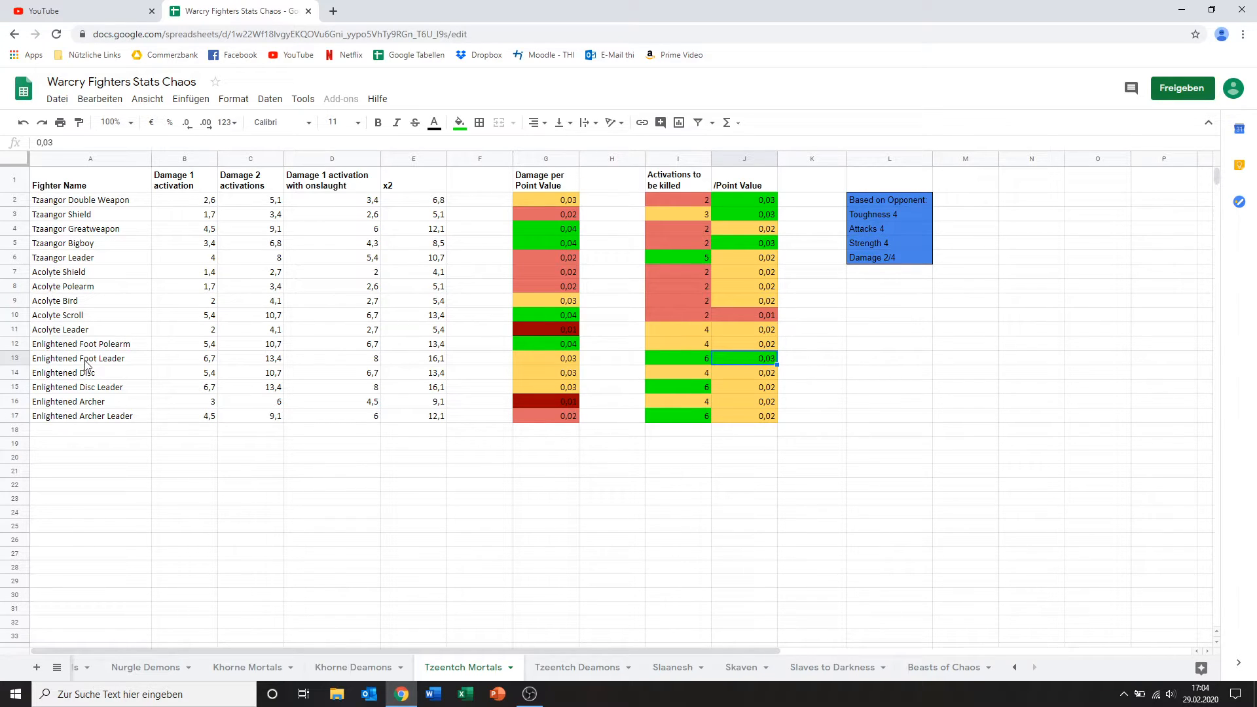
left_click(91, 359)
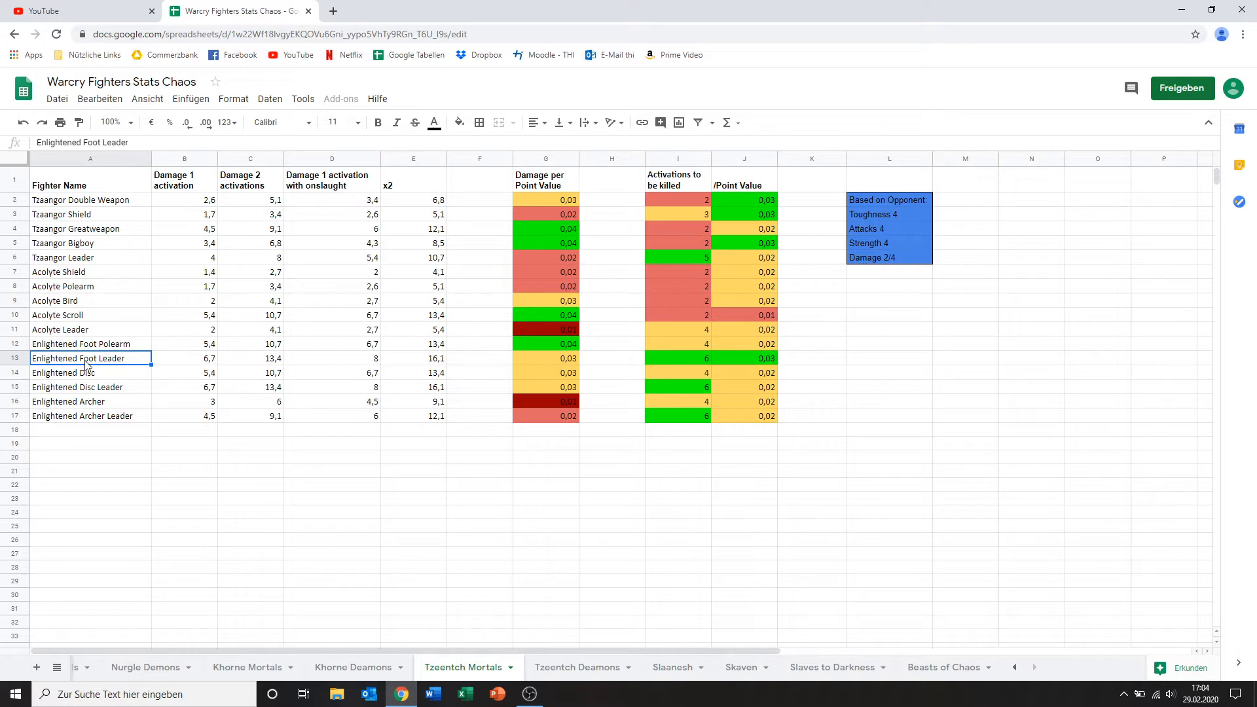
mouse_move(59, 415)
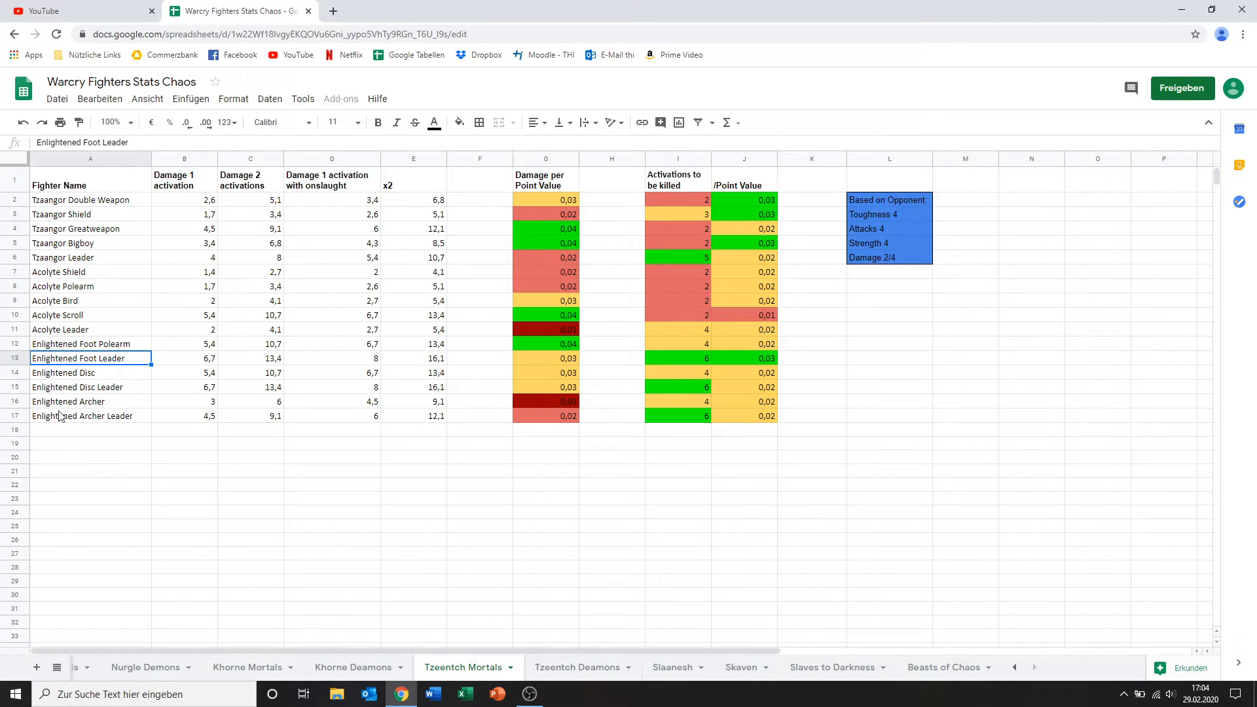
mouse_move(110, 404)
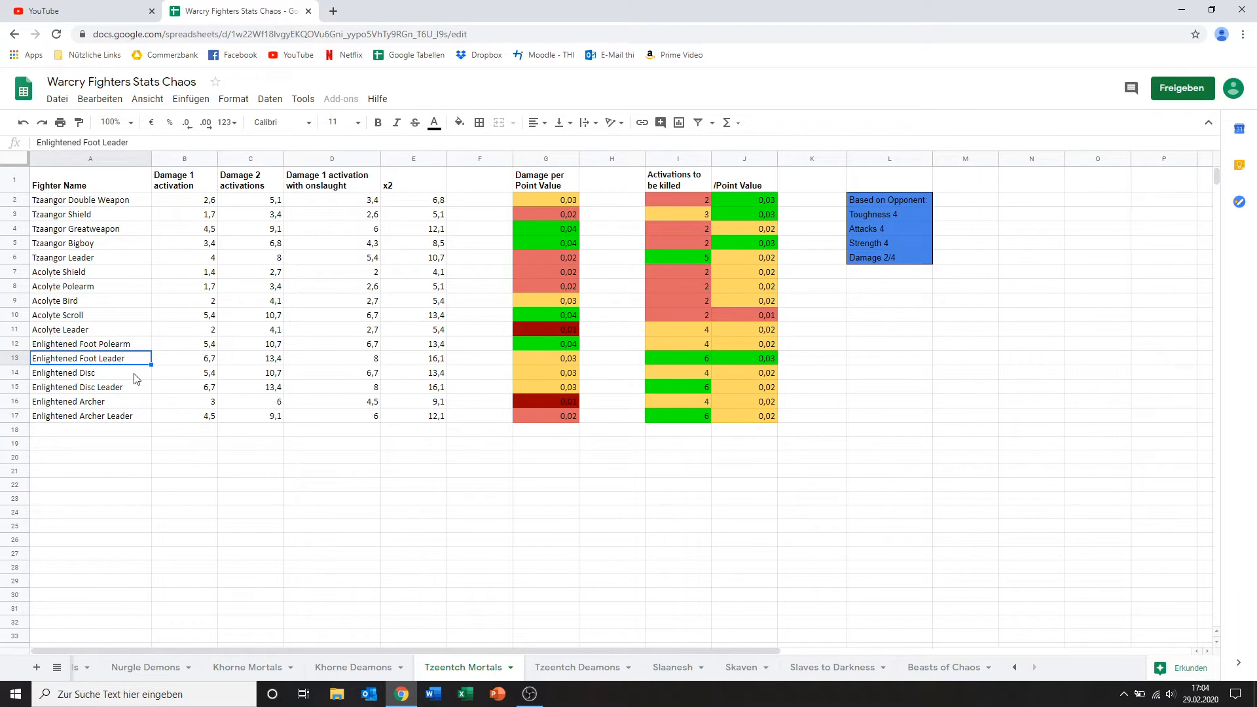
Step: Compare Enlightened Disc's damage with Enlightened Foot Polearm's and review its per-point and survivability values
left_click(91, 373)
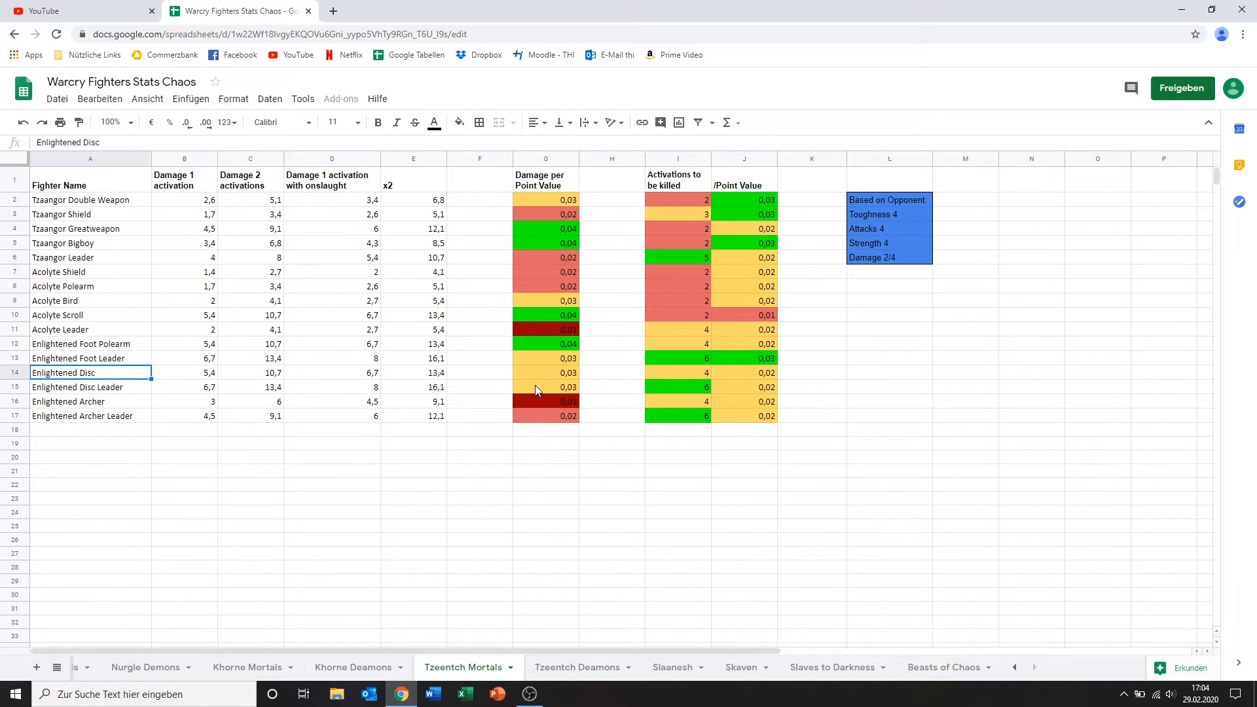
mouse_move(695, 371)
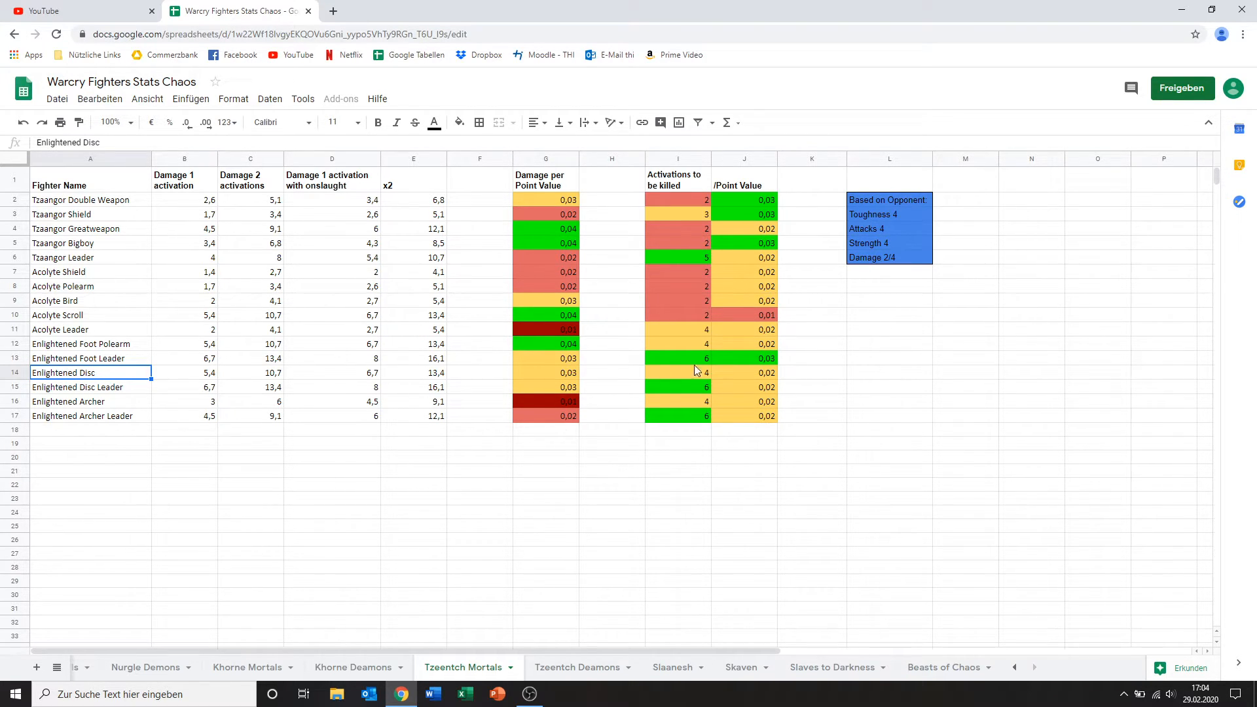
mouse_move(649, 375)
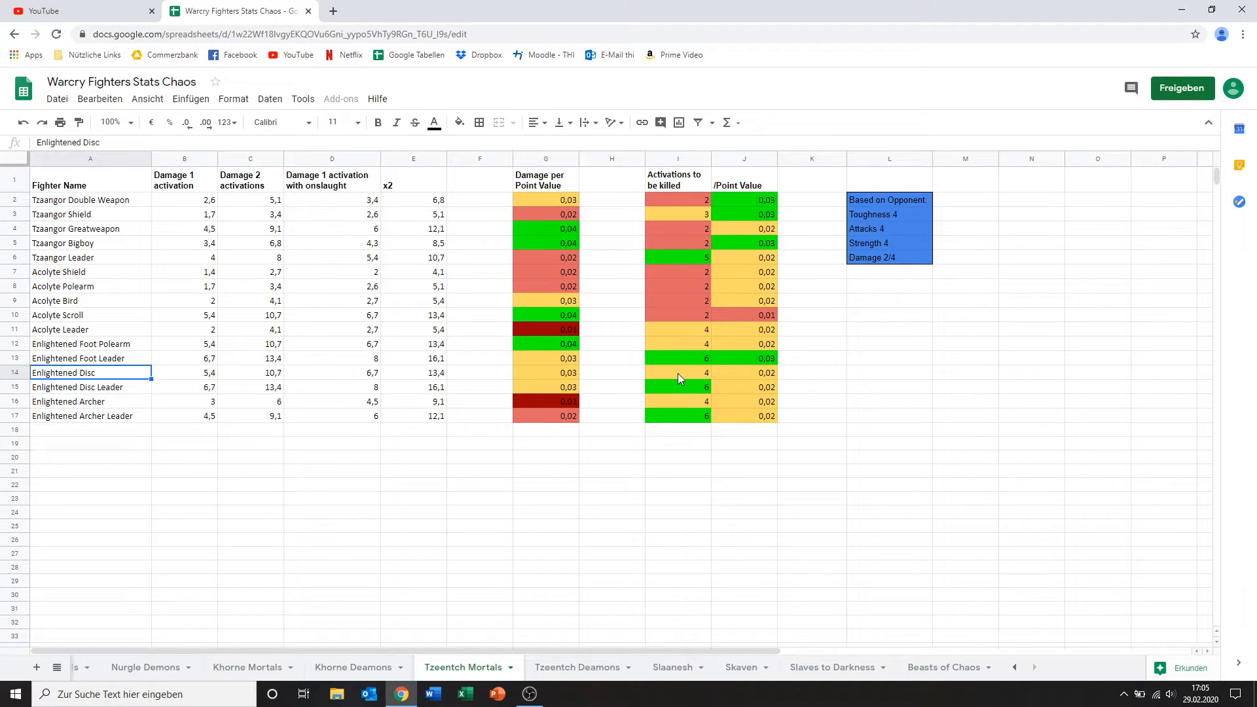
mouse_move(652, 435)
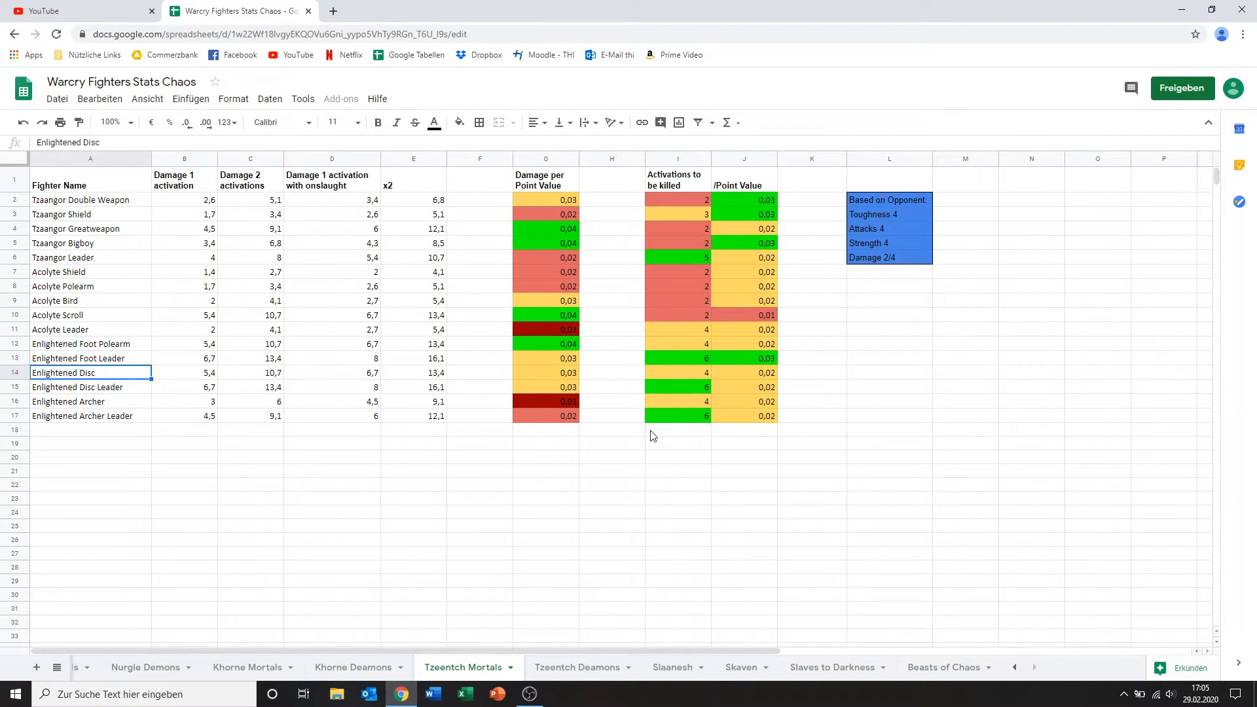
mouse_move(543, 385)
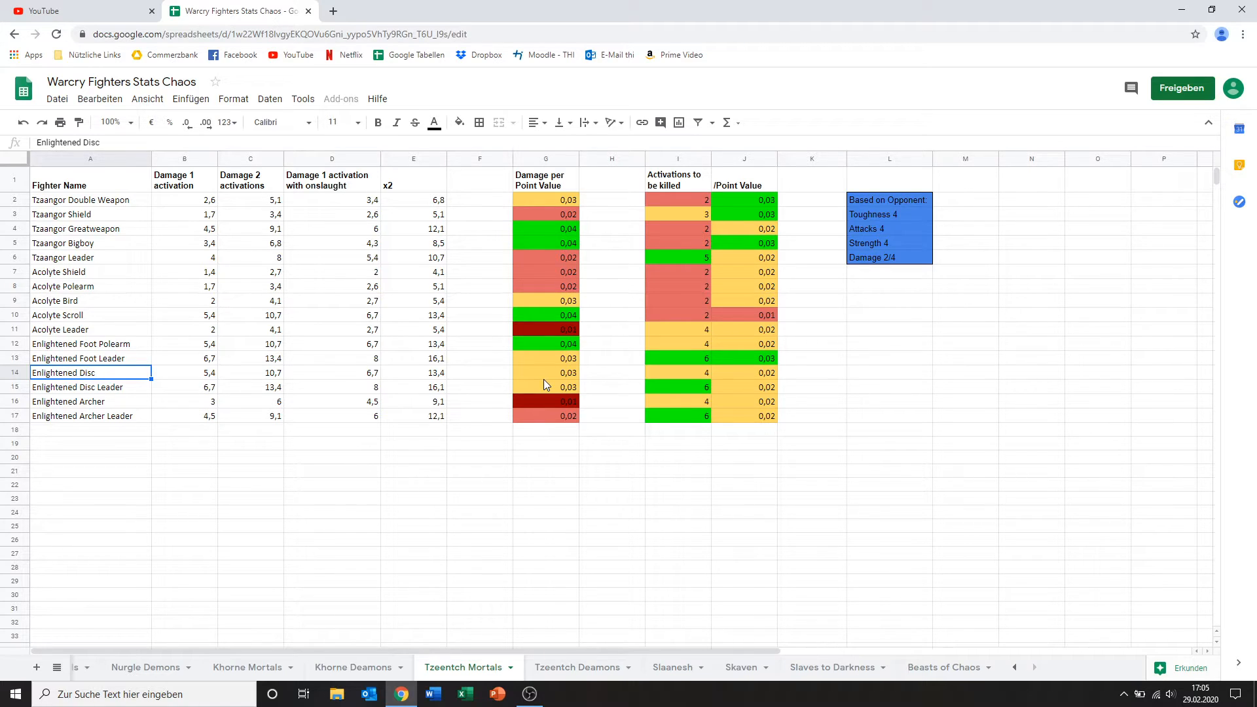
mouse_move(538, 382)
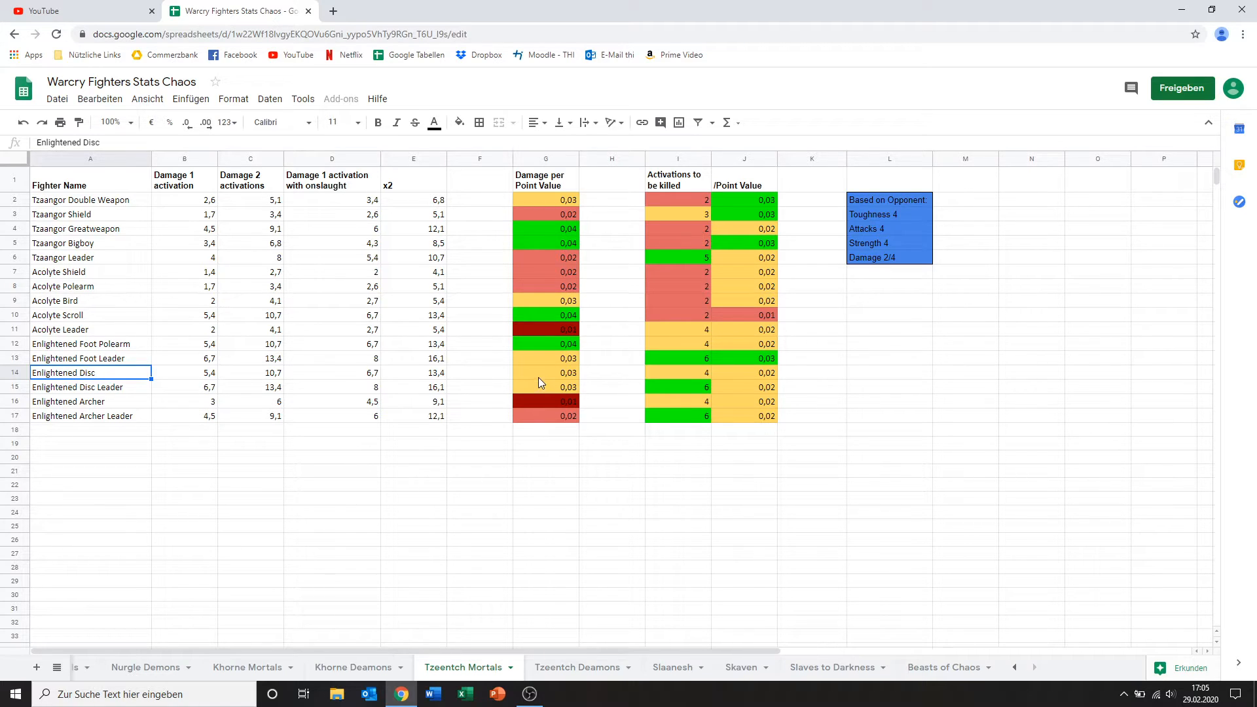
mouse_move(185, 376)
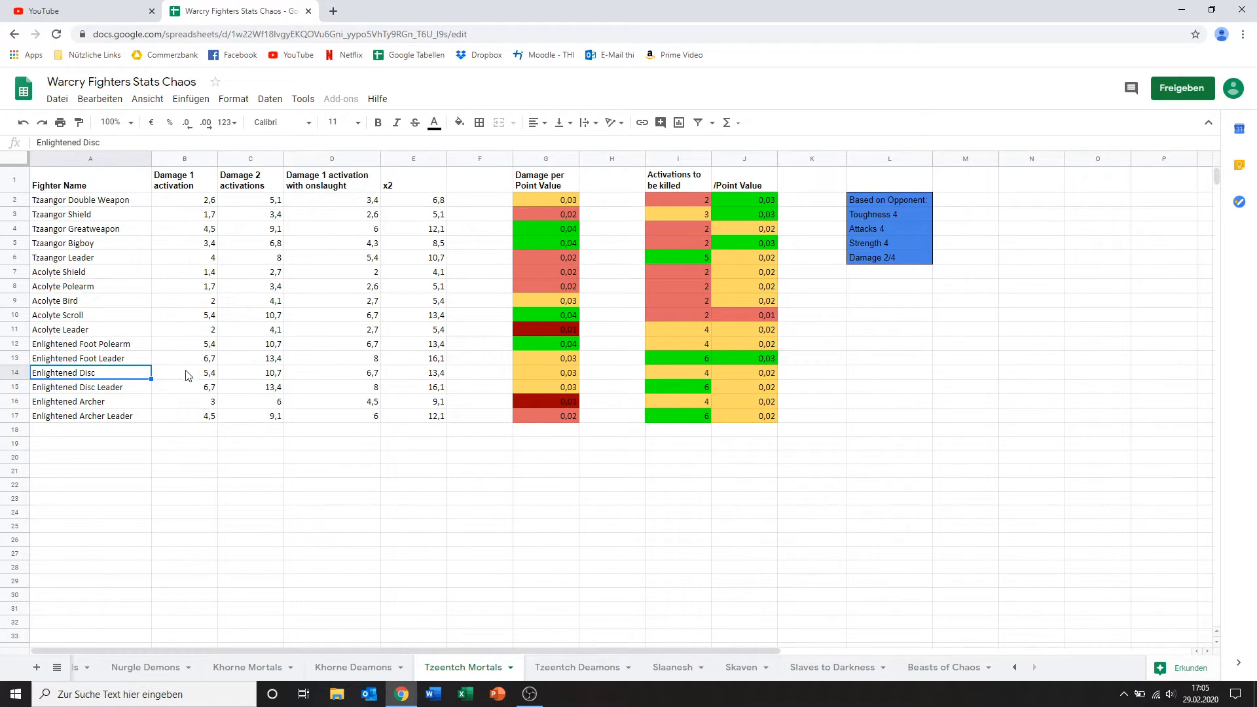
left_click(185, 373)
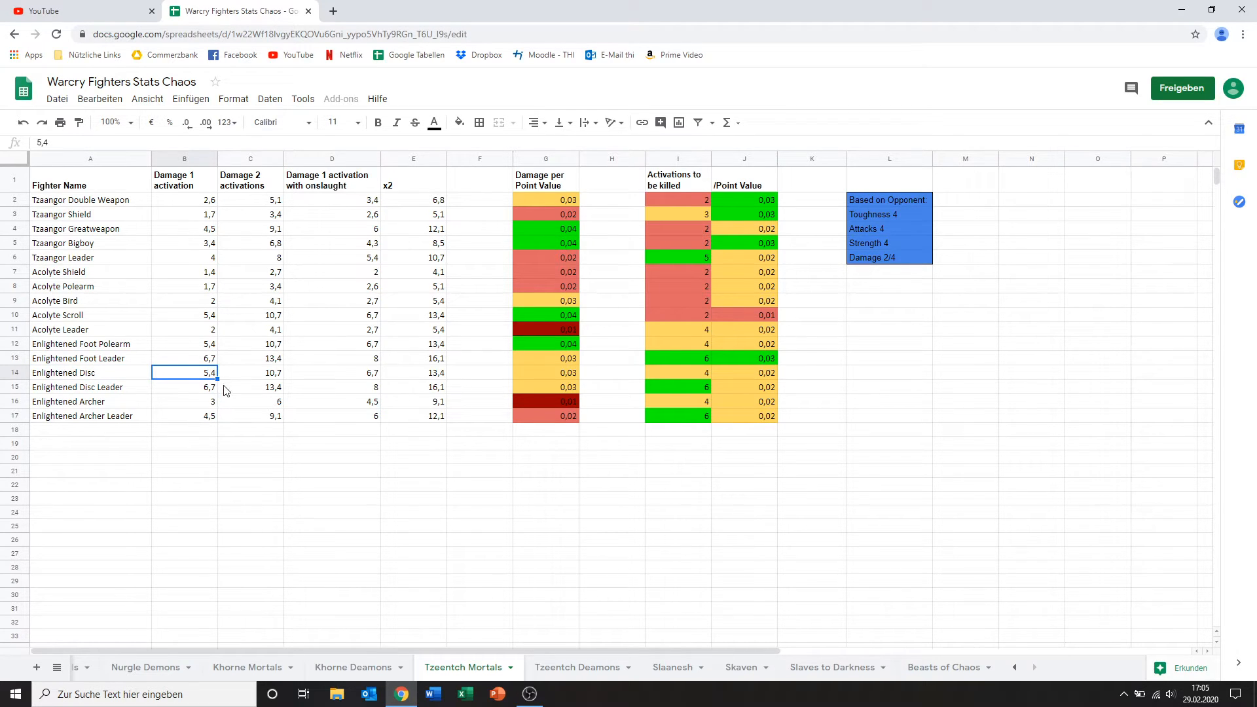
left_click(183, 344)
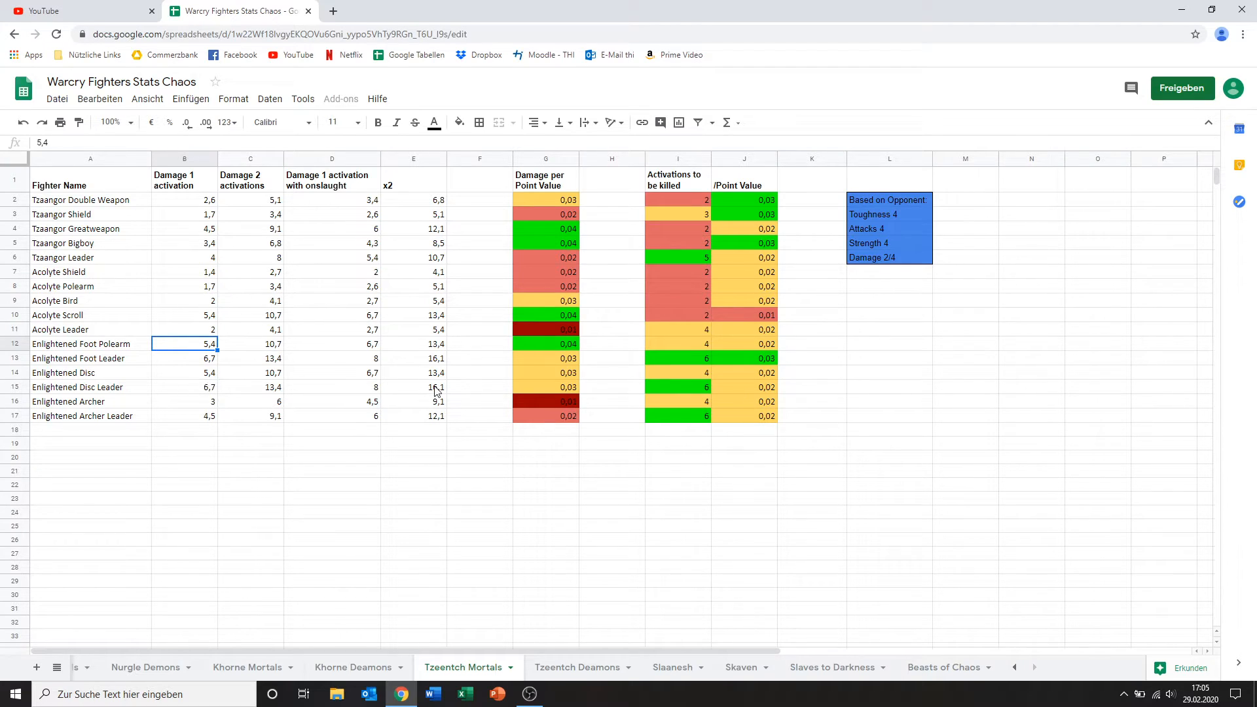
left_click(546, 373)
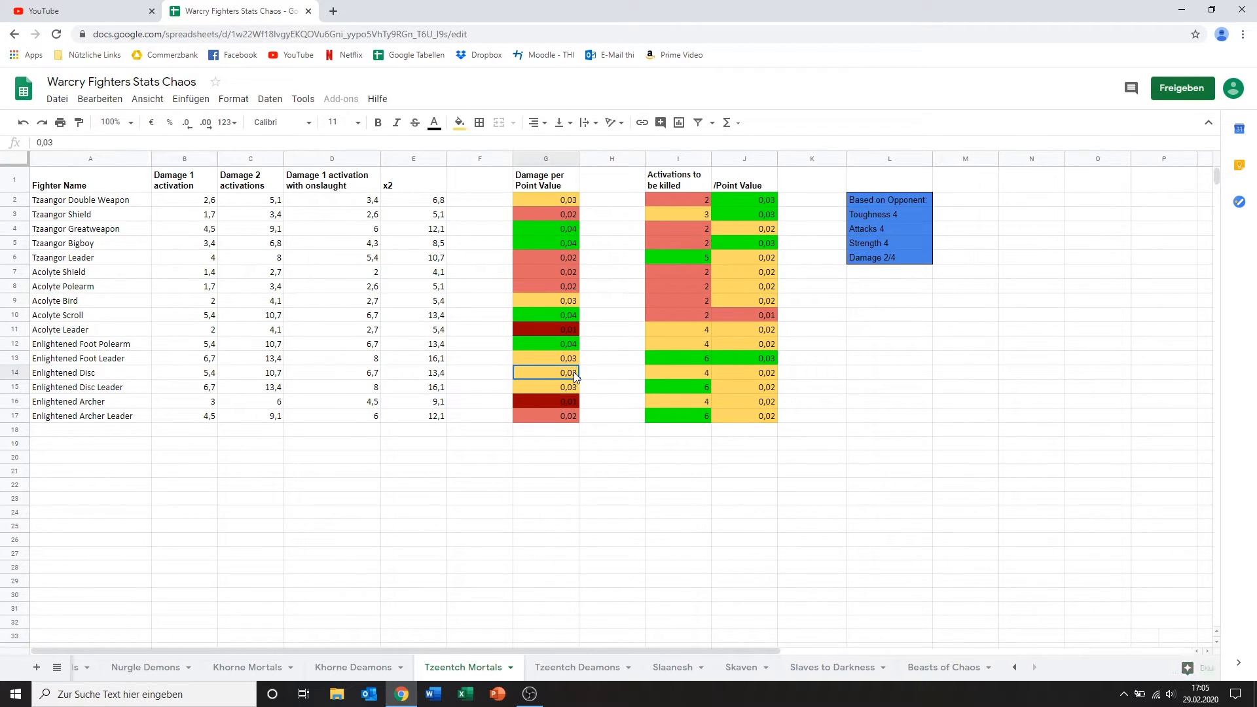
left_click(677, 372)
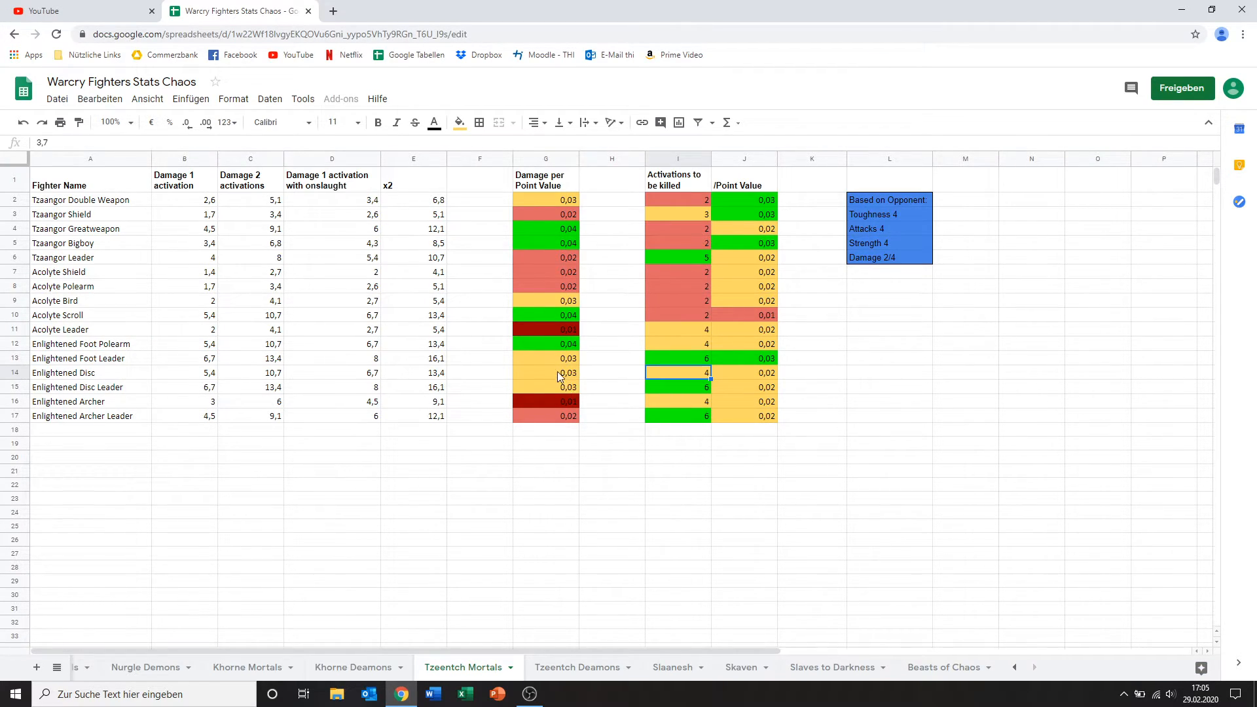
left_click(546, 371)
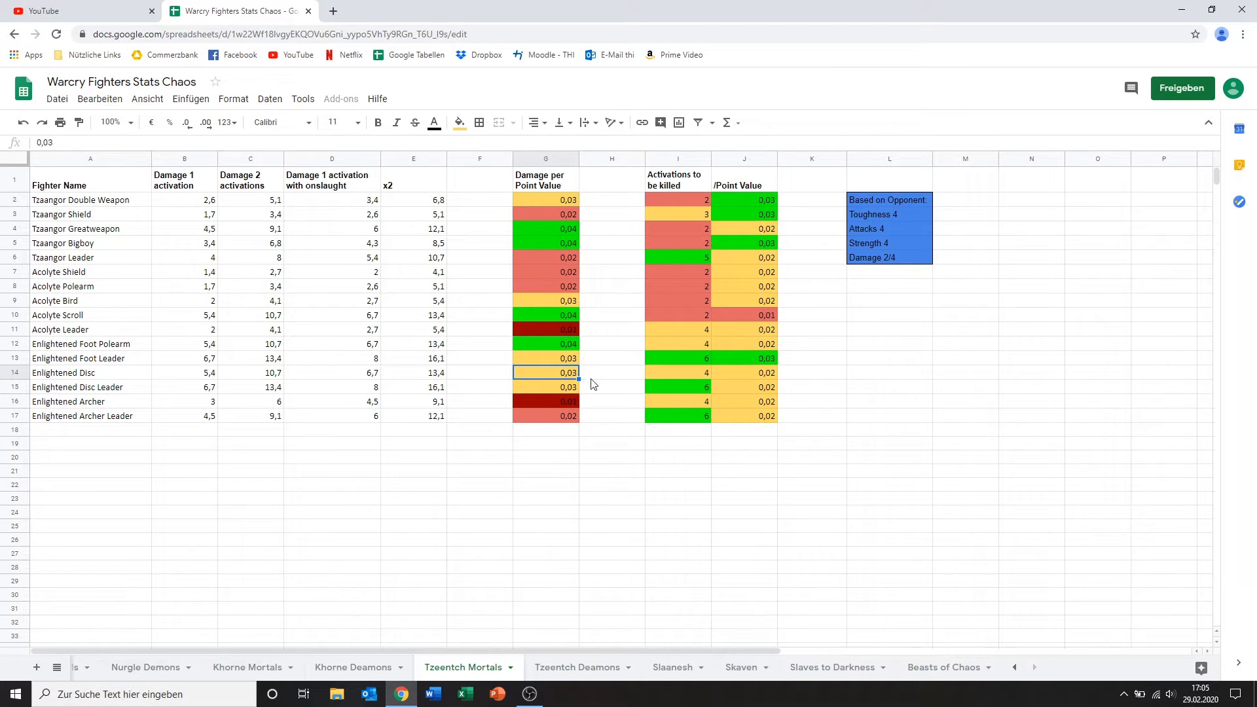
mouse_move(549, 361)
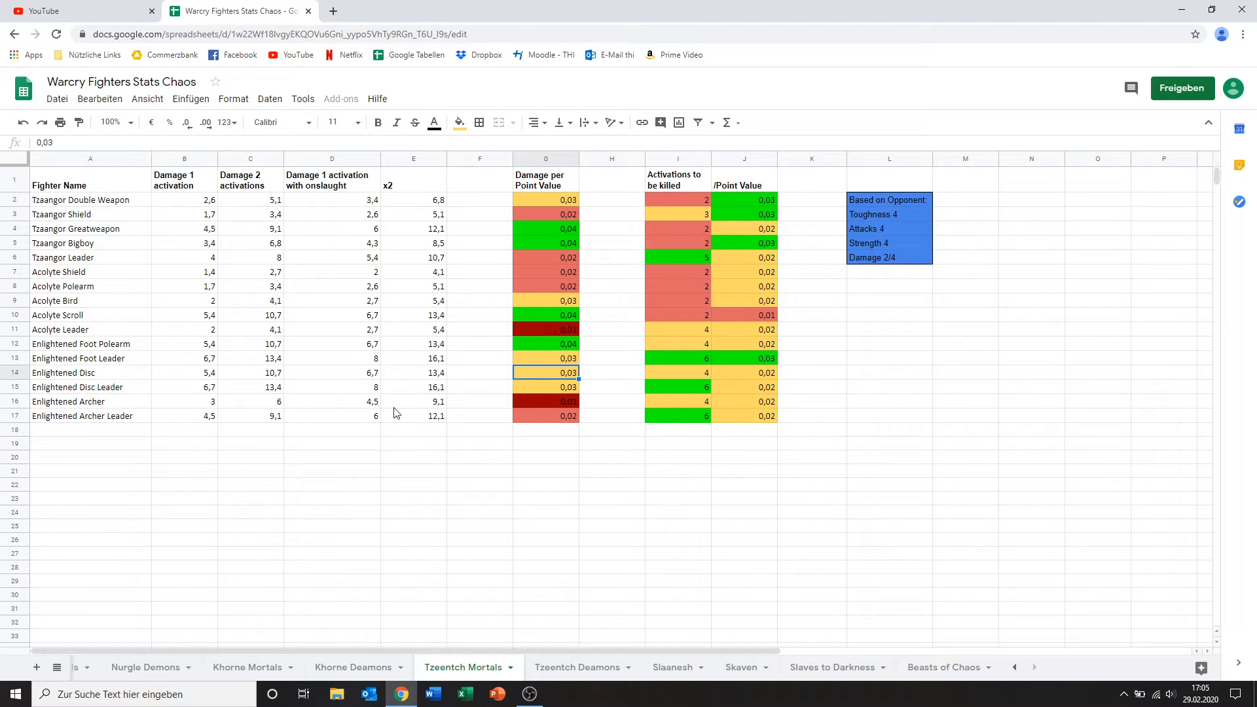
mouse_move(74, 395)
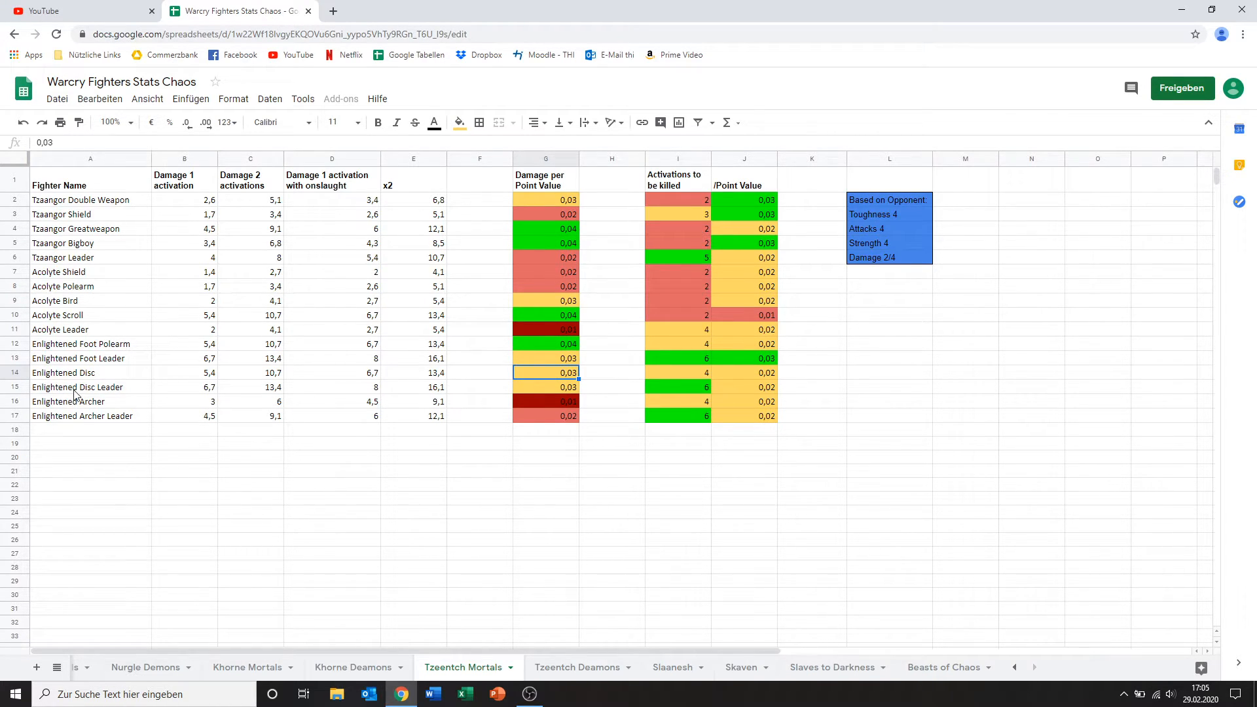
Step: Review Enlightened Disc Leader's damage and survivability values, comparing per-point survivability with Enlightened Foot Leader
left_click(90, 386)
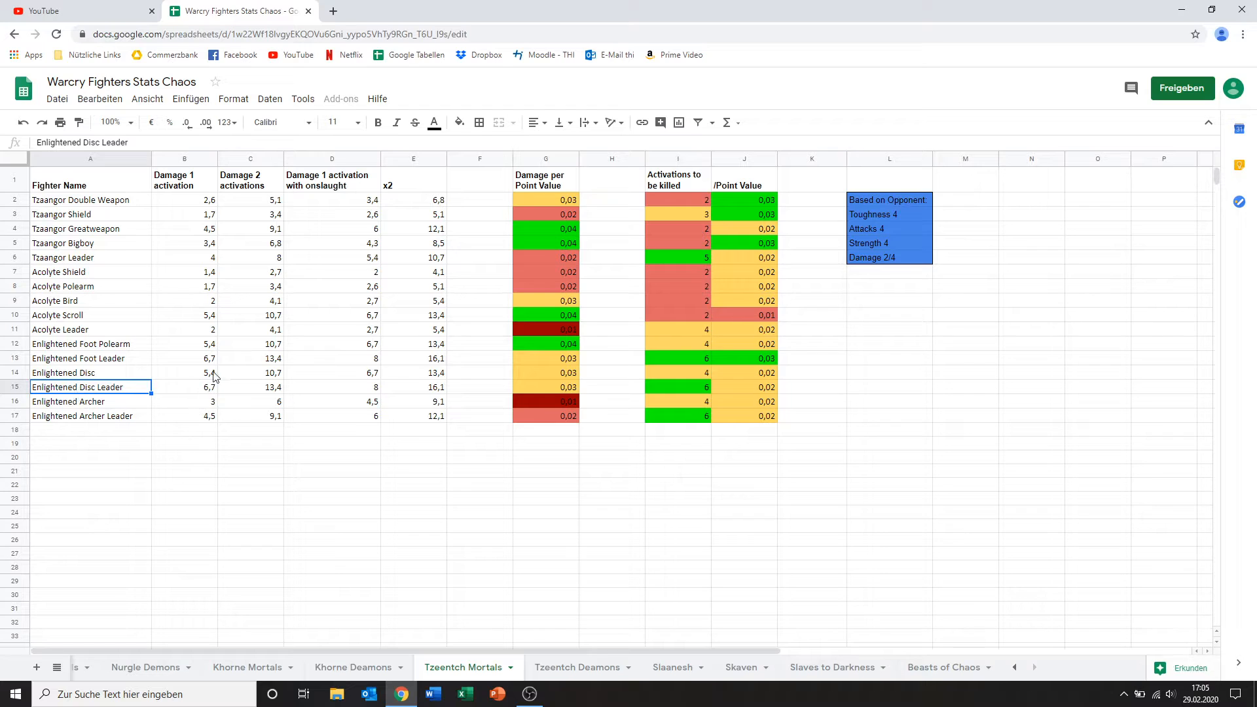
mouse_move(197, 391)
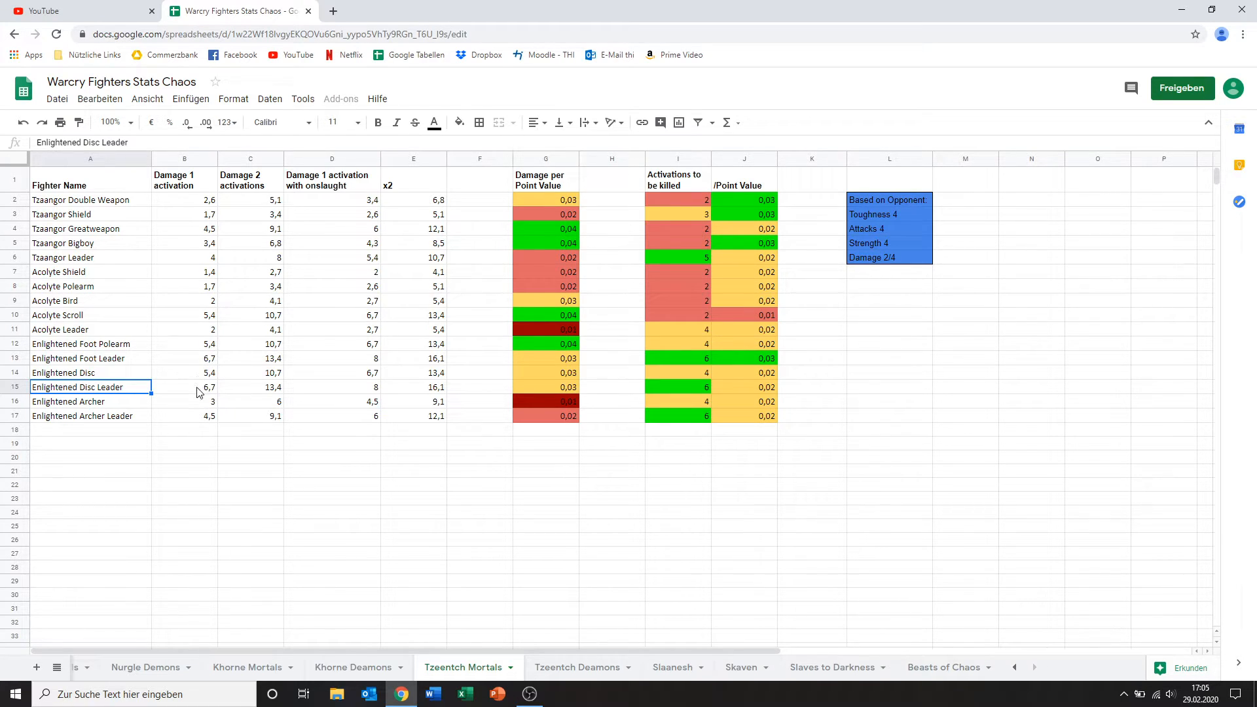
mouse_move(188, 362)
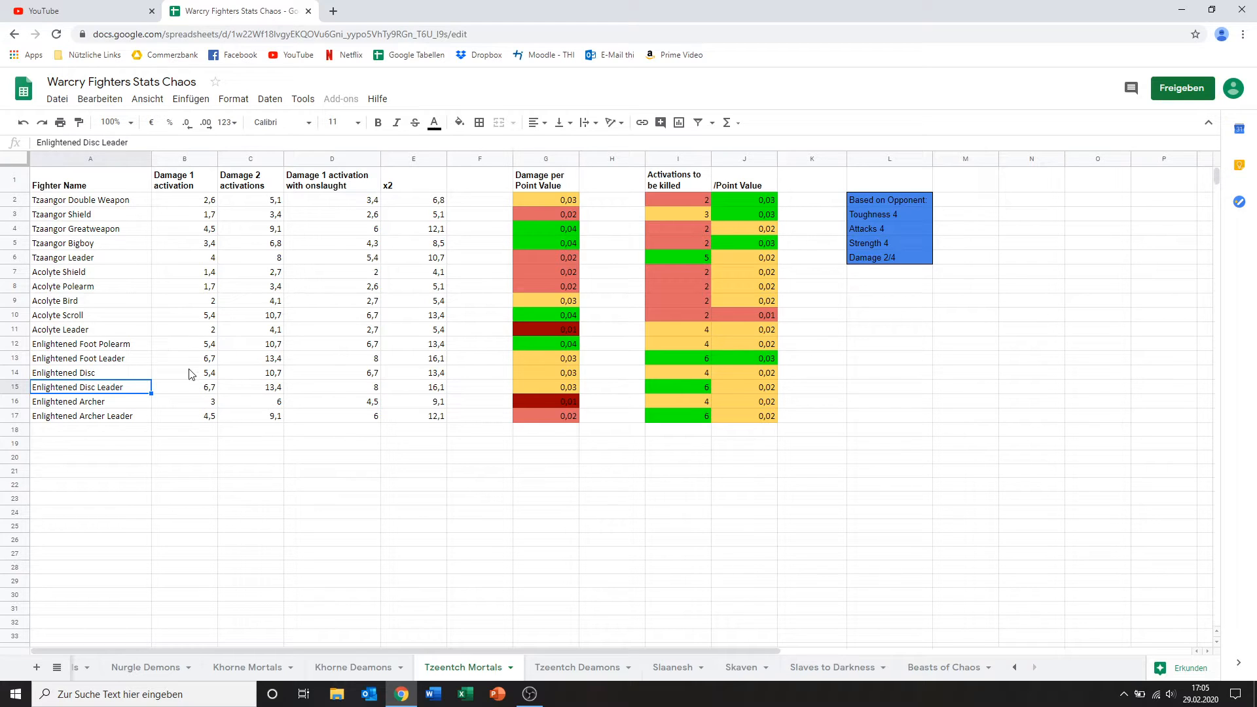
left_click(183, 386)
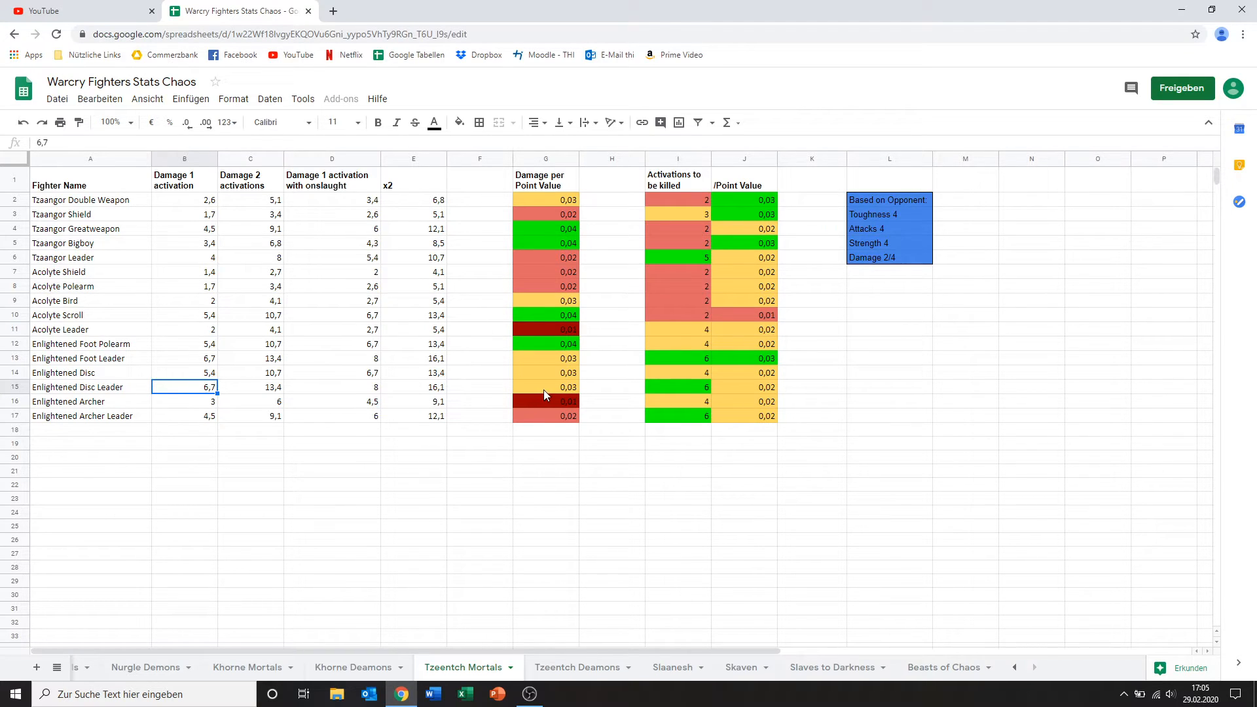
left_click(545, 387)
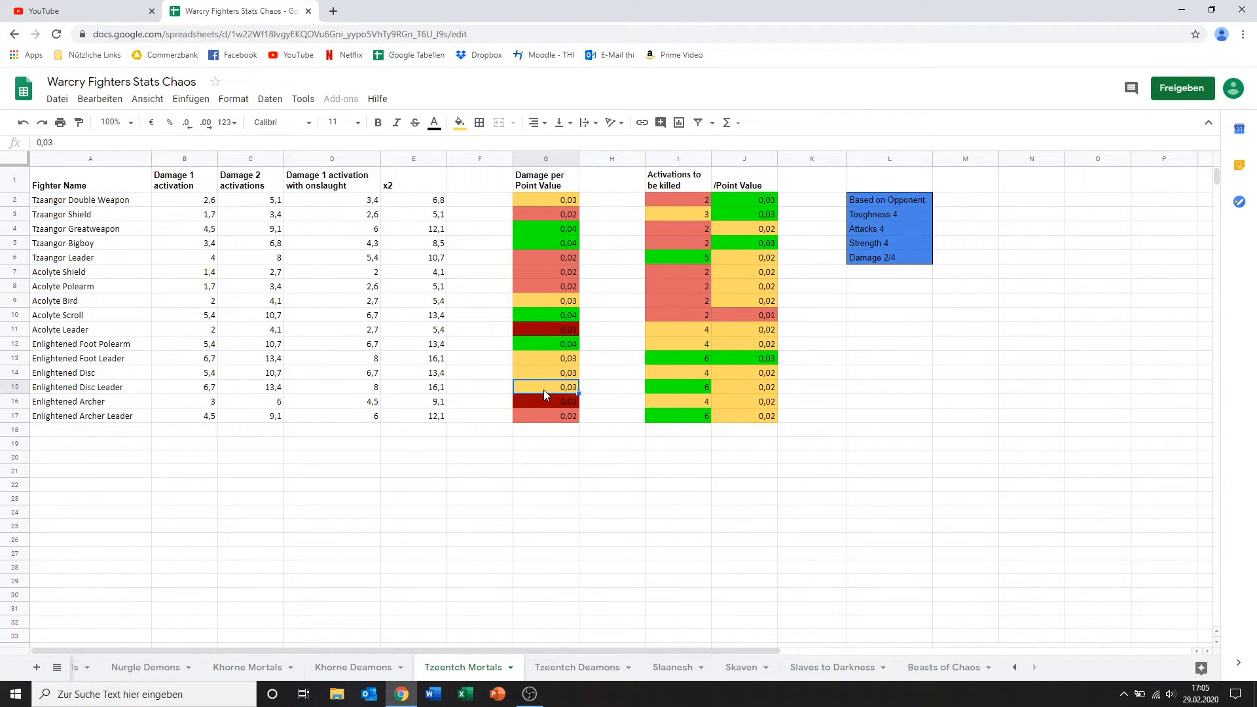
mouse_move(563, 401)
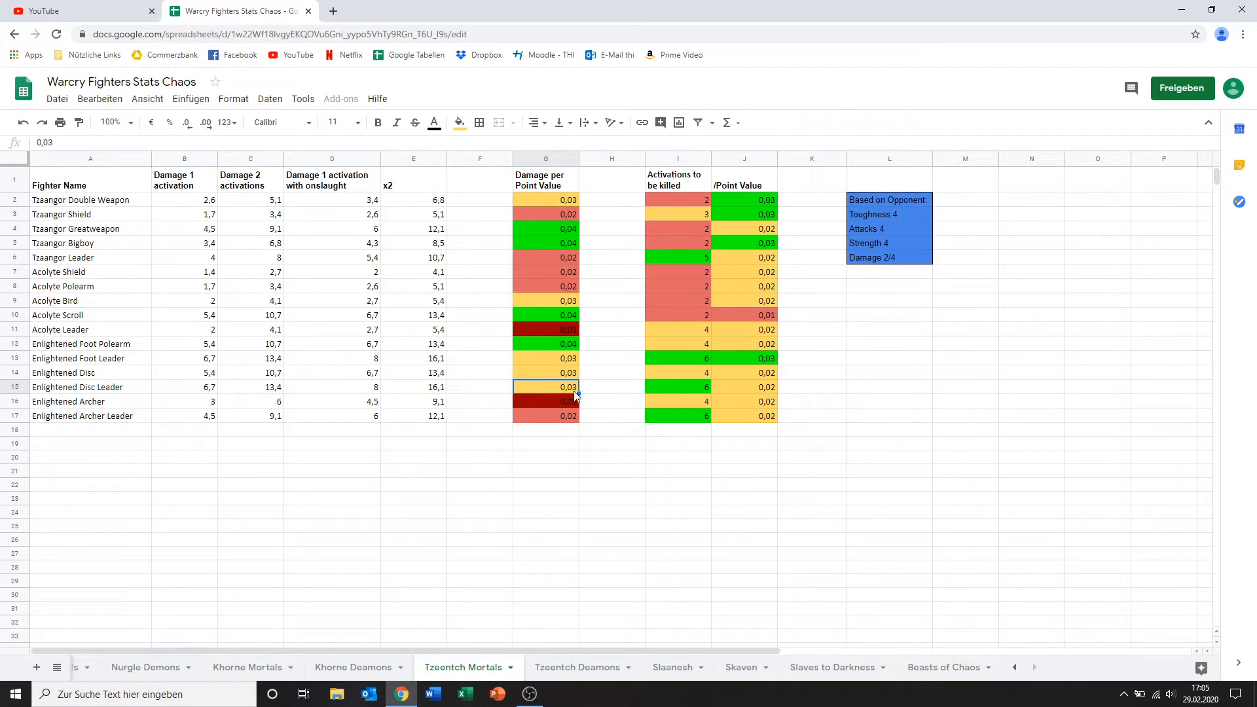
mouse_move(578, 241)
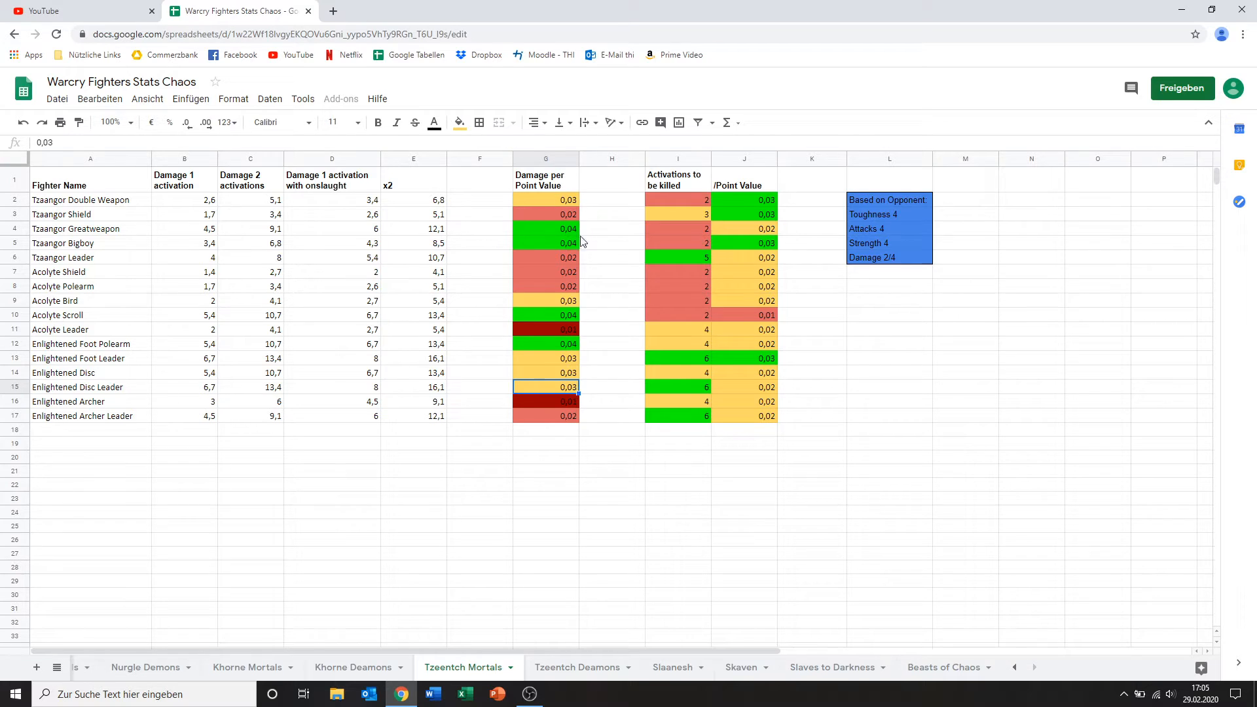
mouse_move(712, 394)
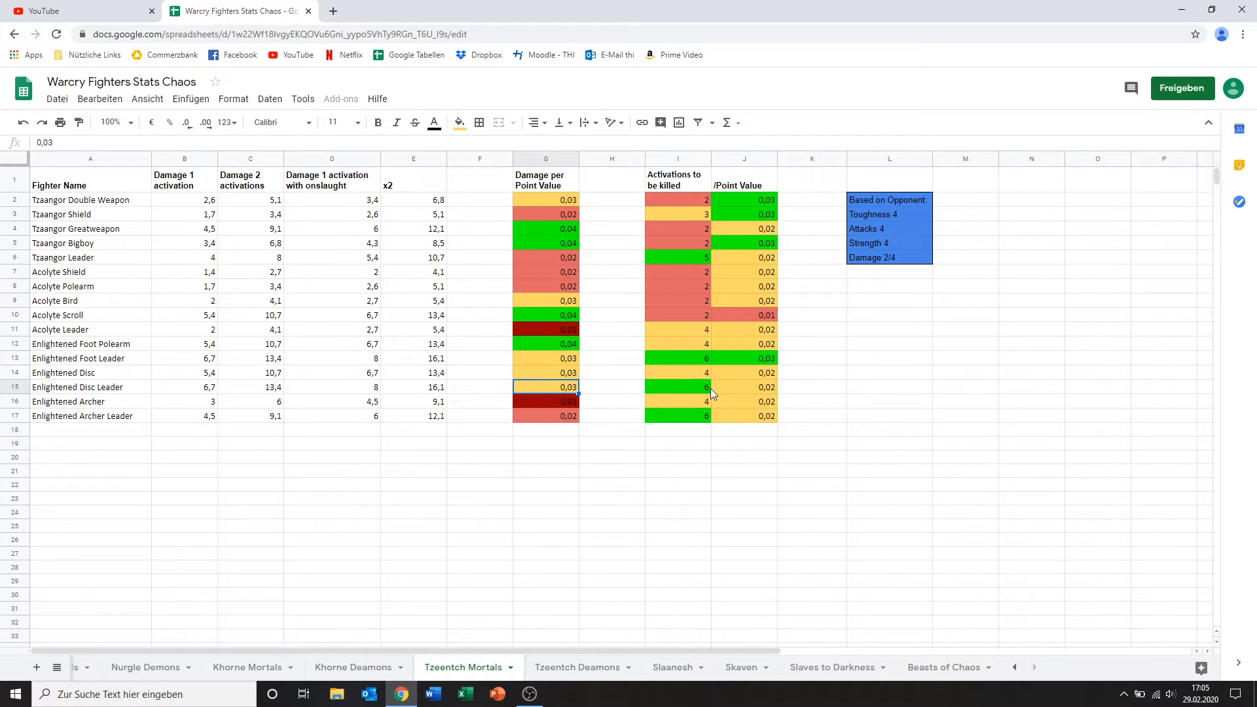
left_click(676, 388)
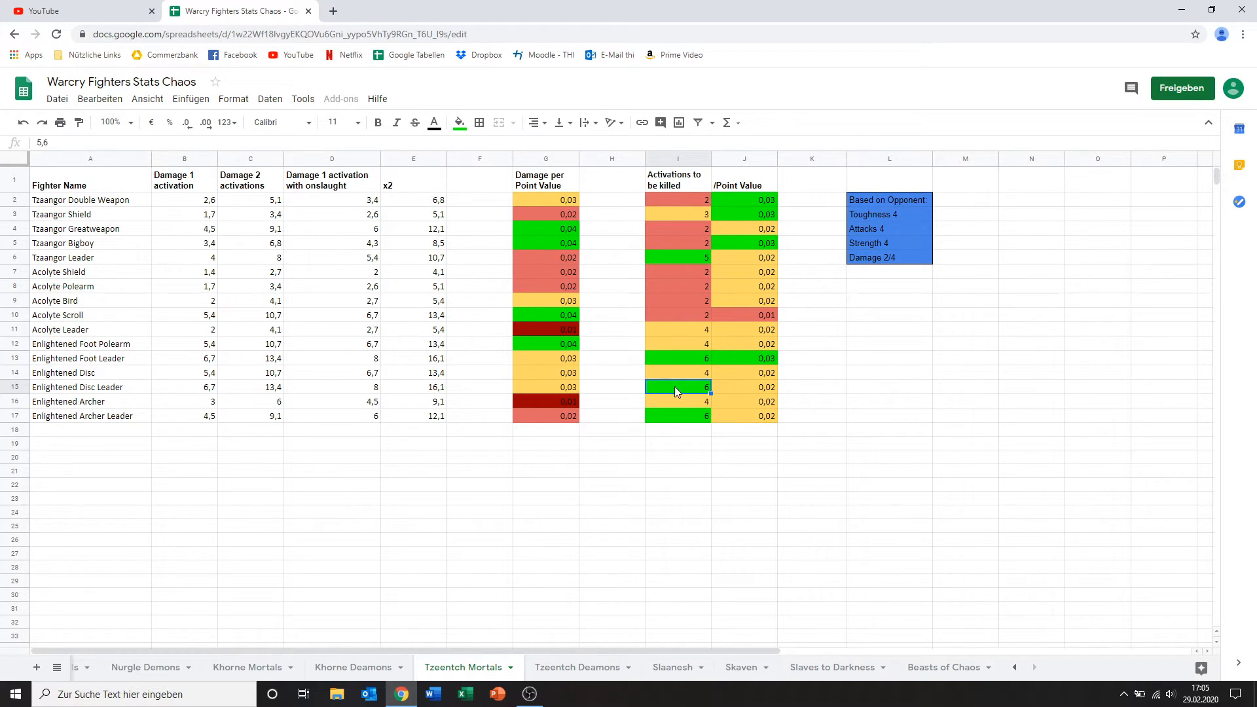
mouse_move(744, 392)
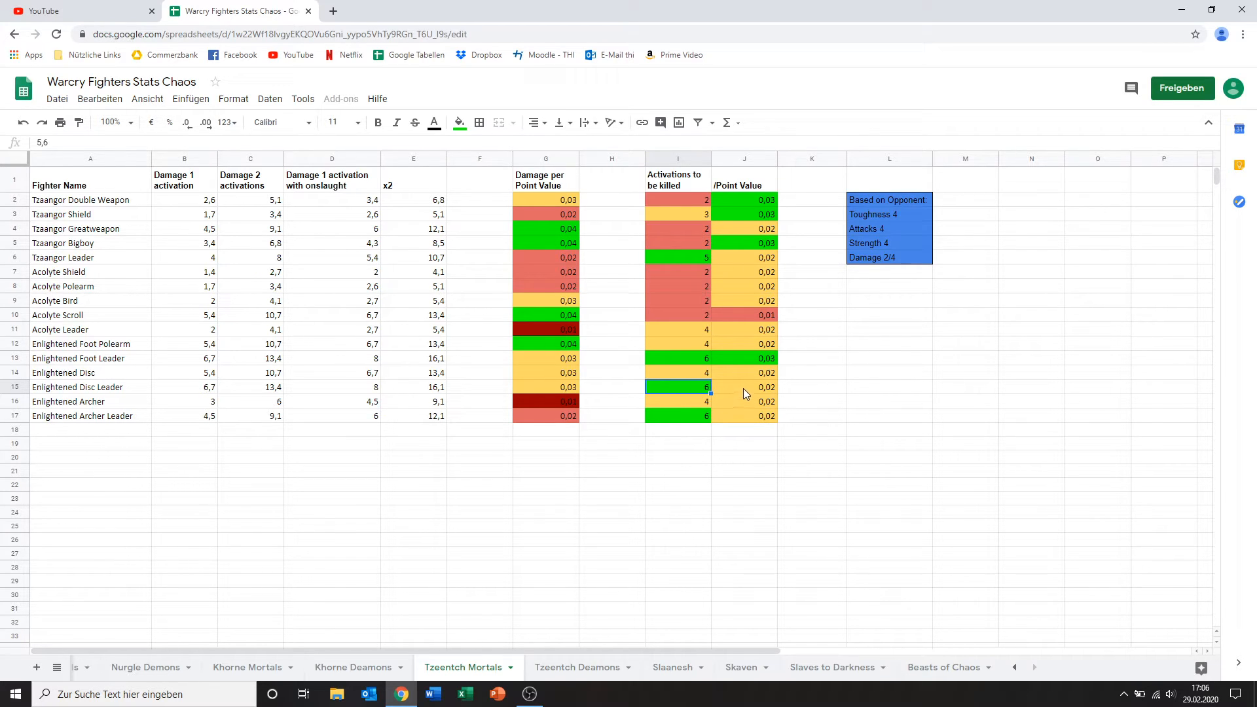
left_click(743, 387)
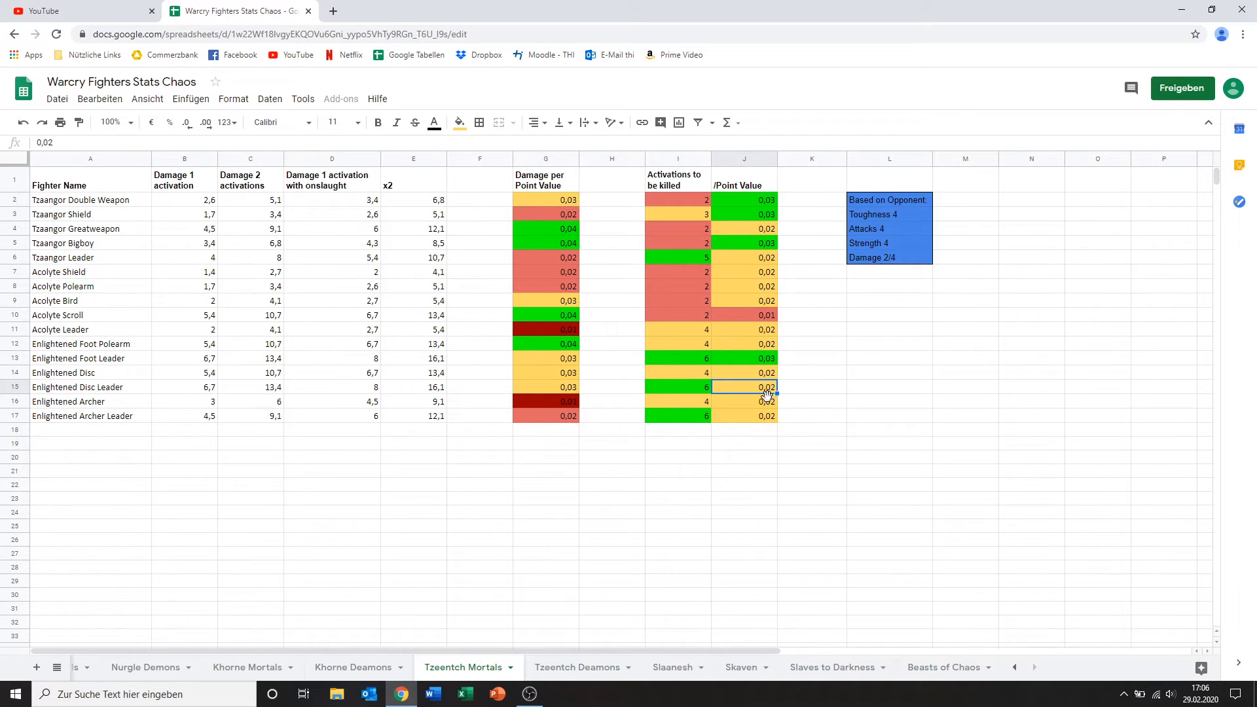
left_click(744, 359)
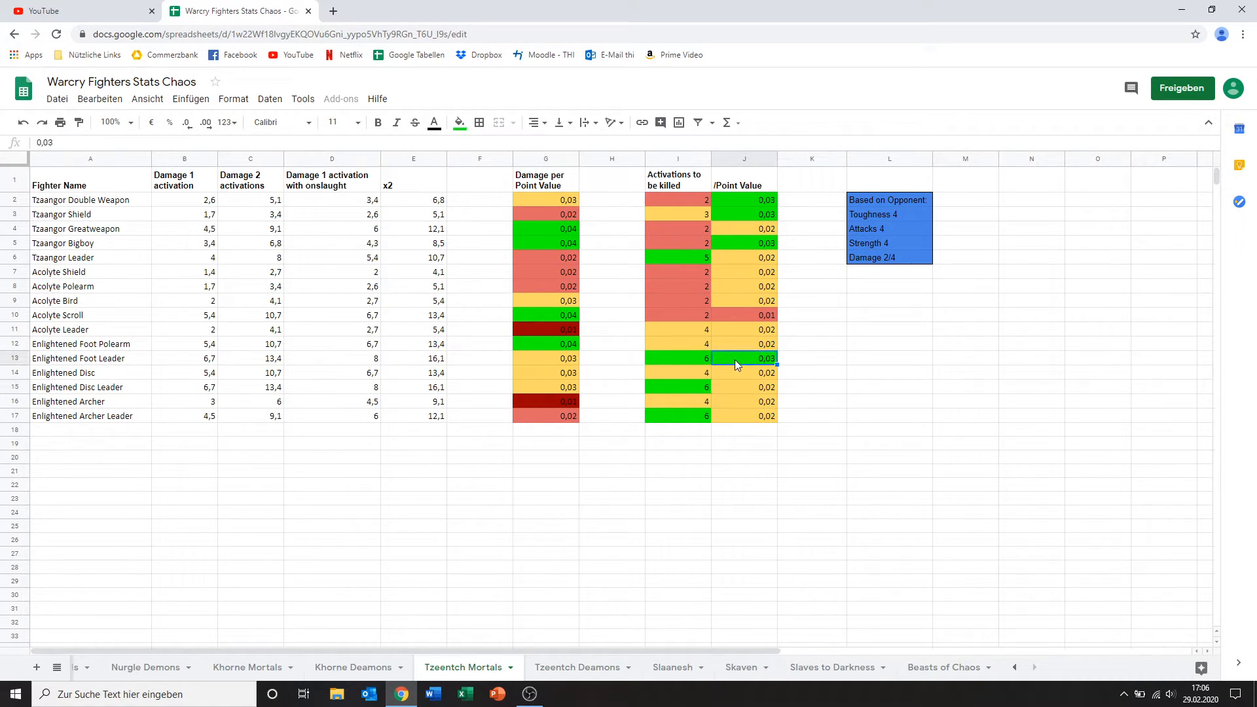
mouse_move(270, 445)
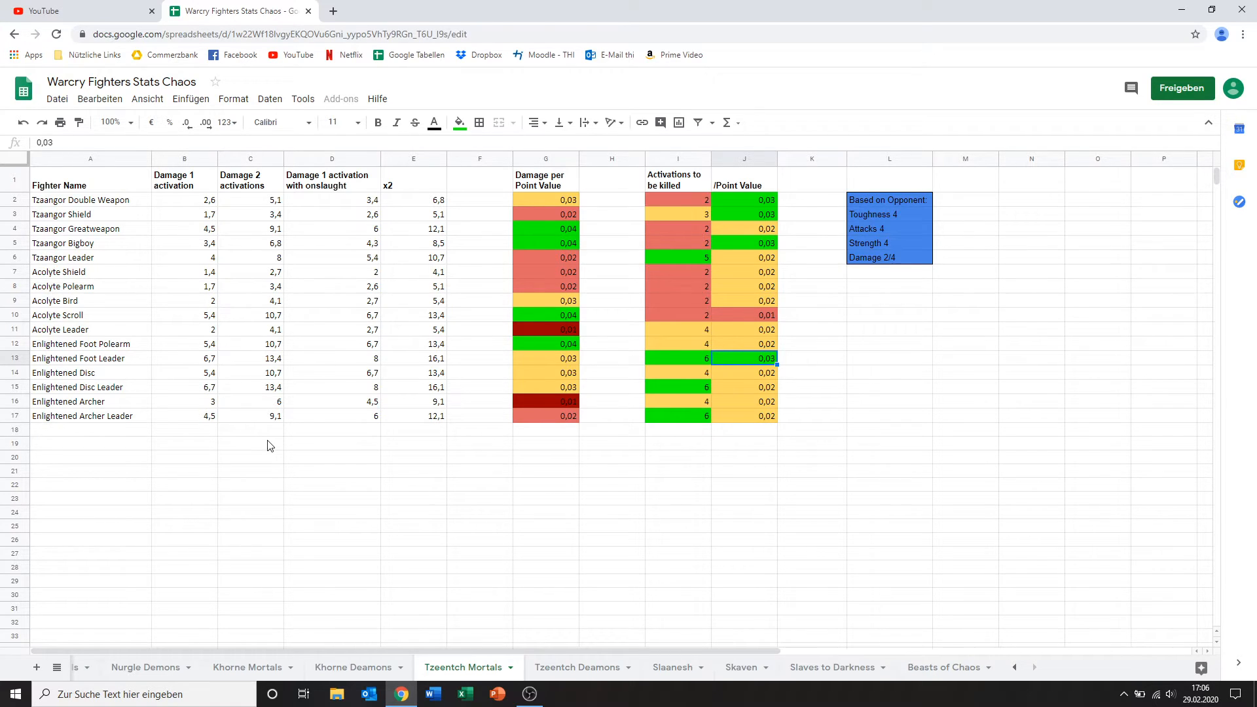
mouse_move(356, 392)
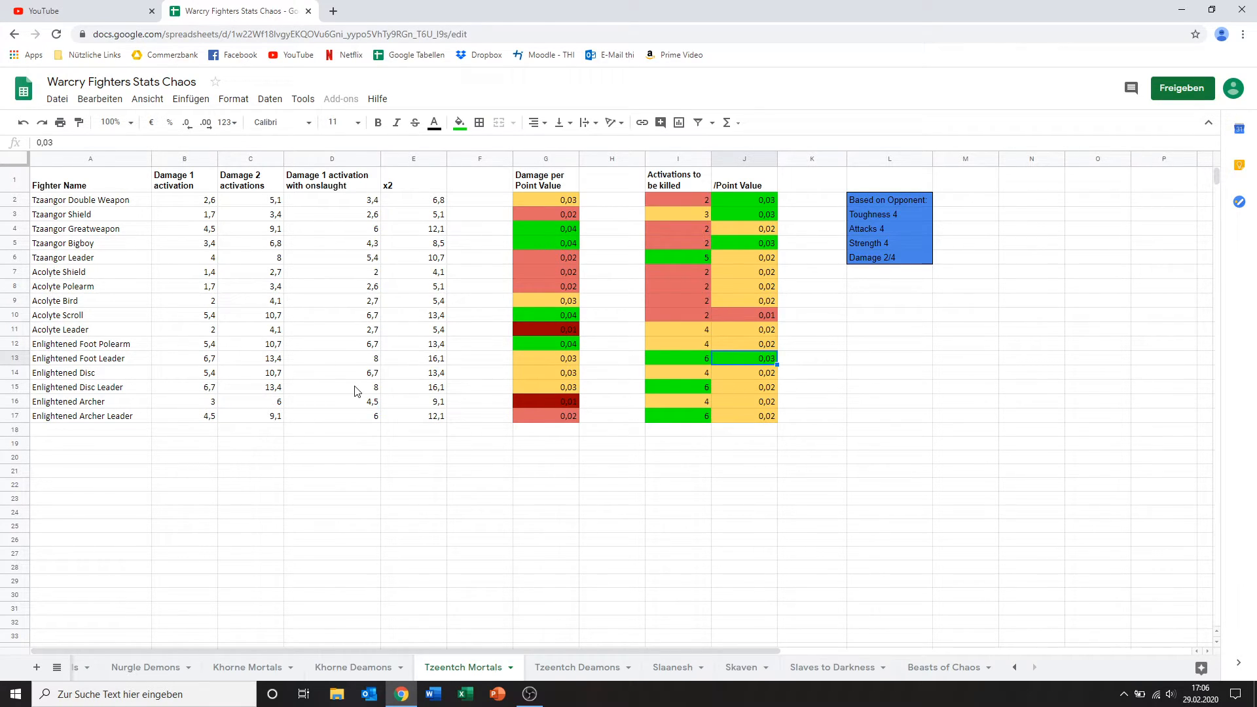
mouse_move(453, 397)
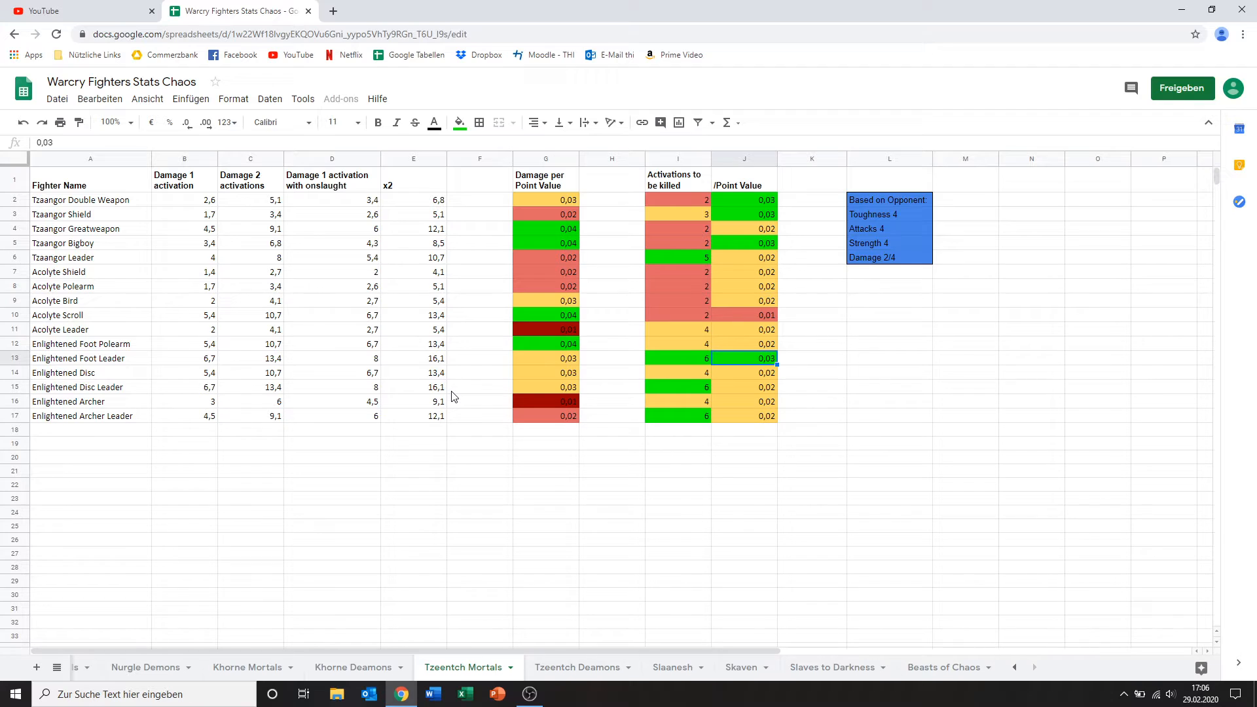
mouse_move(199, 417)
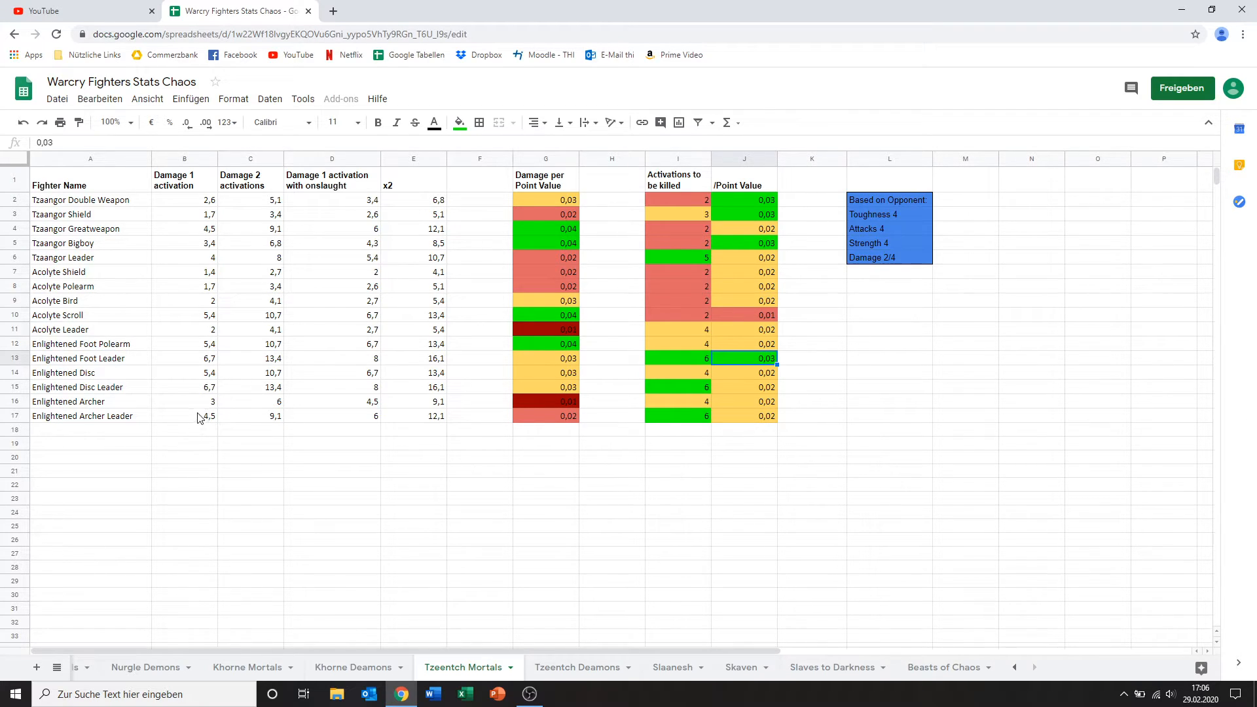
Step: Review Enlightened Archer's and Archer Leader's damage figures, comparing damage per point with Enlightened Disc Leader
left_click(184, 401)
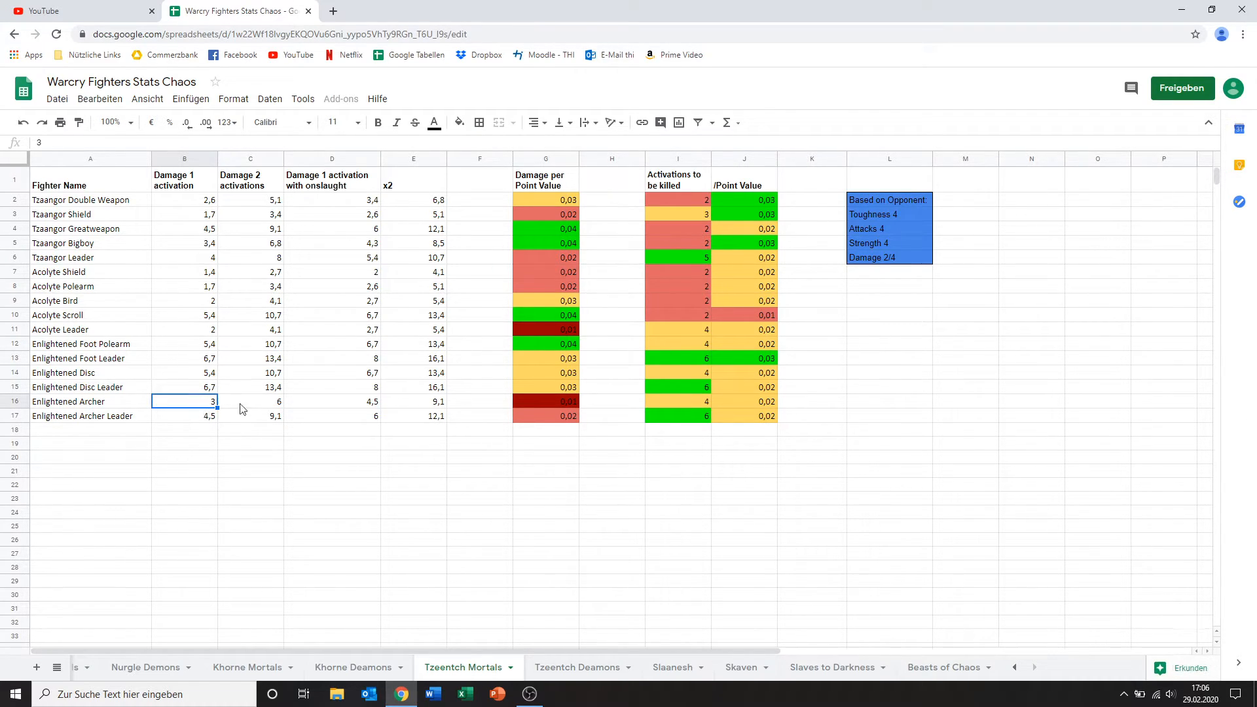
mouse_move(295, 390)
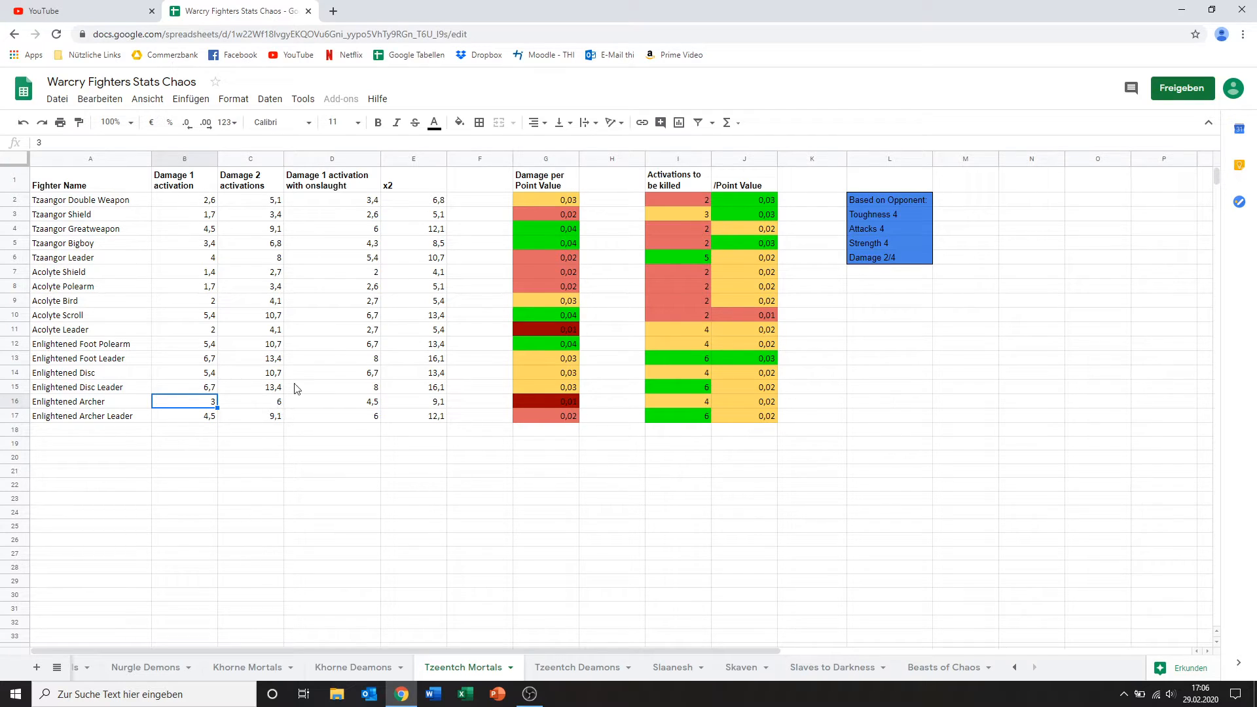
mouse_move(544, 407)
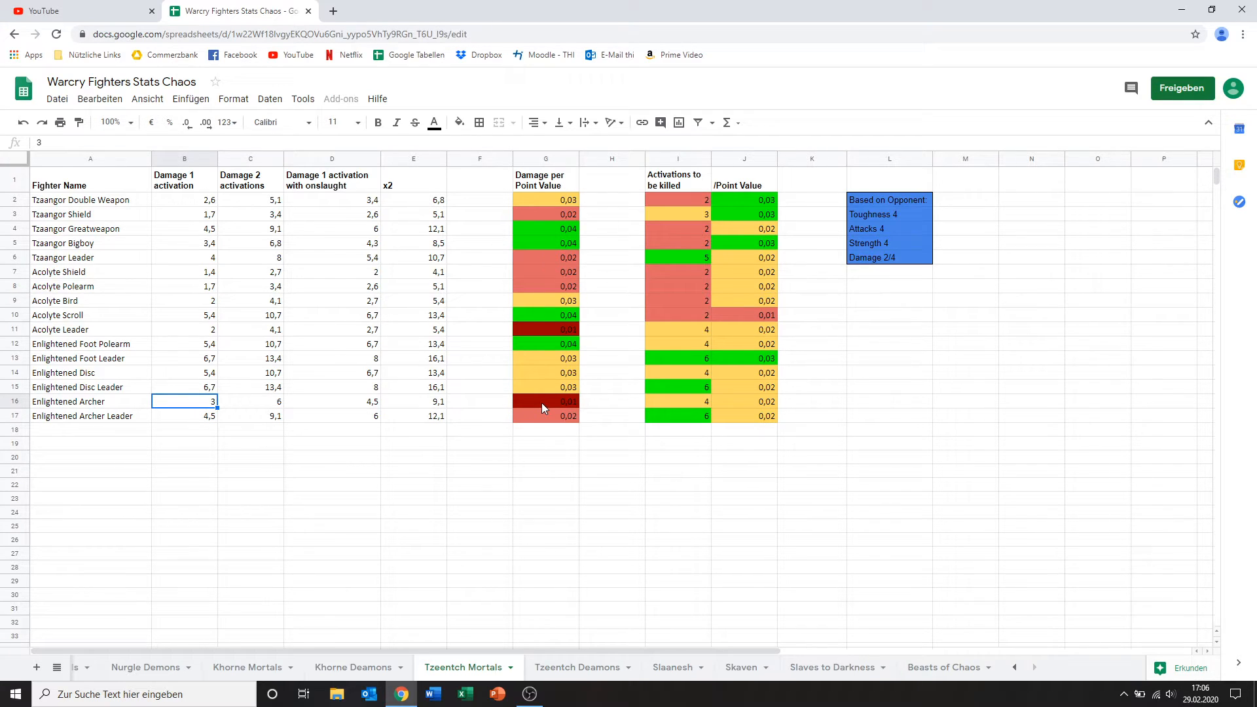
left_click(545, 402)
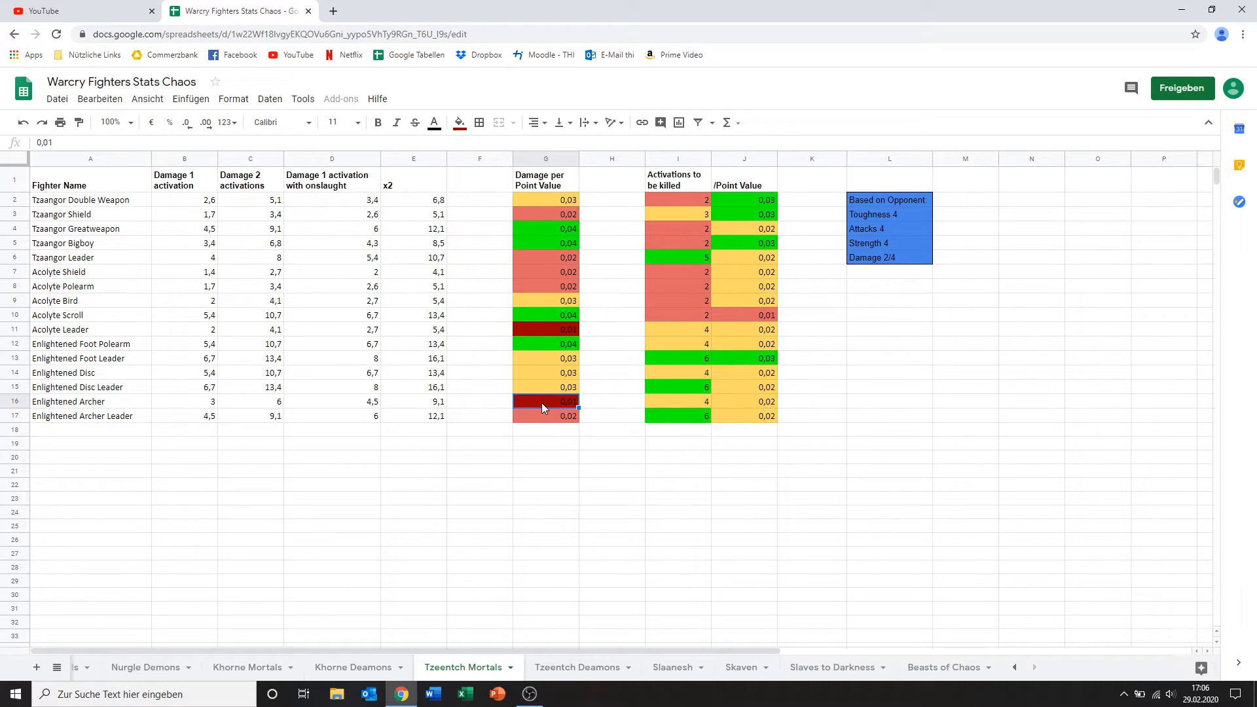
mouse_move(476, 502)
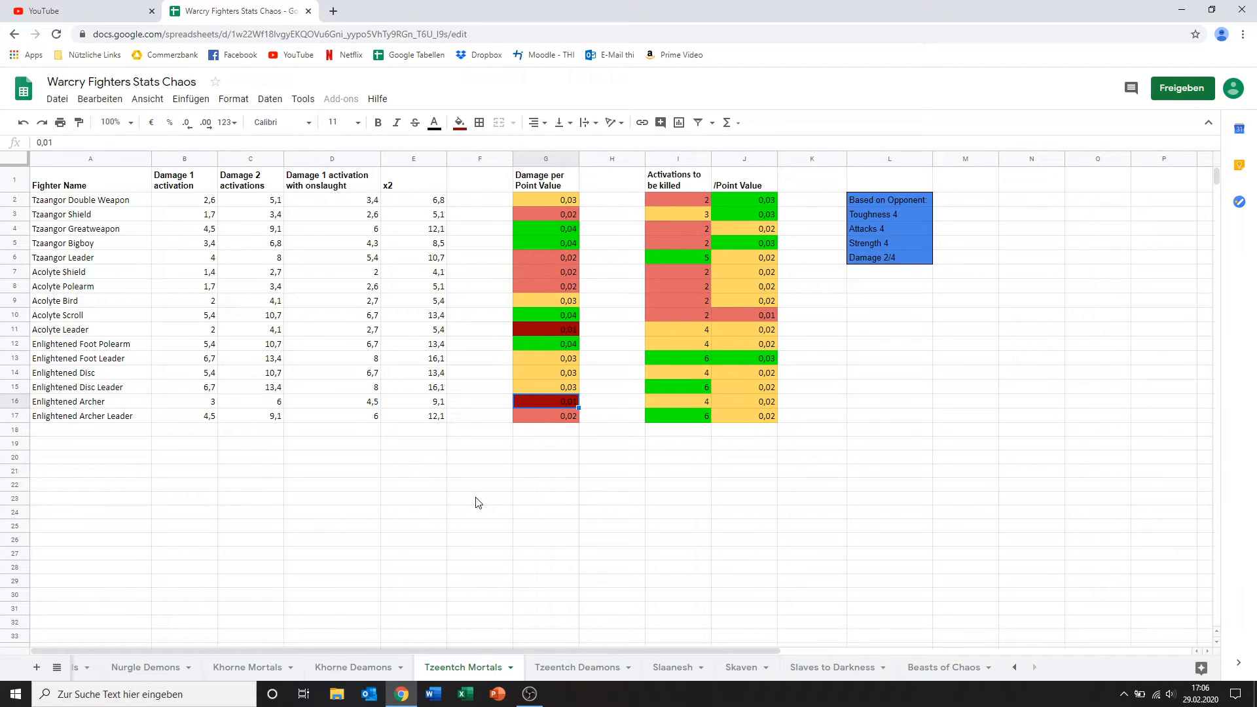
mouse_move(170, 395)
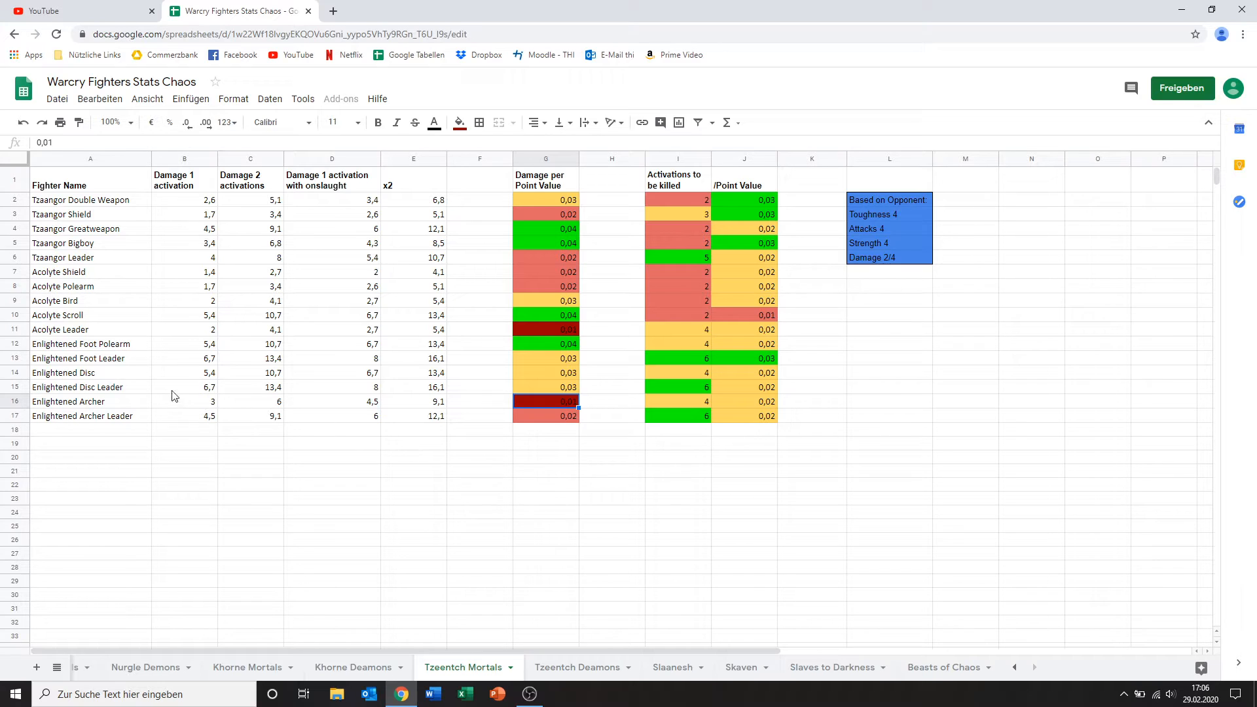
mouse_move(500, 402)
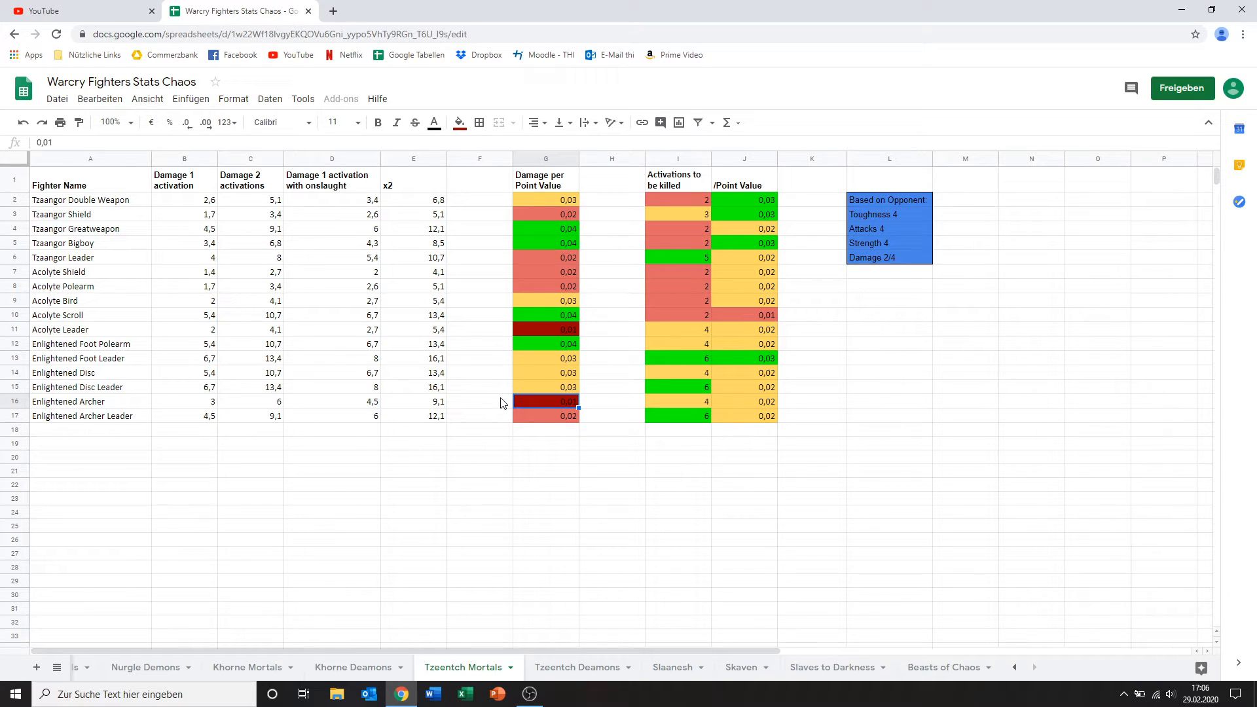
mouse_move(569, 410)
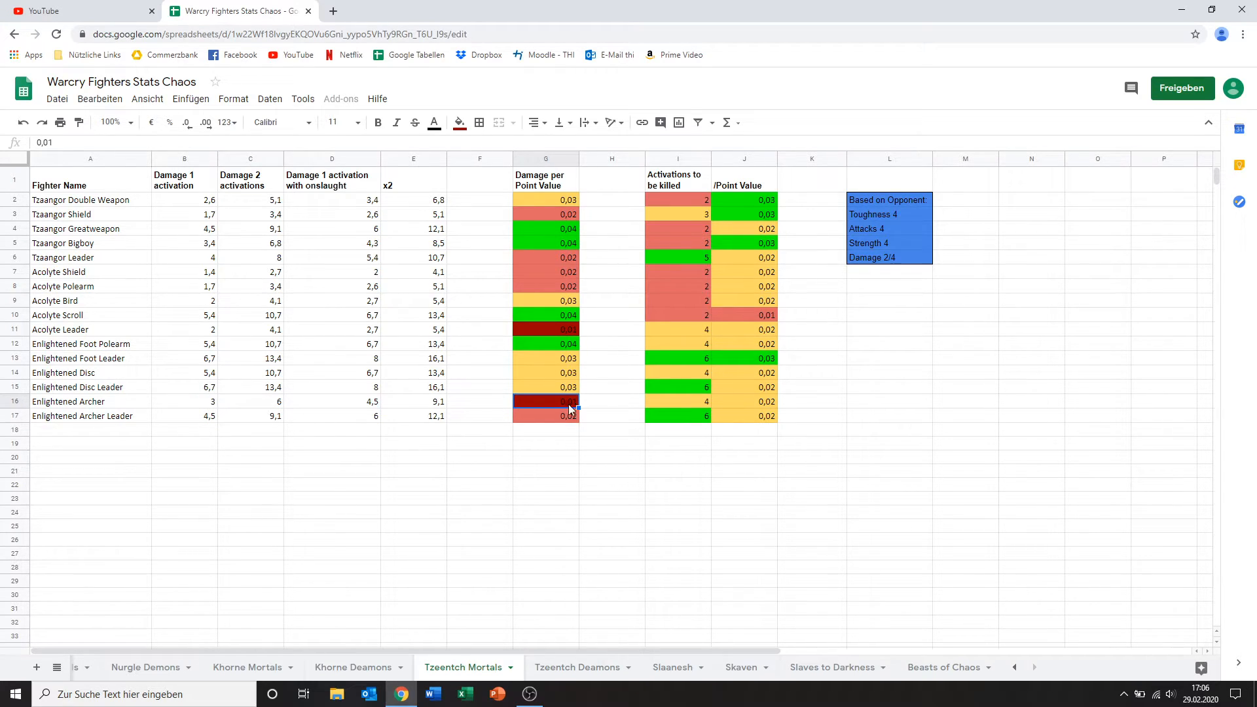
mouse_move(675, 405)
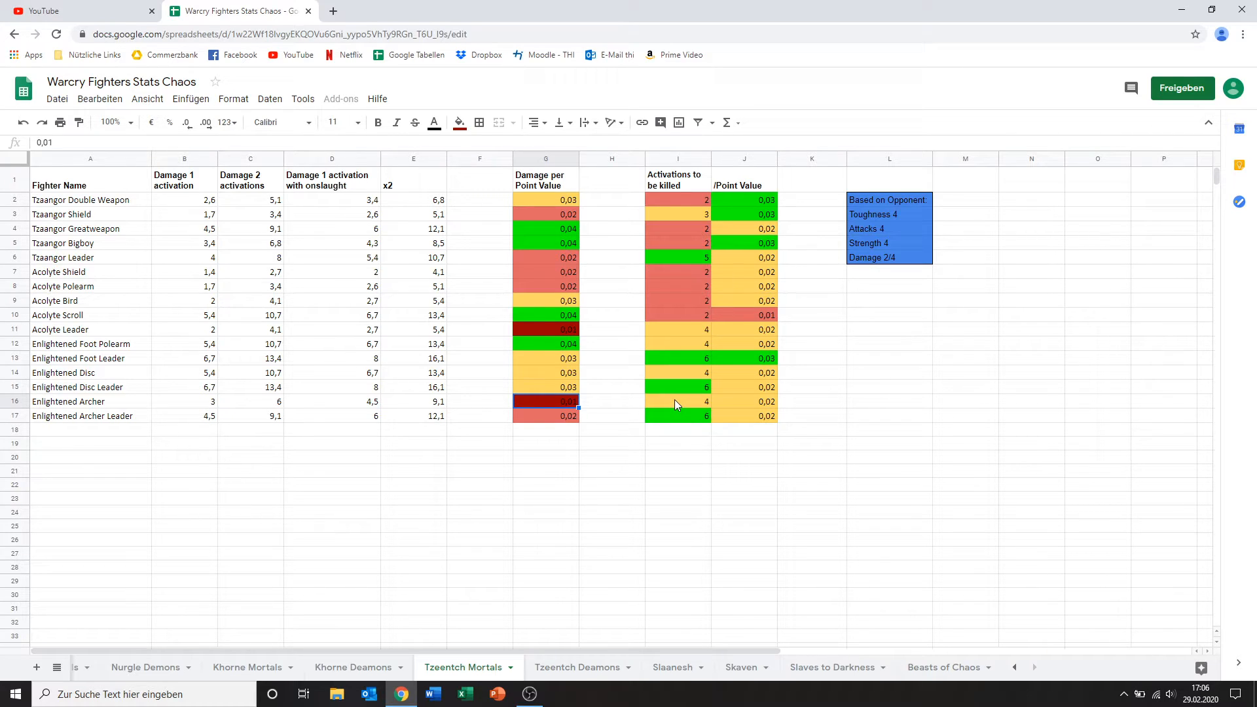
left_click(677, 401)
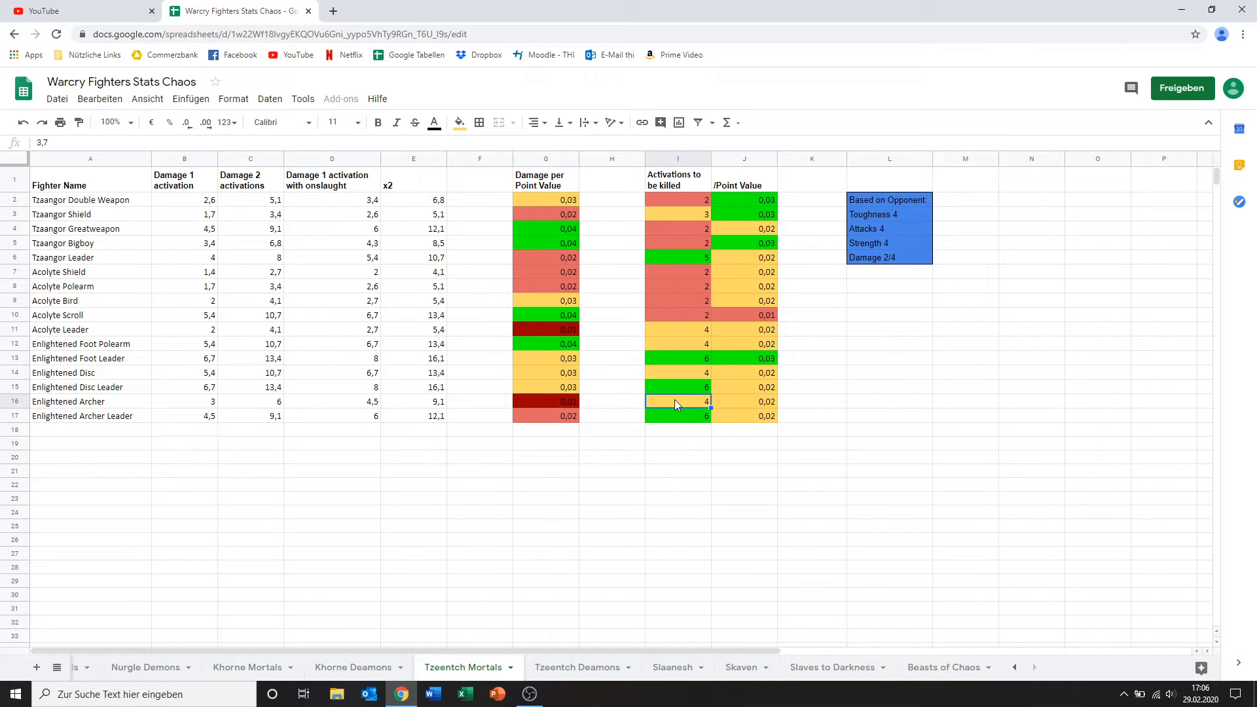
mouse_move(559, 449)
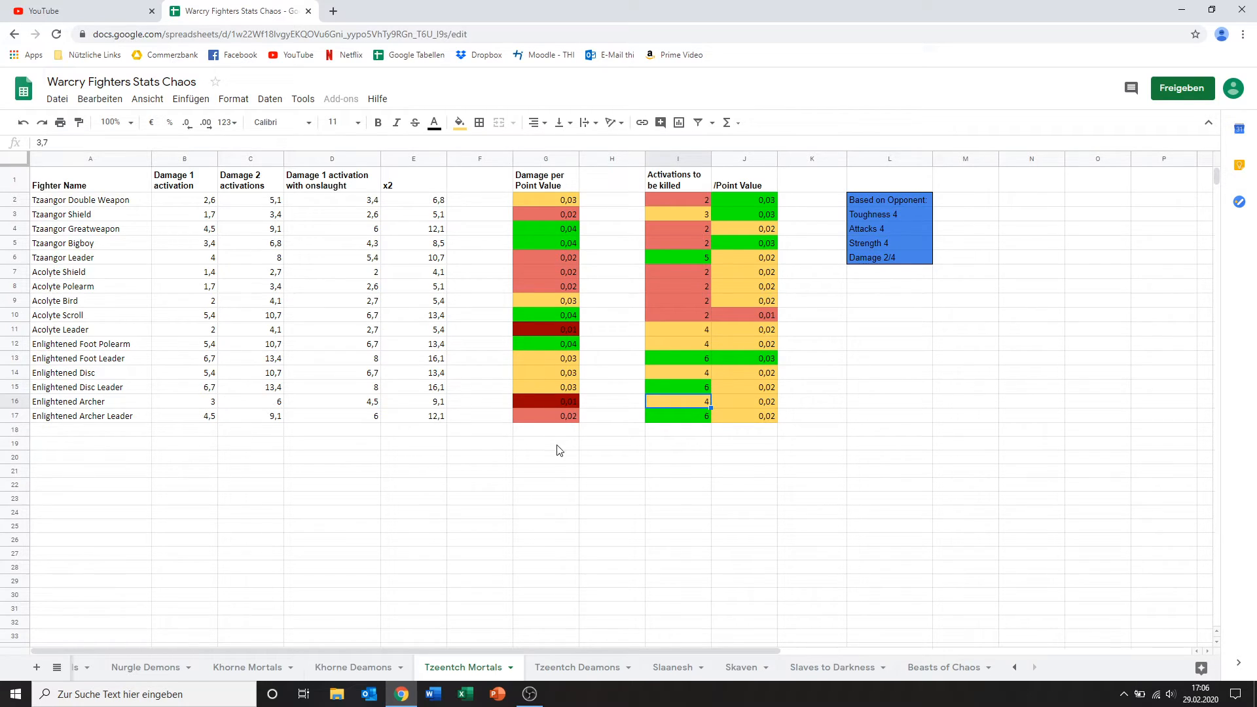
left_click(546, 415)
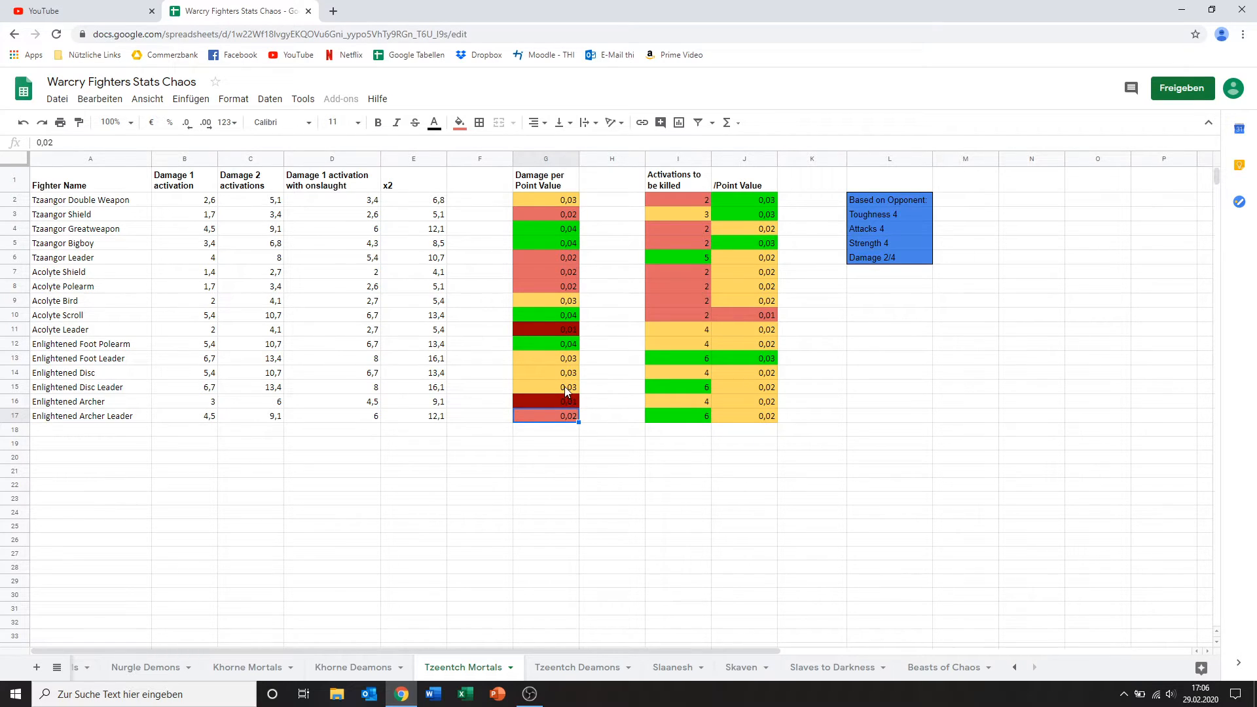
left_click(545, 388)
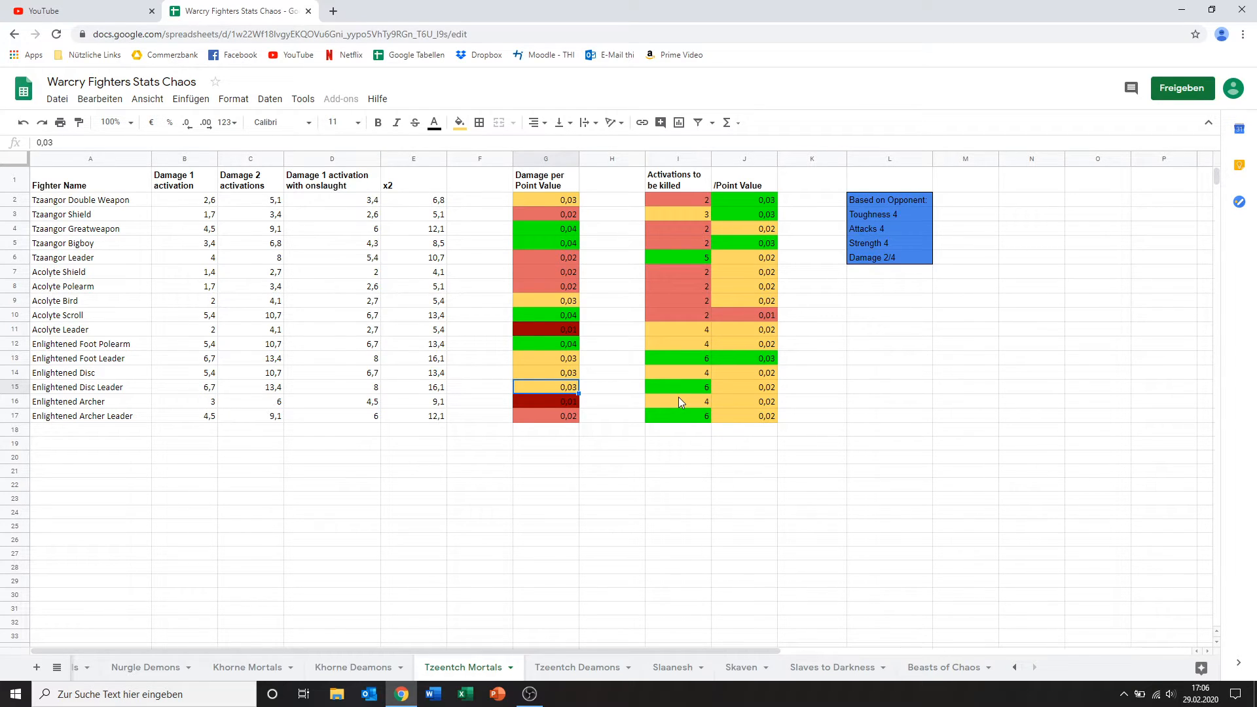
mouse_move(632, 395)
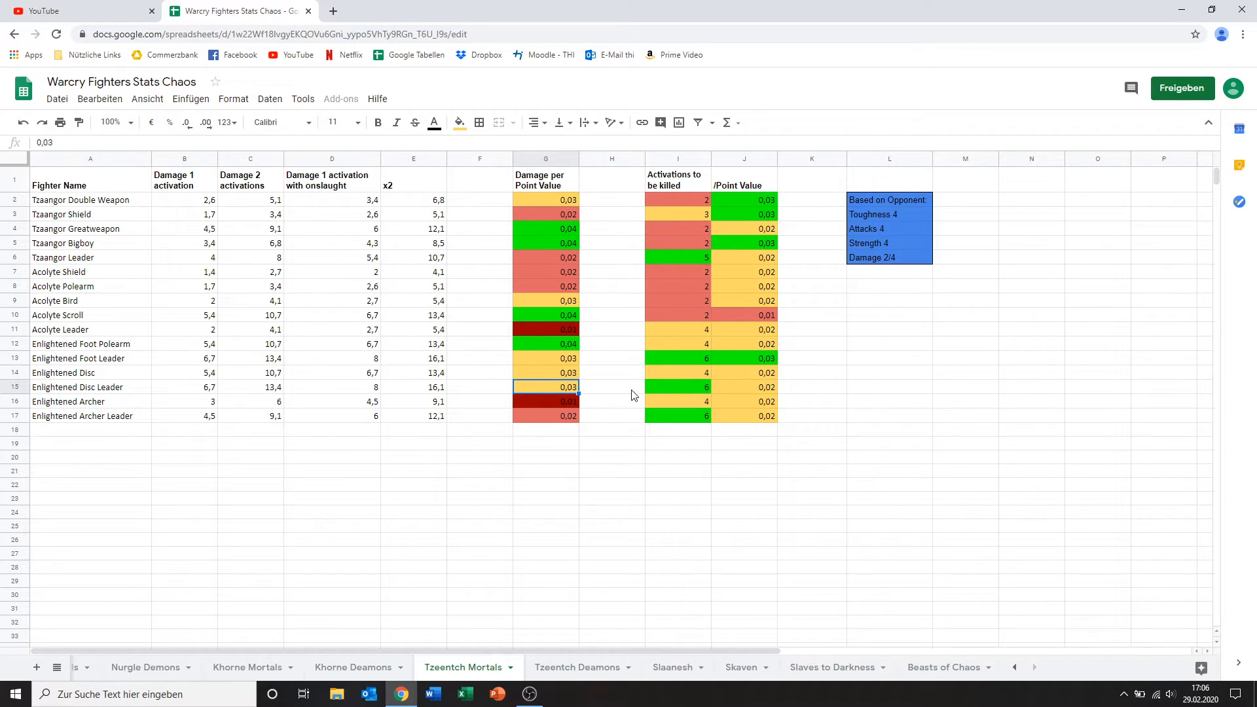
left_click(479, 443)
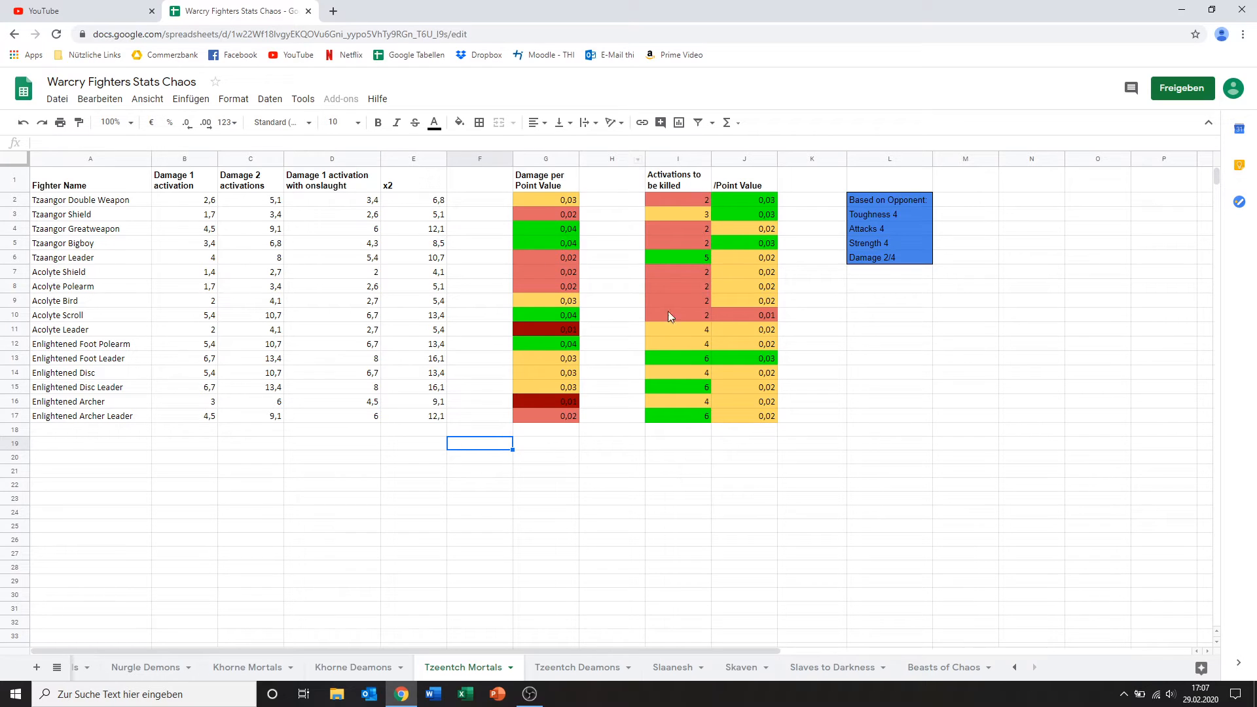
mouse_move(662, 386)
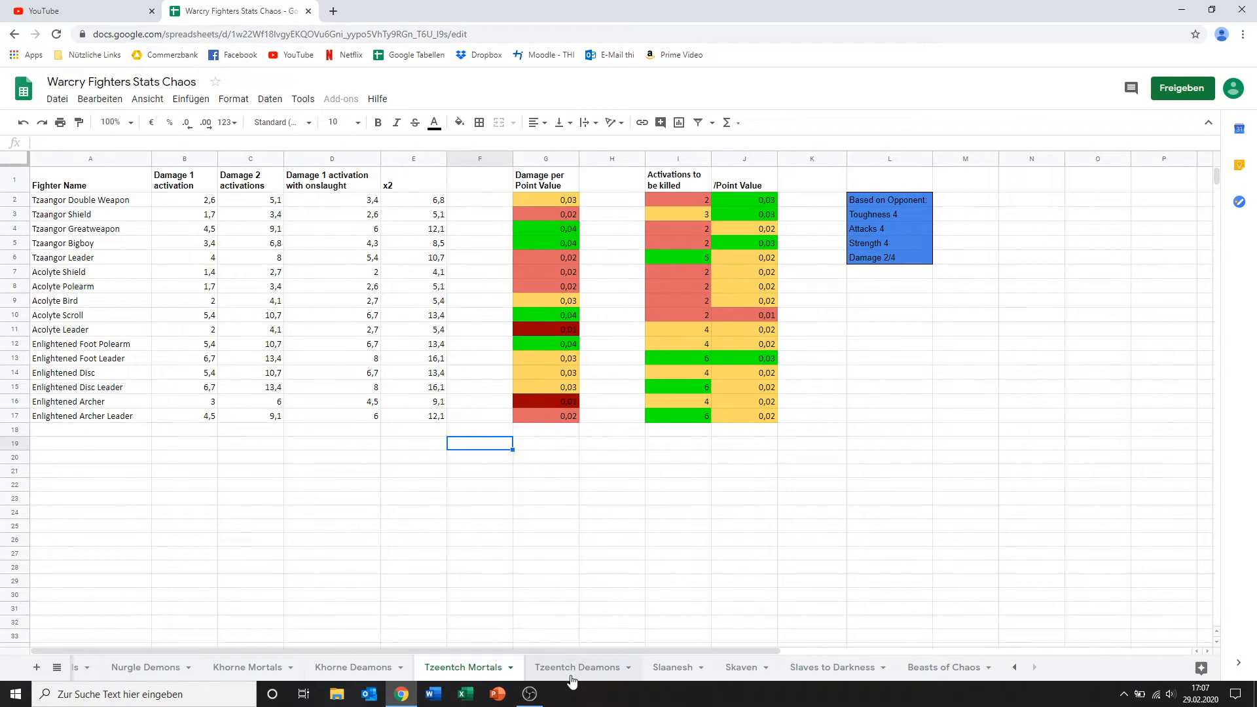
Step: Switch to the Tzeentch Deamons sheet and highlight its block of colour-coded result columns
left_click(577, 667)
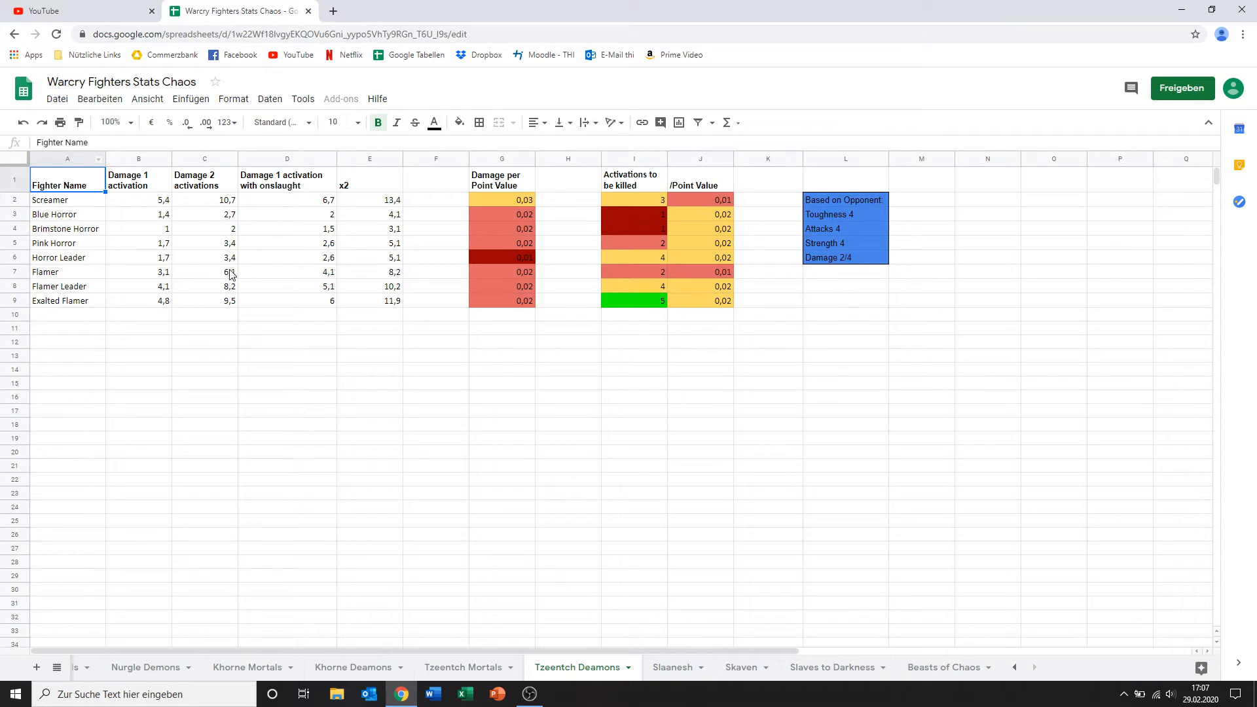
left_click(204, 341)
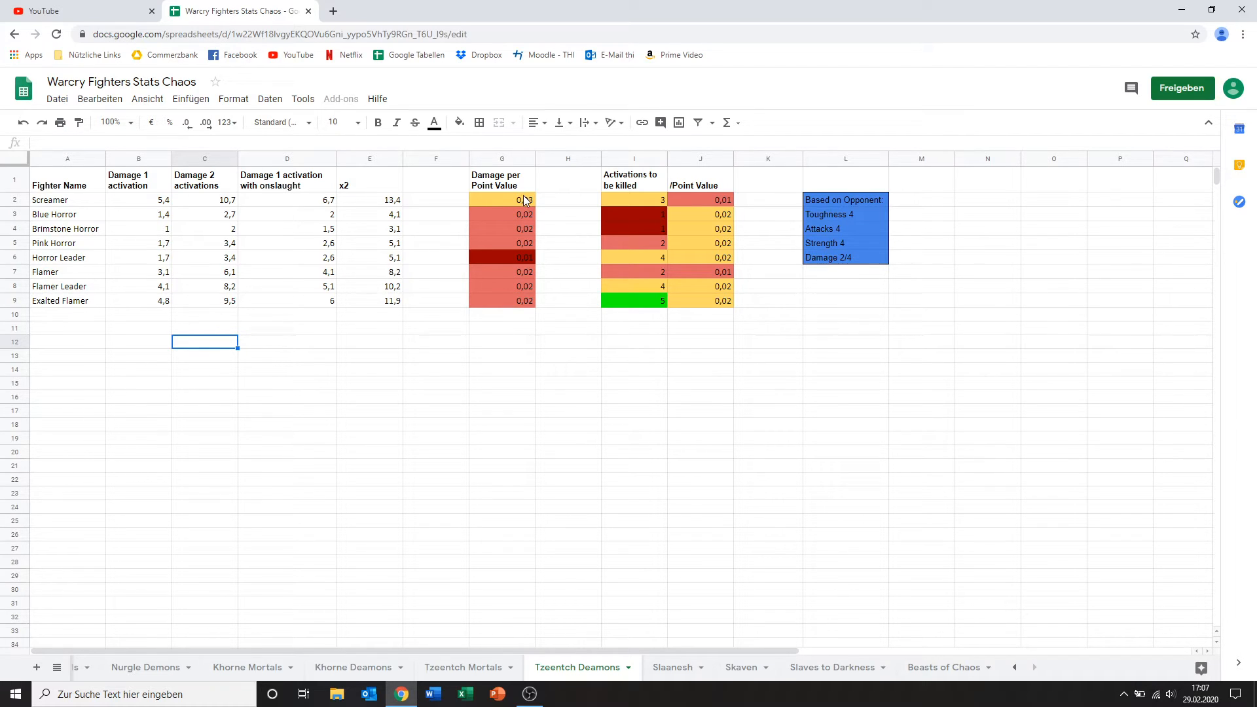
left_click(502, 199)
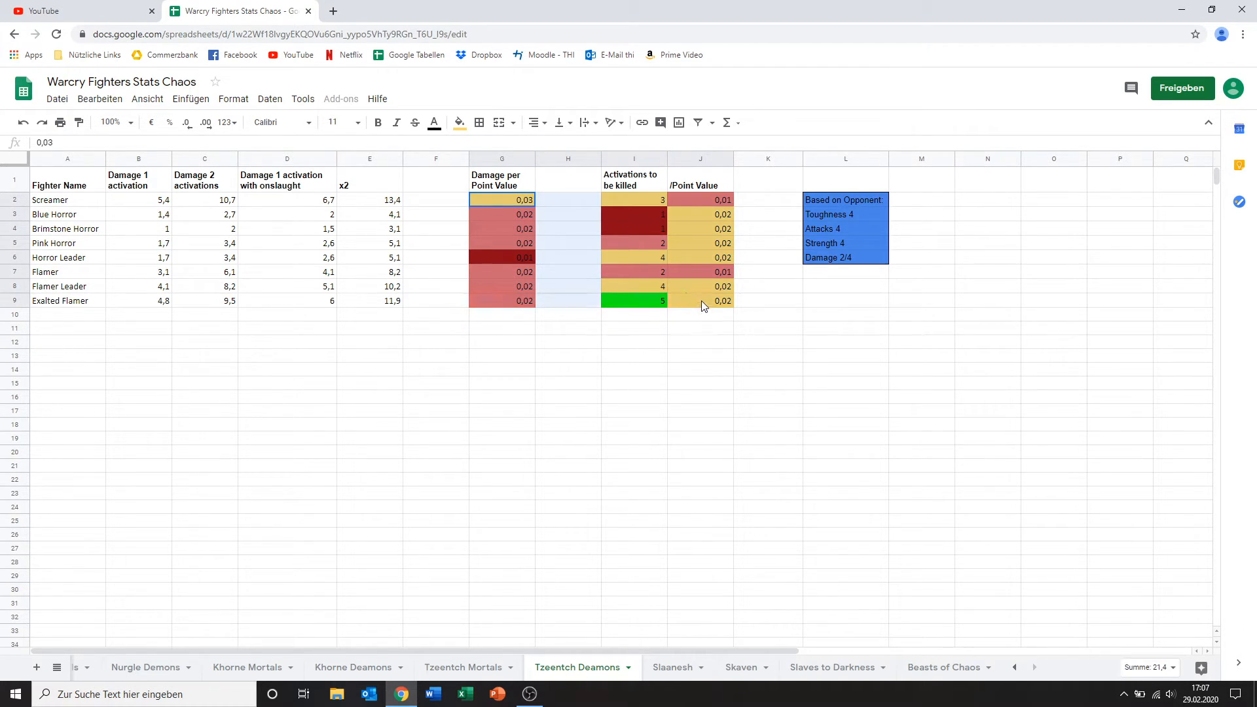
left_click(568, 369)
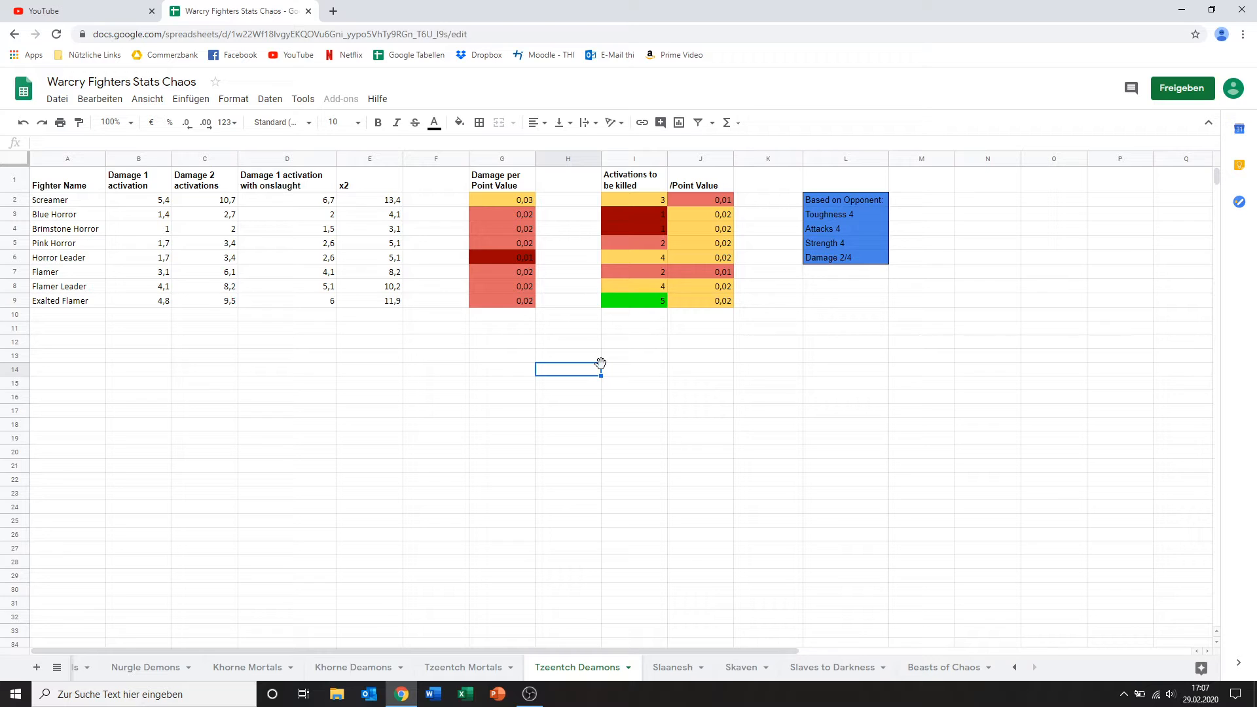
mouse_move(450, 241)
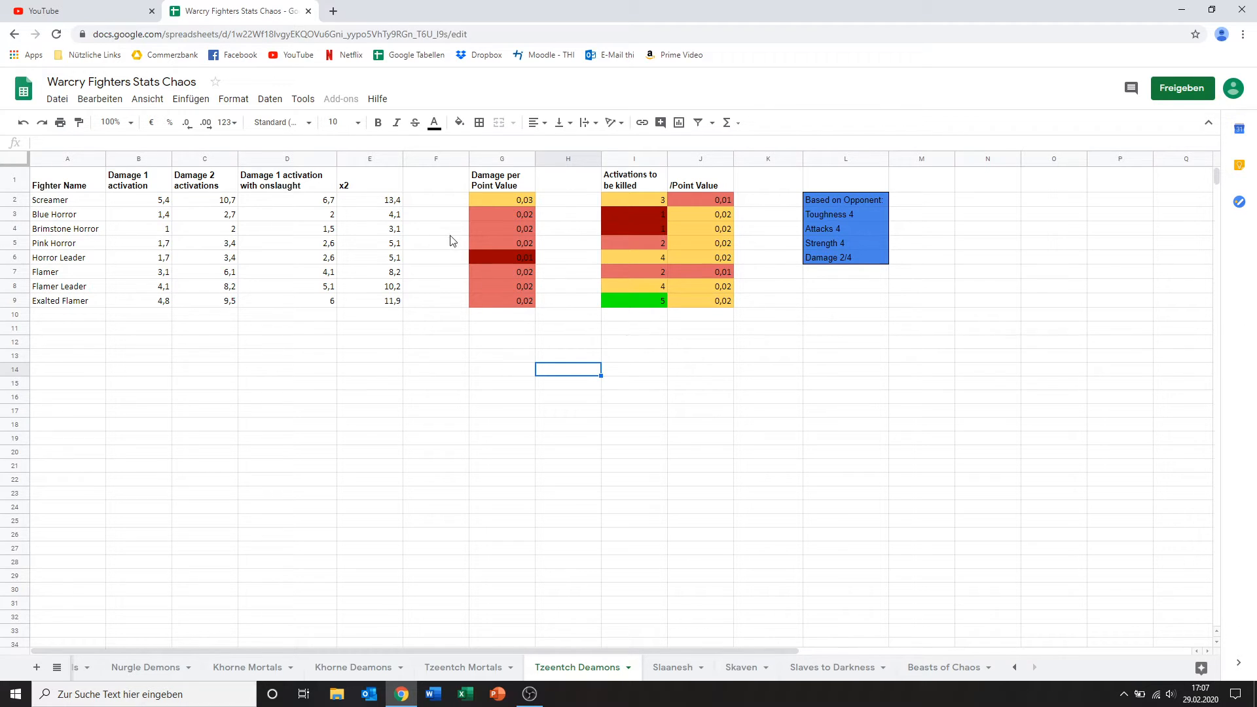
left_click(501, 199)
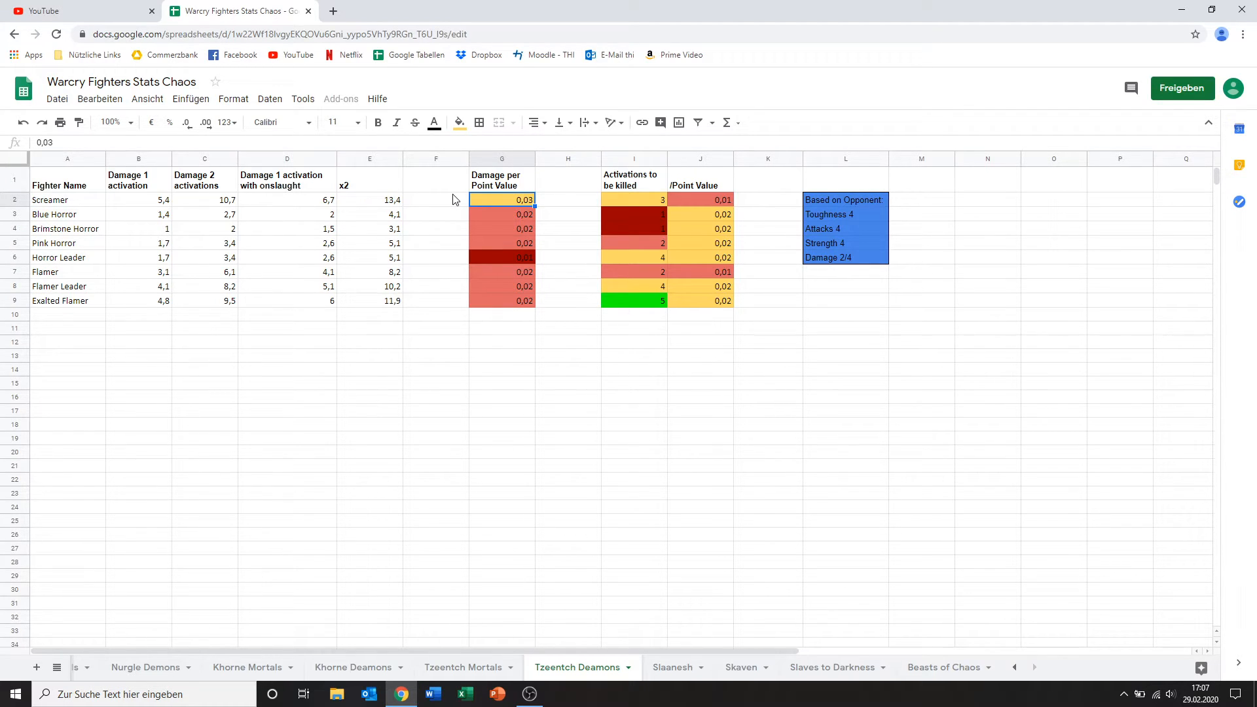
mouse_move(527, 200)
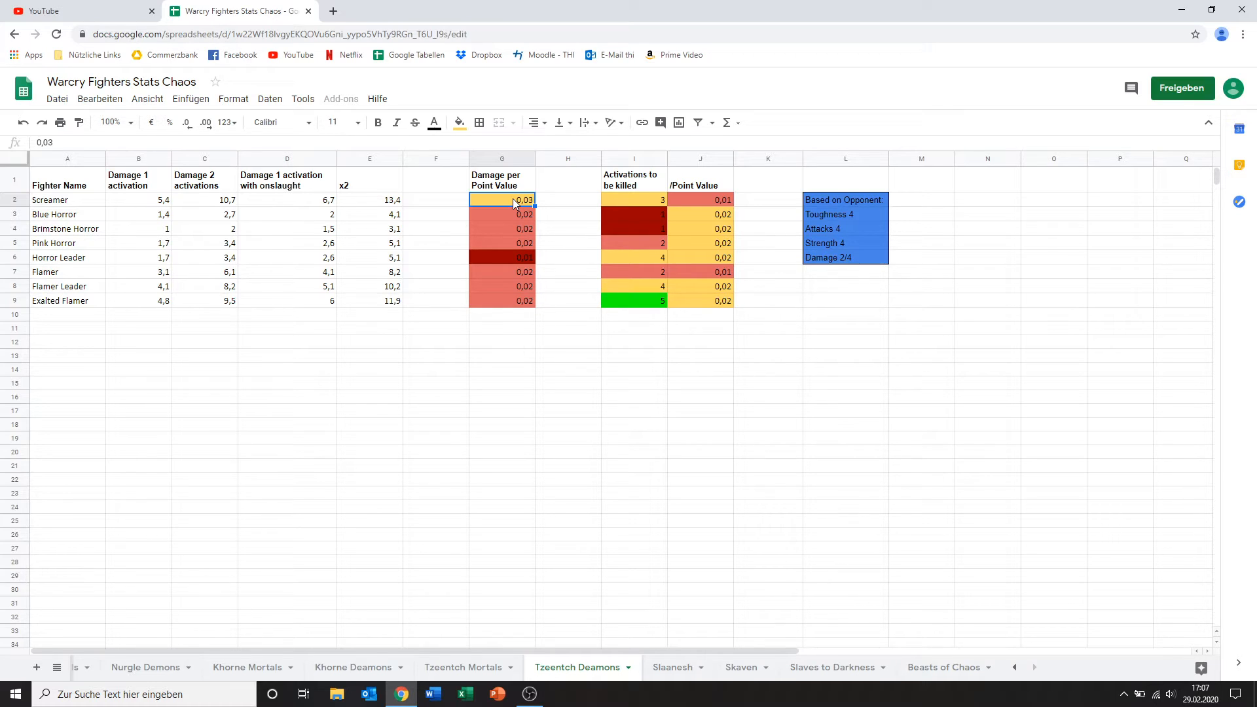
left_click(633, 199)
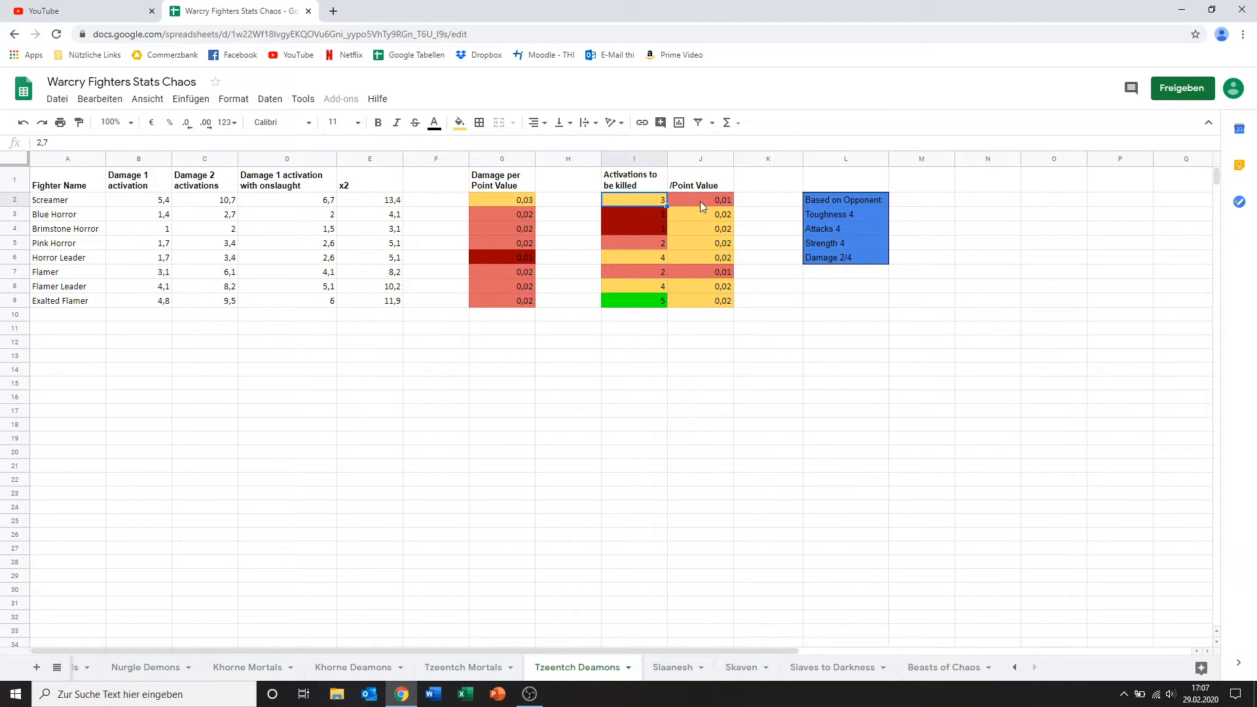
left_click(699, 199)
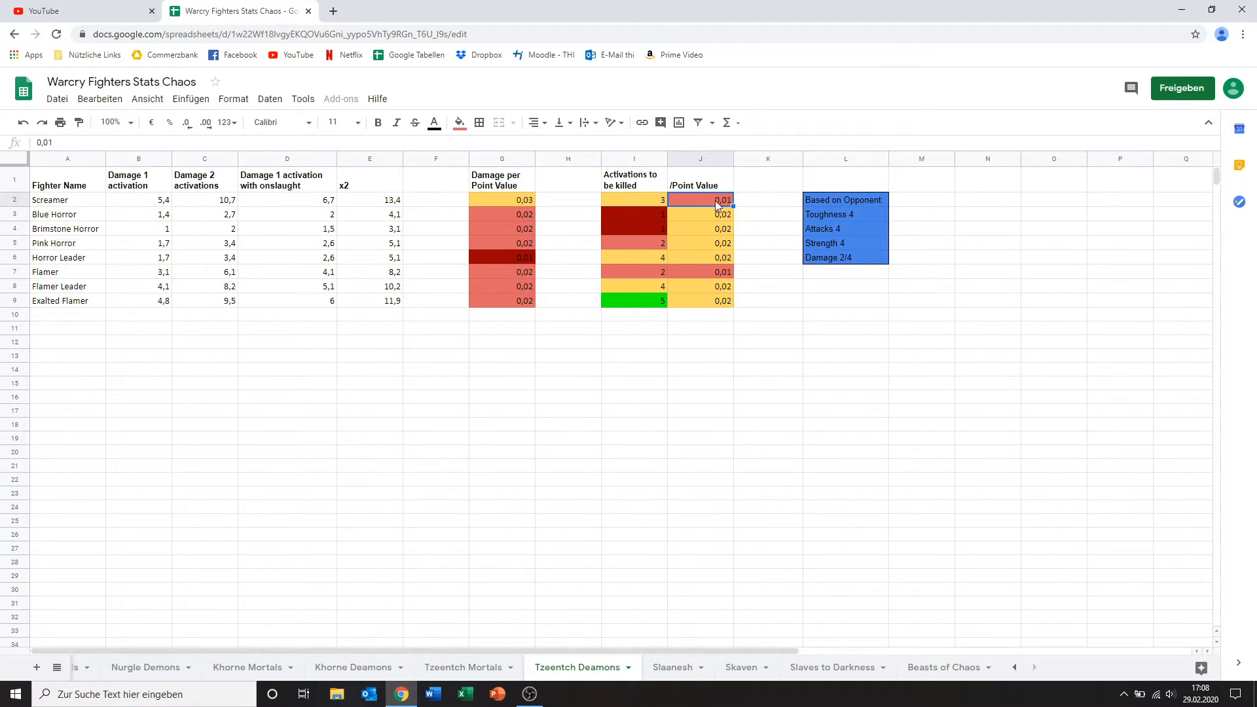
mouse_move(675, 202)
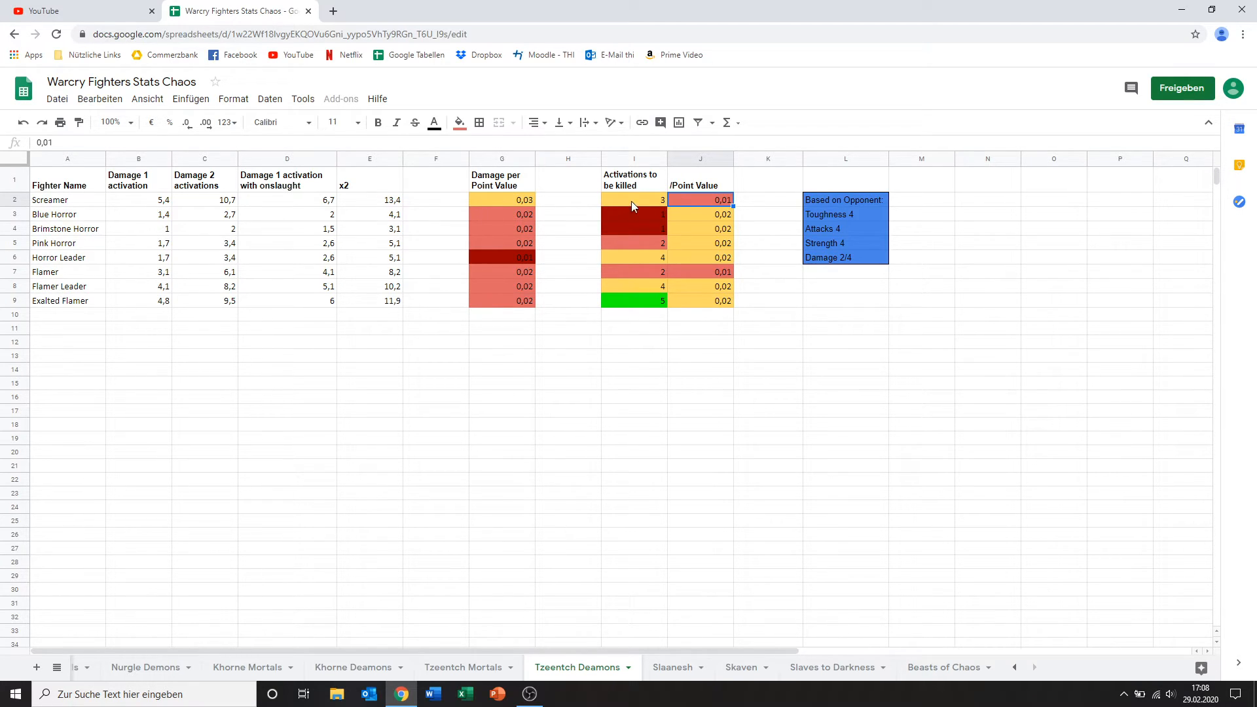
mouse_move(506, 203)
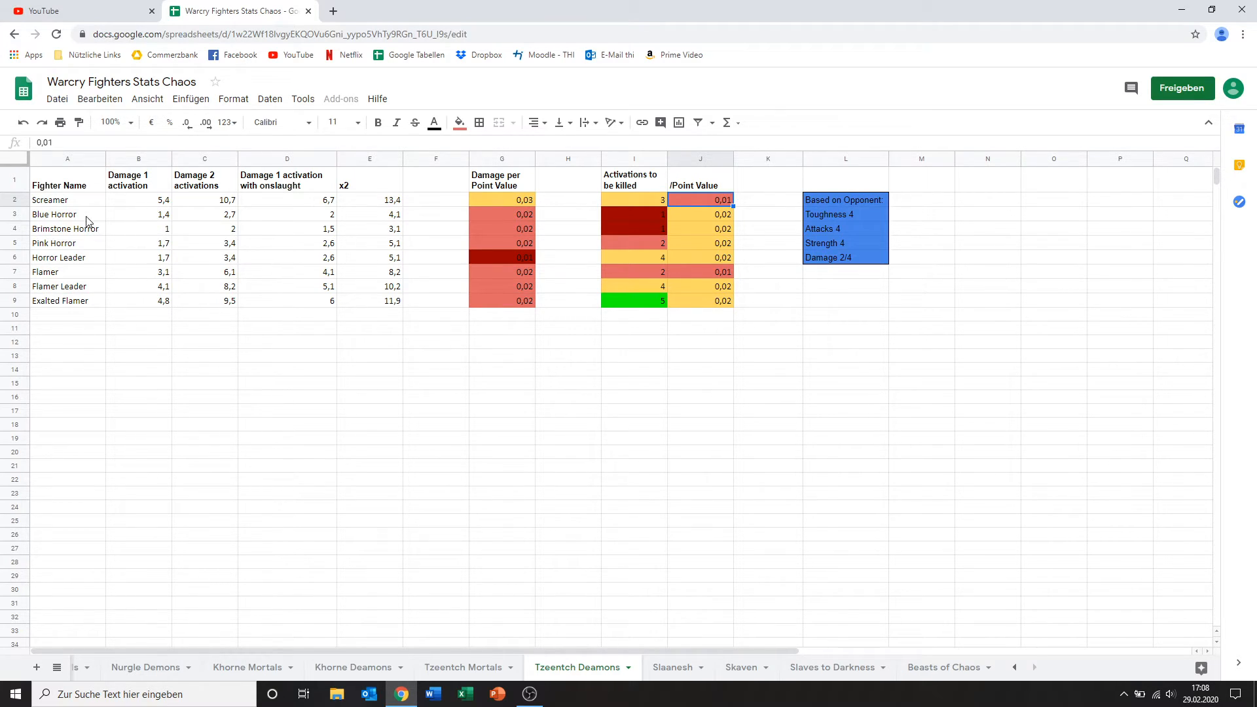
mouse_move(80, 239)
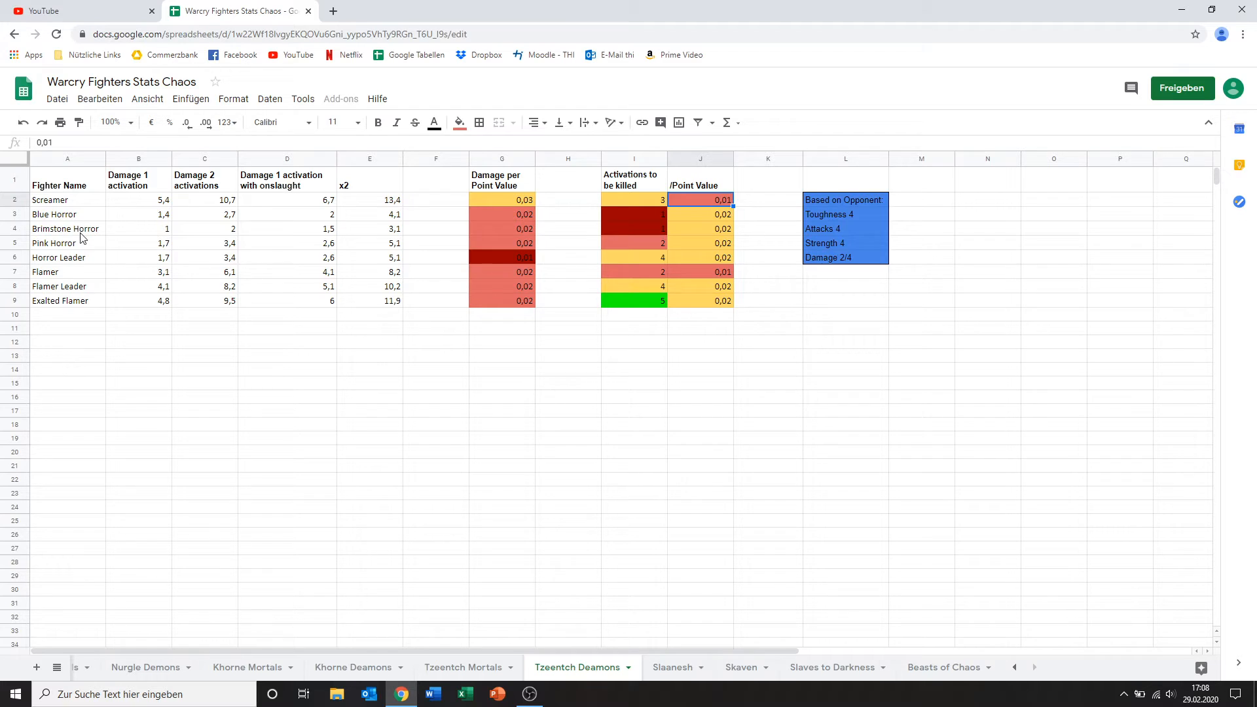
left_click(68, 213)
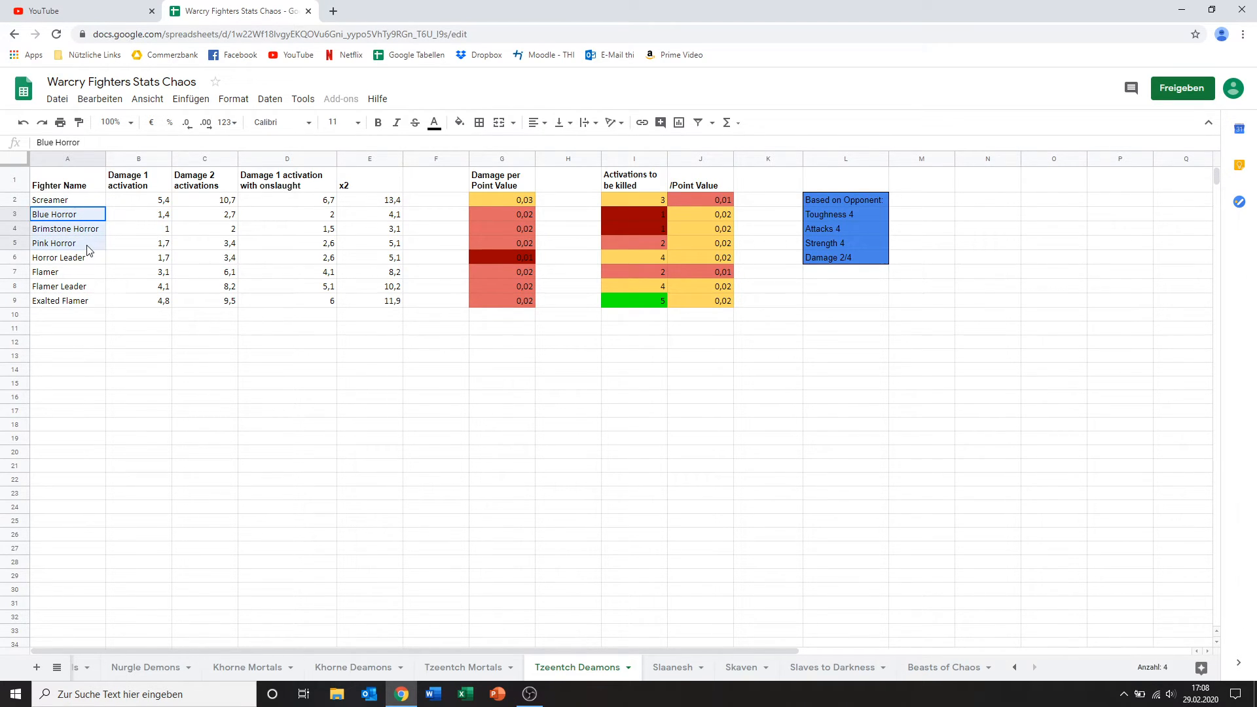
left_click(68, 243)
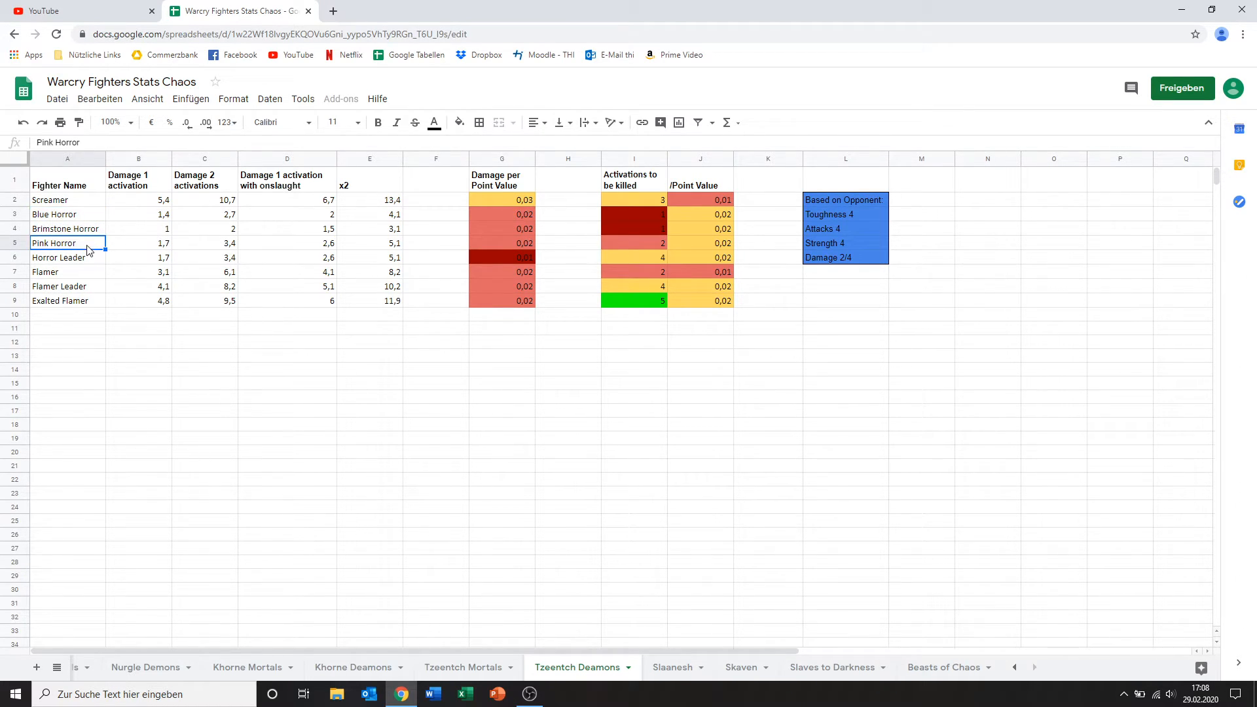
left_click(54, 213)
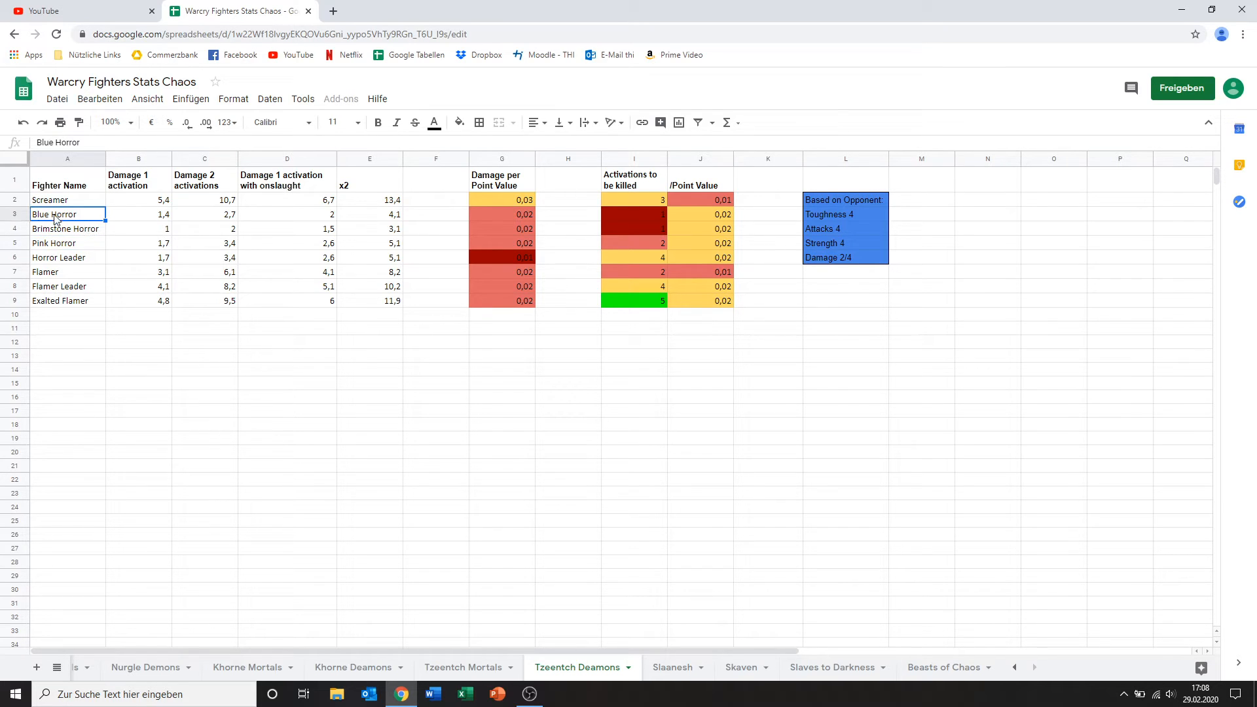
left_click(67, 228)
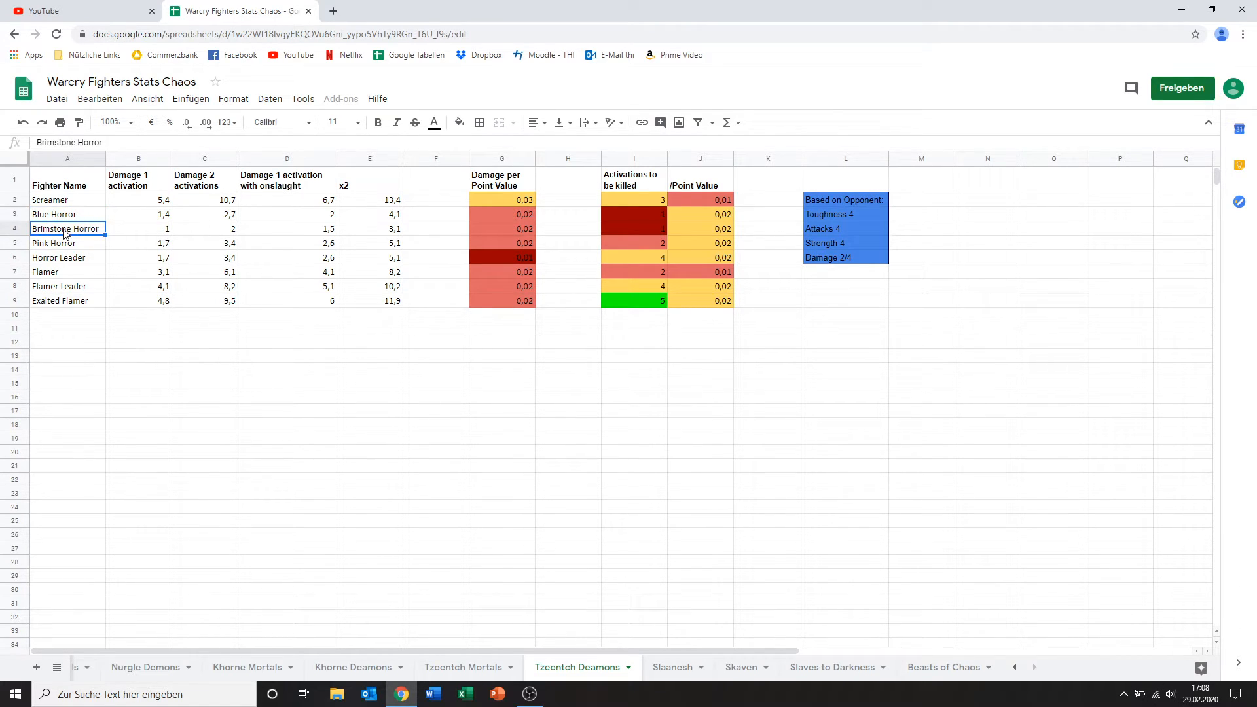
mouse_move(87, 258)
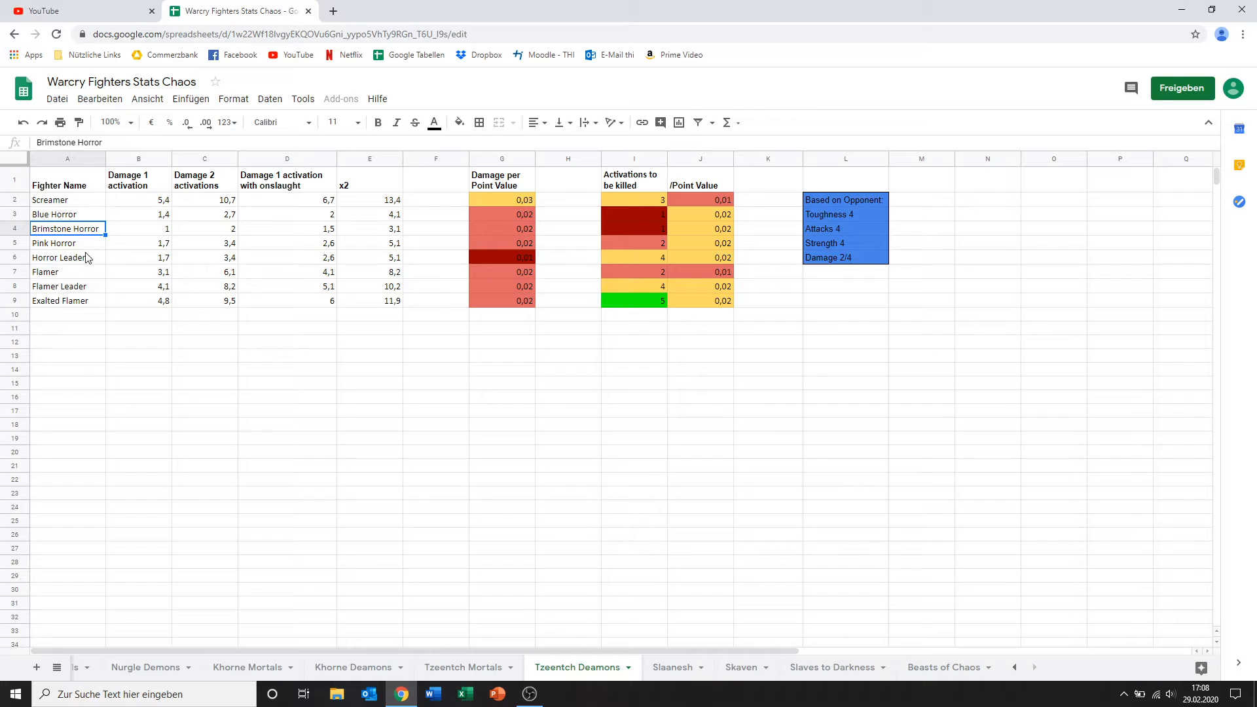
left_click(67, 244)
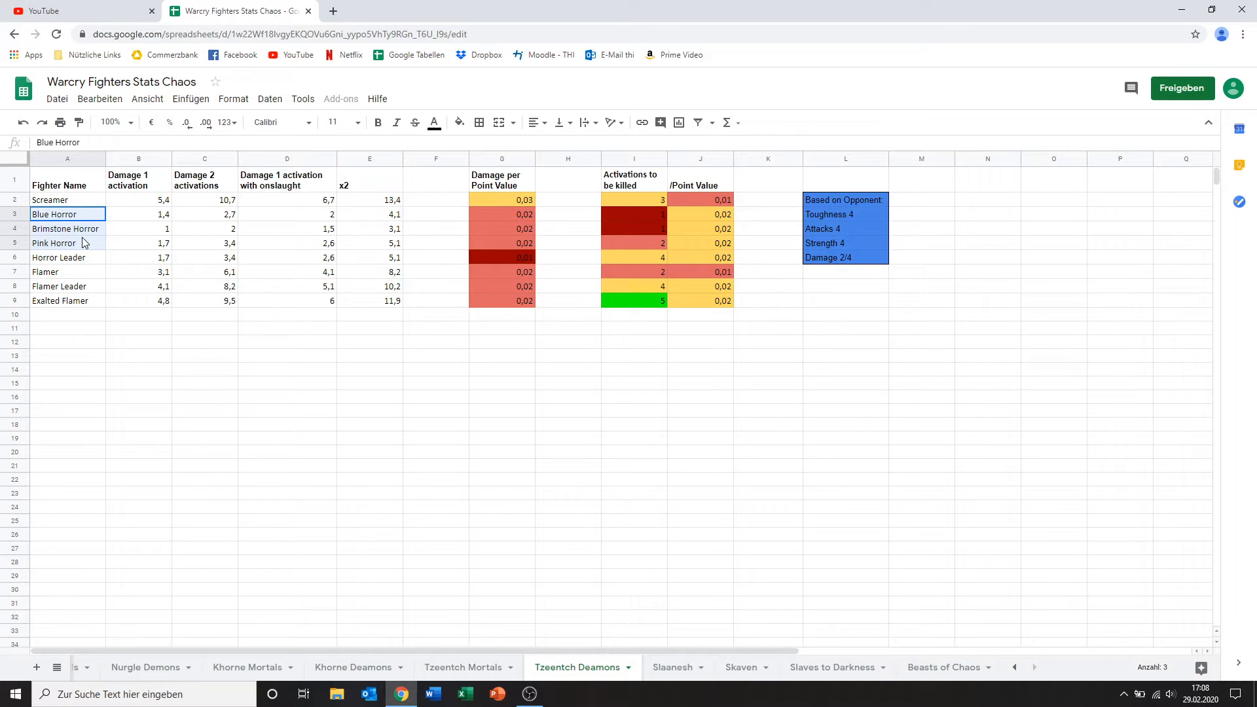
left_click(54, 244)
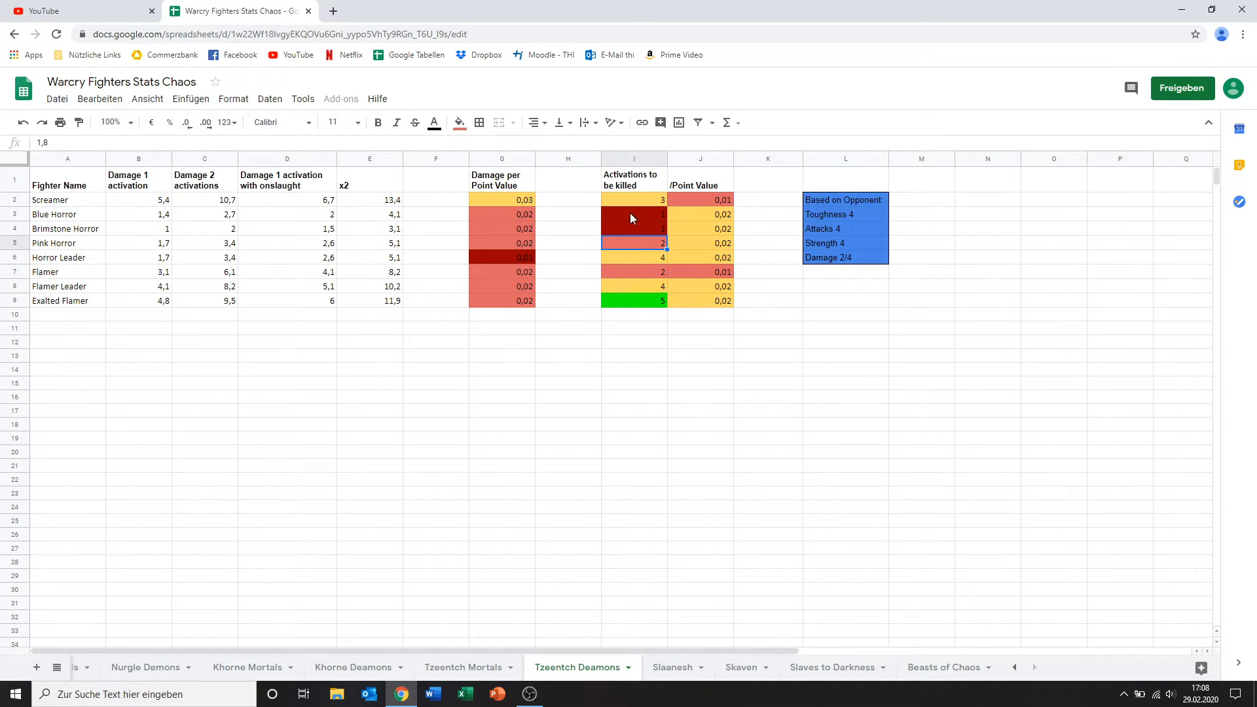
mouse_move(627, 238)
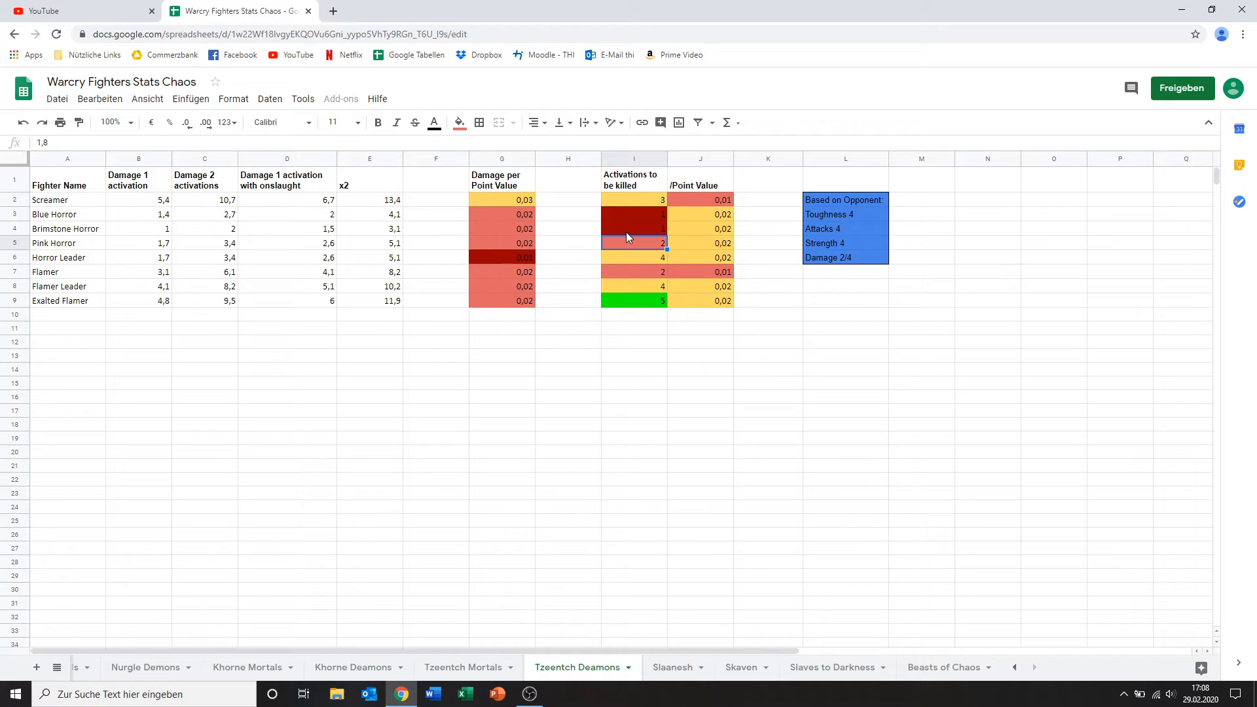
mouse_move(611, 245)
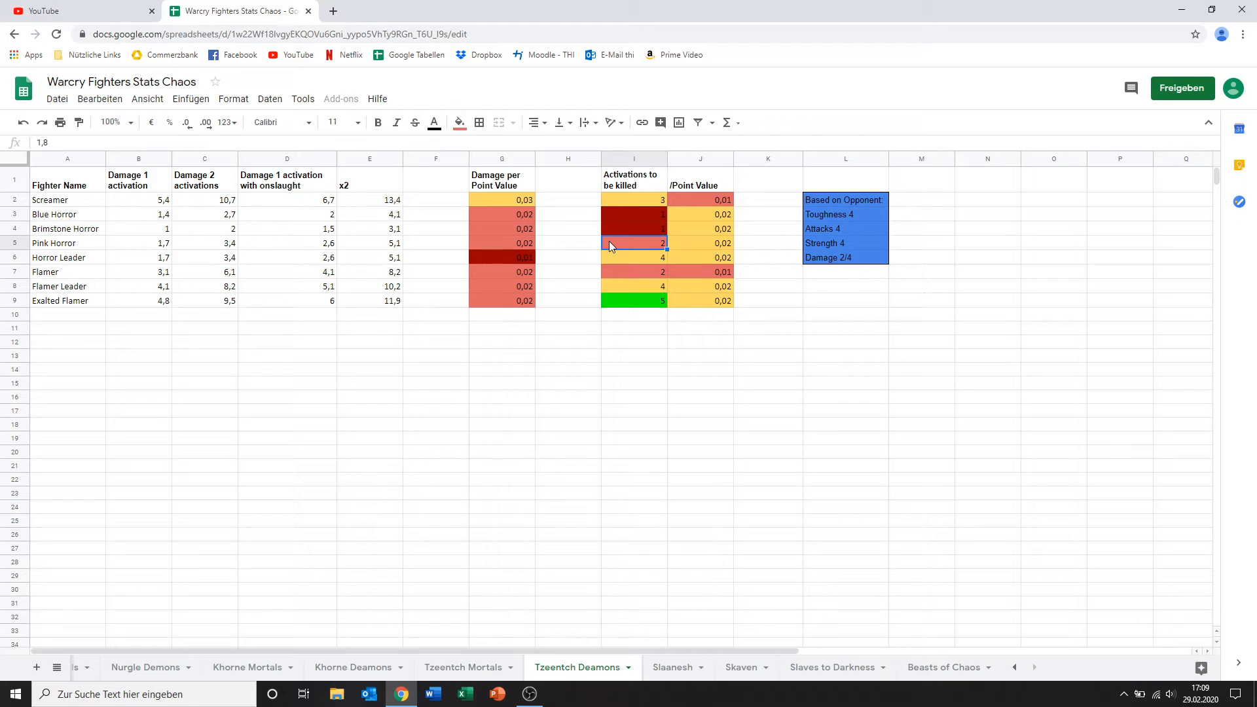
mouse_move(516, 255)
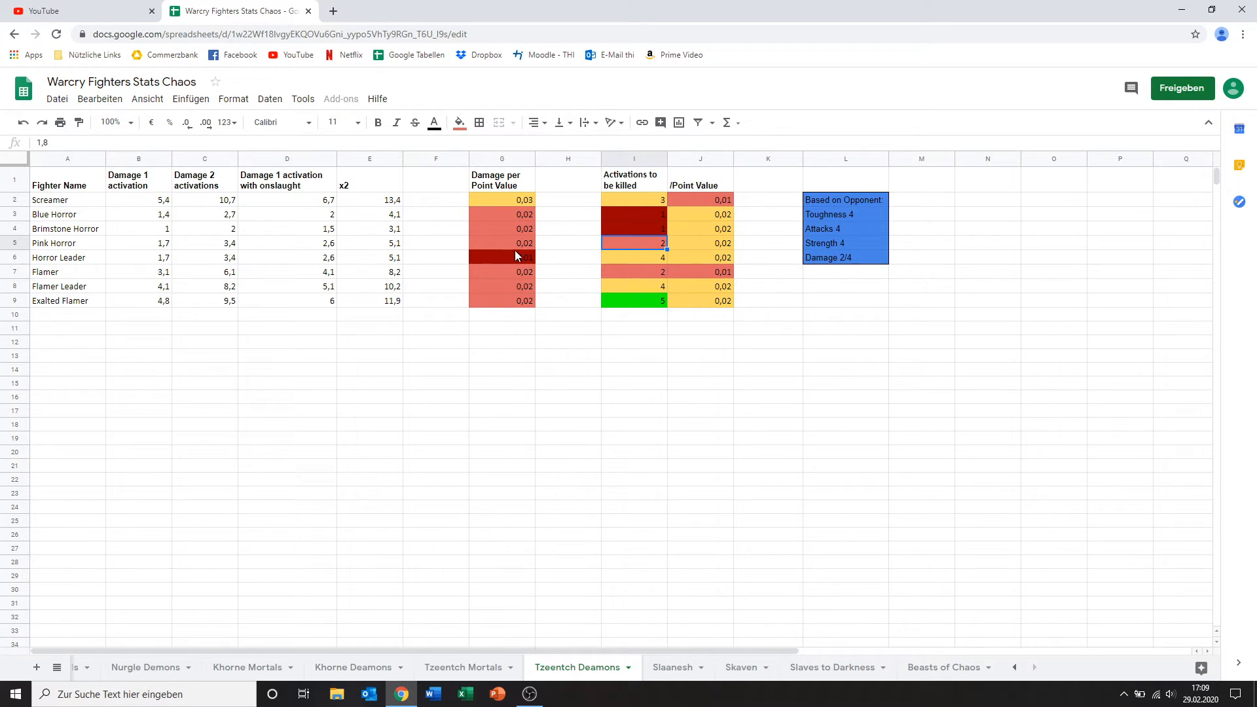
left_click(502, 258)
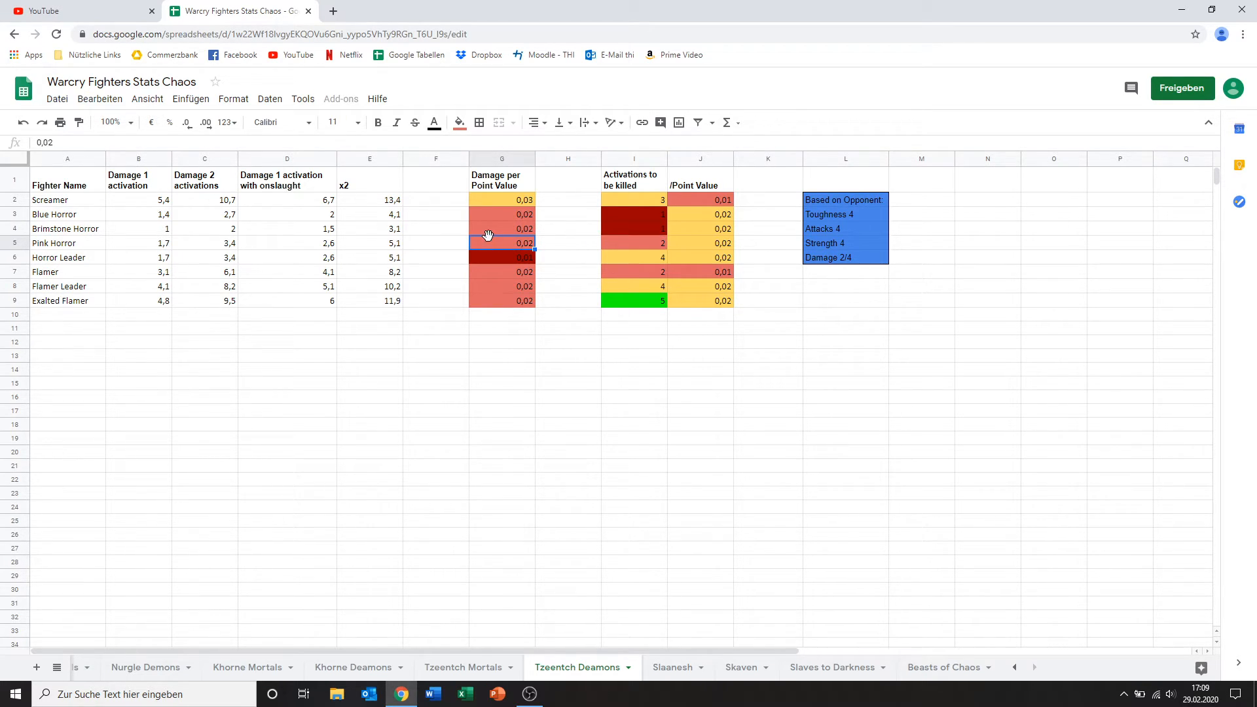
left_click(137, 243)
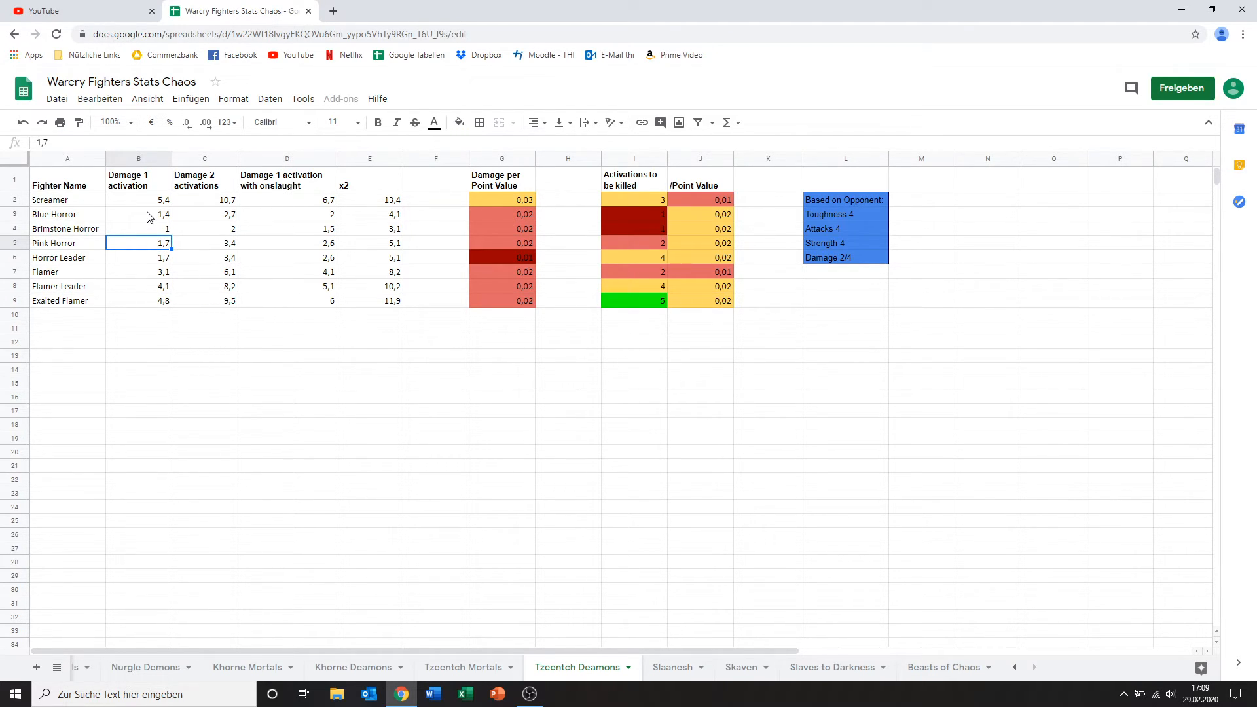
left_click(138, 213)
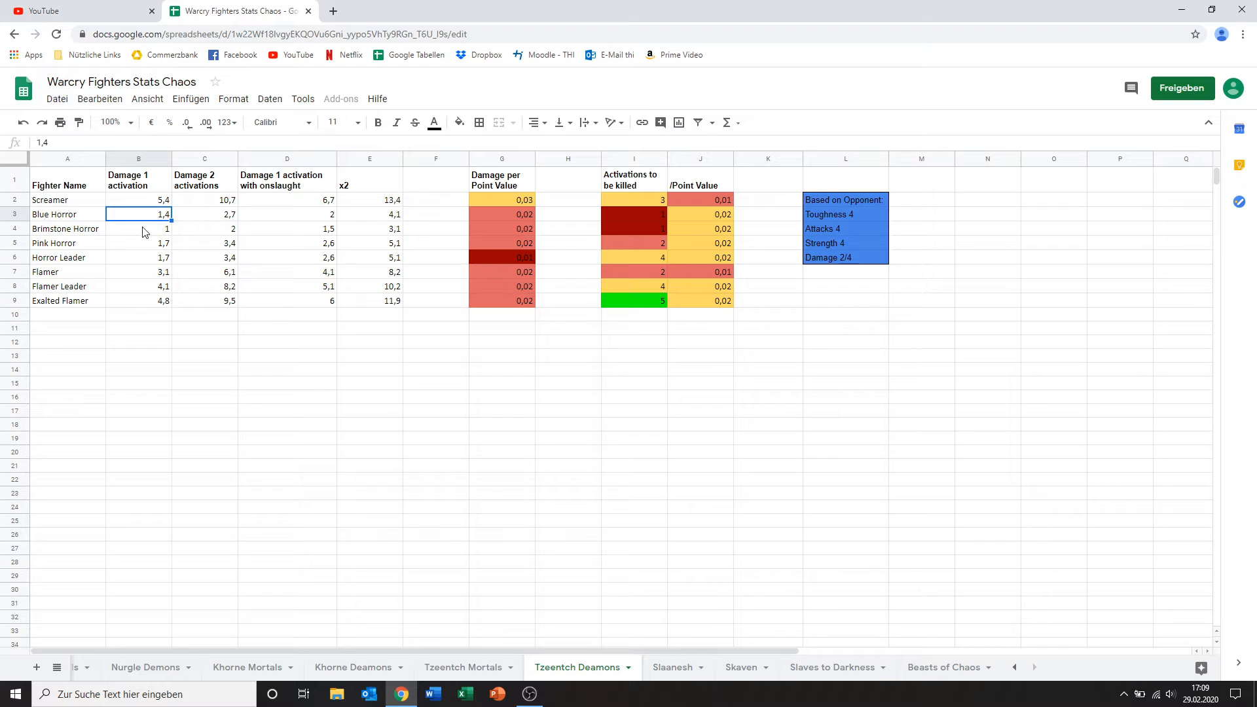
left_click(138, 227)
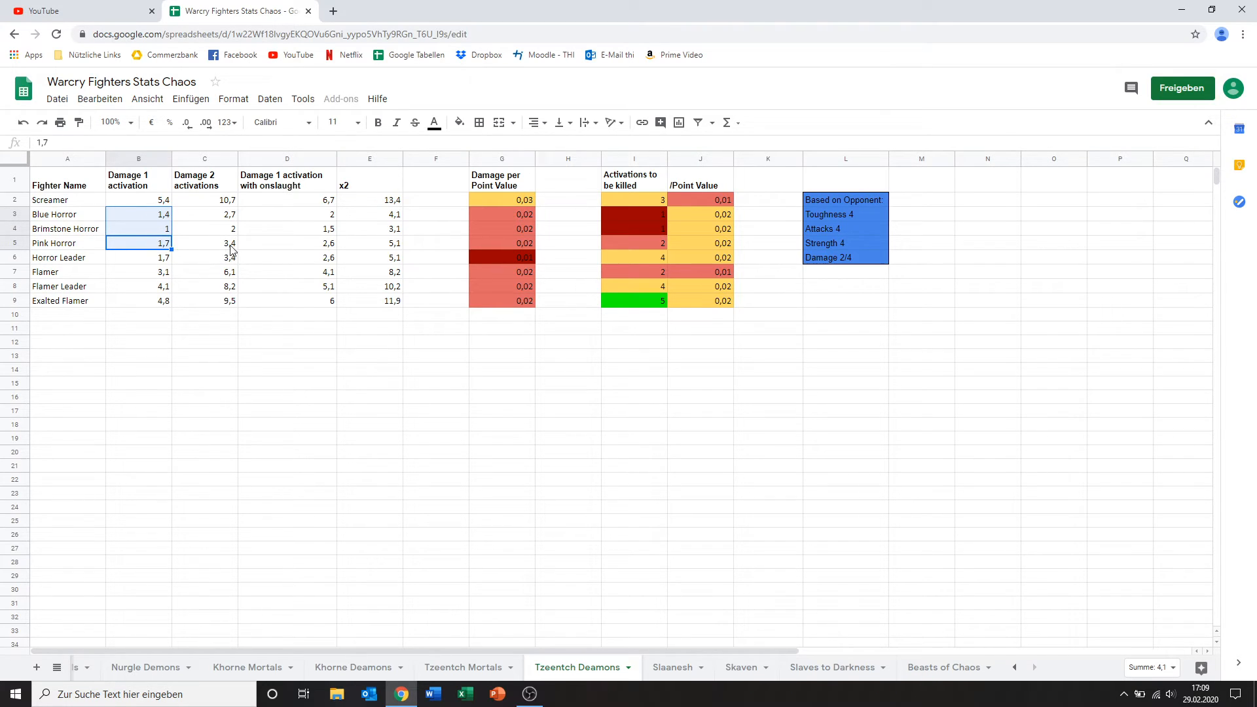
mouse_move(505, 247)
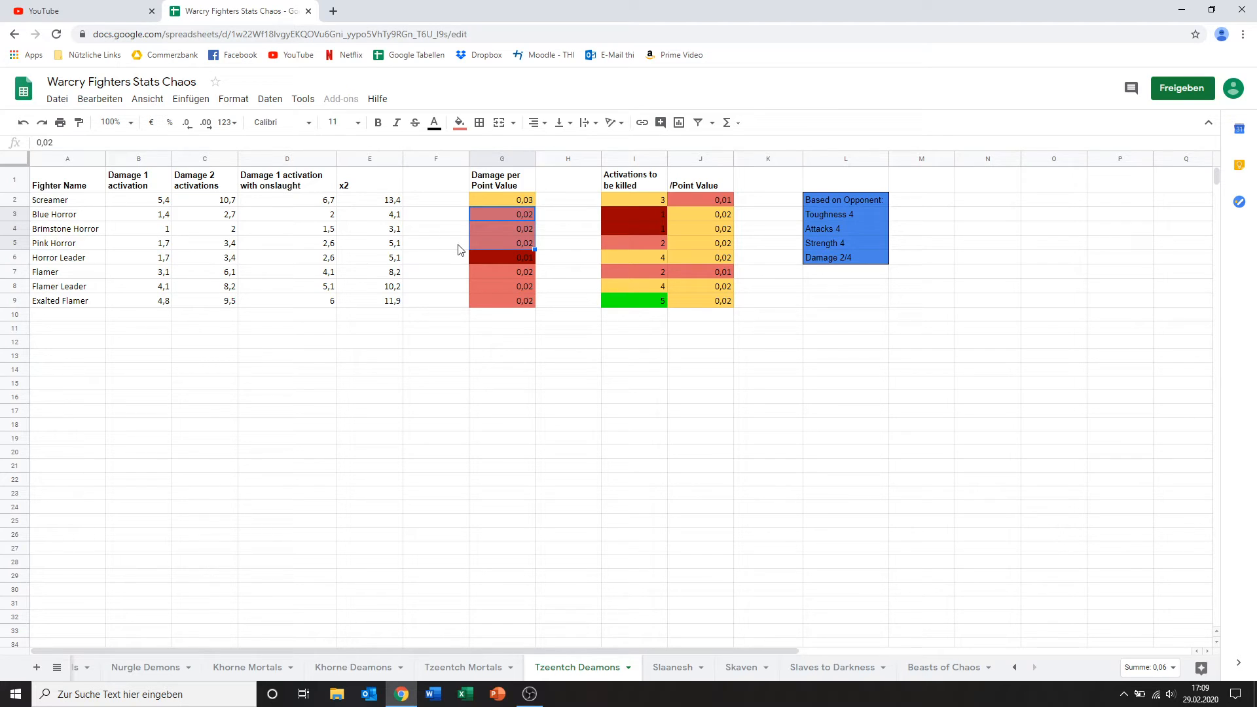
left_click(435, 243)
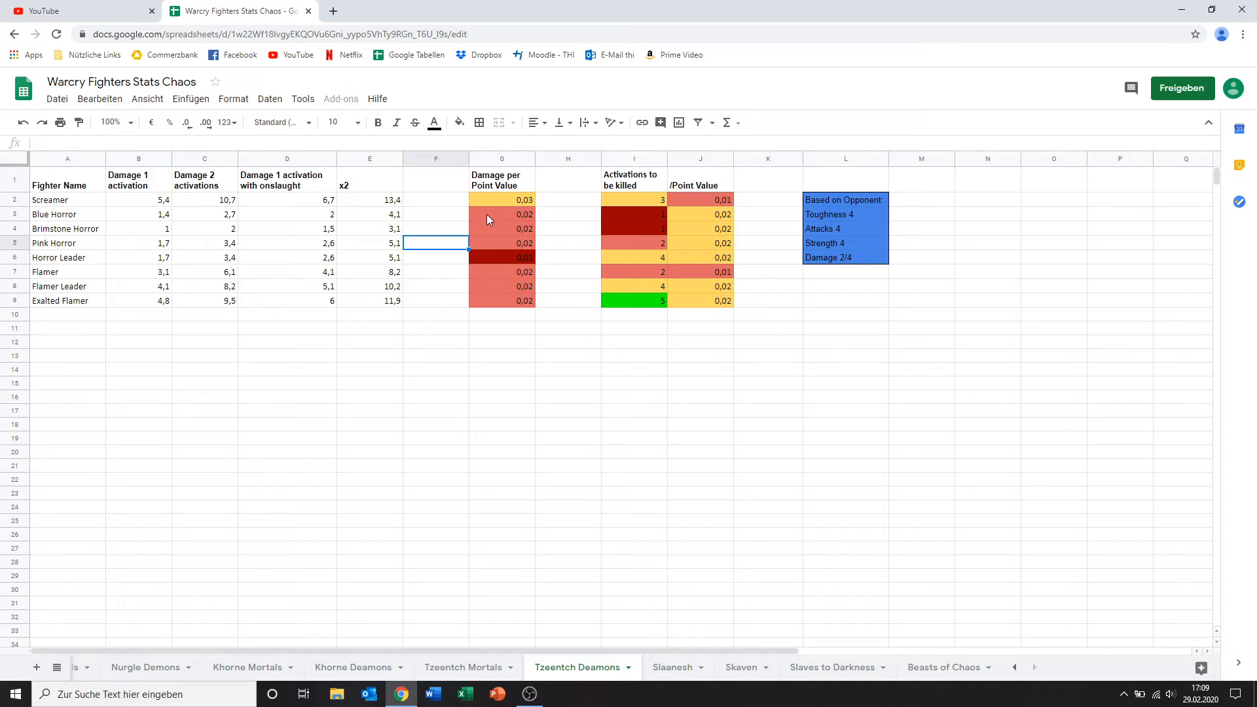
mouse_move(489, 245)
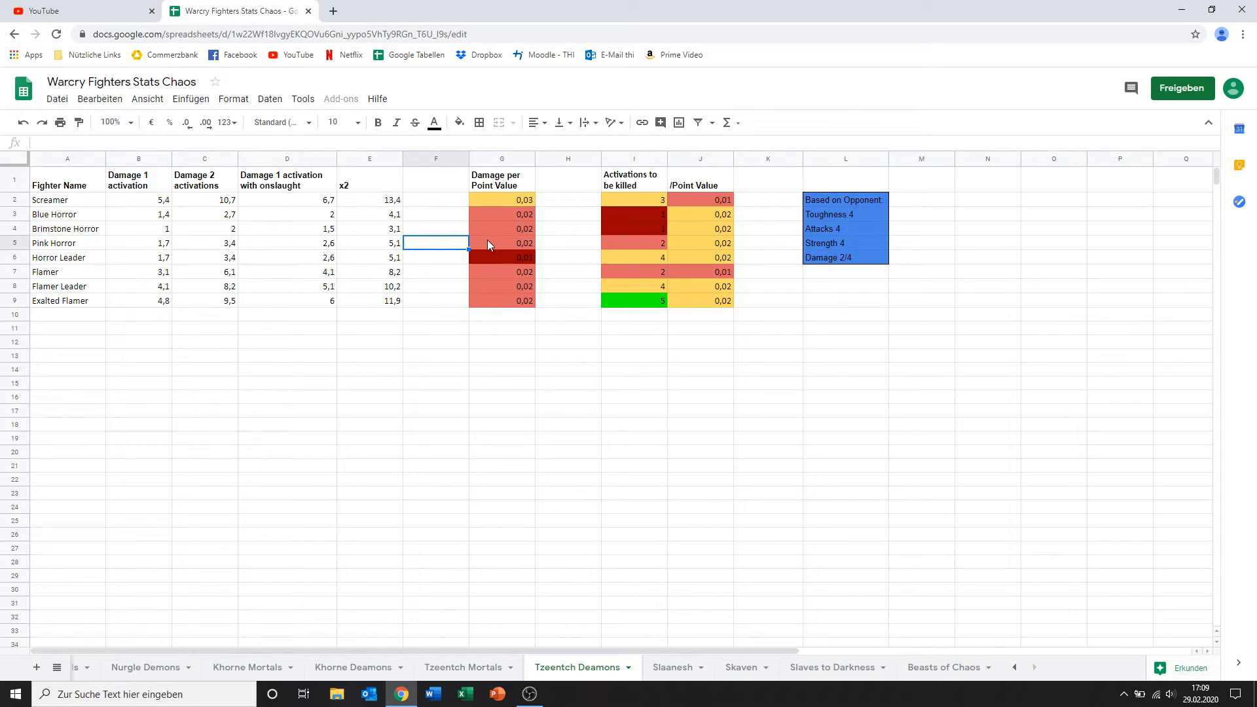
mouse_move(118, 213)
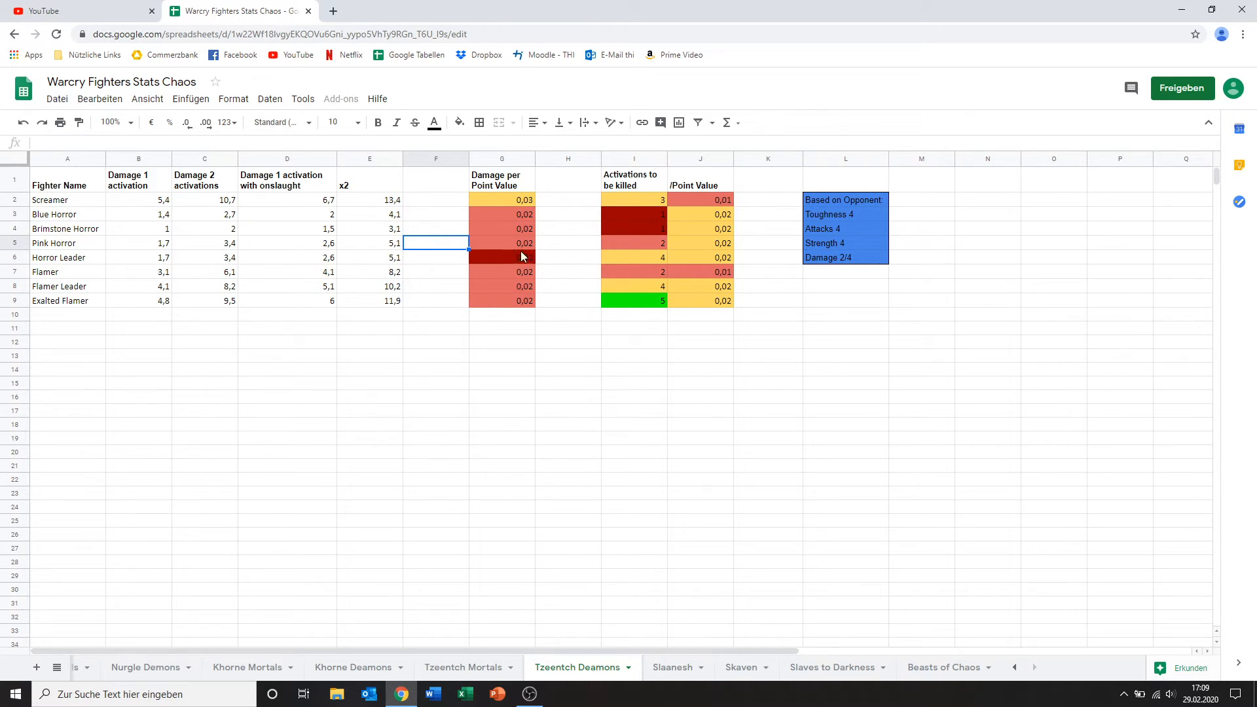
left_click(634, 244)
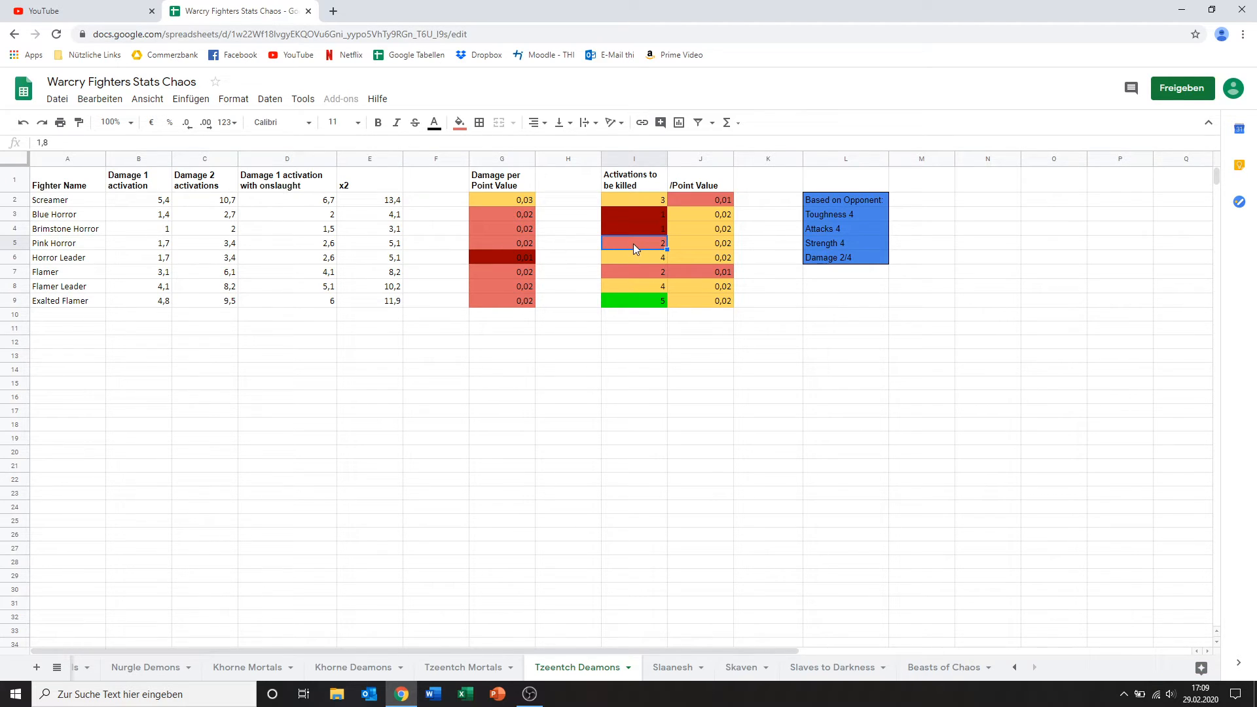
mouse_move(481, 238)
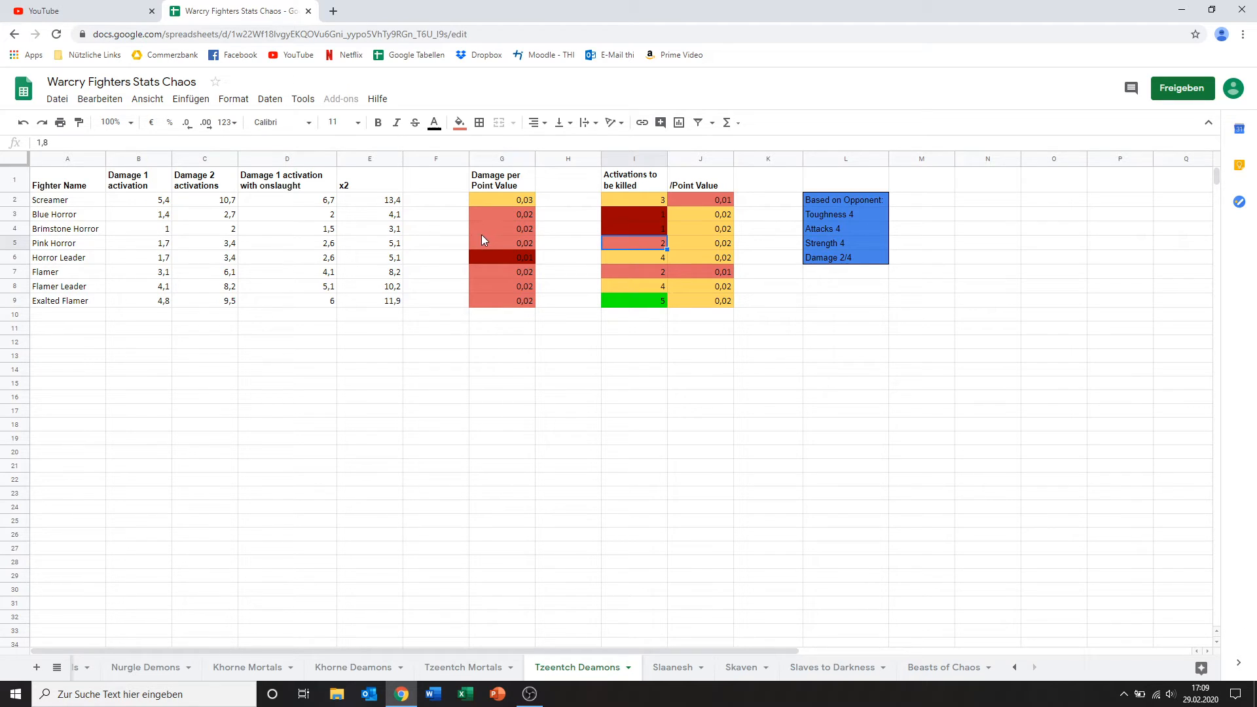
left_click(502, 244)
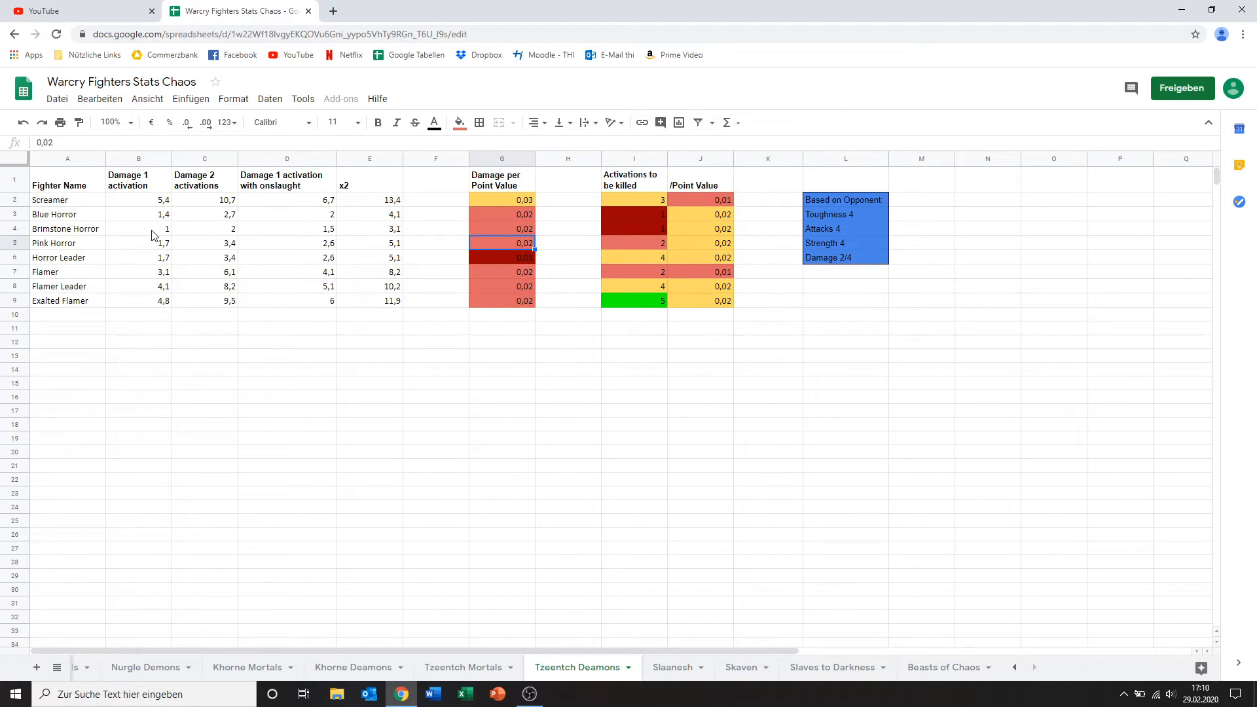
mouse_move(424, 278)
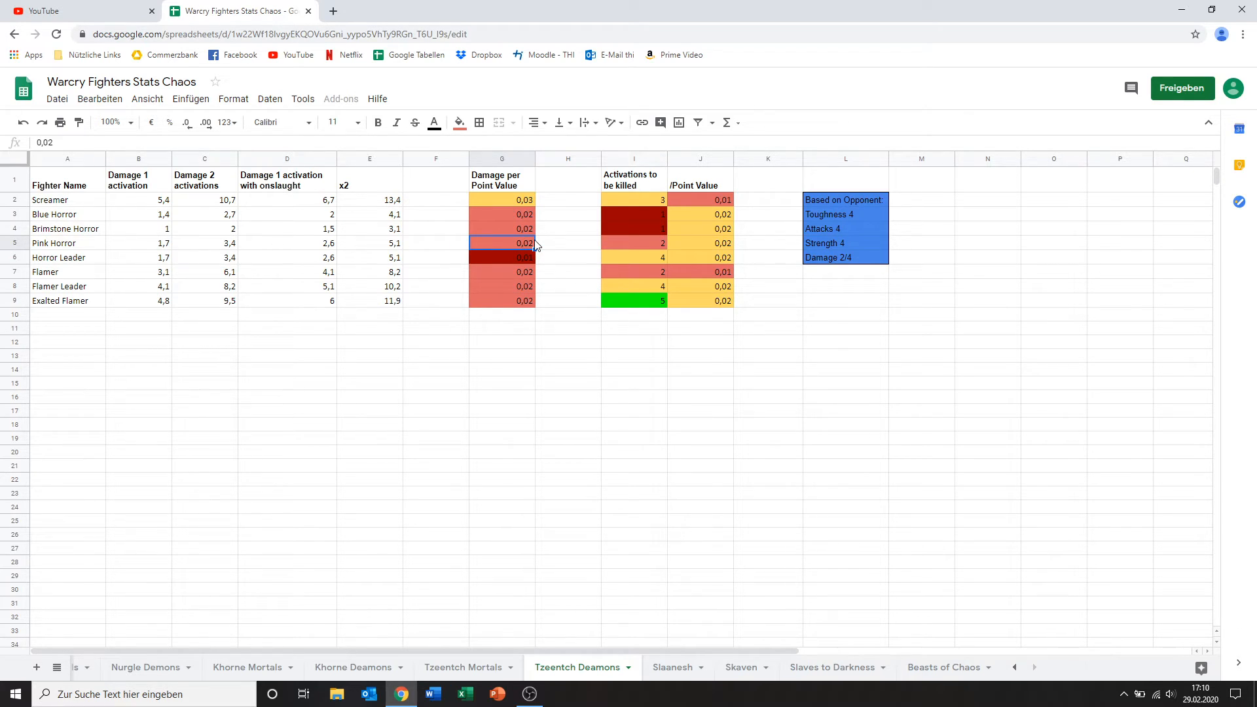
mouse_move(72, 263)
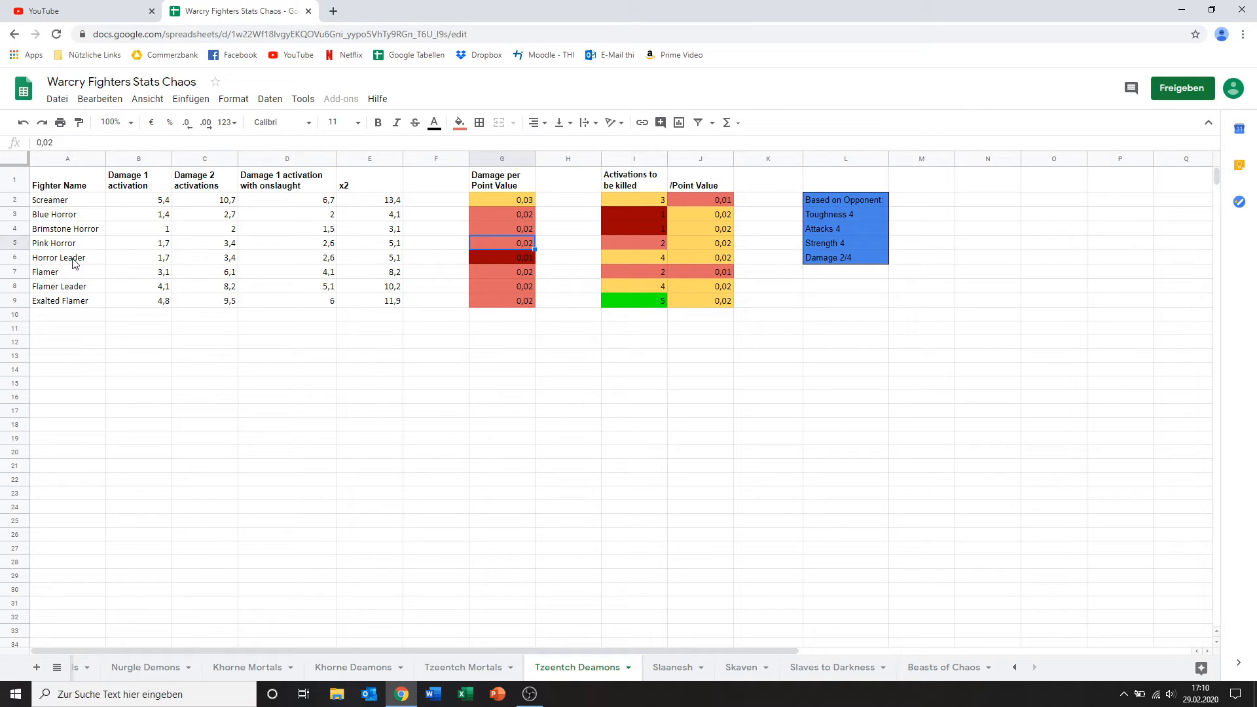
left_click(67, 258)
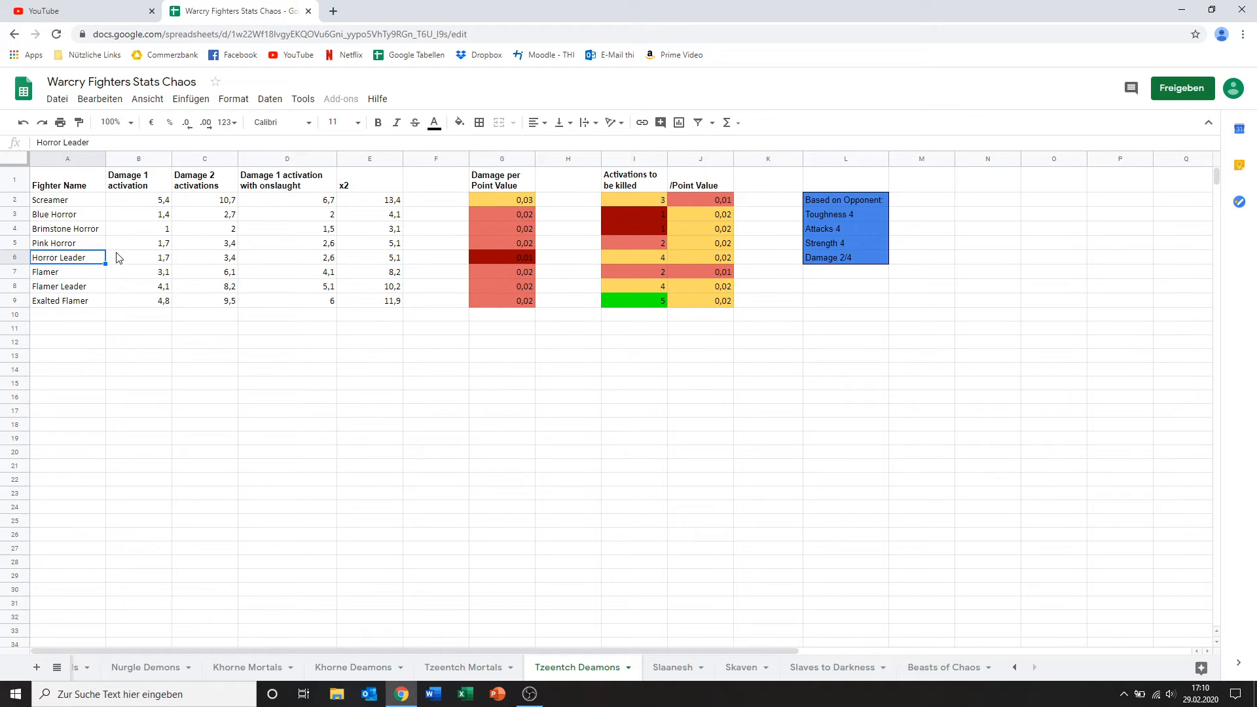
mouse_move(152, 265)
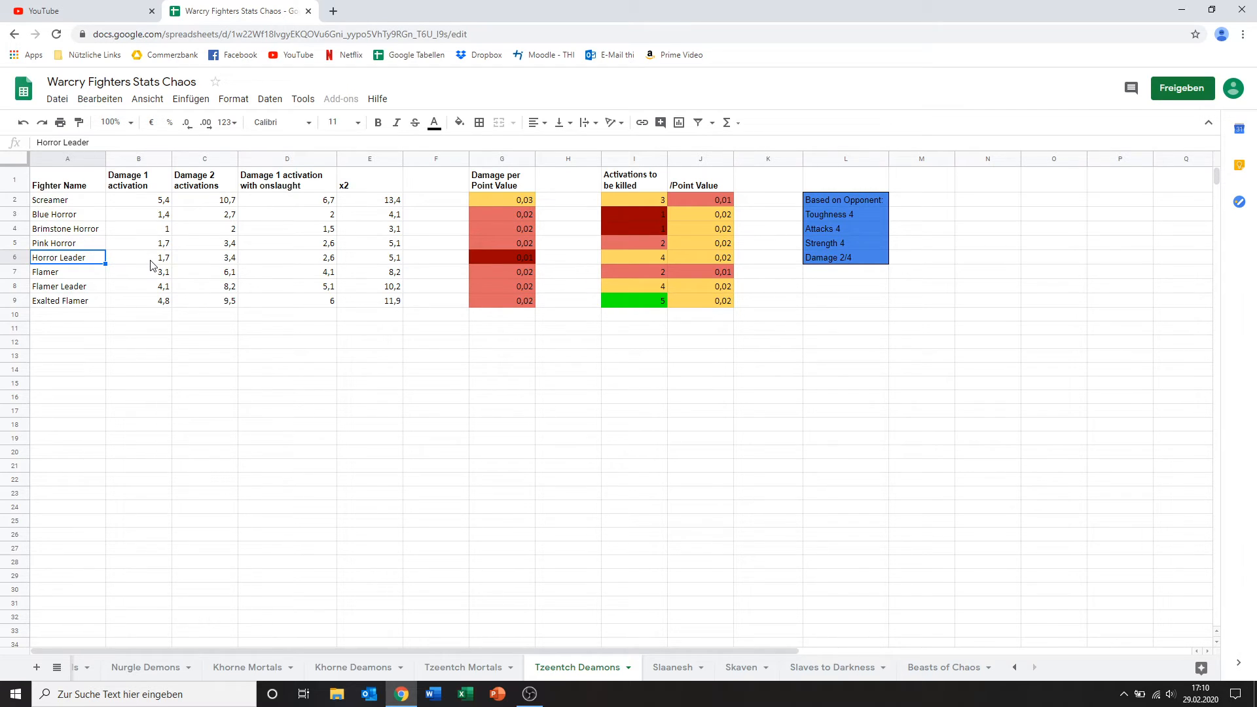
left_click(138, 258)
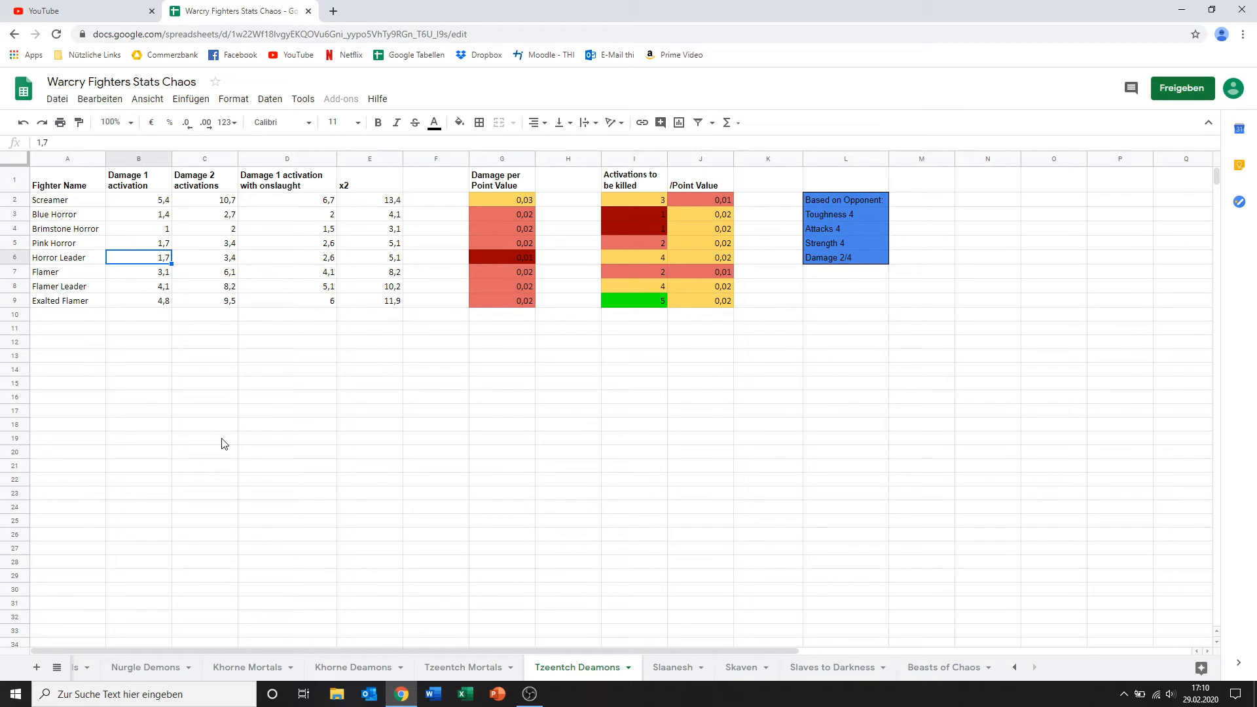
mouse_move(506, 264)
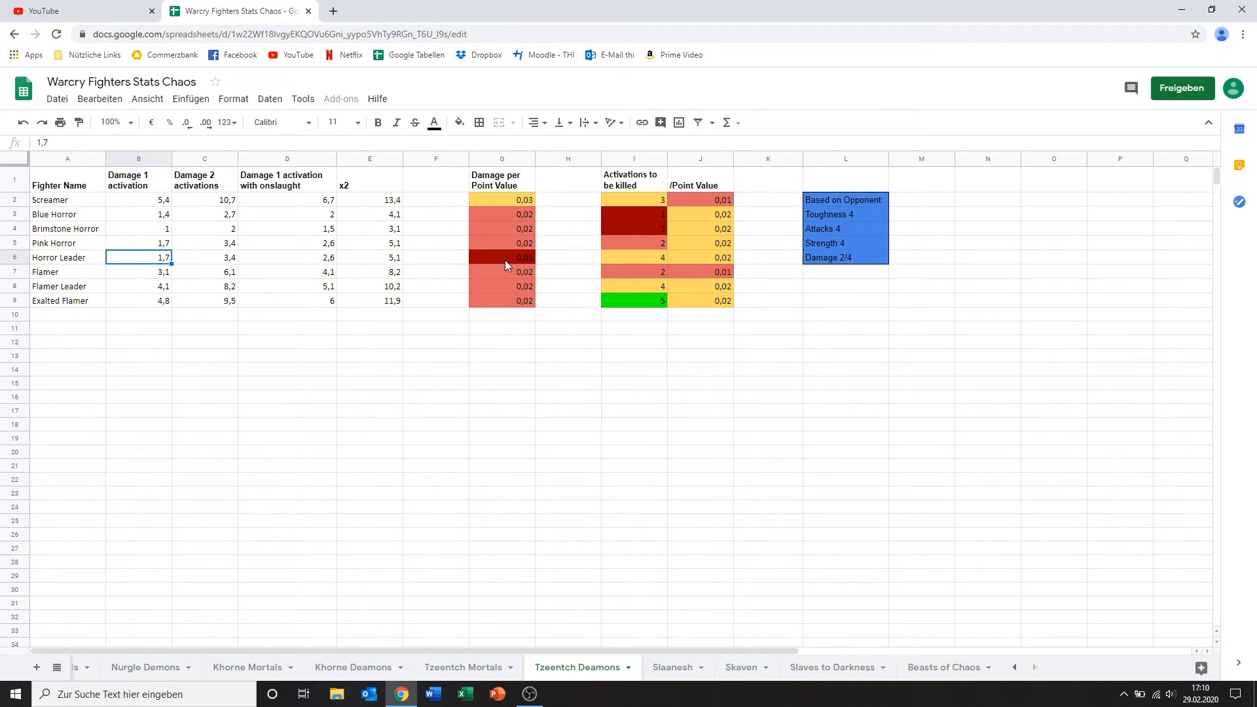
left_click(501, 258)
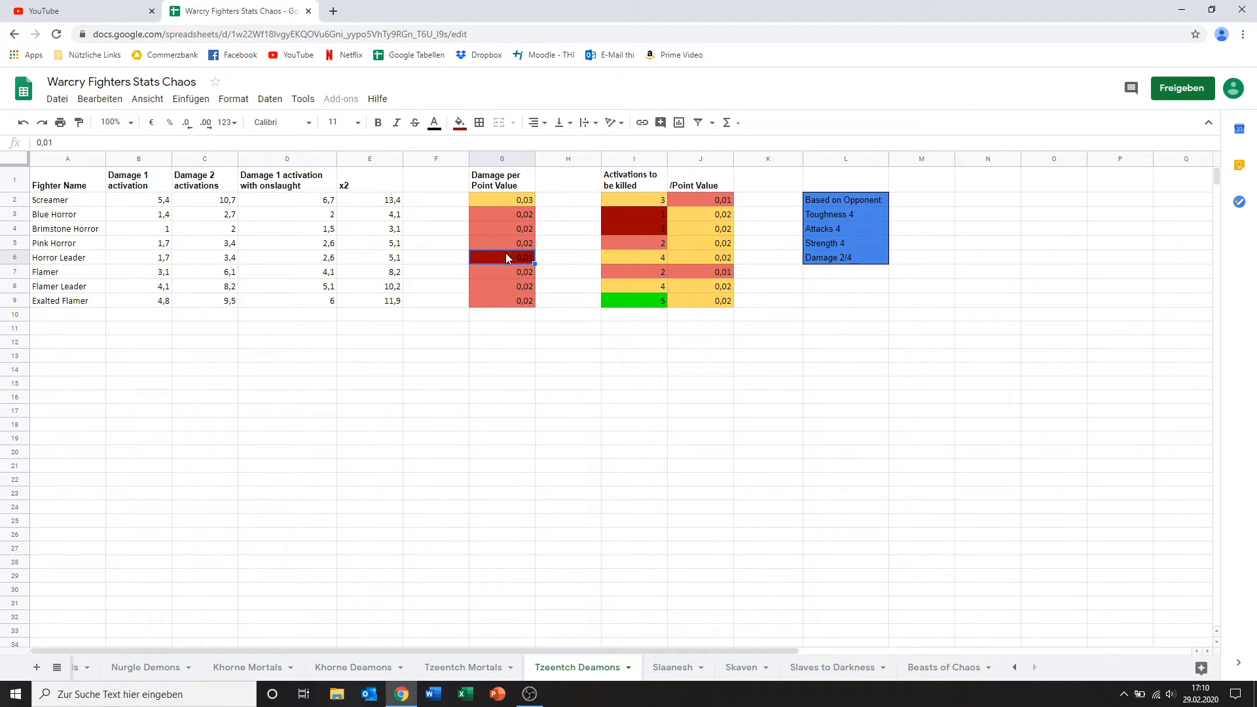
mouse_move(539, 267)
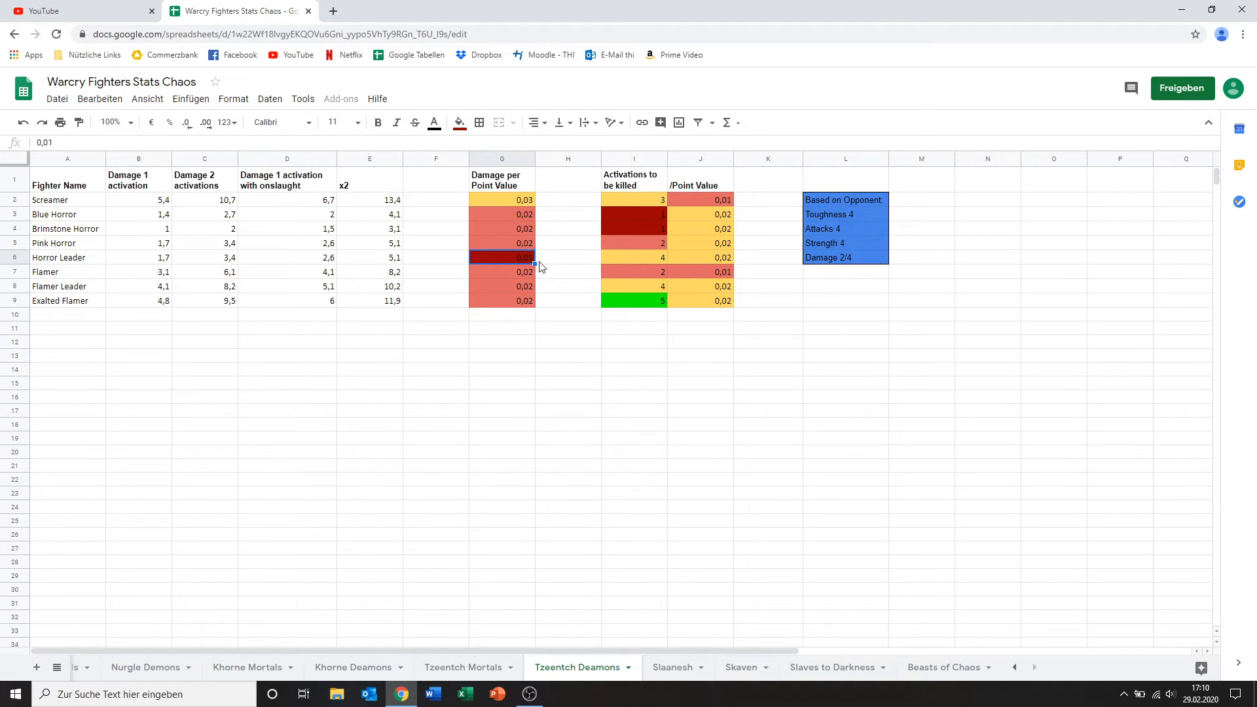
mouse_move(620, 263)
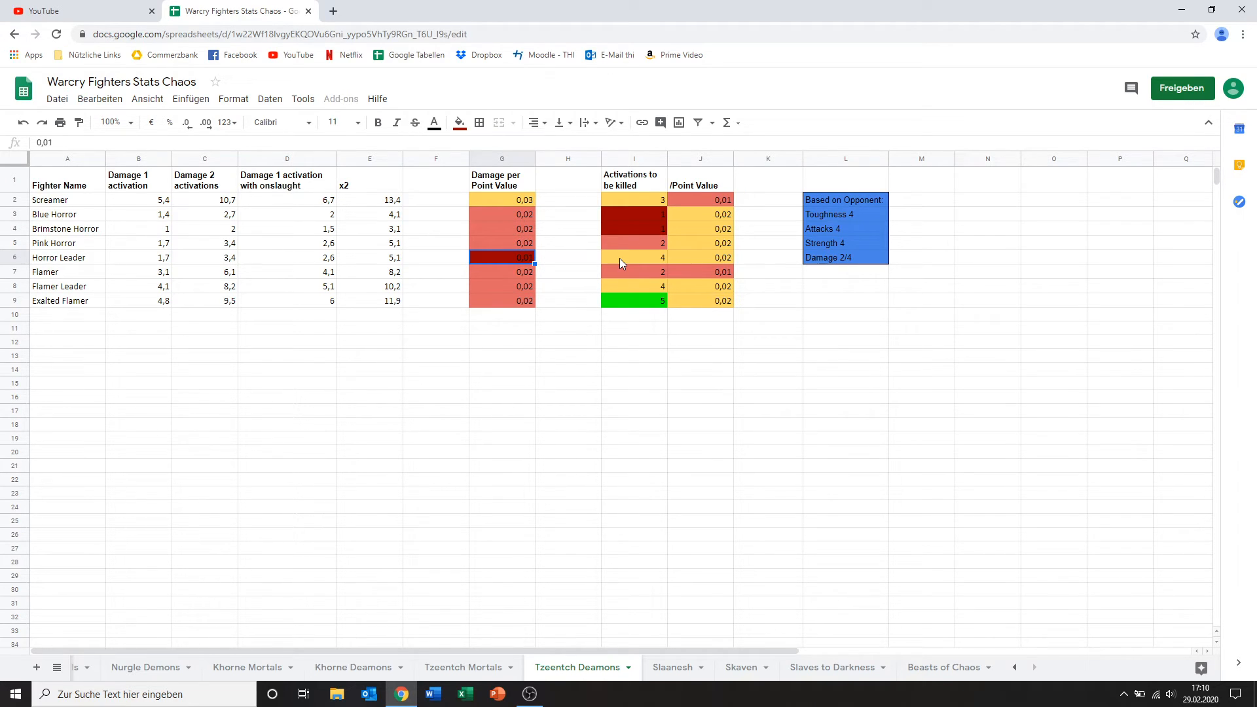
left_click(634, 258)
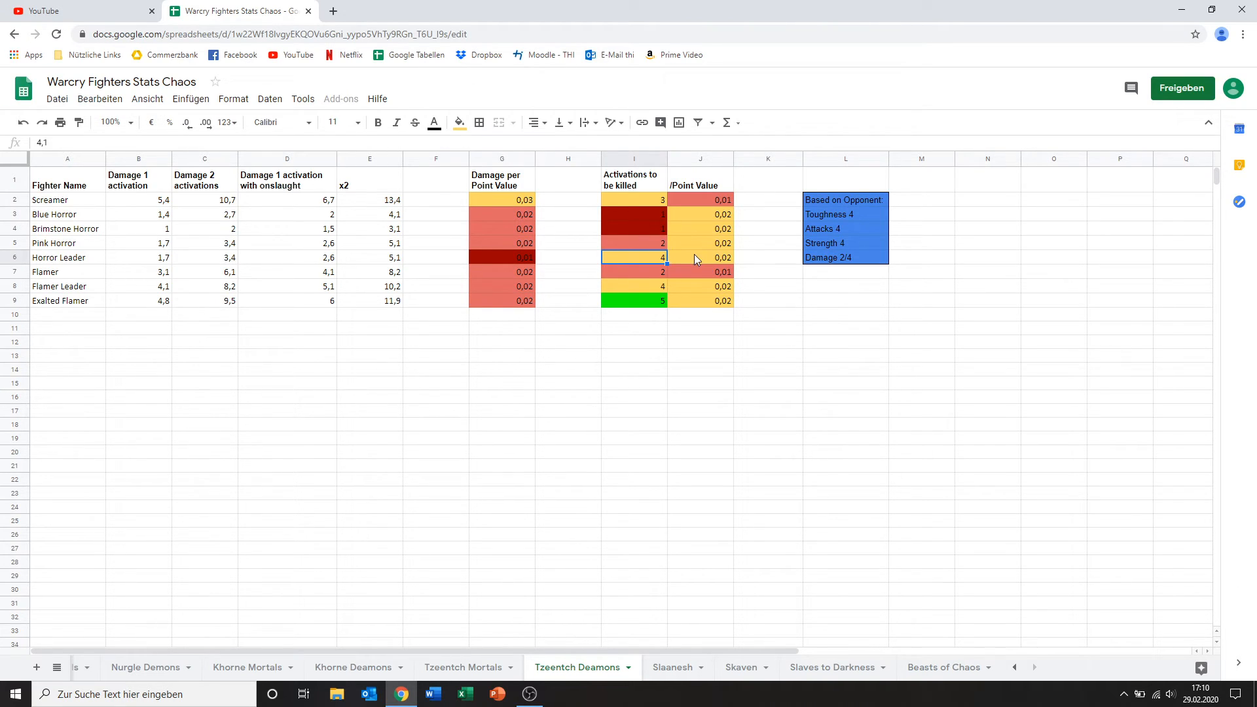
left_click(501, 272)
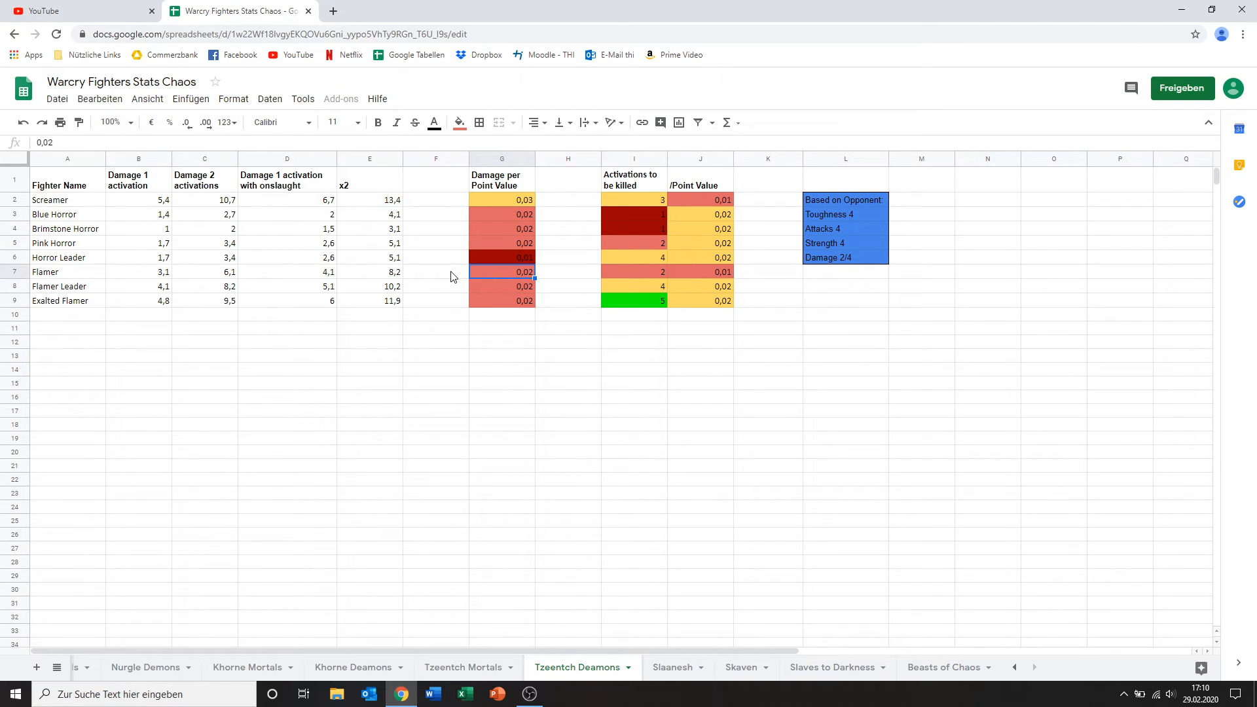
mouse_move(80, 291)
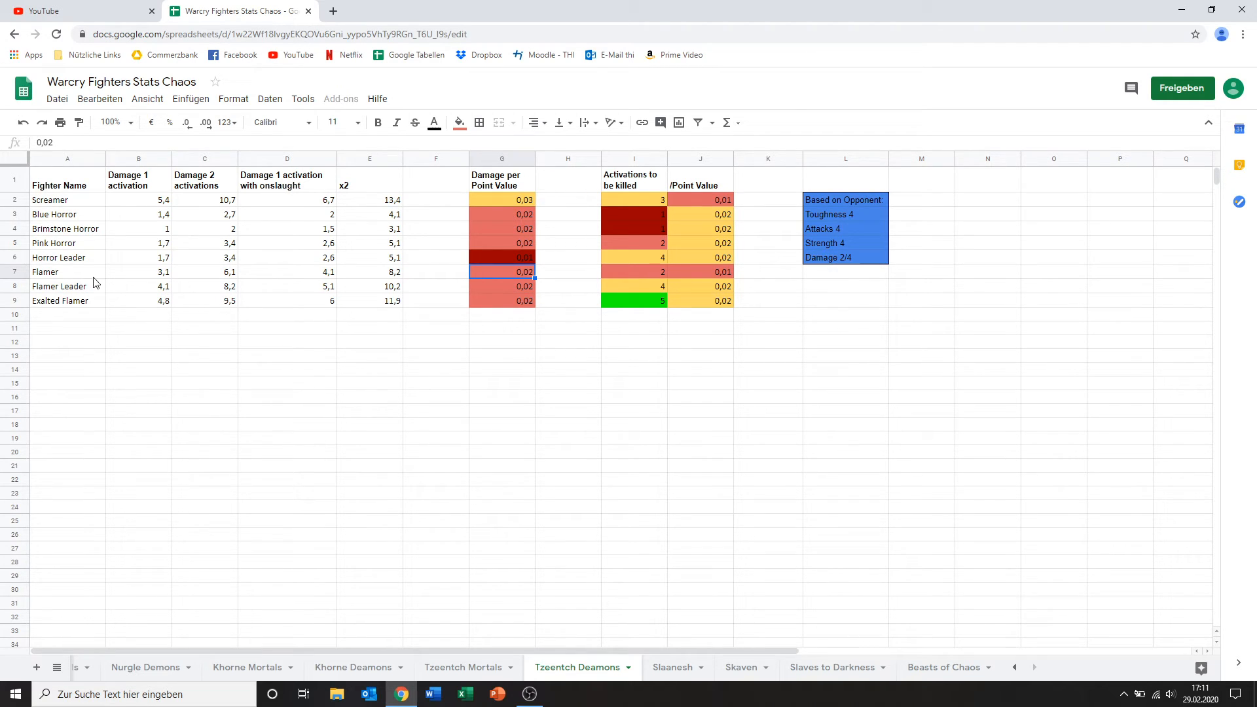
mouse_move(102, 302)
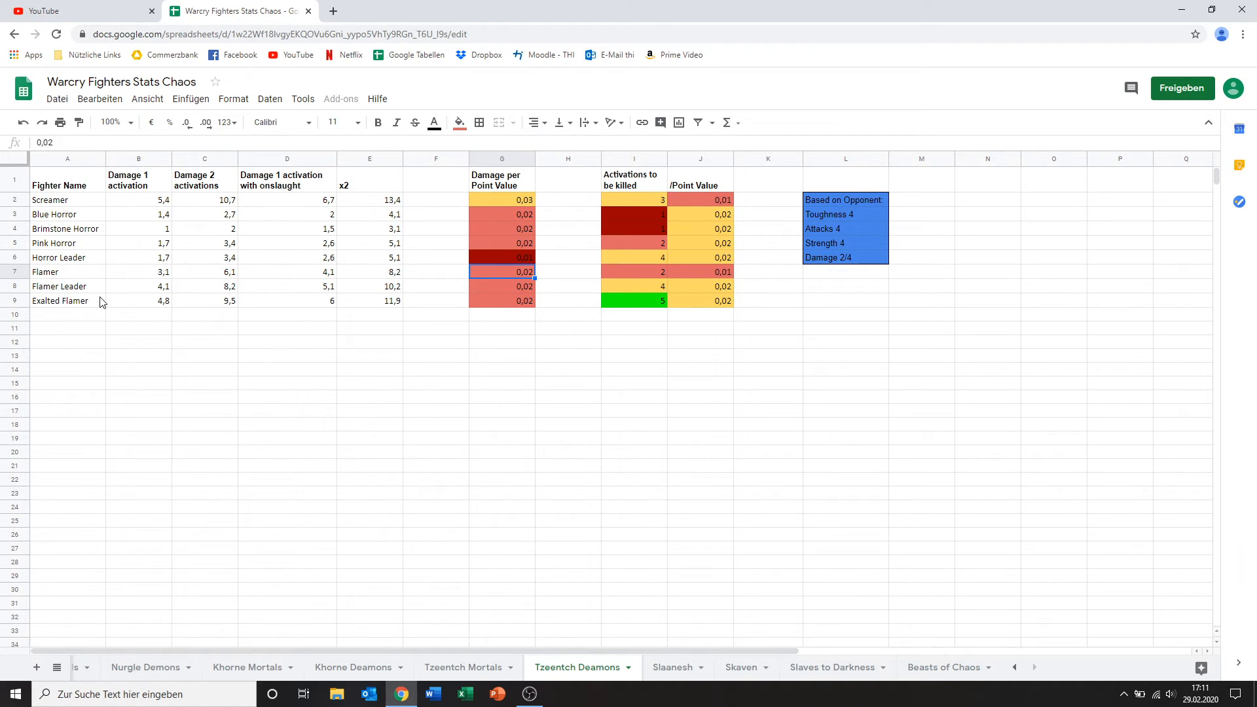
mouse_move(631, 274)
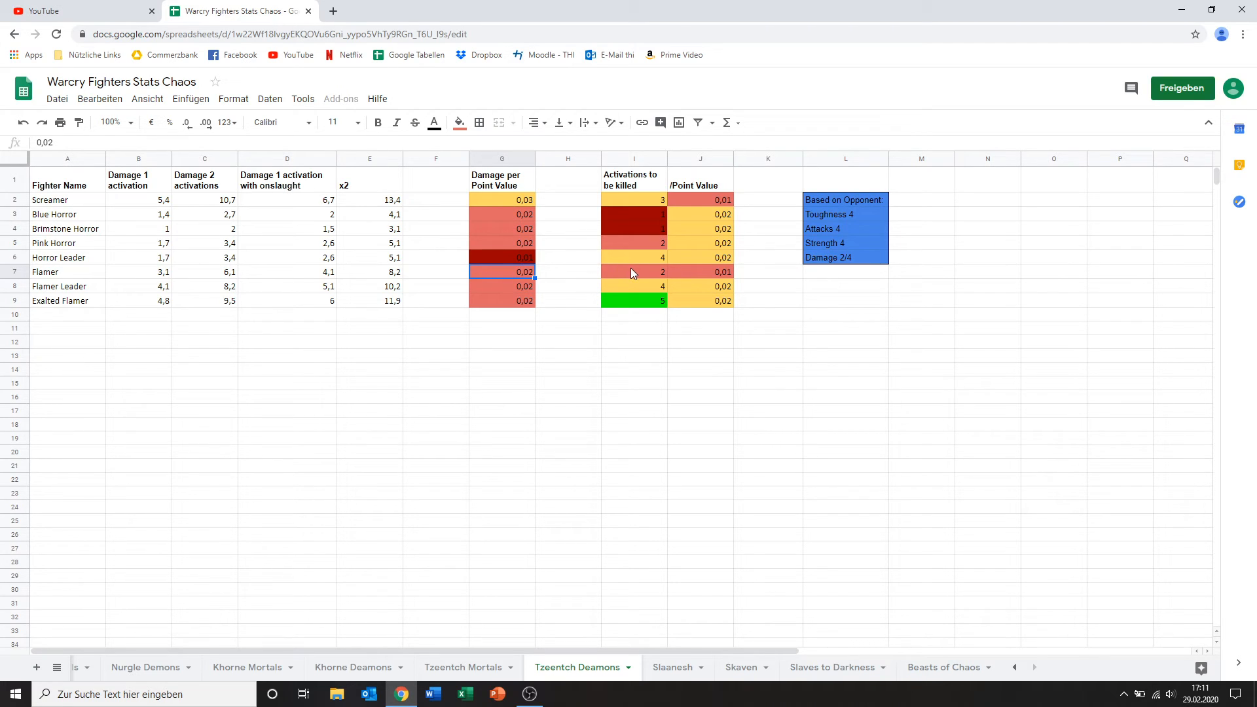
mouse_move(494, 272)
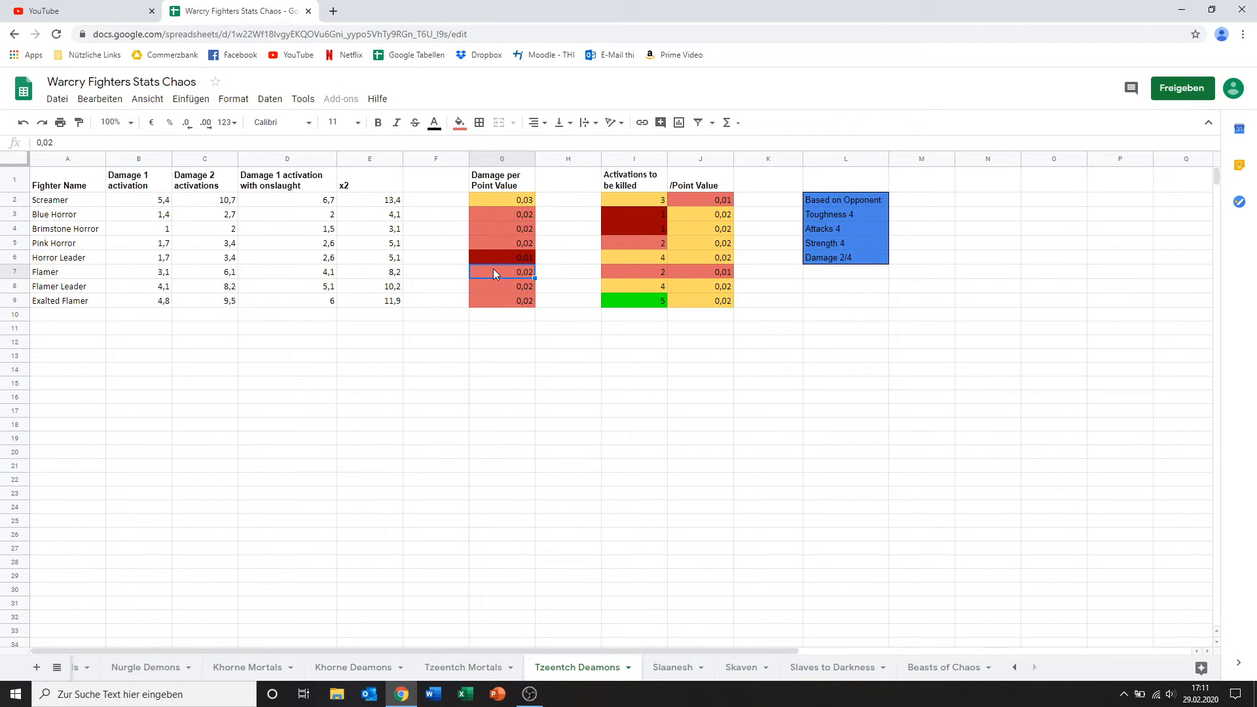
left_click(137, 272)
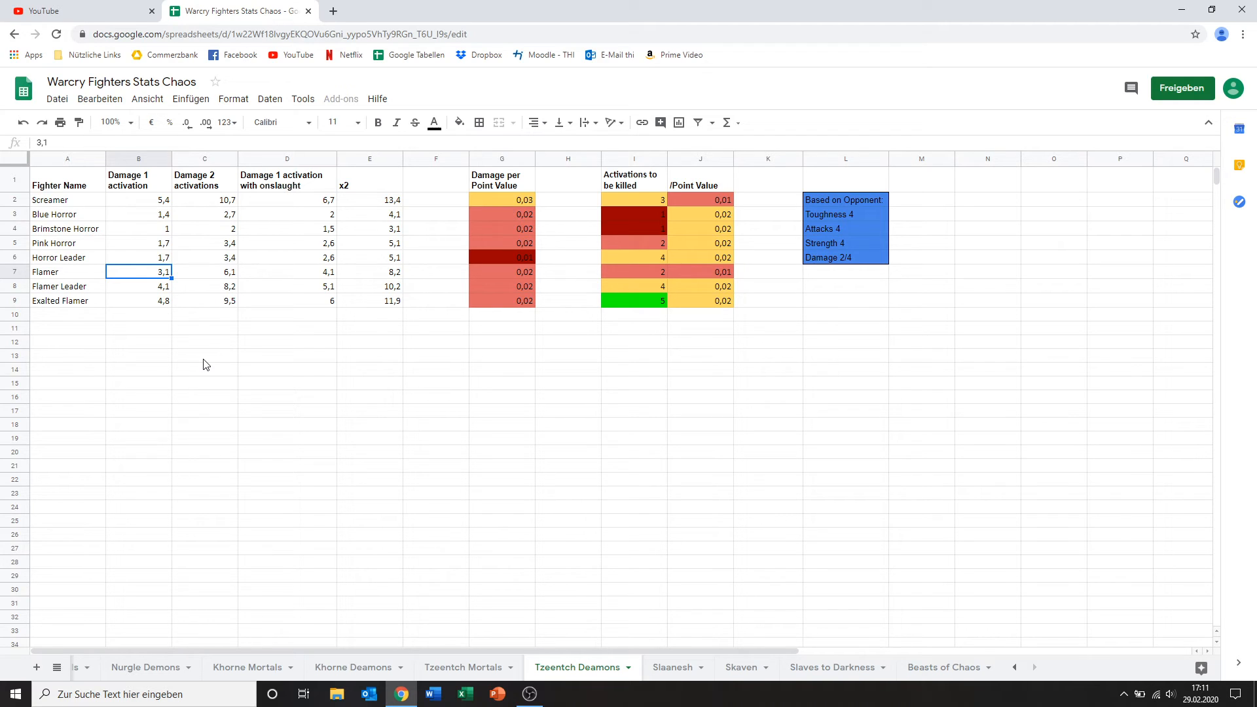
left_click(502, 271)
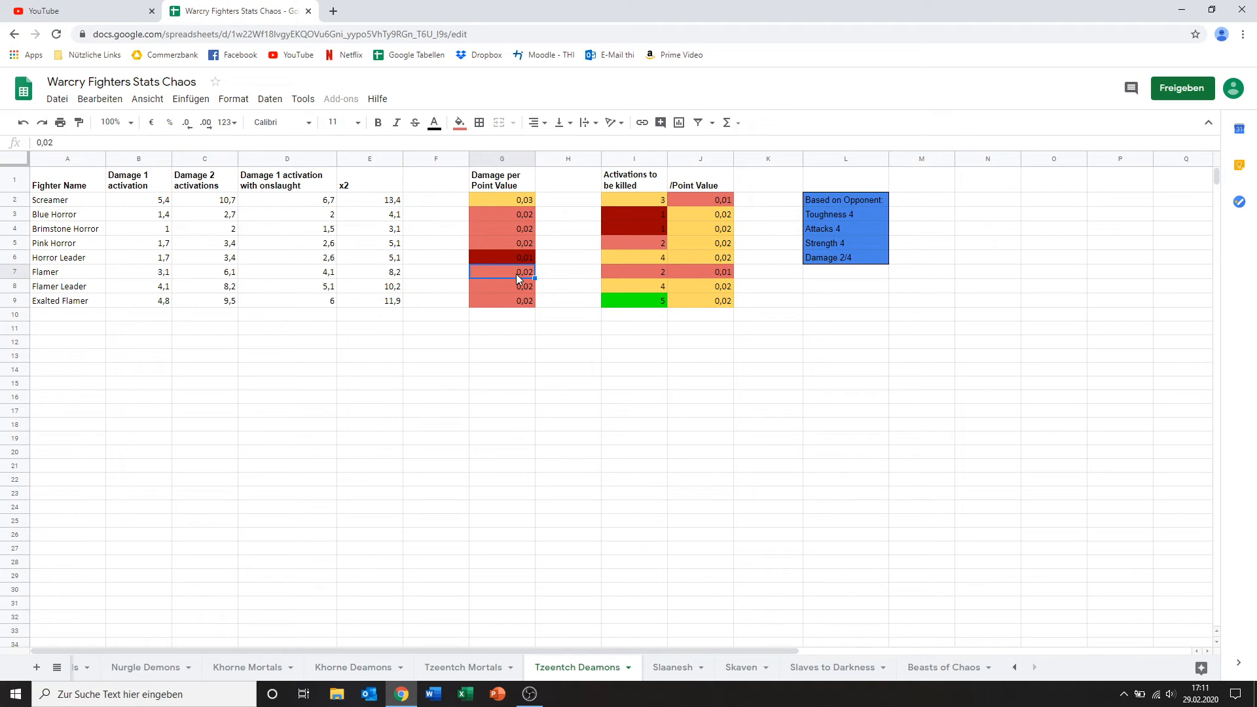
mouse_move(680, 277)
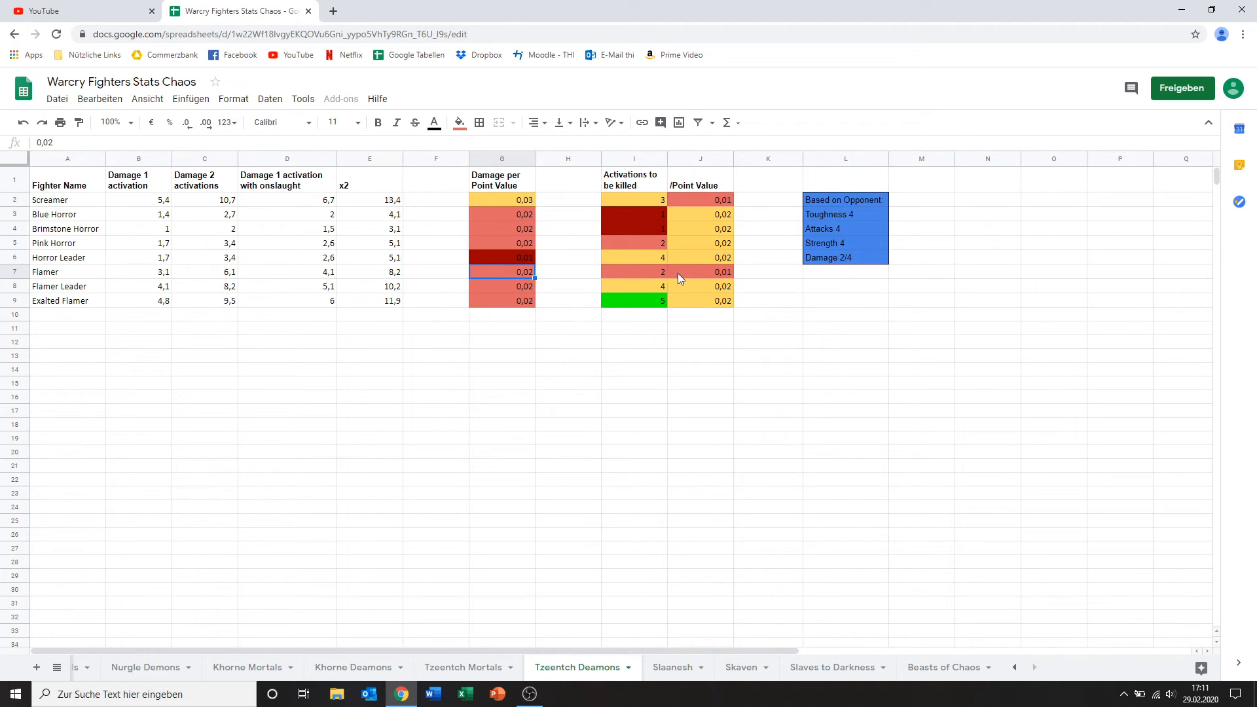
left_click(634, 272)
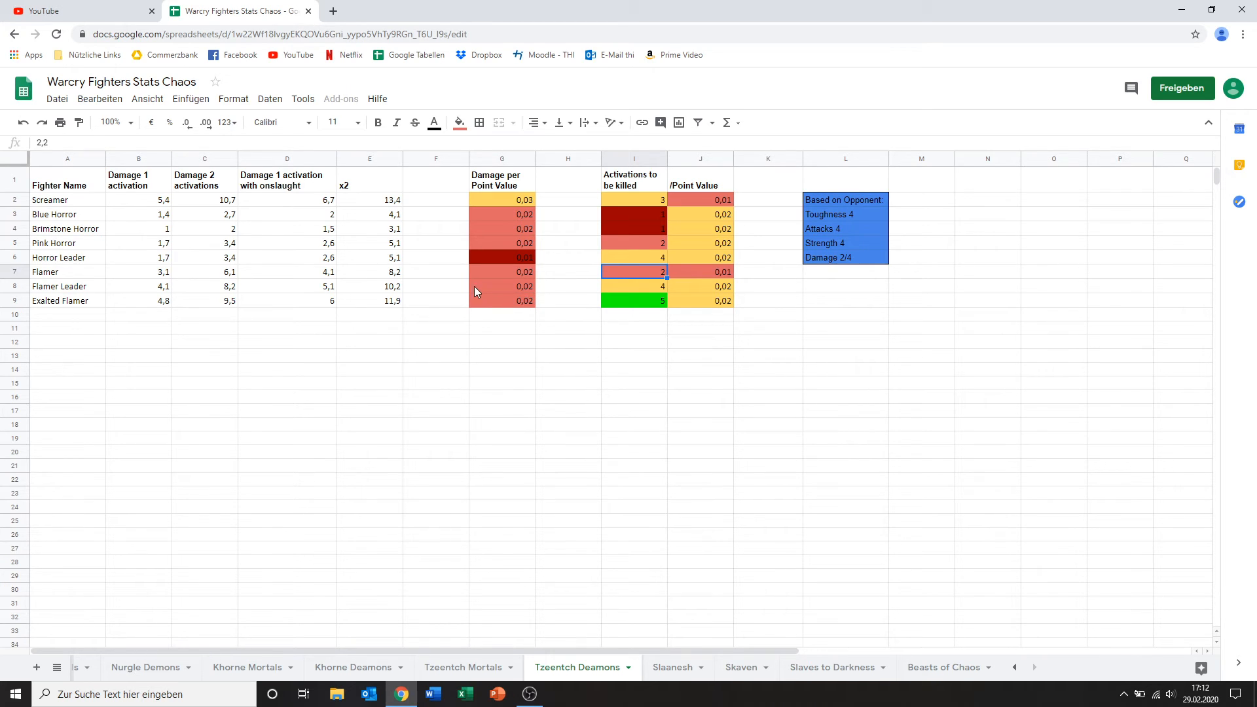
mouse_move(484, 283)
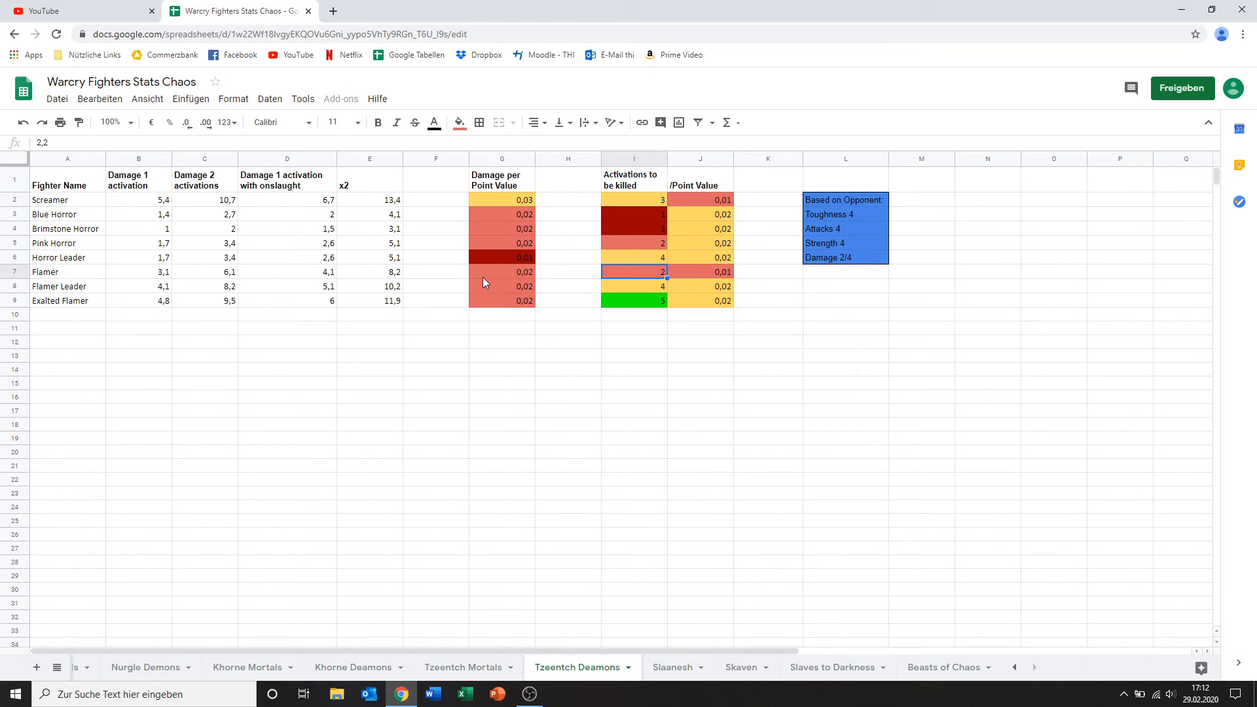
mouse_move(606, 264)
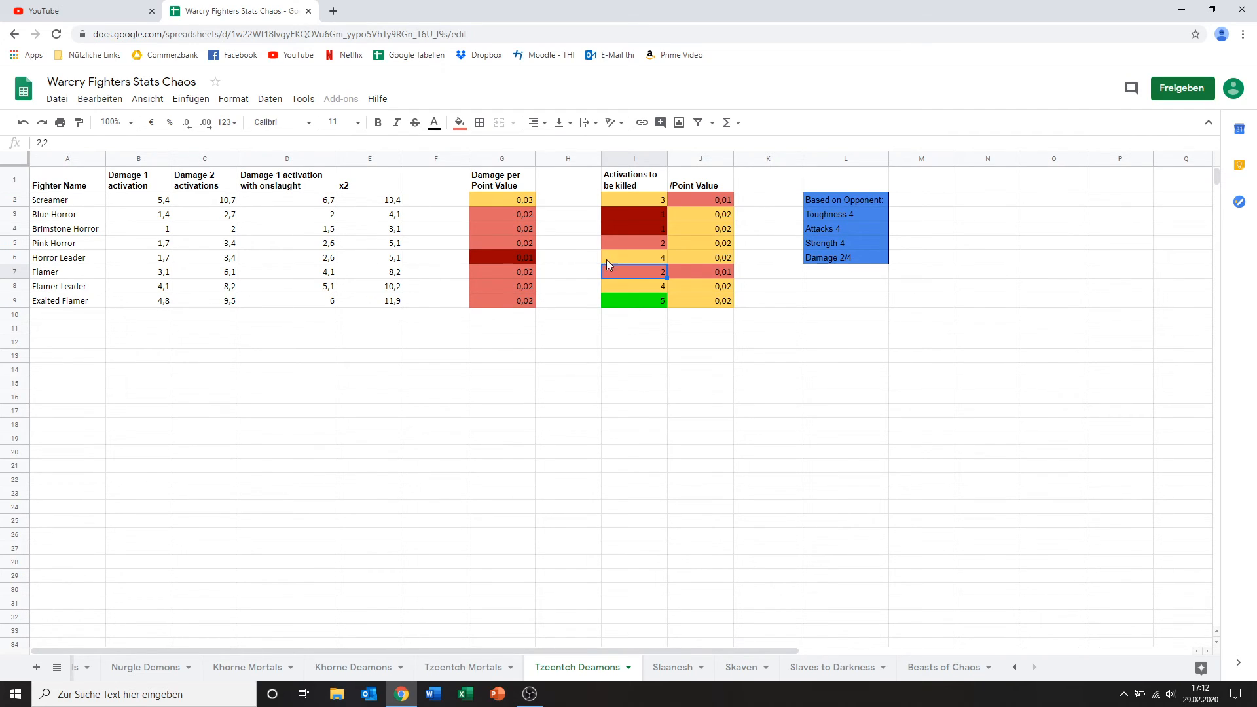
left_click(634, 286)
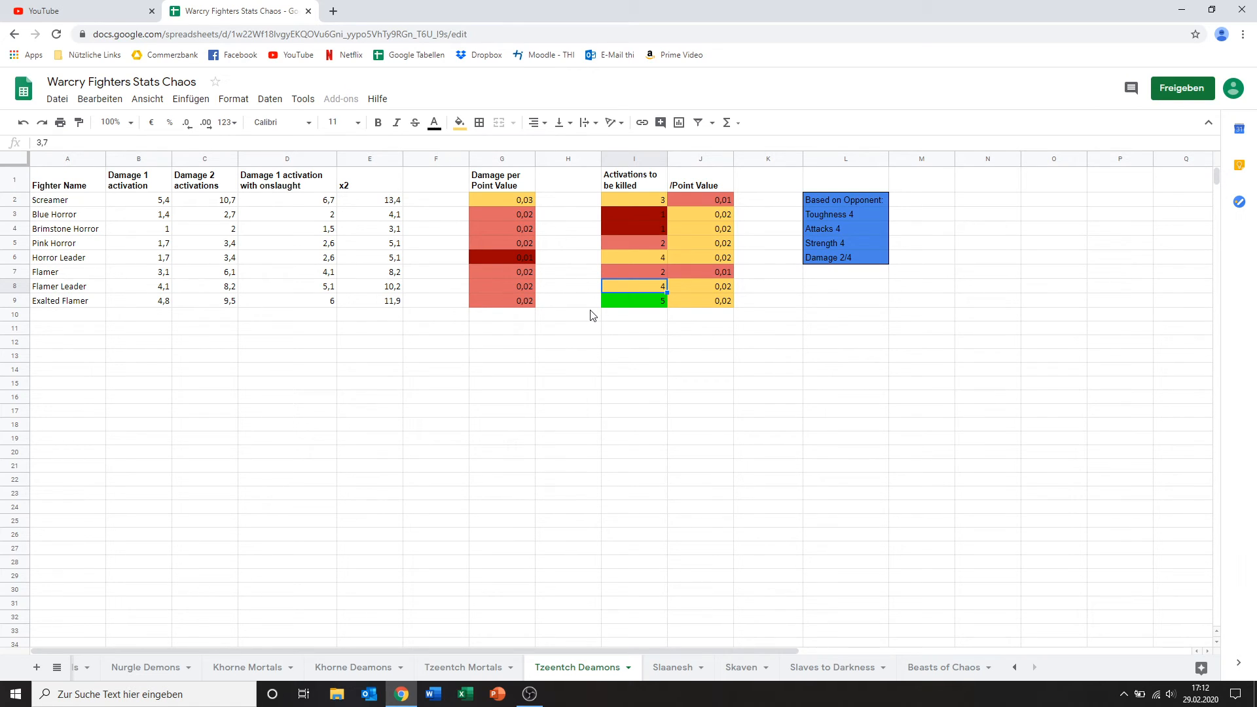
mouse_move(719, 305)
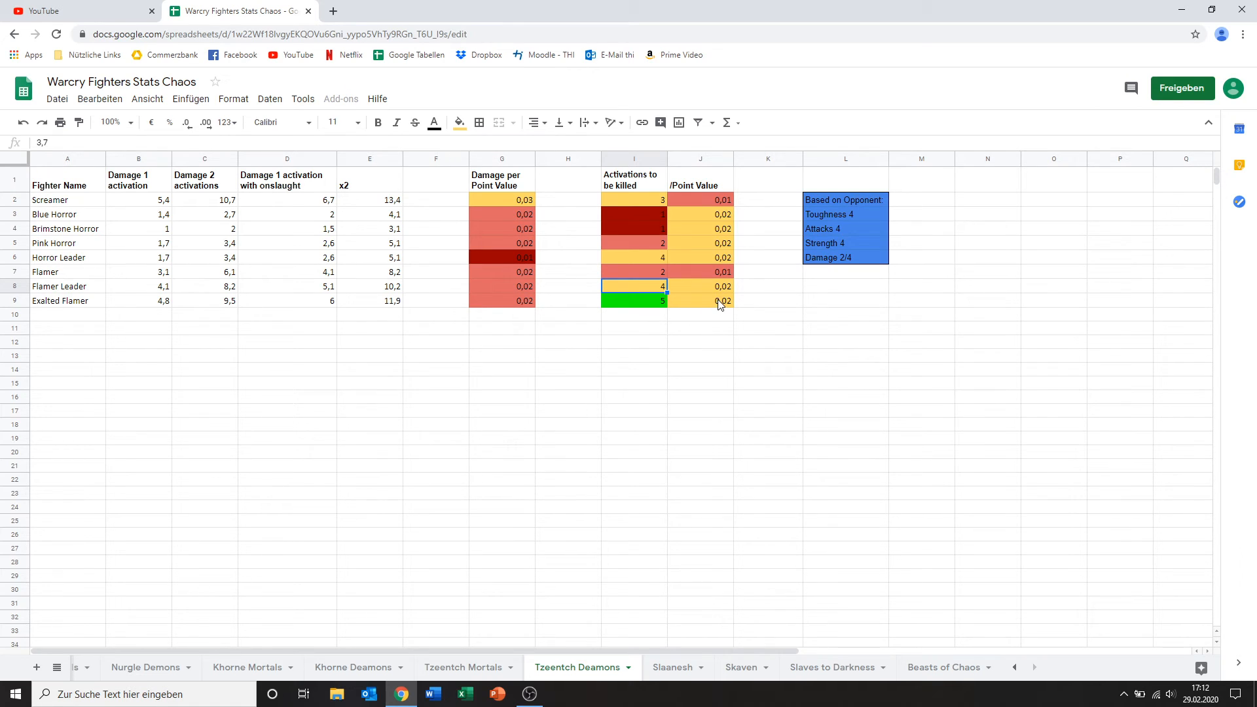
mouse_move(683, 285)
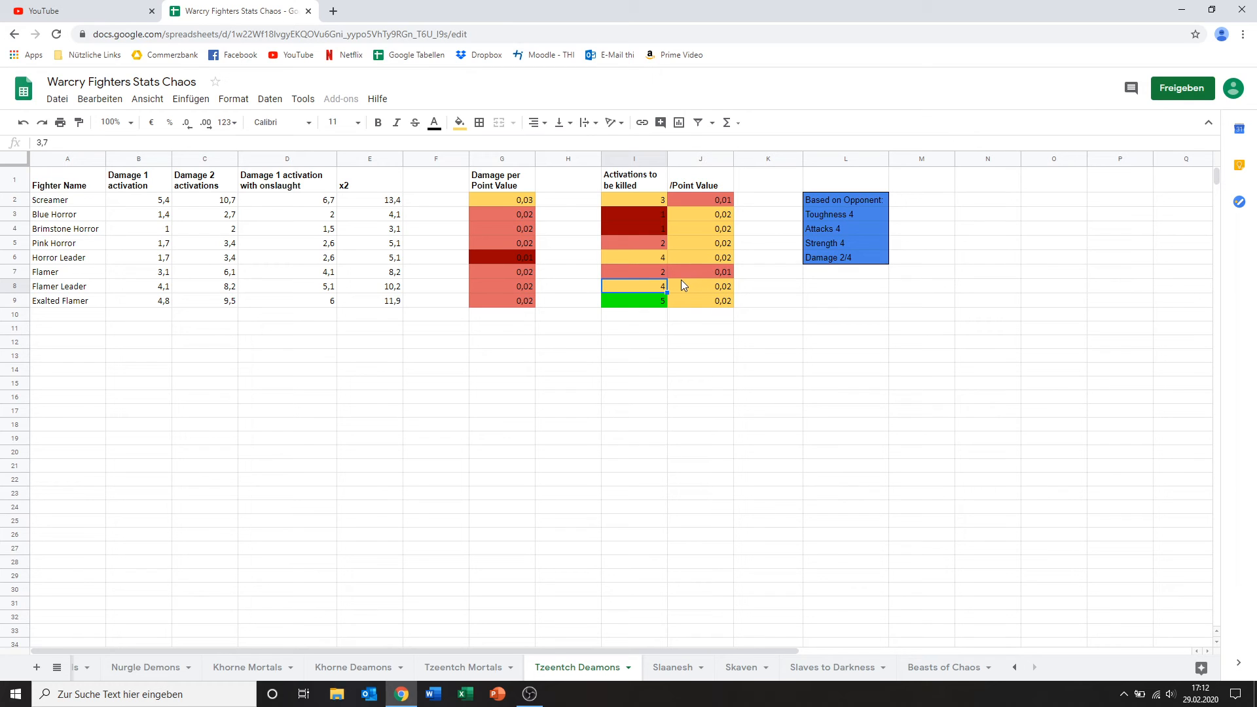
left_click(699, 287)
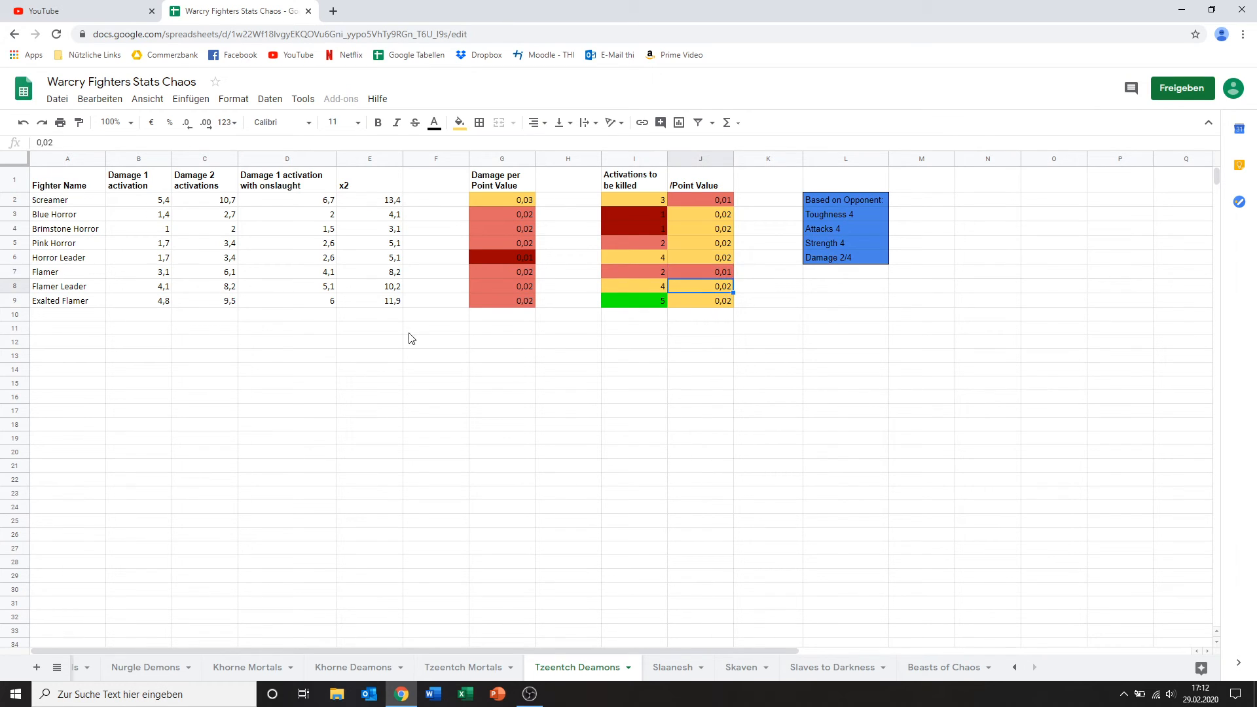
mouse_move(119, 287)
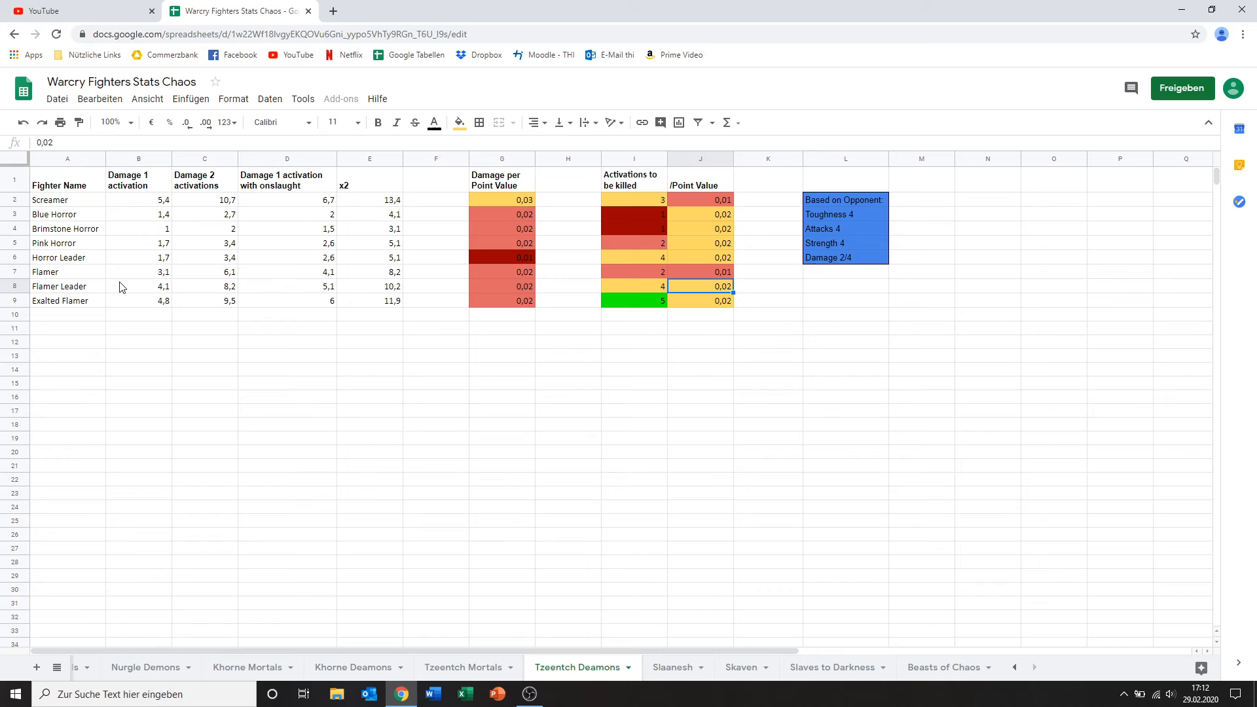
mouse_move(174, 309)
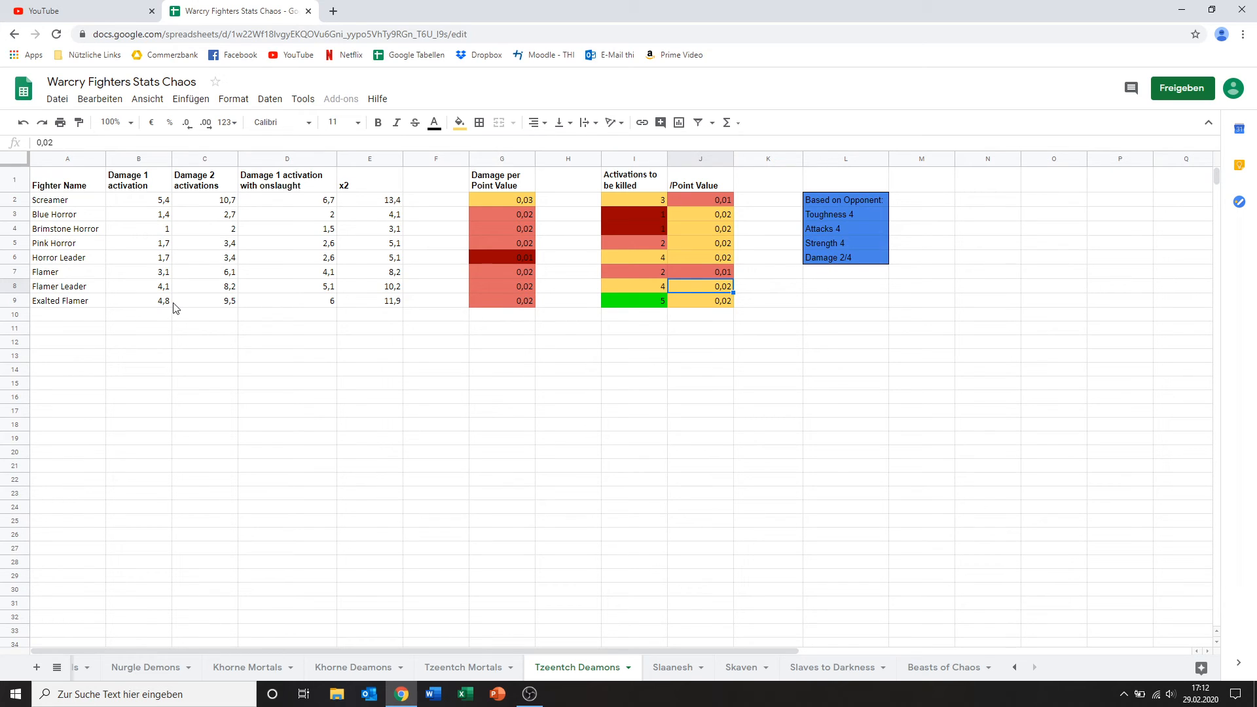
left_click(137, 301)
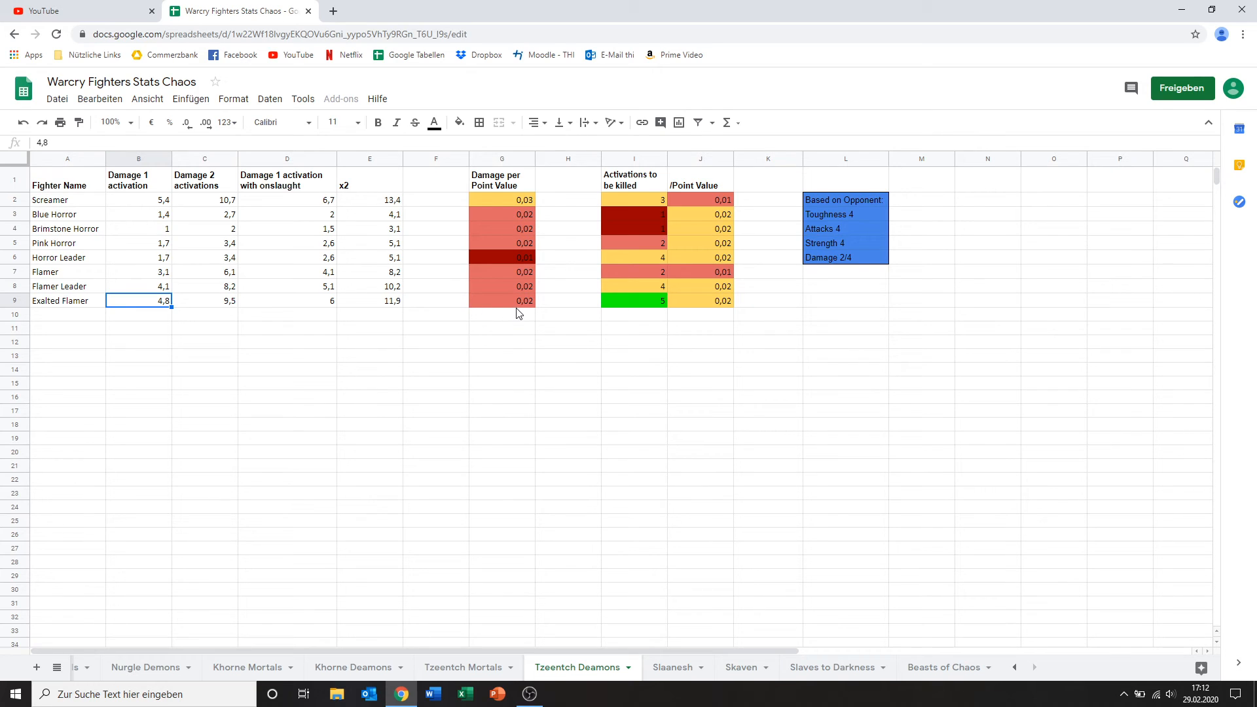
left_click(501, 301)
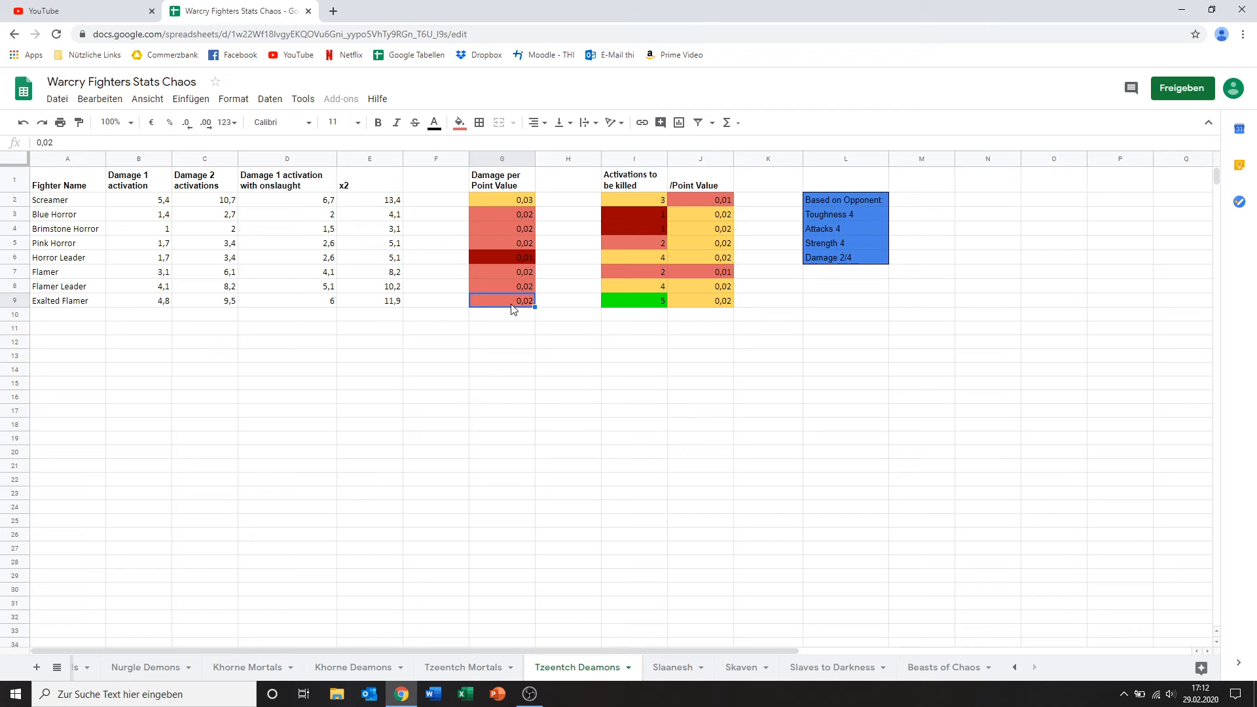
left_click(634, 301)
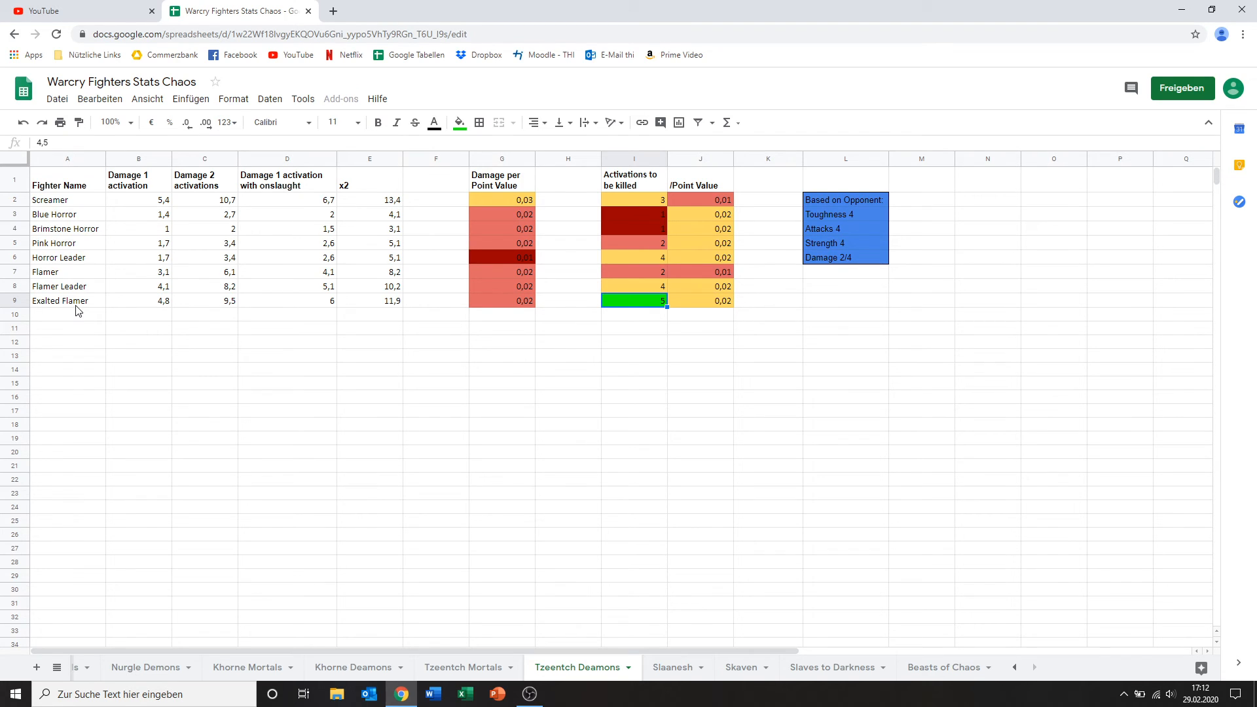
left_click(66, 301)
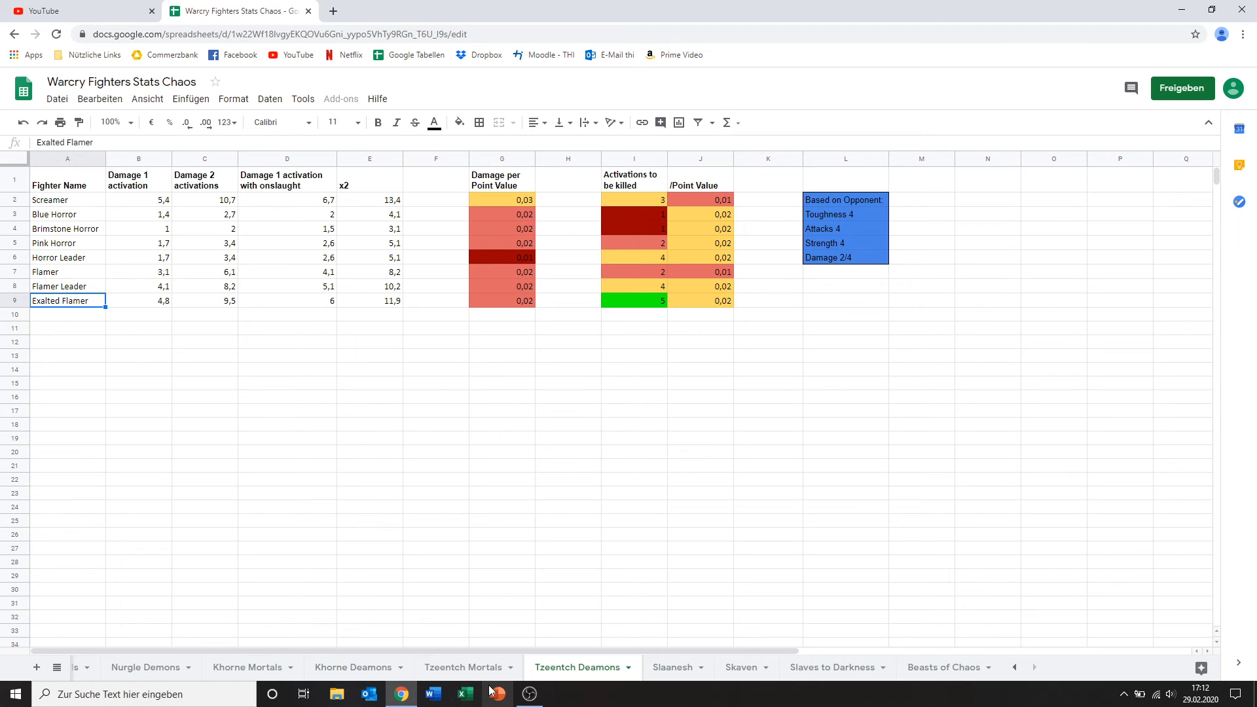
Step: Switch to the Tzeentch Mortals sheet and pick out the Enlightened Foot Polearm, Tzaangor Greatweapon and Bigboy rows
left_click(462, 666)
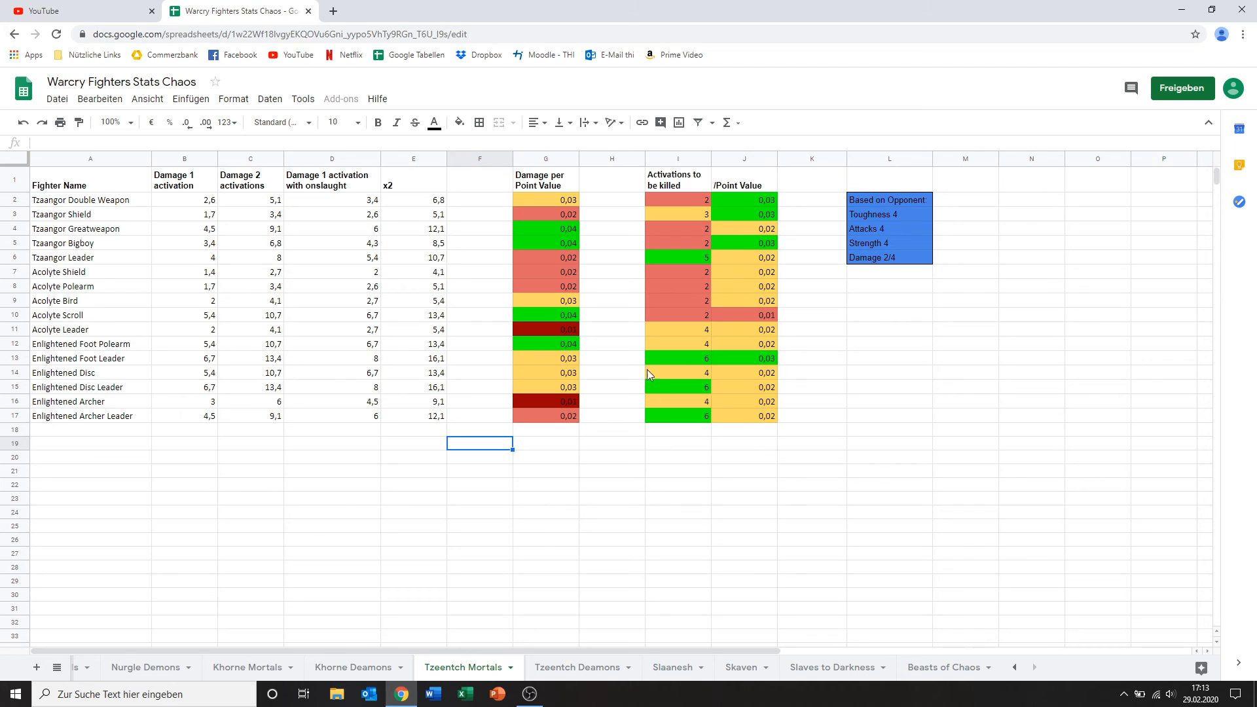
mouse_move(363, 245)
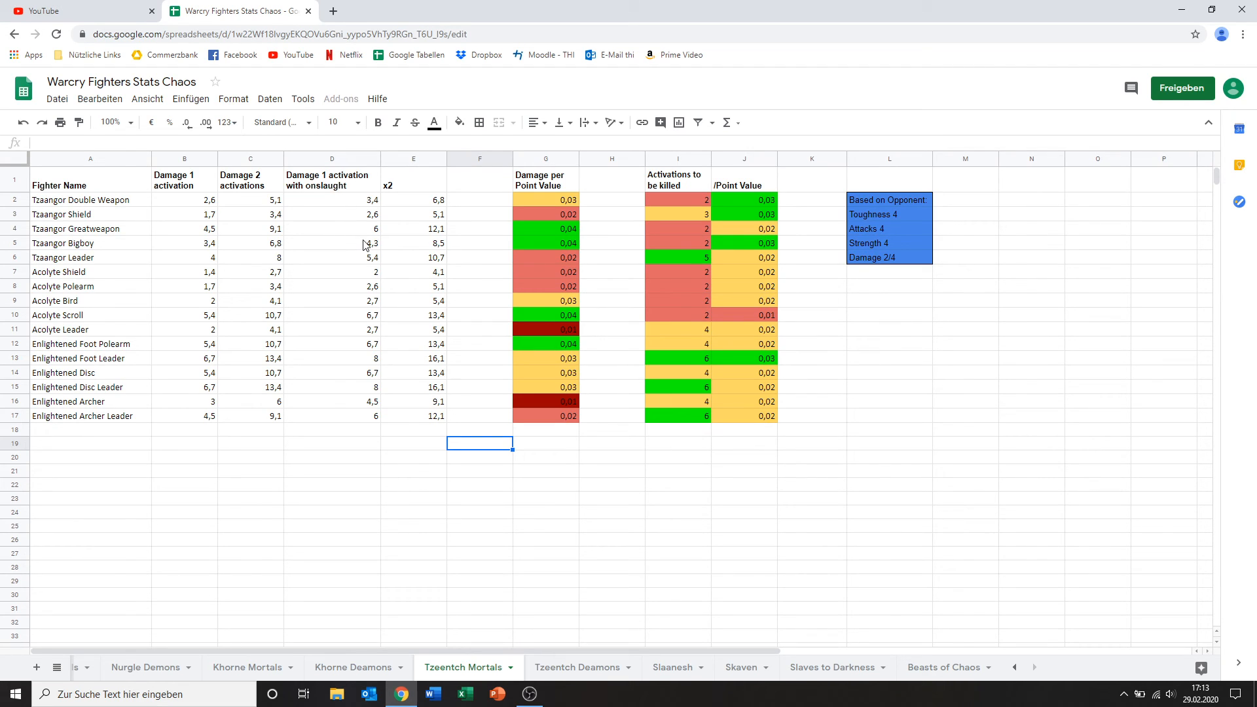
mouse_move(510, 429)
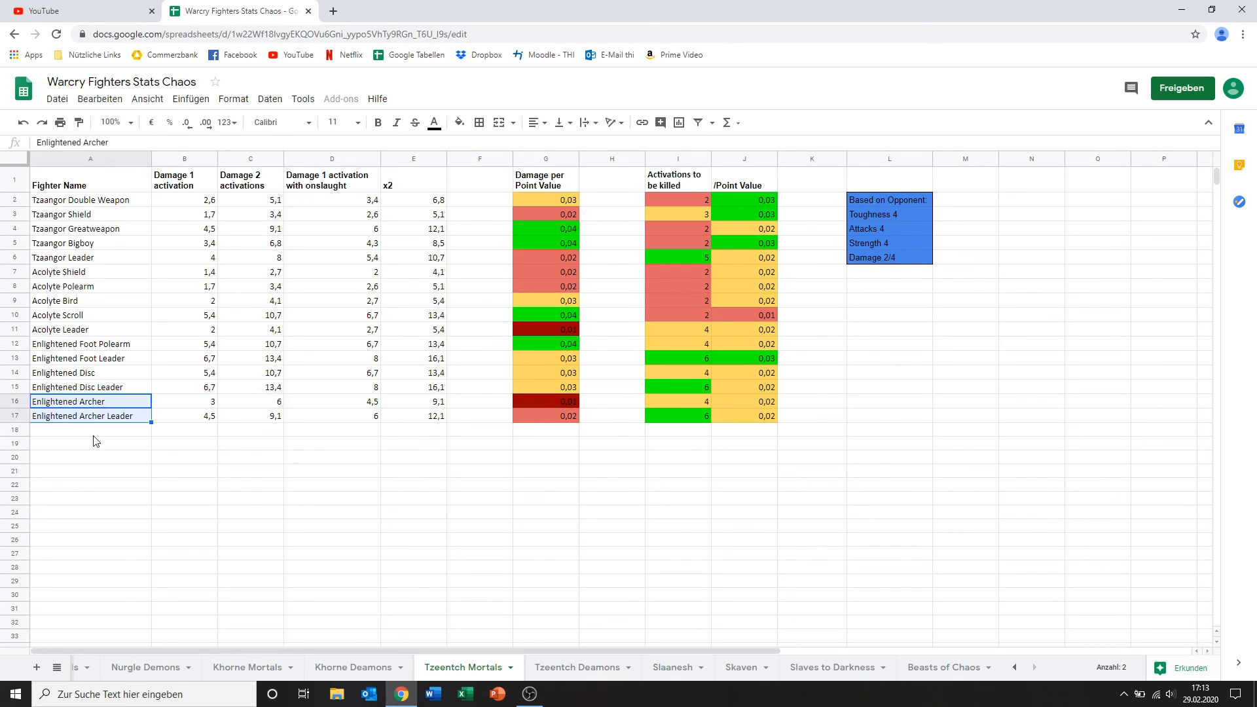
left_click(90, 343)
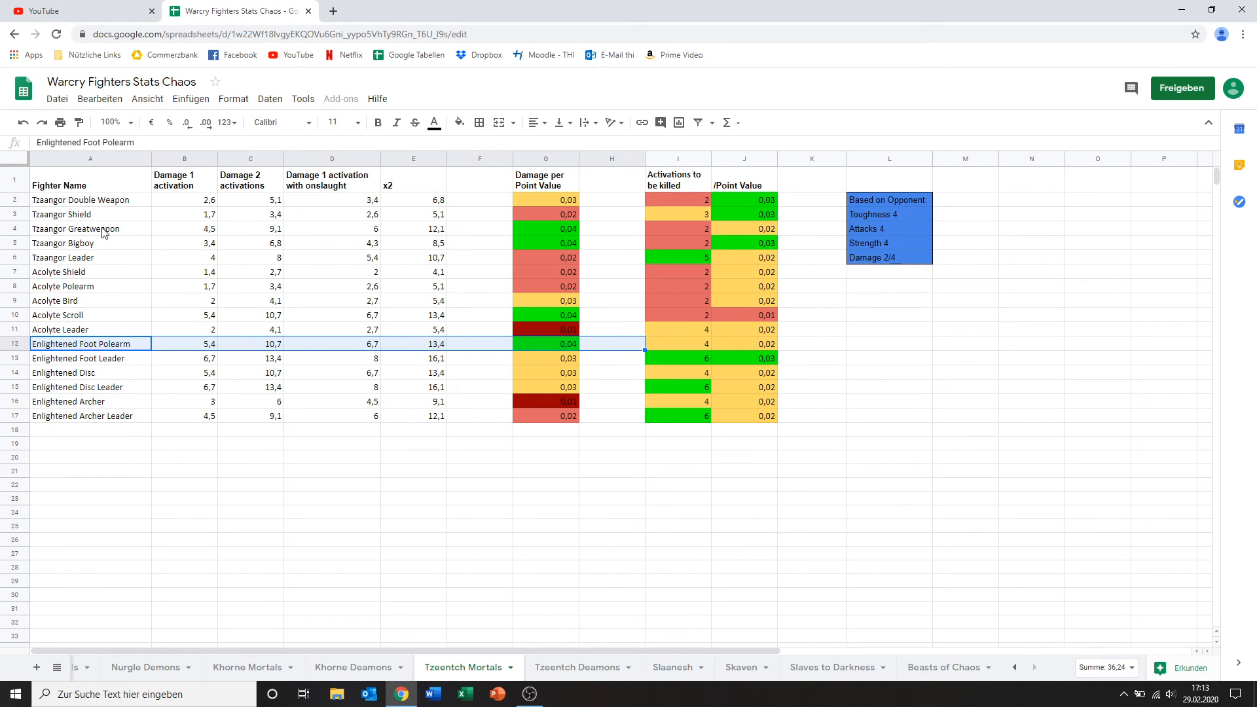
left_click(91, 228)
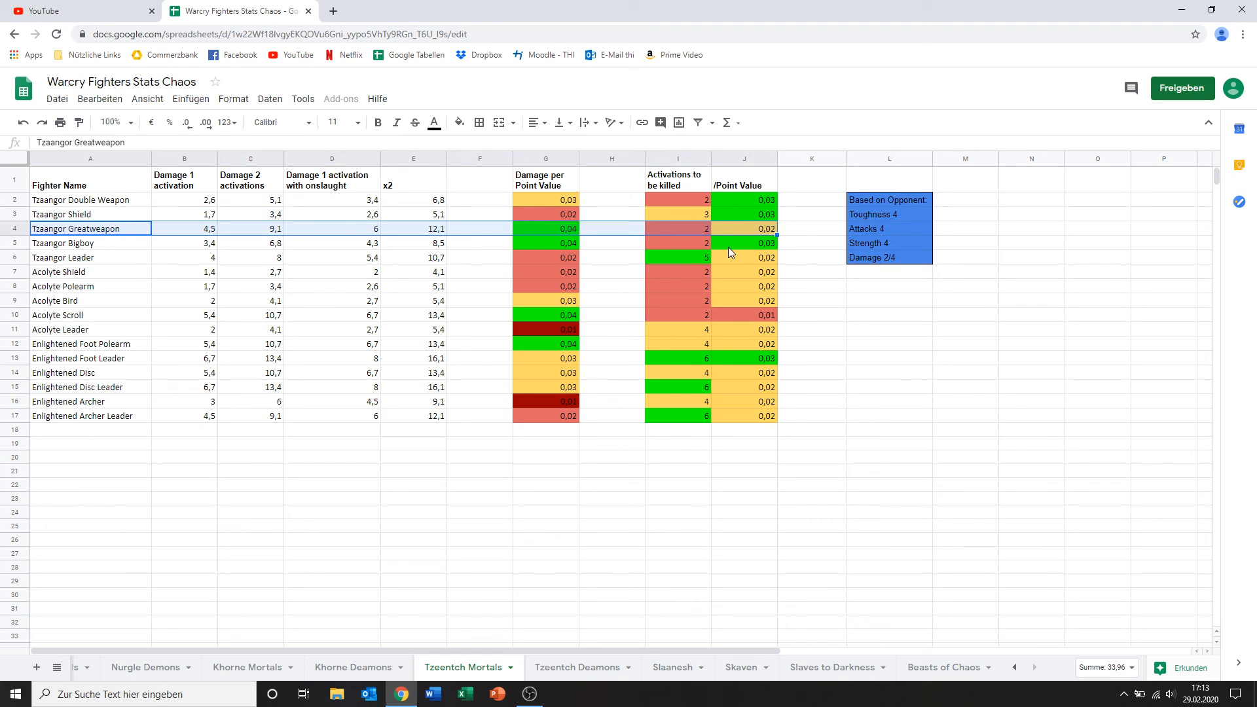
left_click(744, 243)
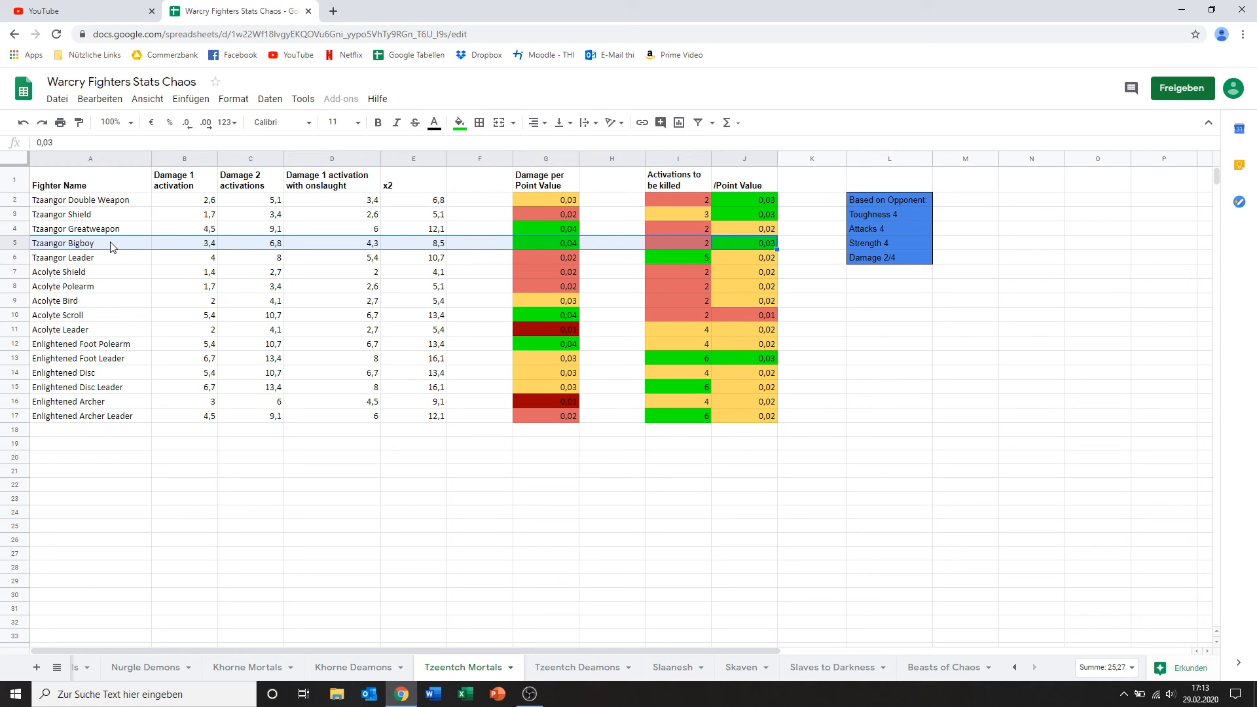
mouse_move(99, 327)
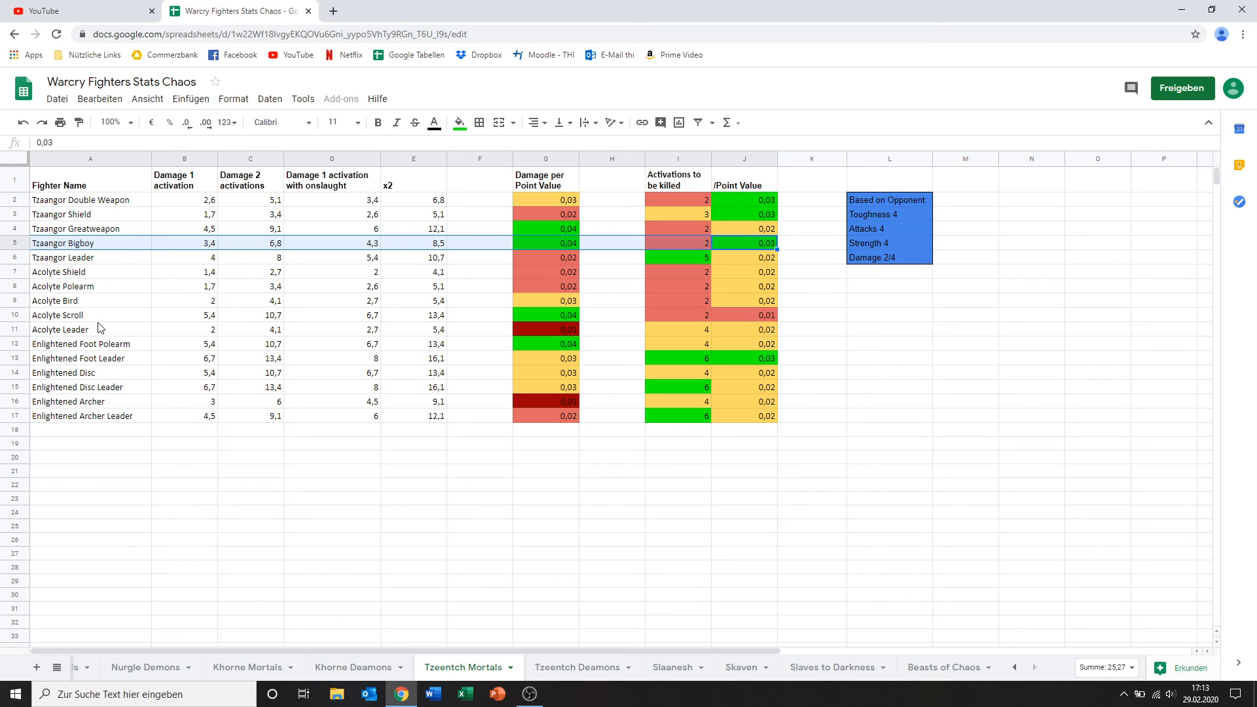
mouse_move(269, 447)
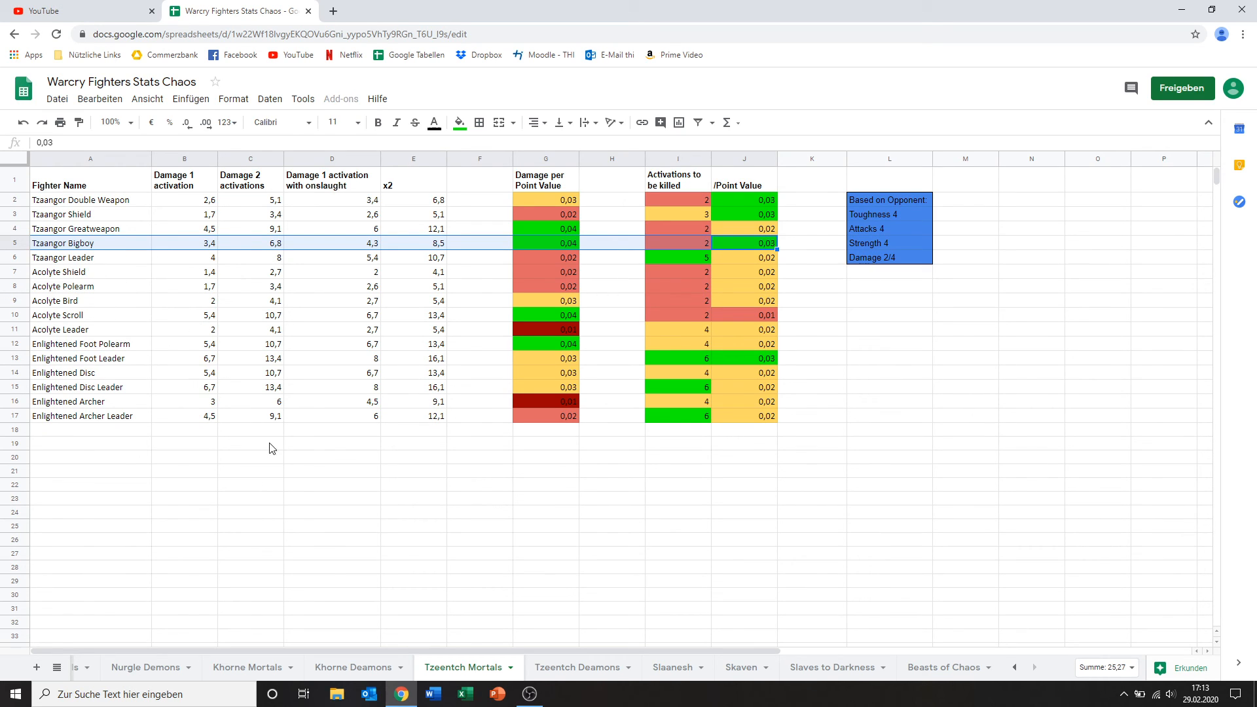
mouse_move(201, 395)
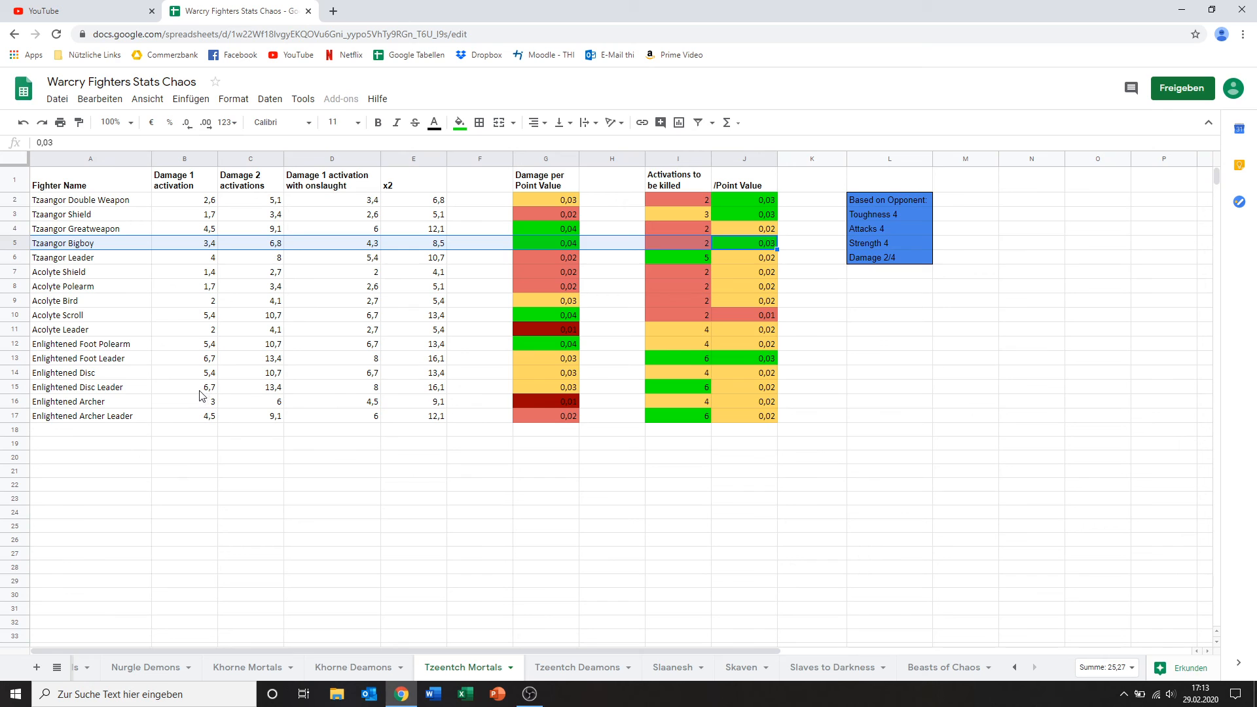
mouse_move(566, 666)
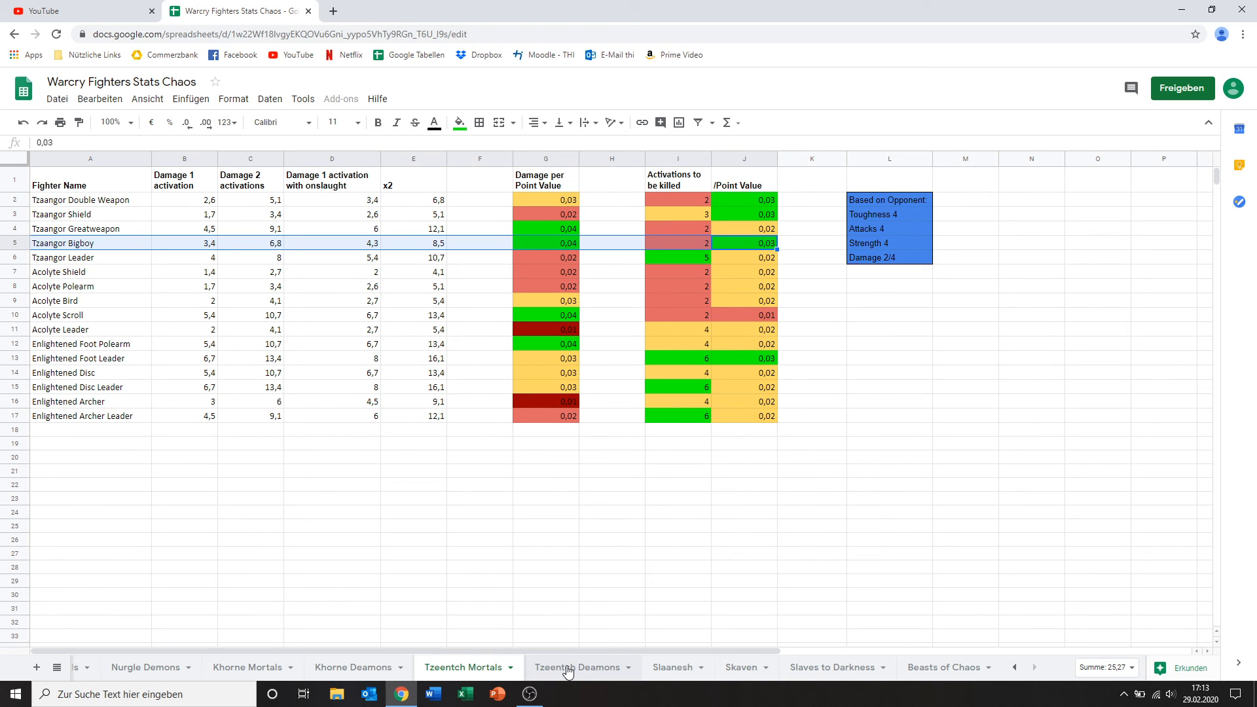
Step: Switch back to the Tzeentch Deamons sheet with its Horror and Flamer table
left_click(577, 666)
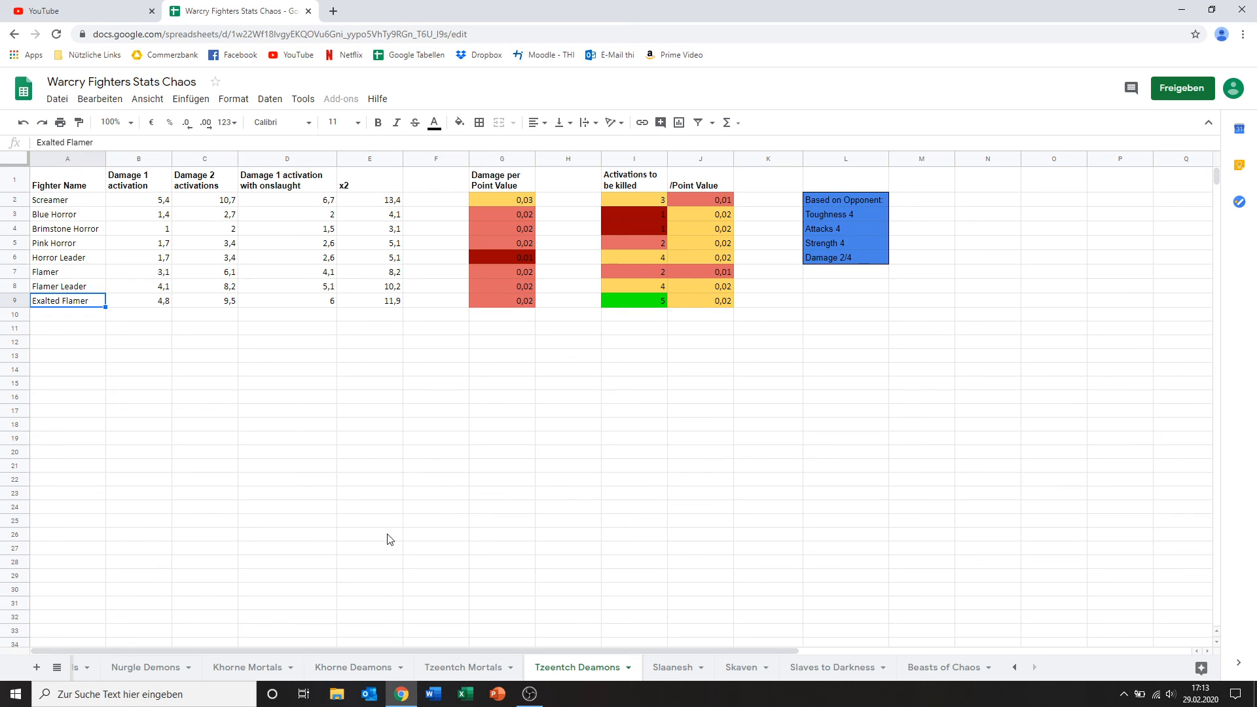
mouse_move(661, 246)
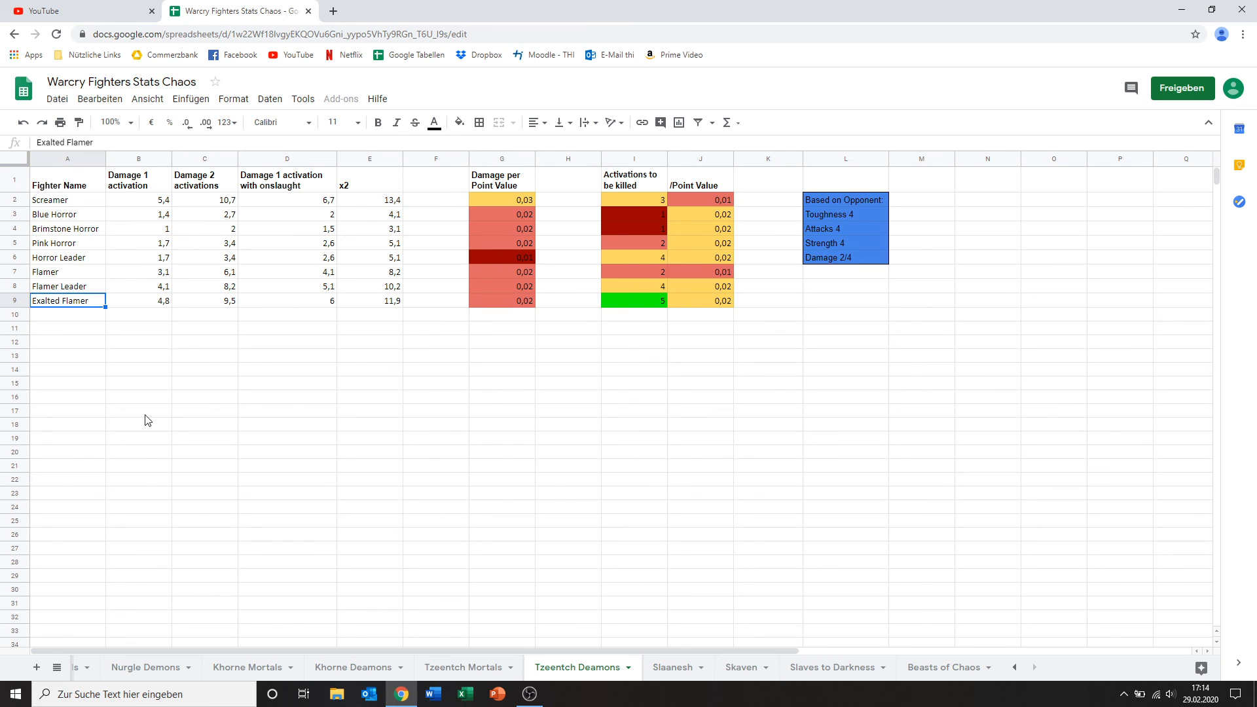
mouse_move(71, 206)
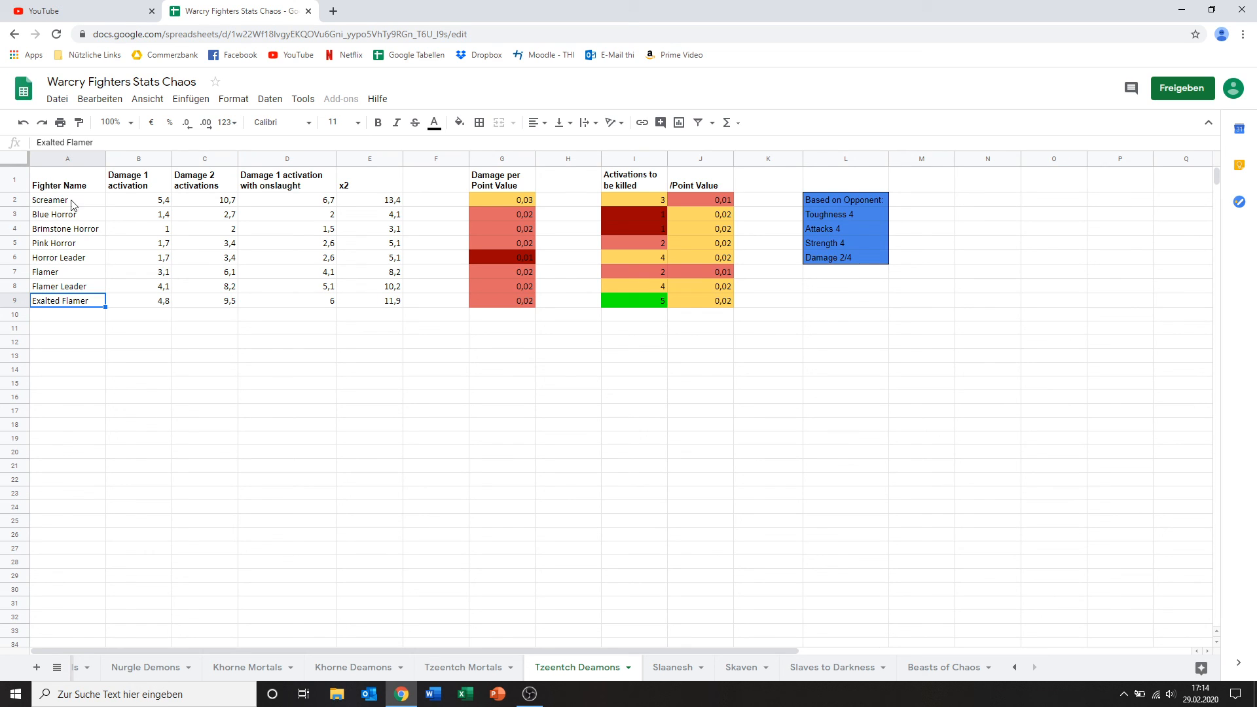
mouse_move(238, 459)
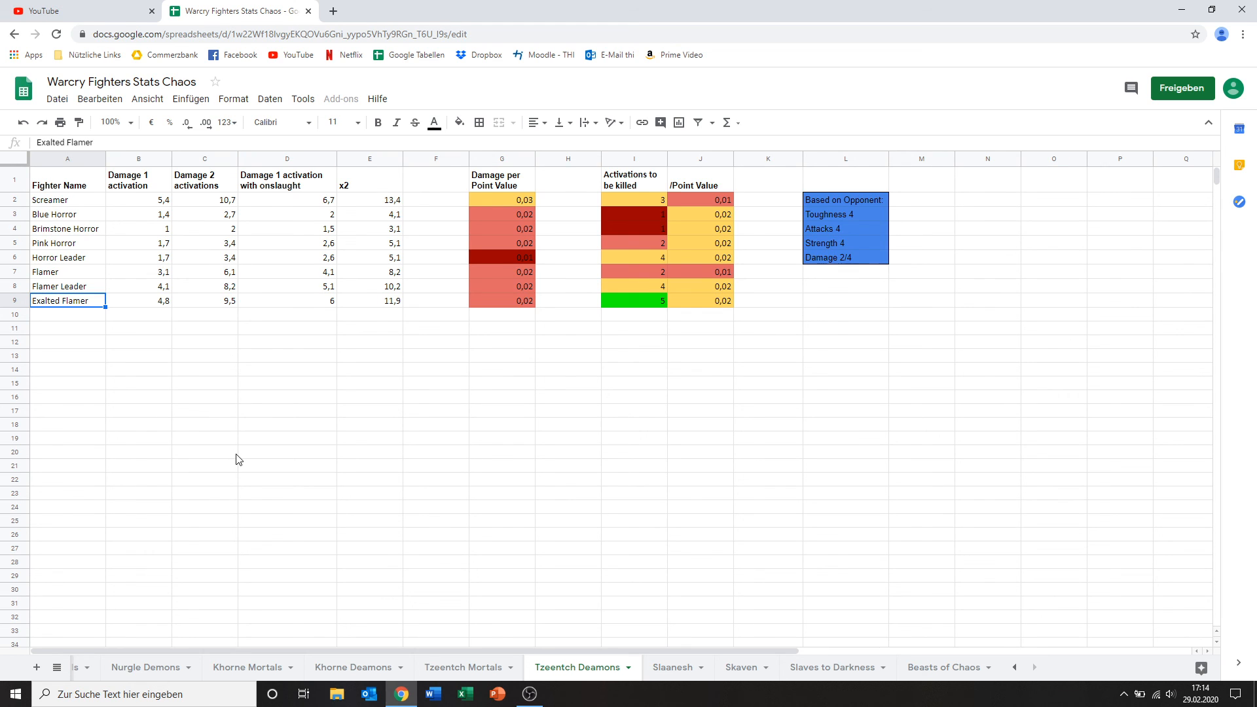
mouse_move(346, 370)
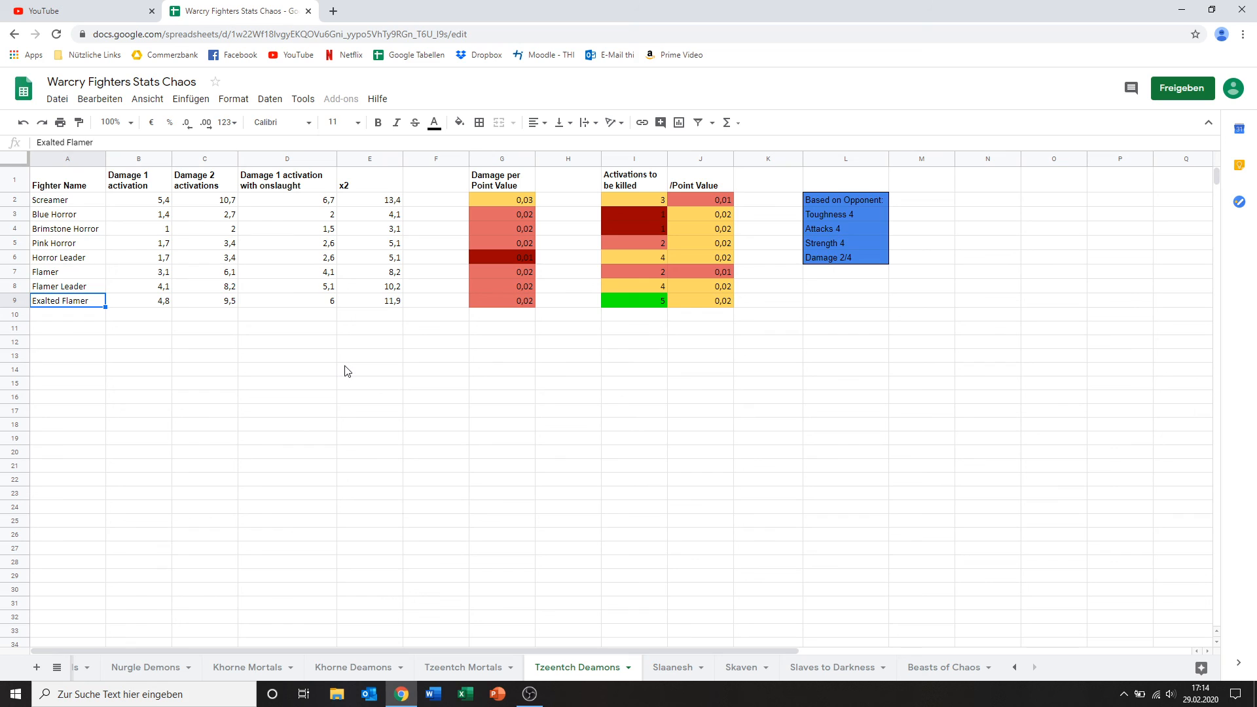
mouse_move(767, 352)
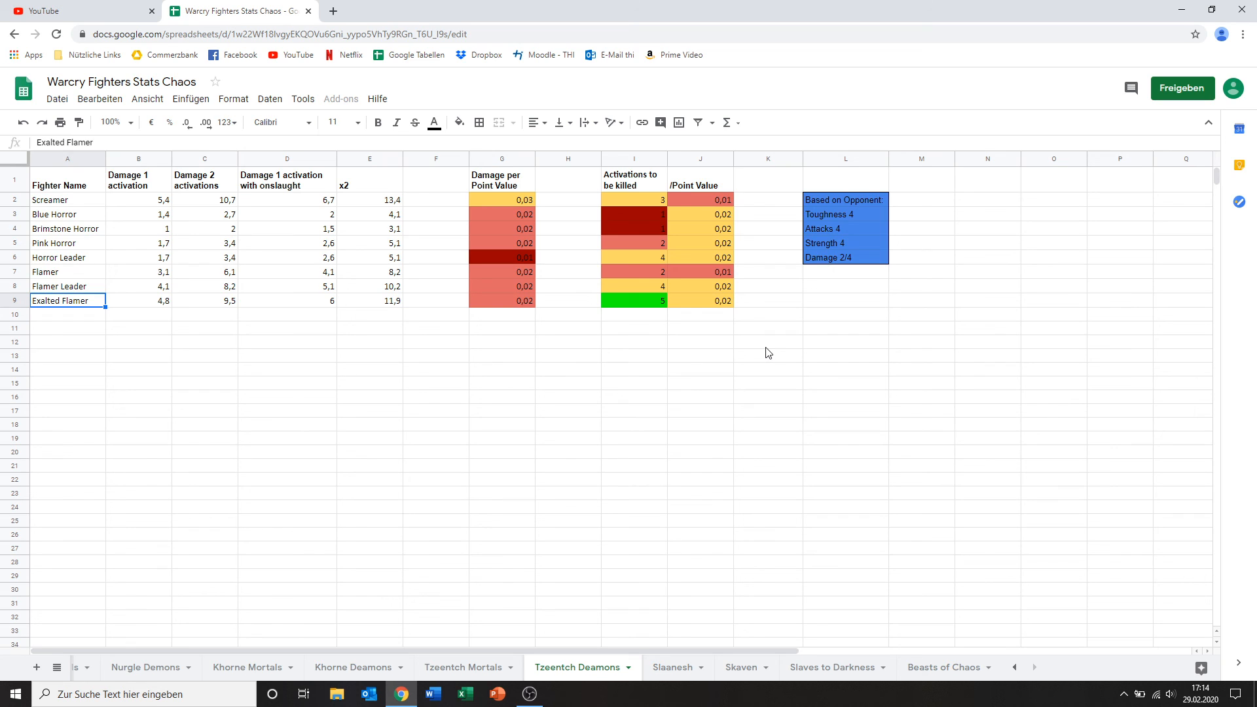